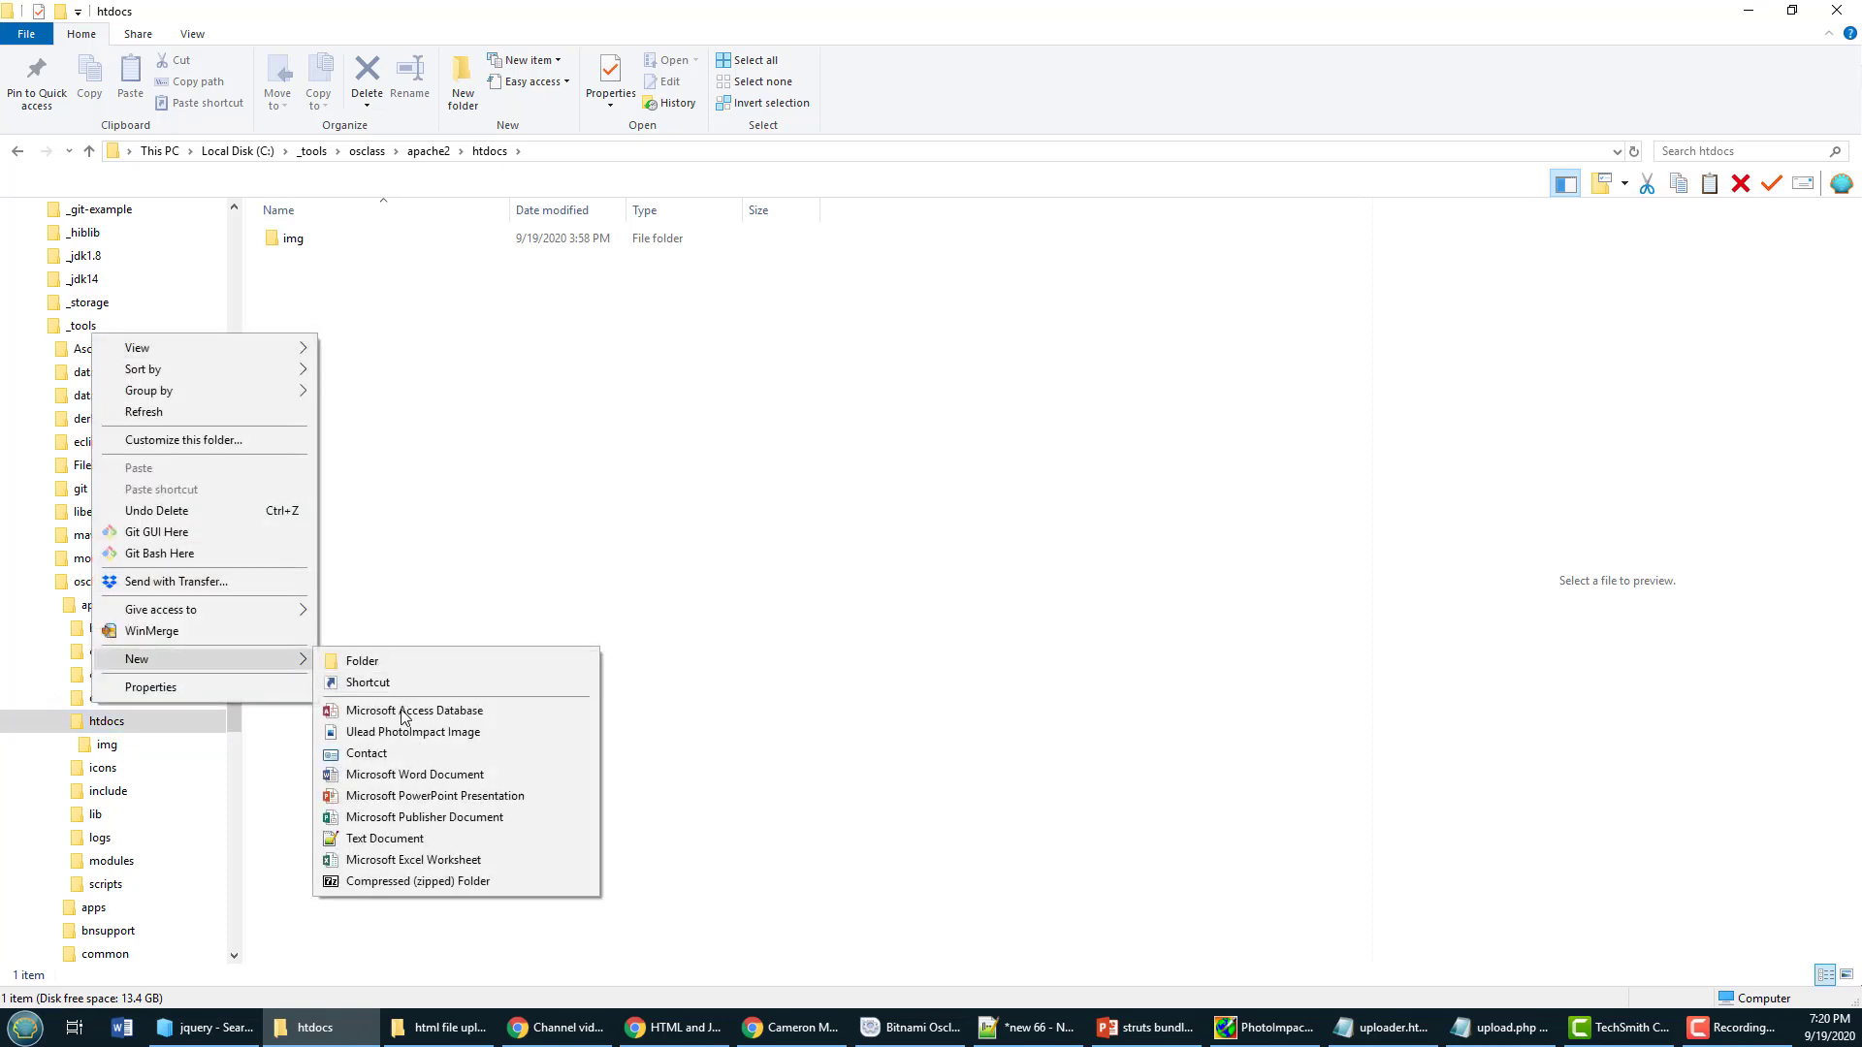
mouse_move(384, 838)
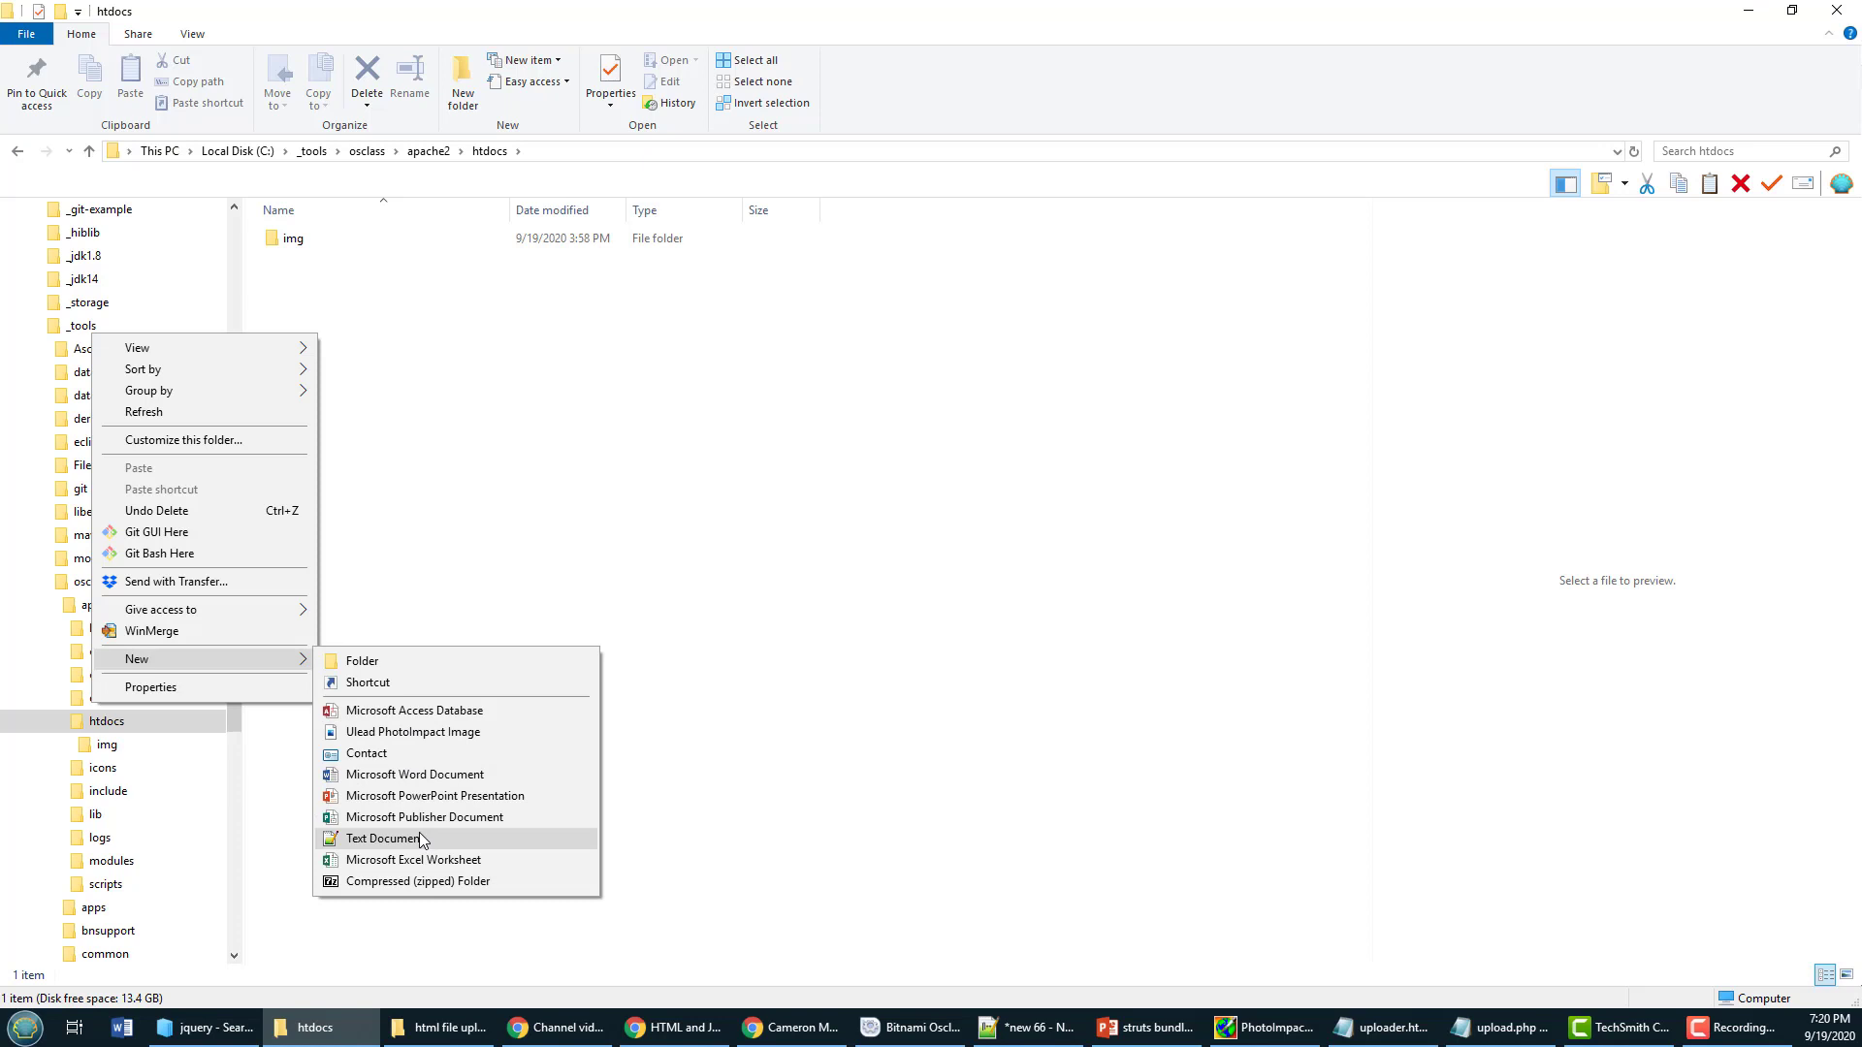
Step: Add a new text document in htdocs to become uploader.html
click(381, 837)
text(uploader.html)
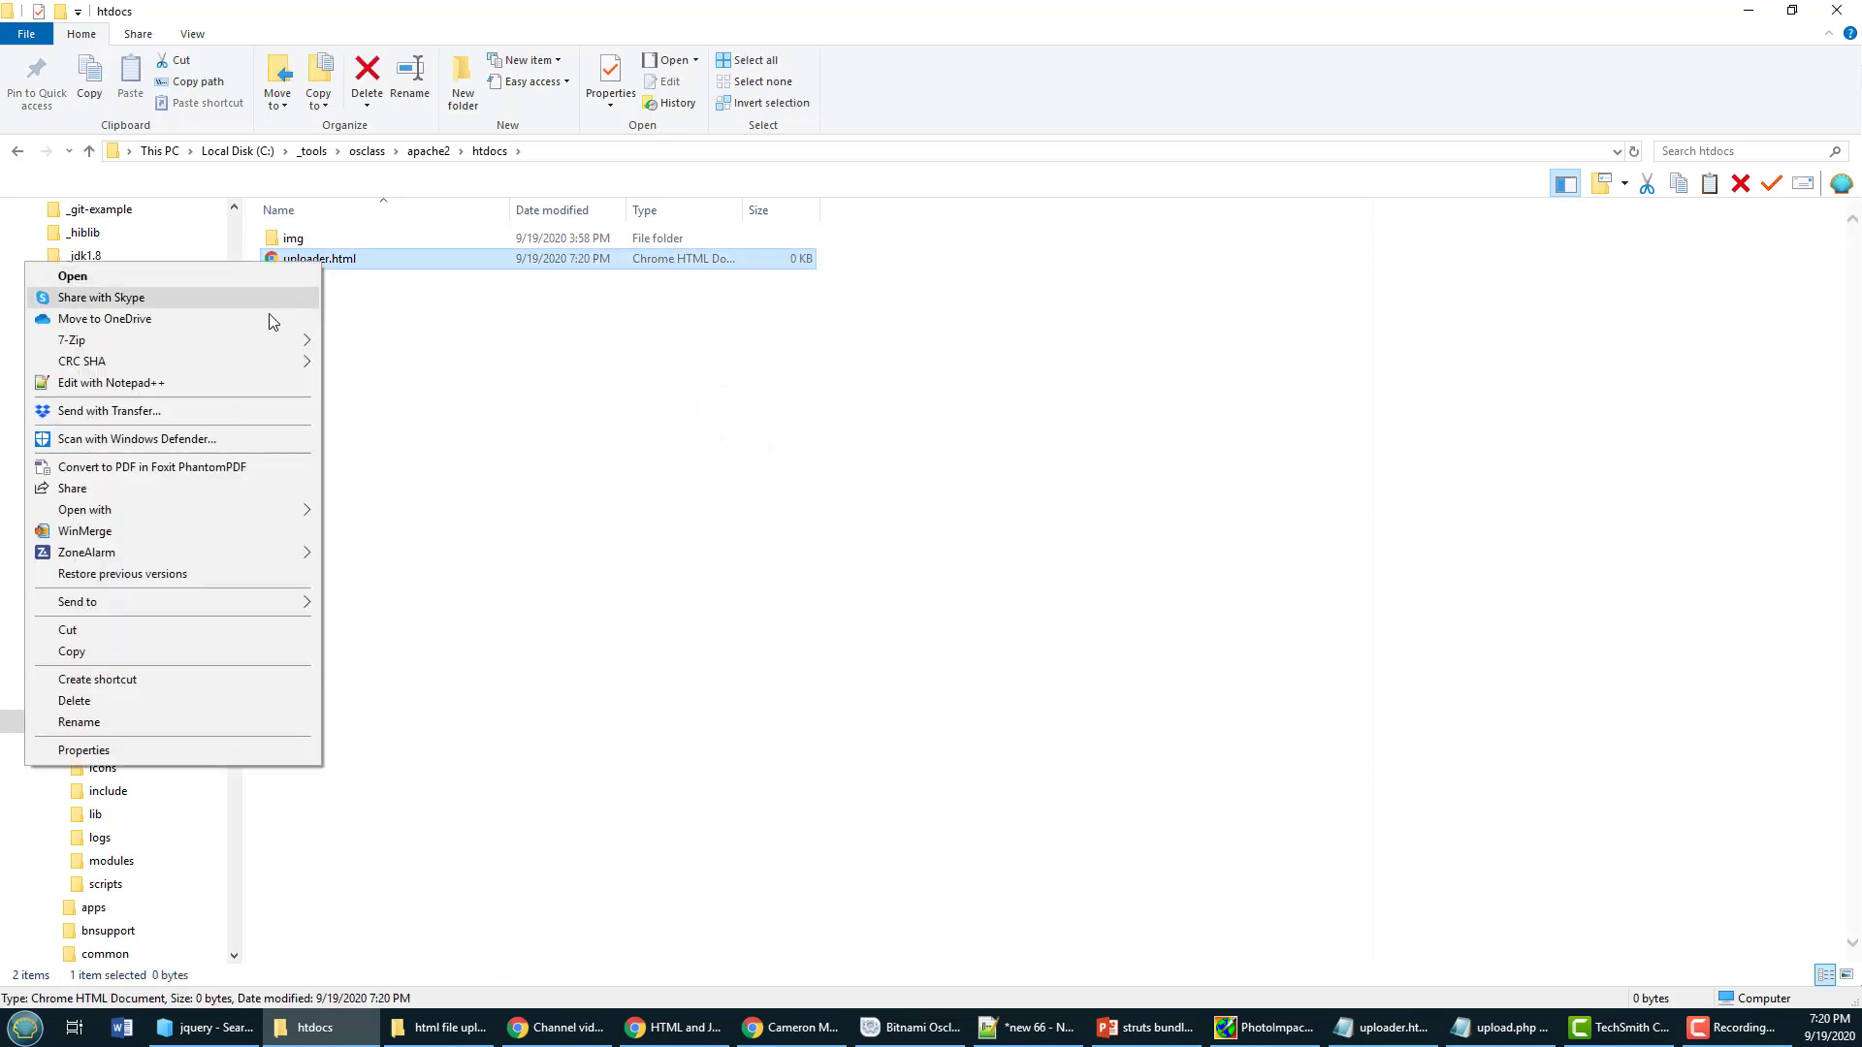
mouse_move(263, 493)
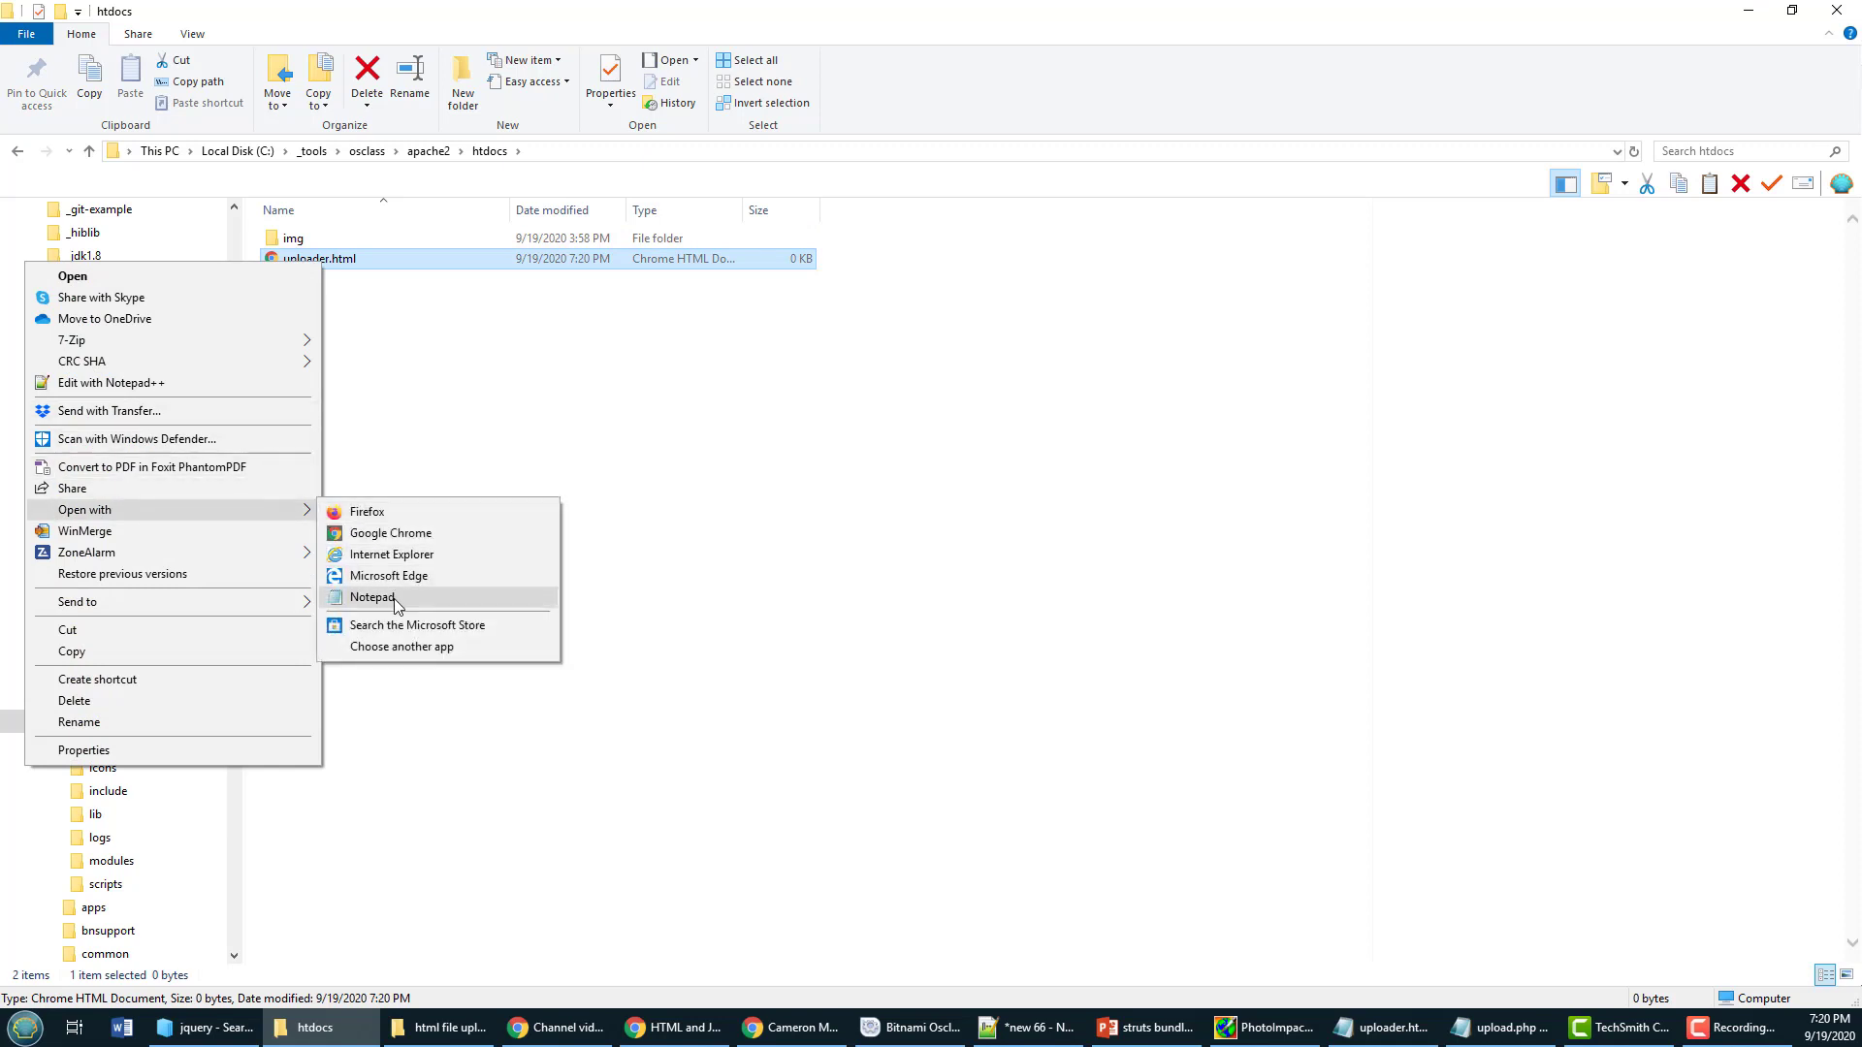
Step: Write an HTML page titled 'Pure JavaScript File Upload Example' with a fileupload file input
click(370, 597)
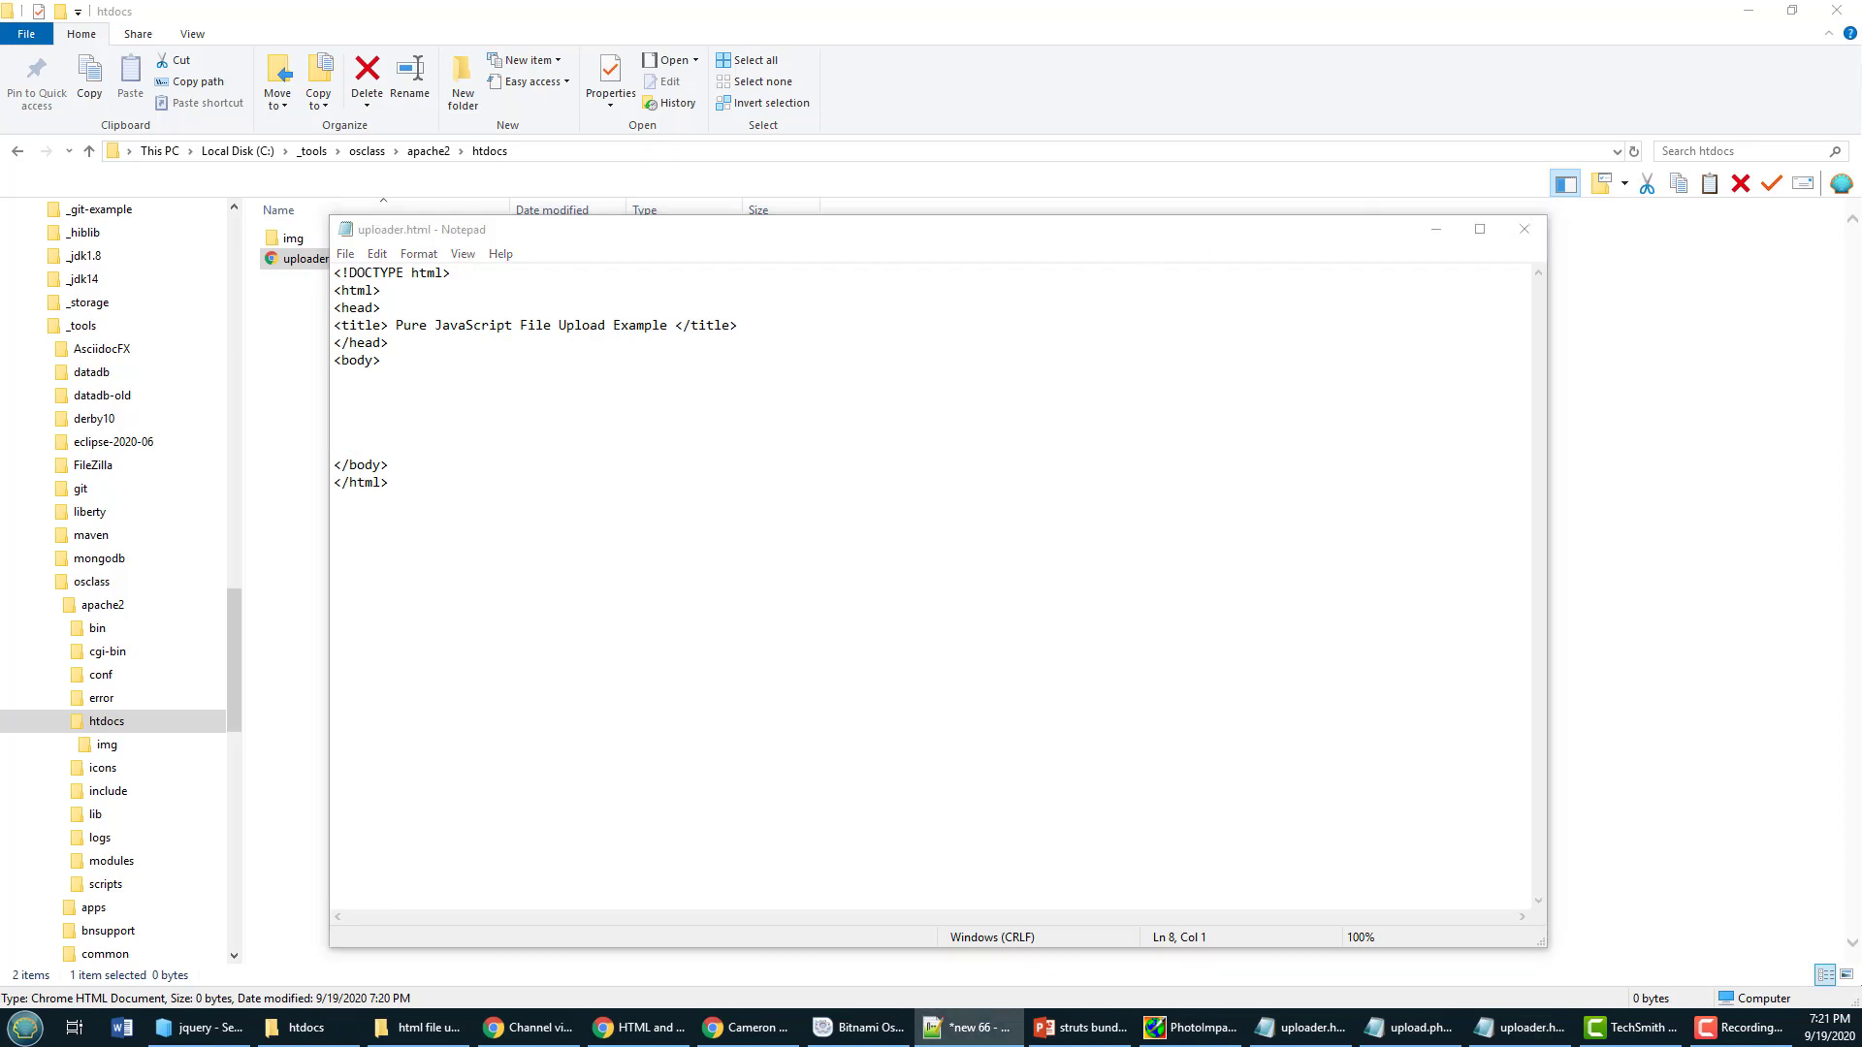
text(<input id="fileupload" type="file" name="fileupload" />)
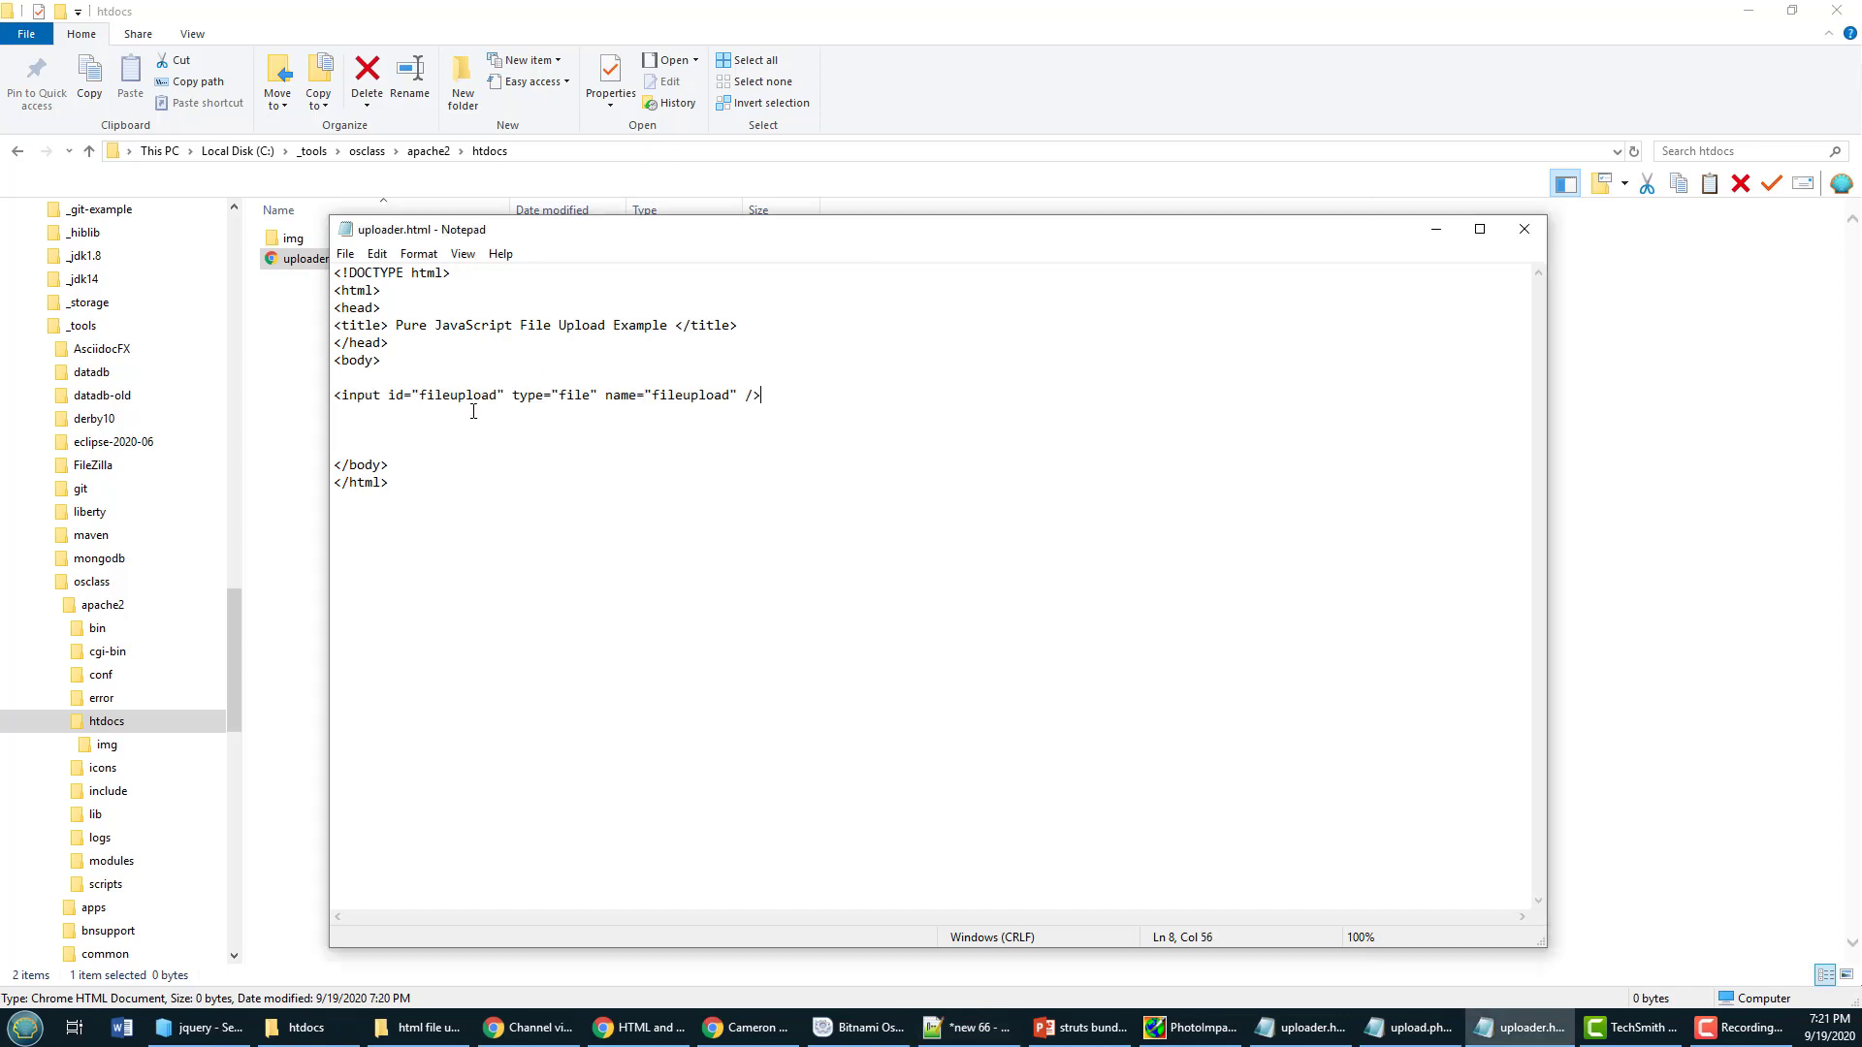
mouse_move(388, 403)
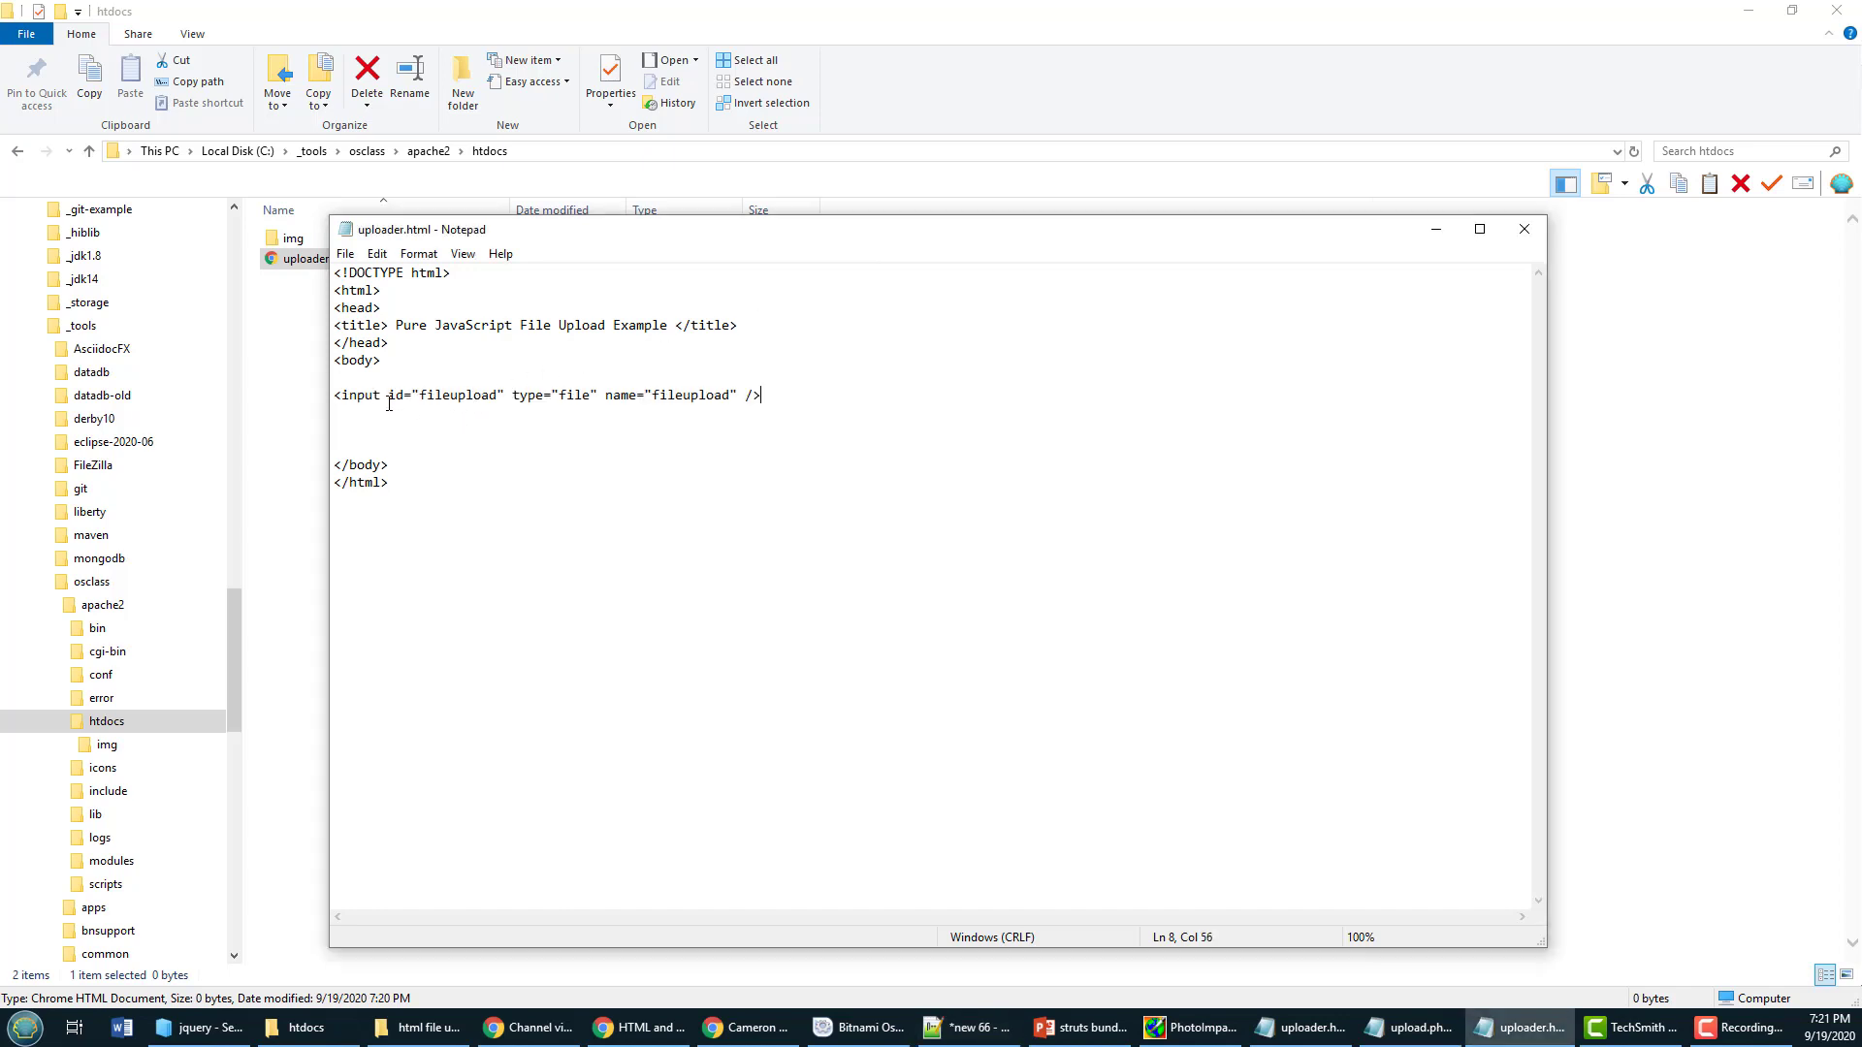
mouse_move(539, 390)
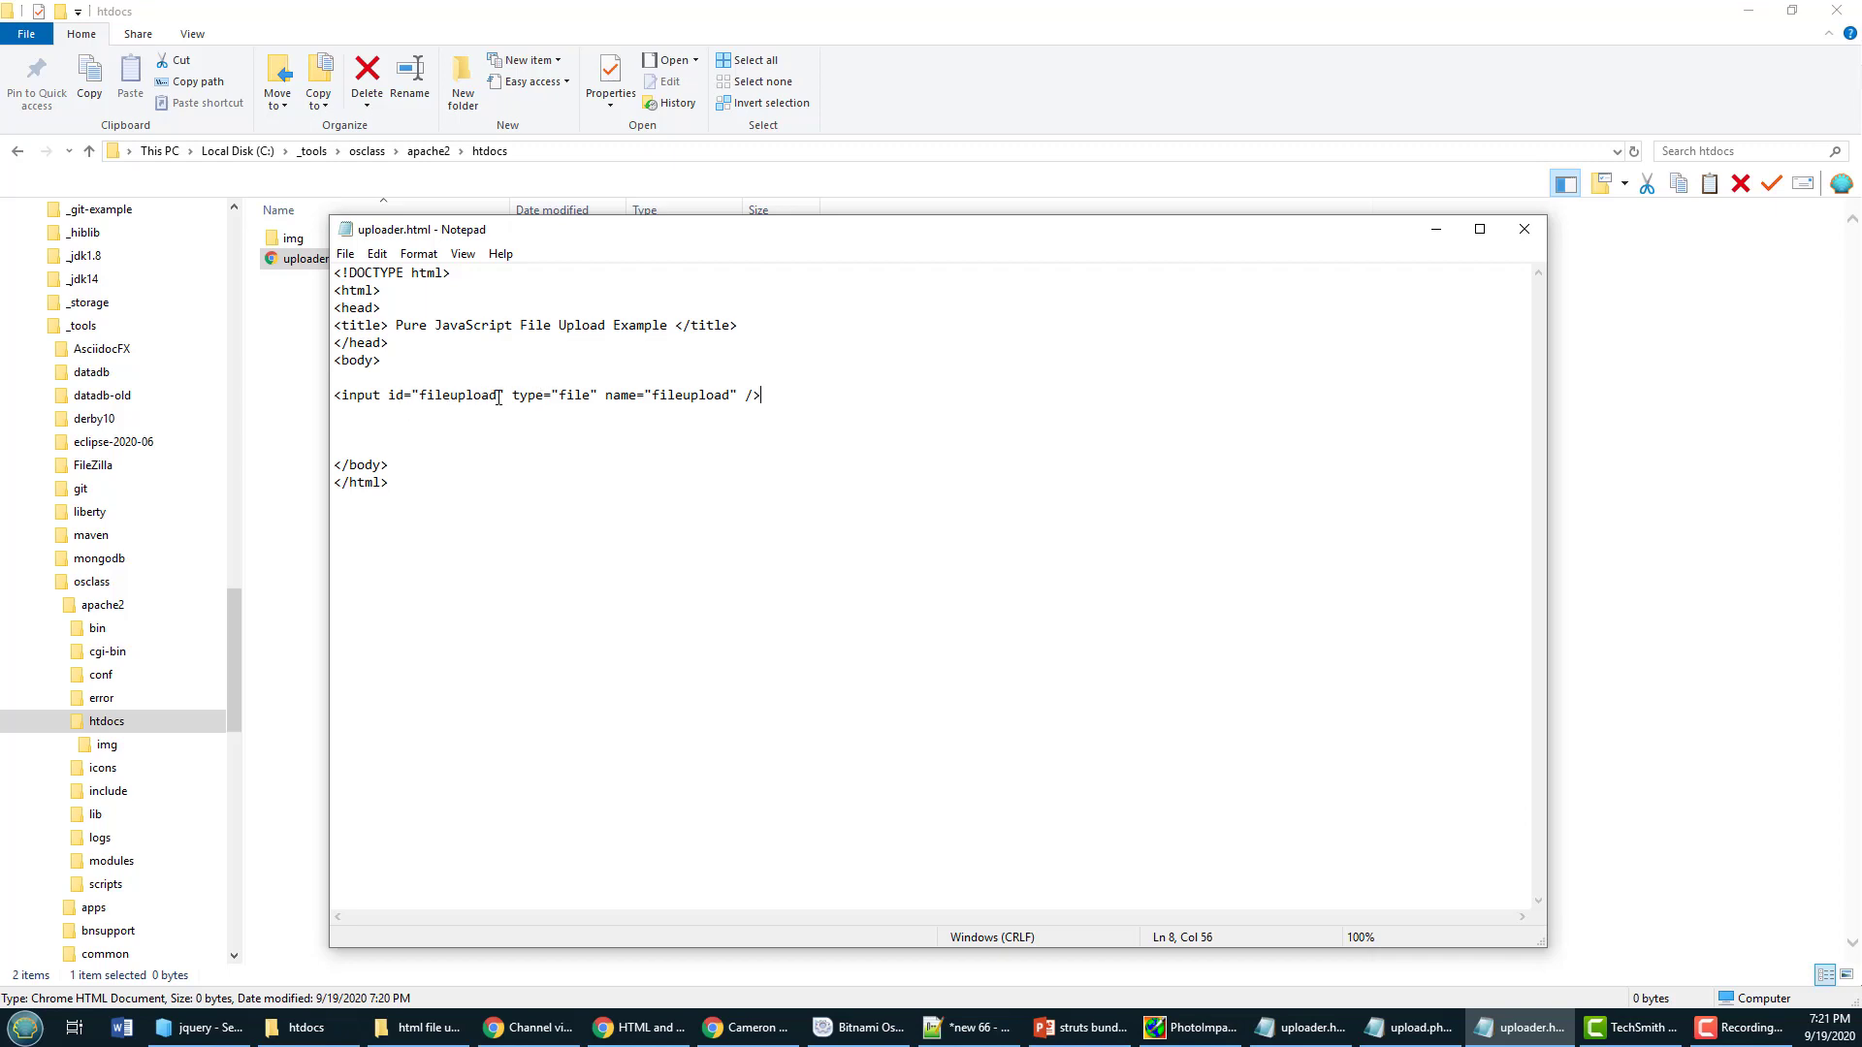
double_click(552, 396)
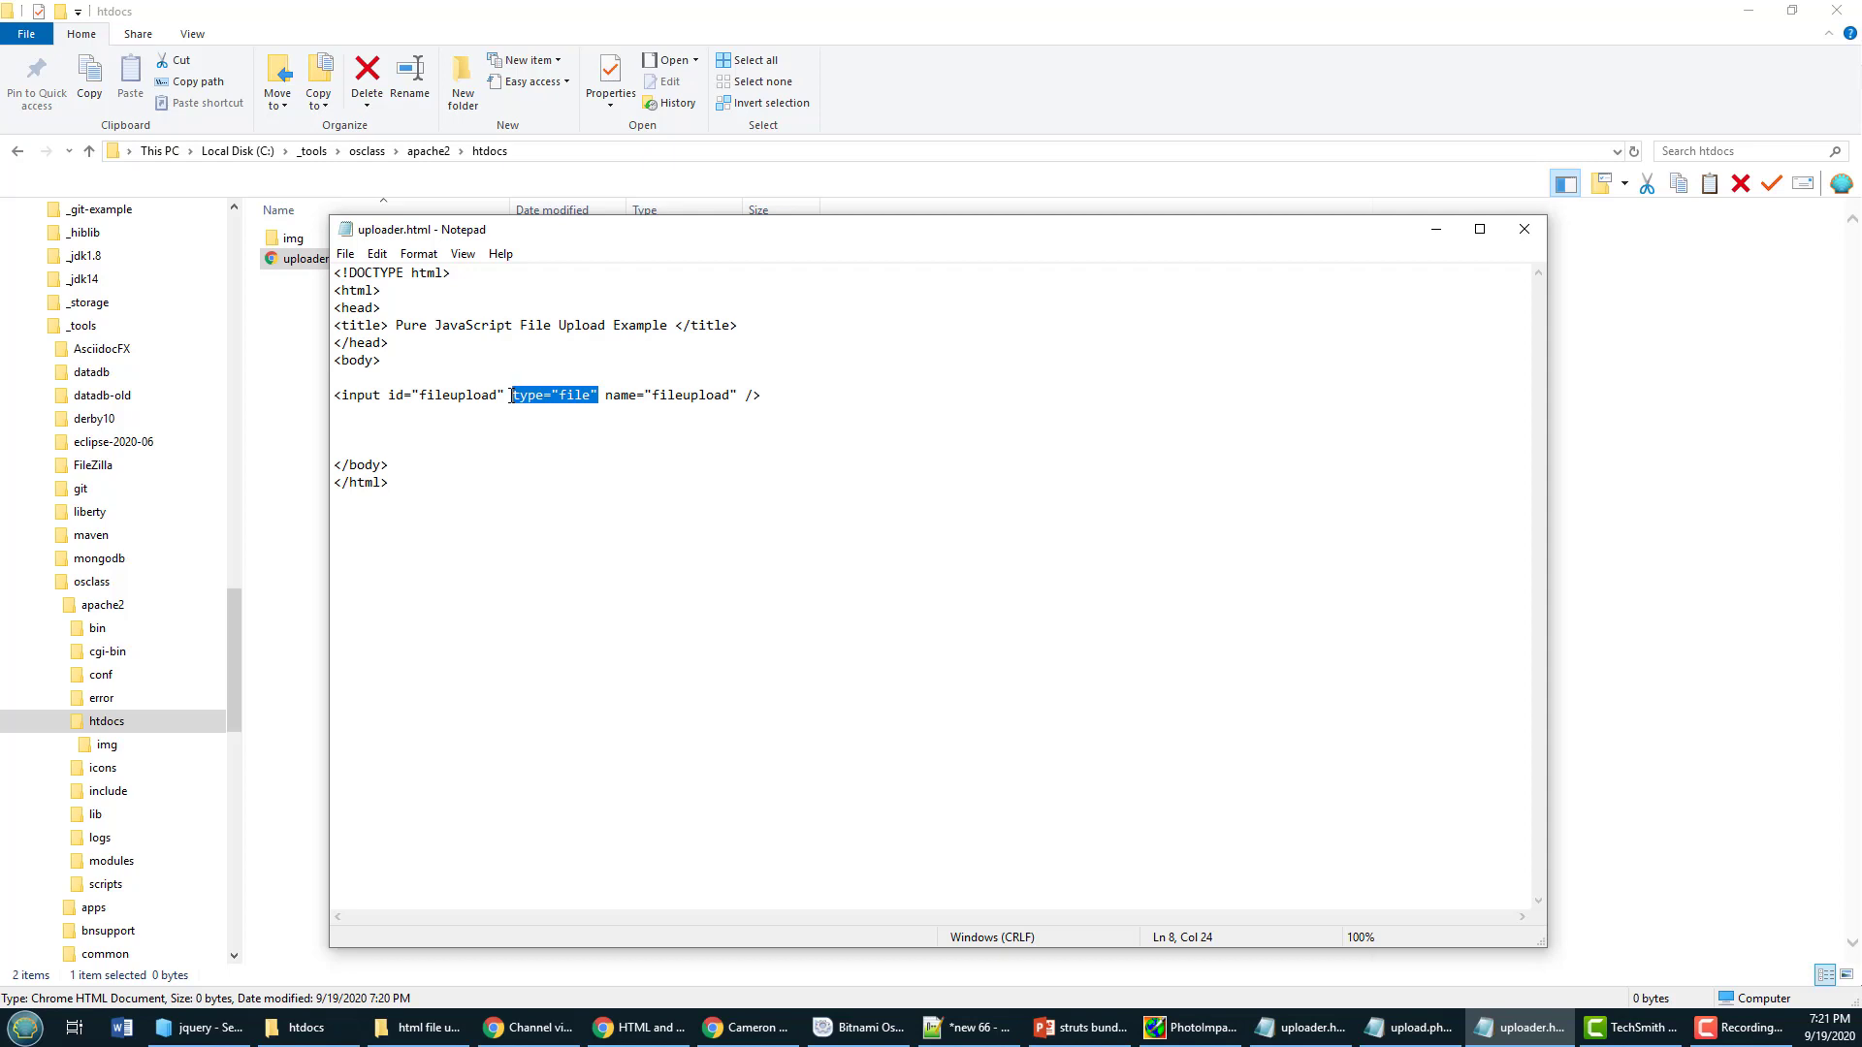
mouse_move(515, 444)
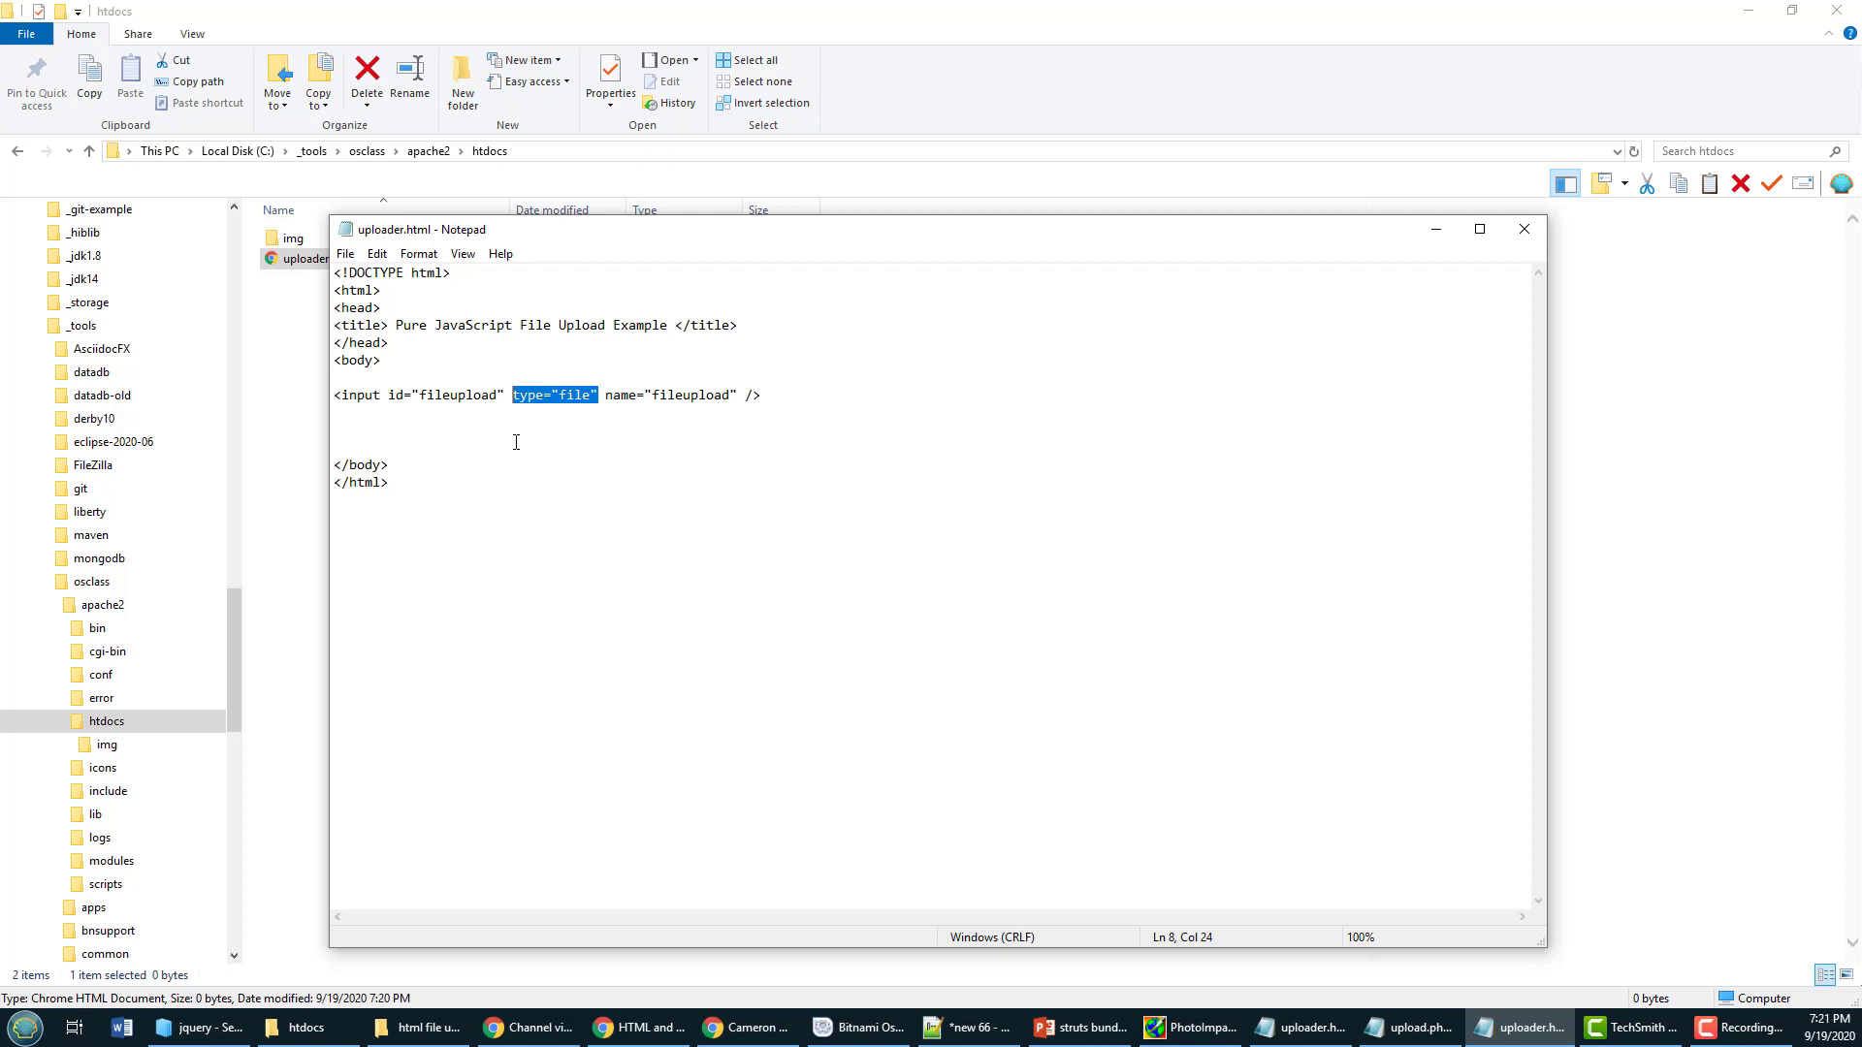
mouse_move(673, 392)
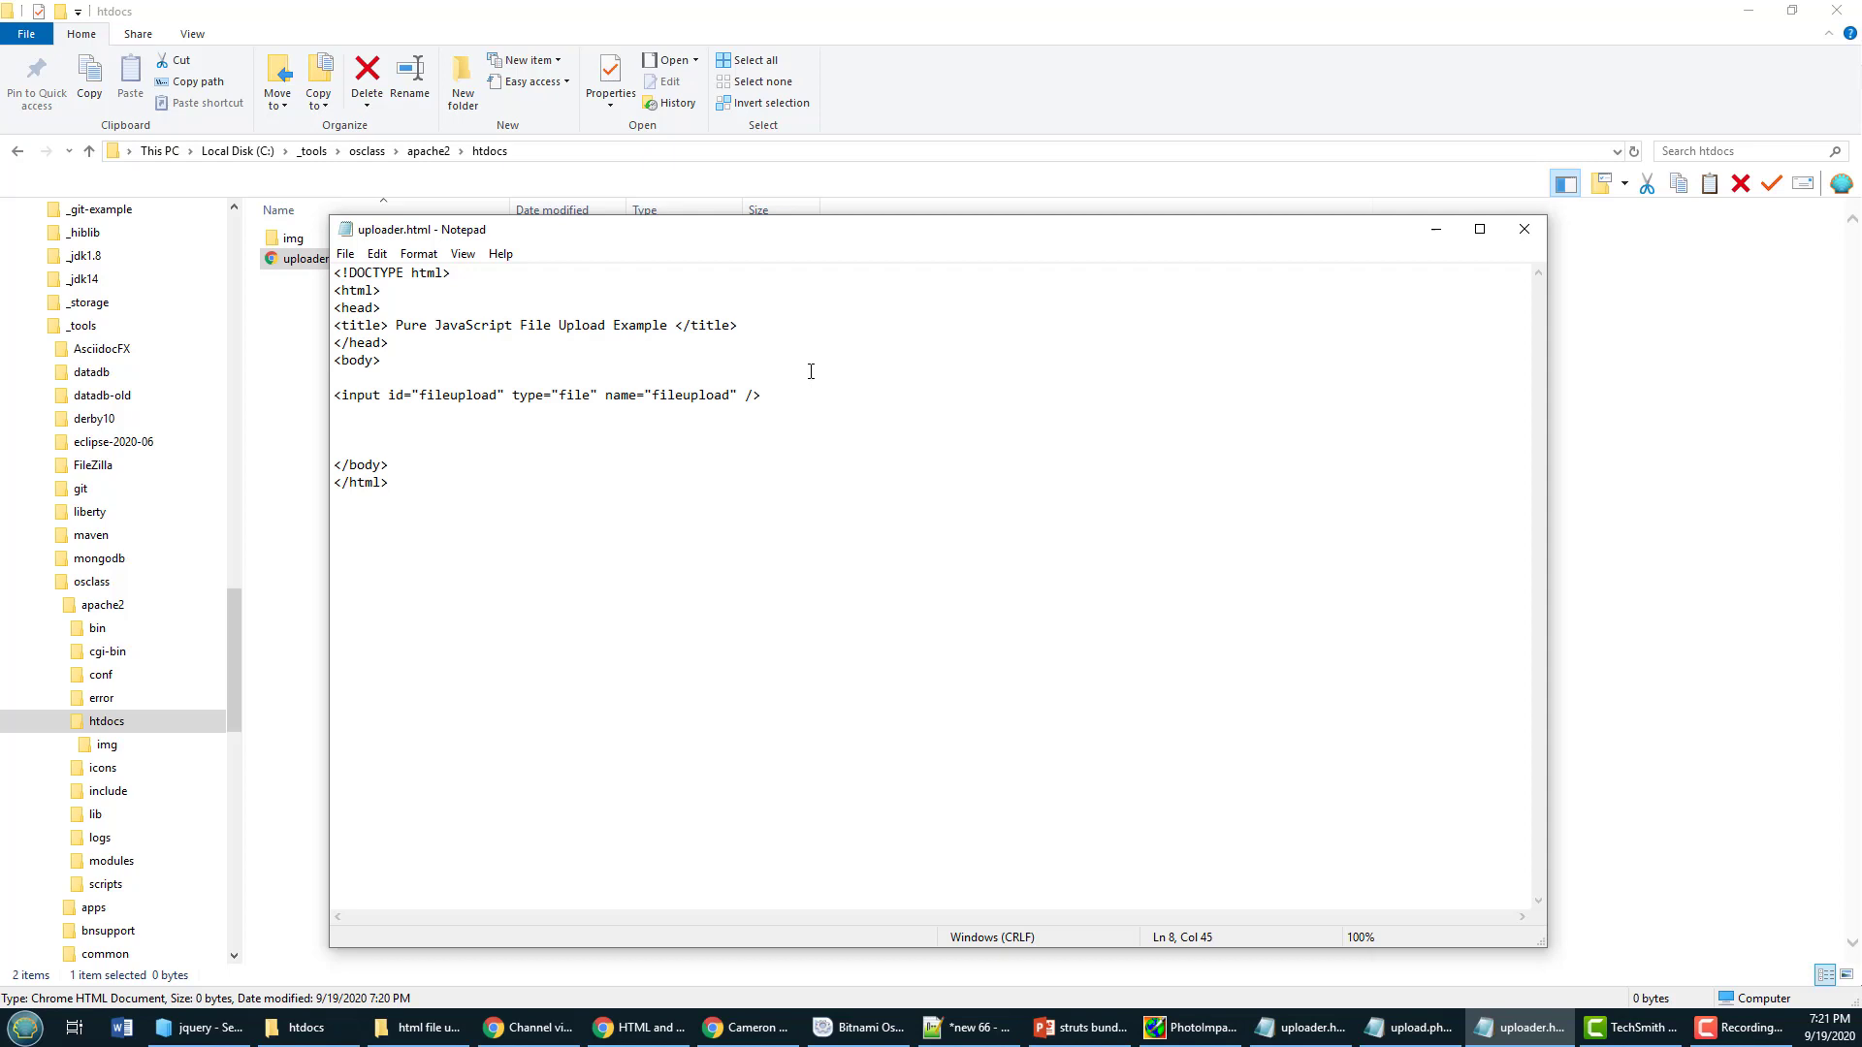
triple_click(546, 395)
text(<button id="upload-button" onclick="saveFile()">Upload</button>)
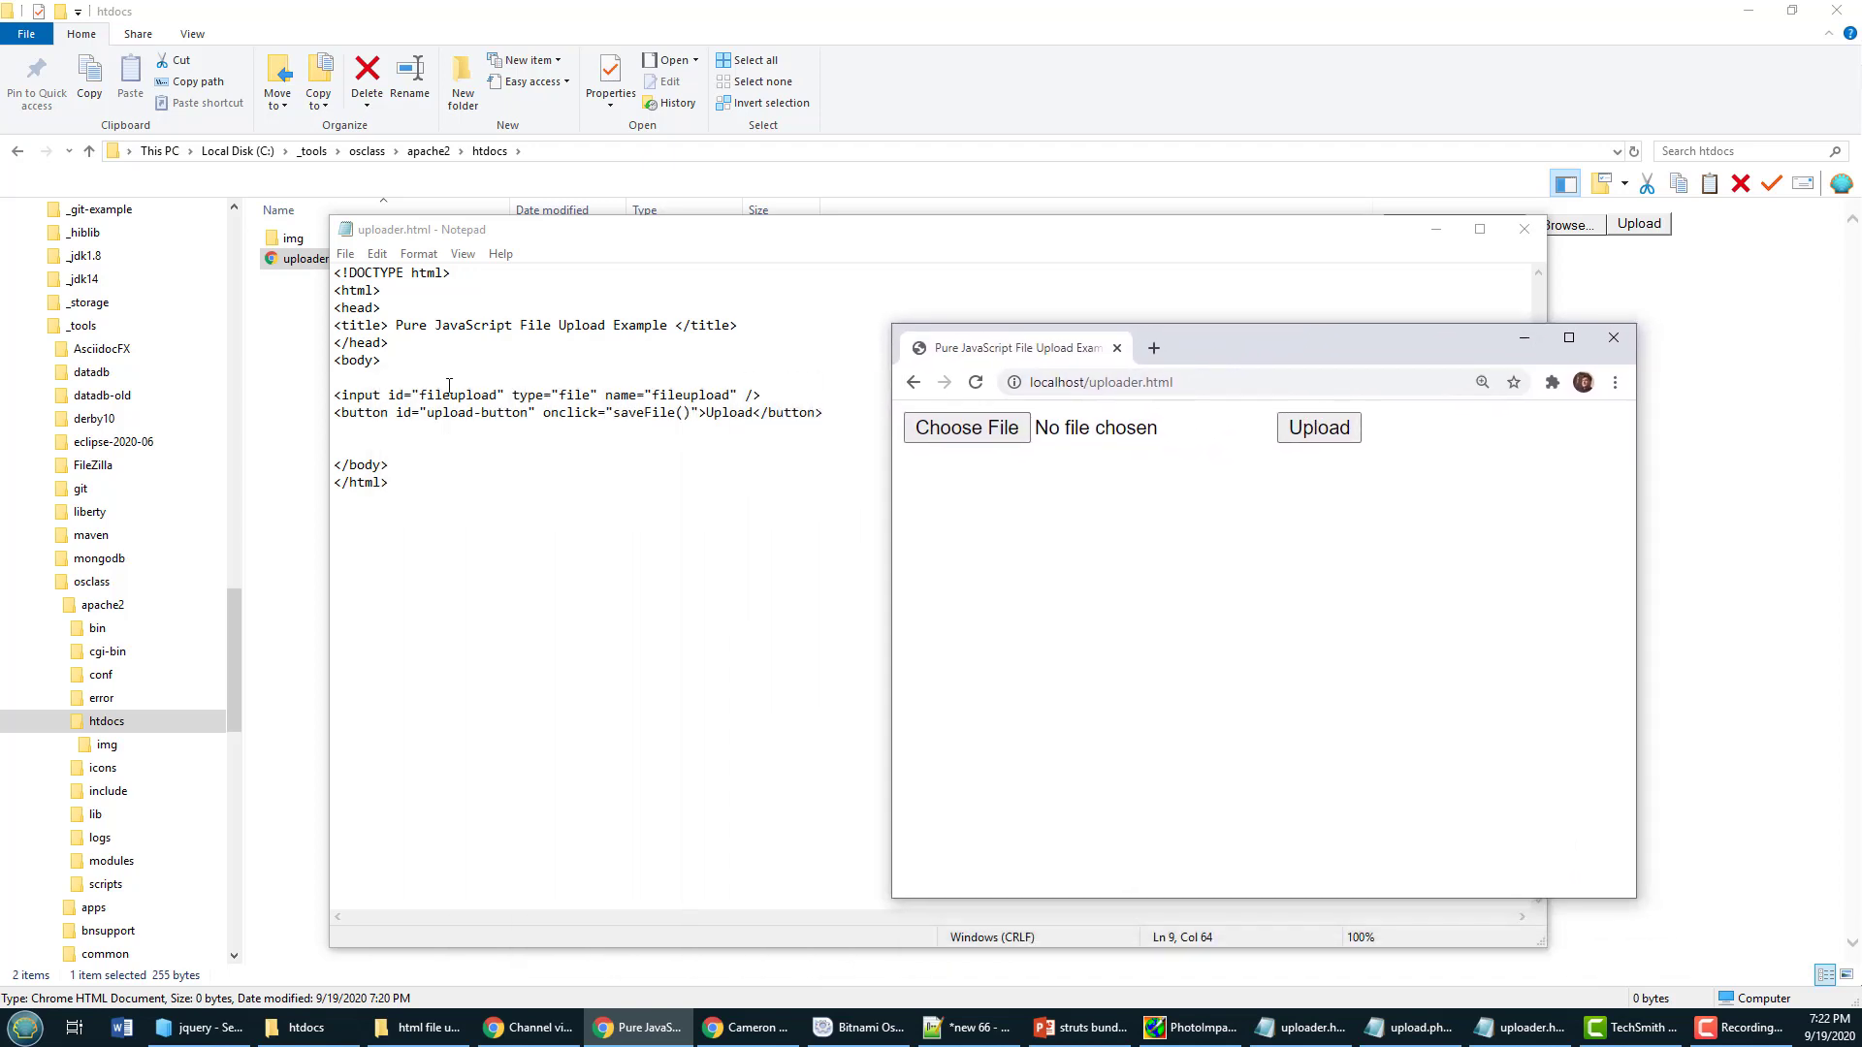
mouse_move(739, 449)
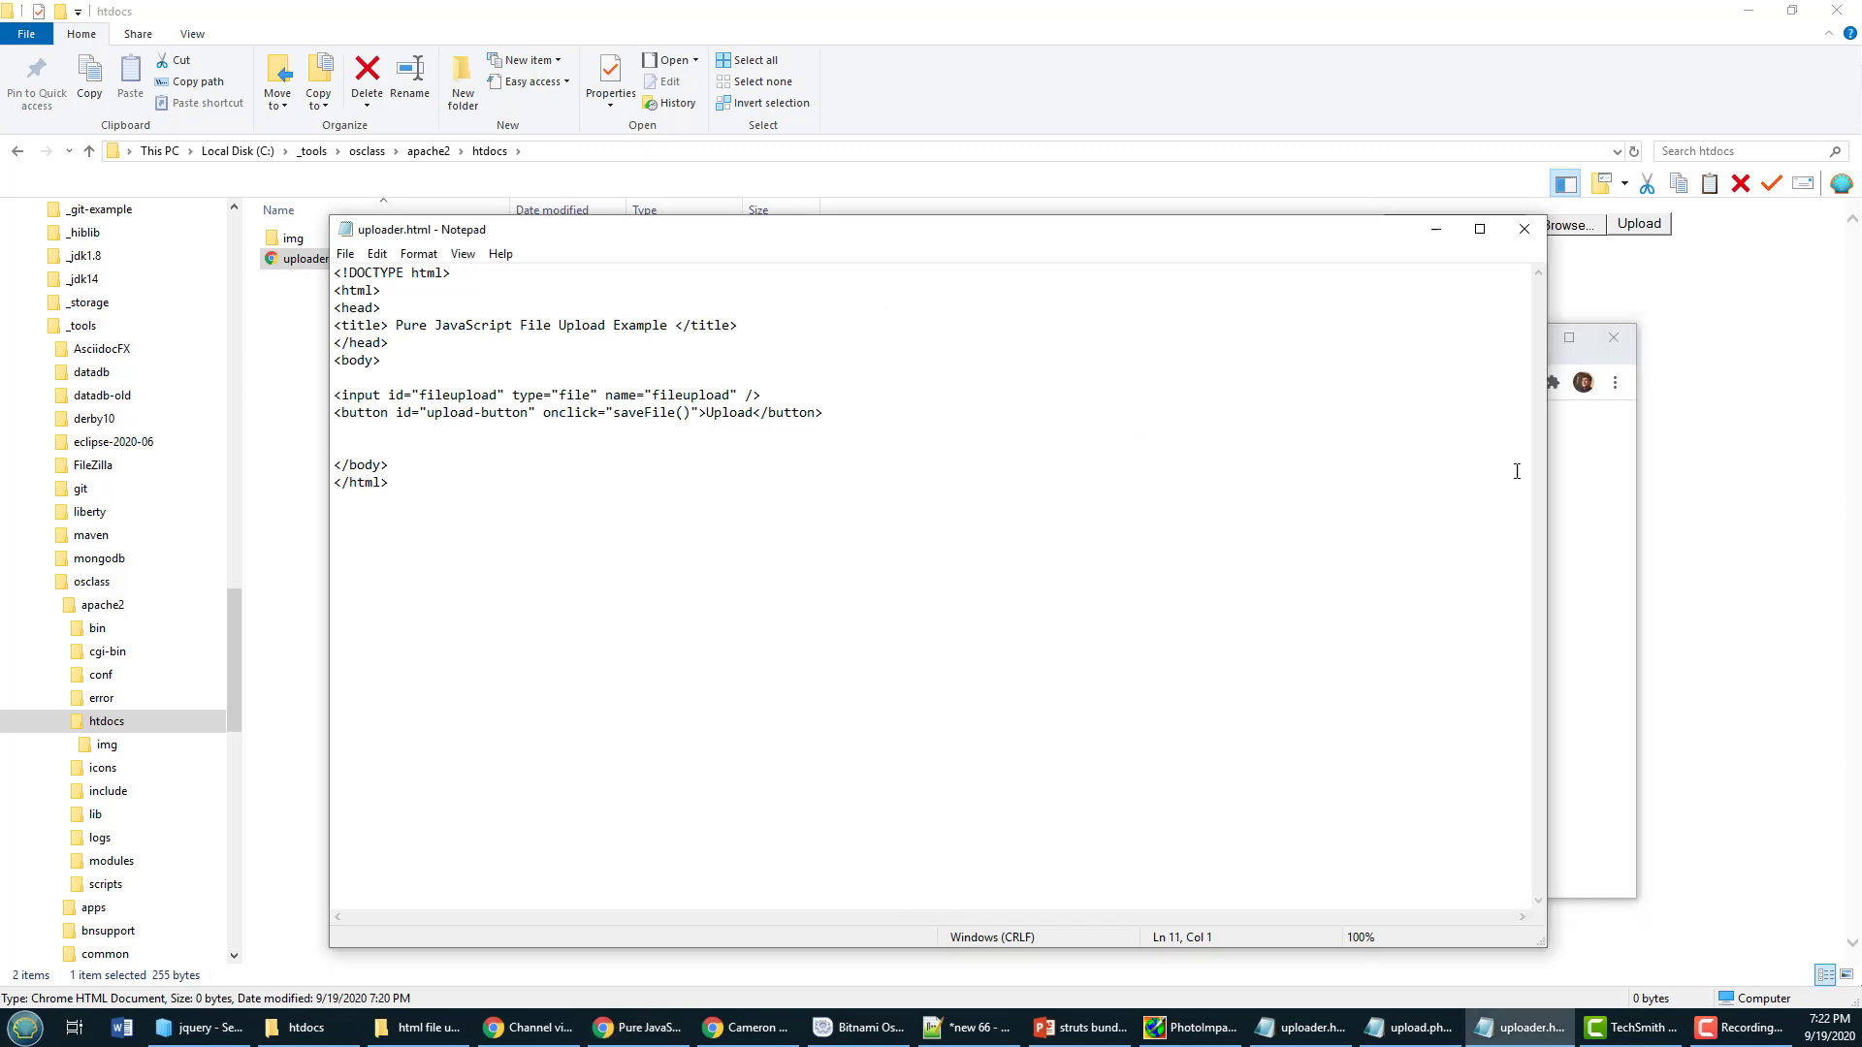
mouse_move(1715, 393)
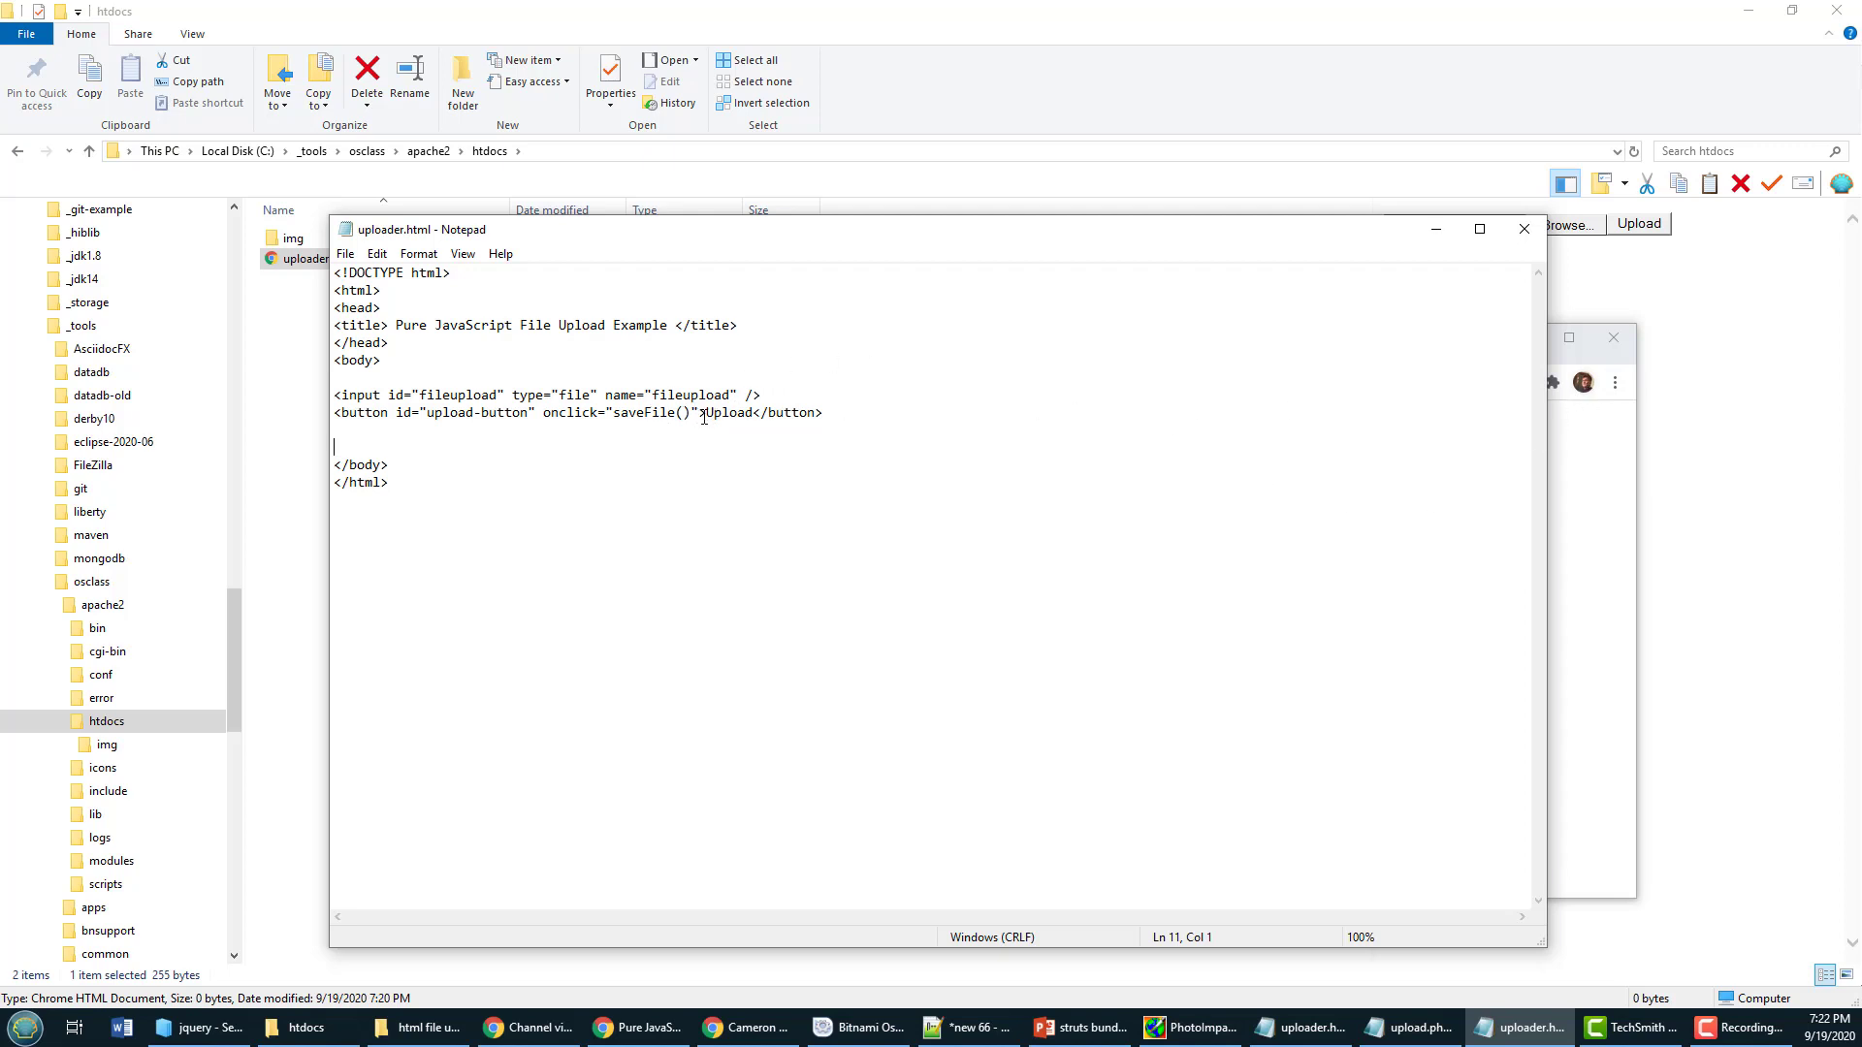
Step: Add a <script> block holding an empty async function saveFile() below the button
double_click(646, 412)
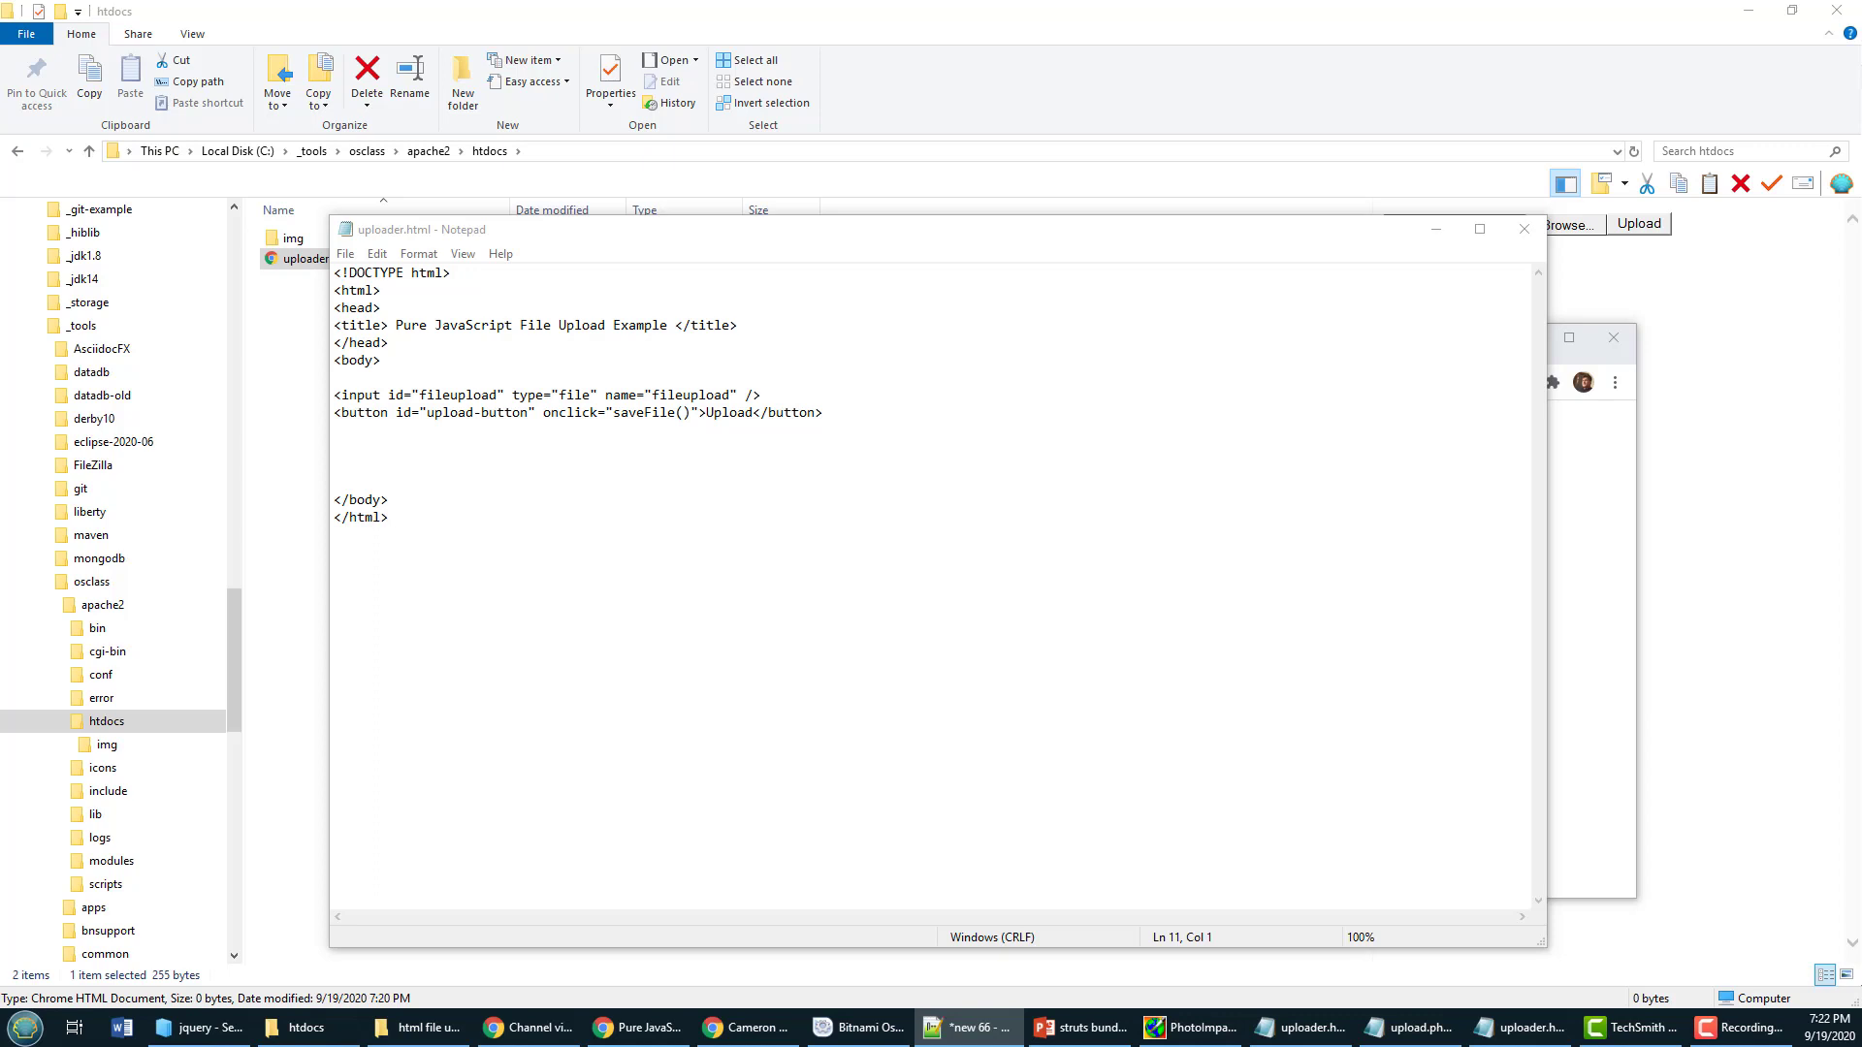
text(<script>)
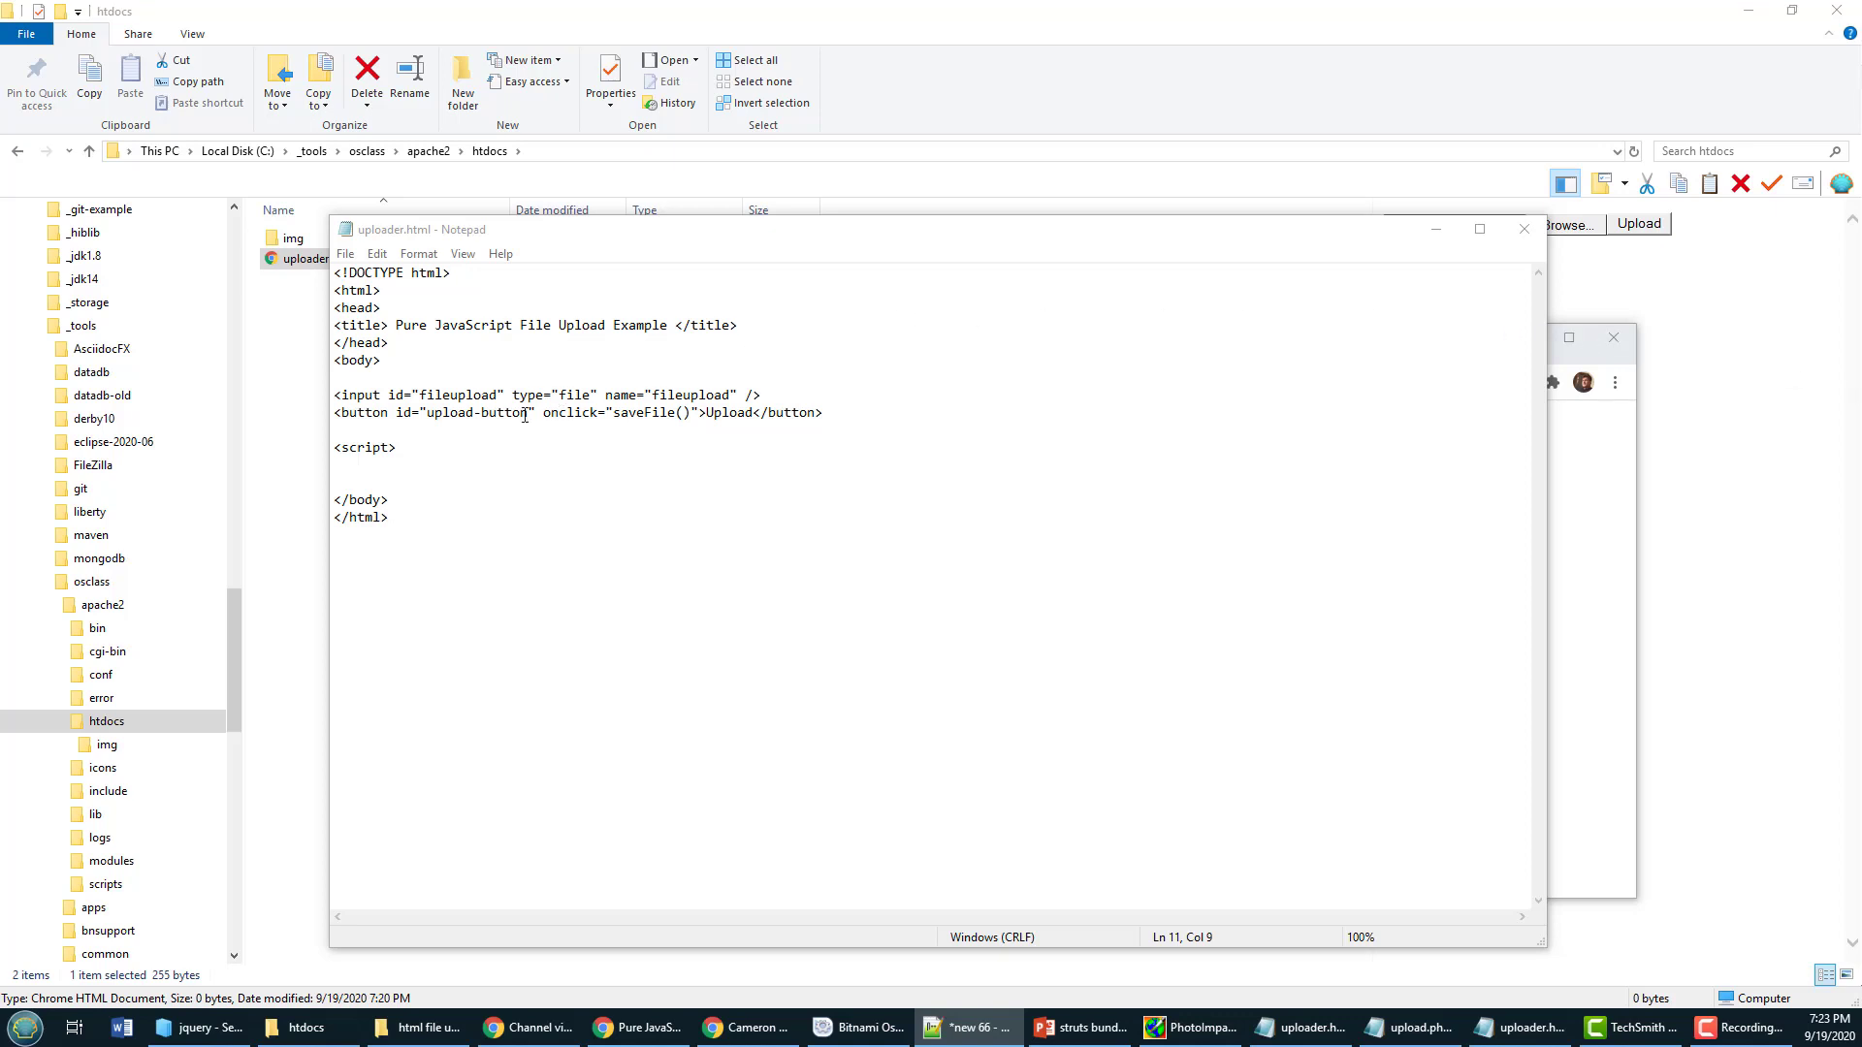
text(</script>)
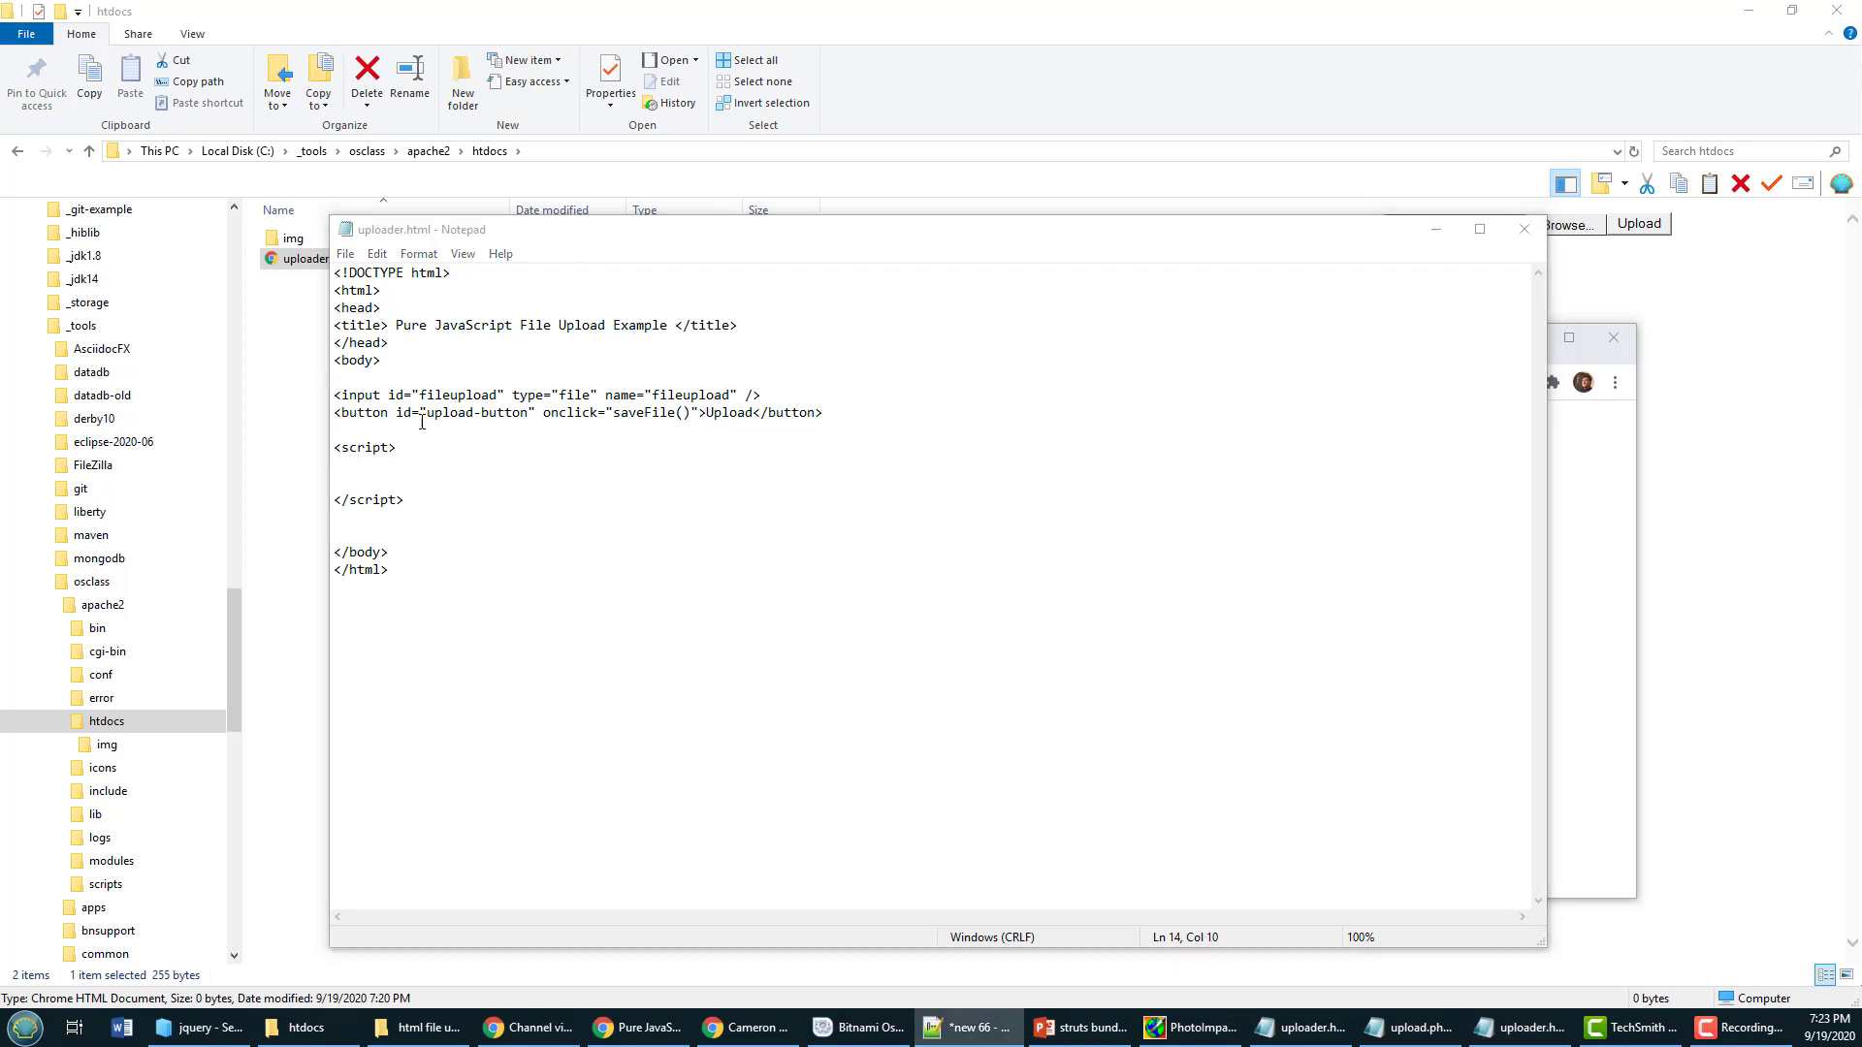
text(async function saveFile() {)
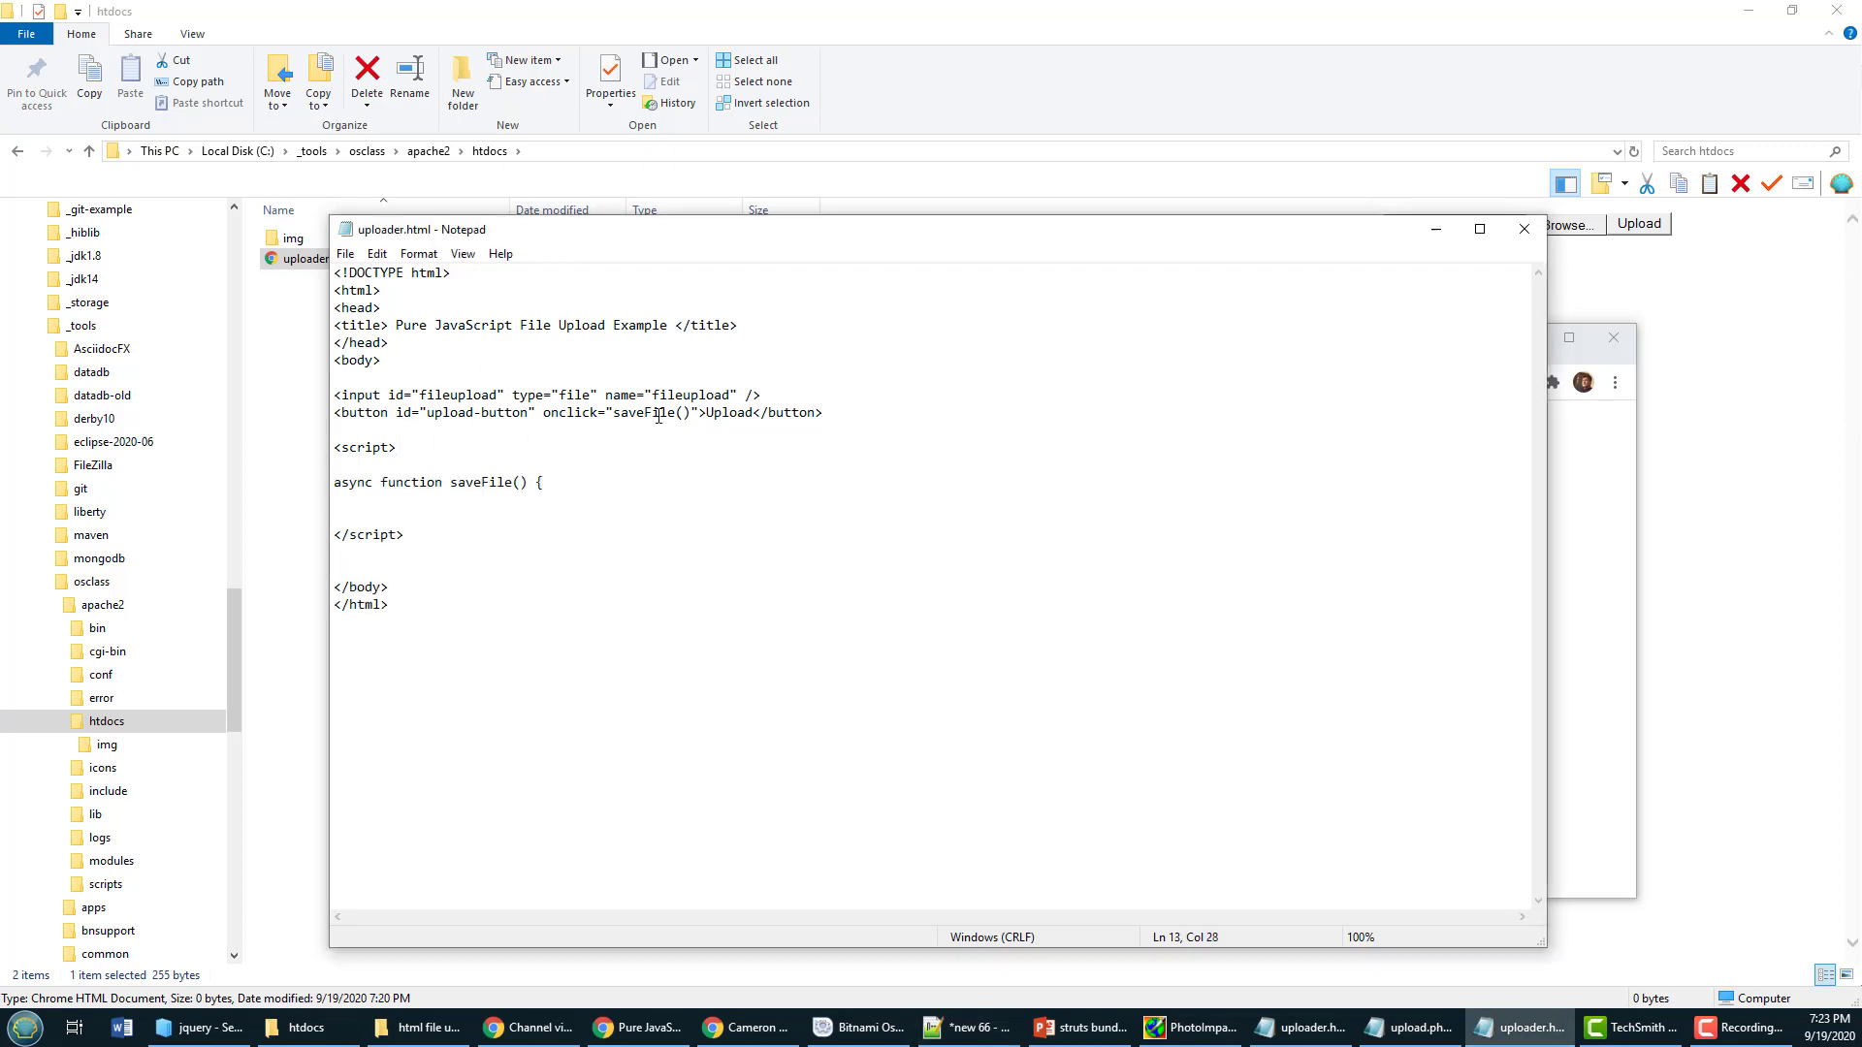
click(501, 509)
text(})
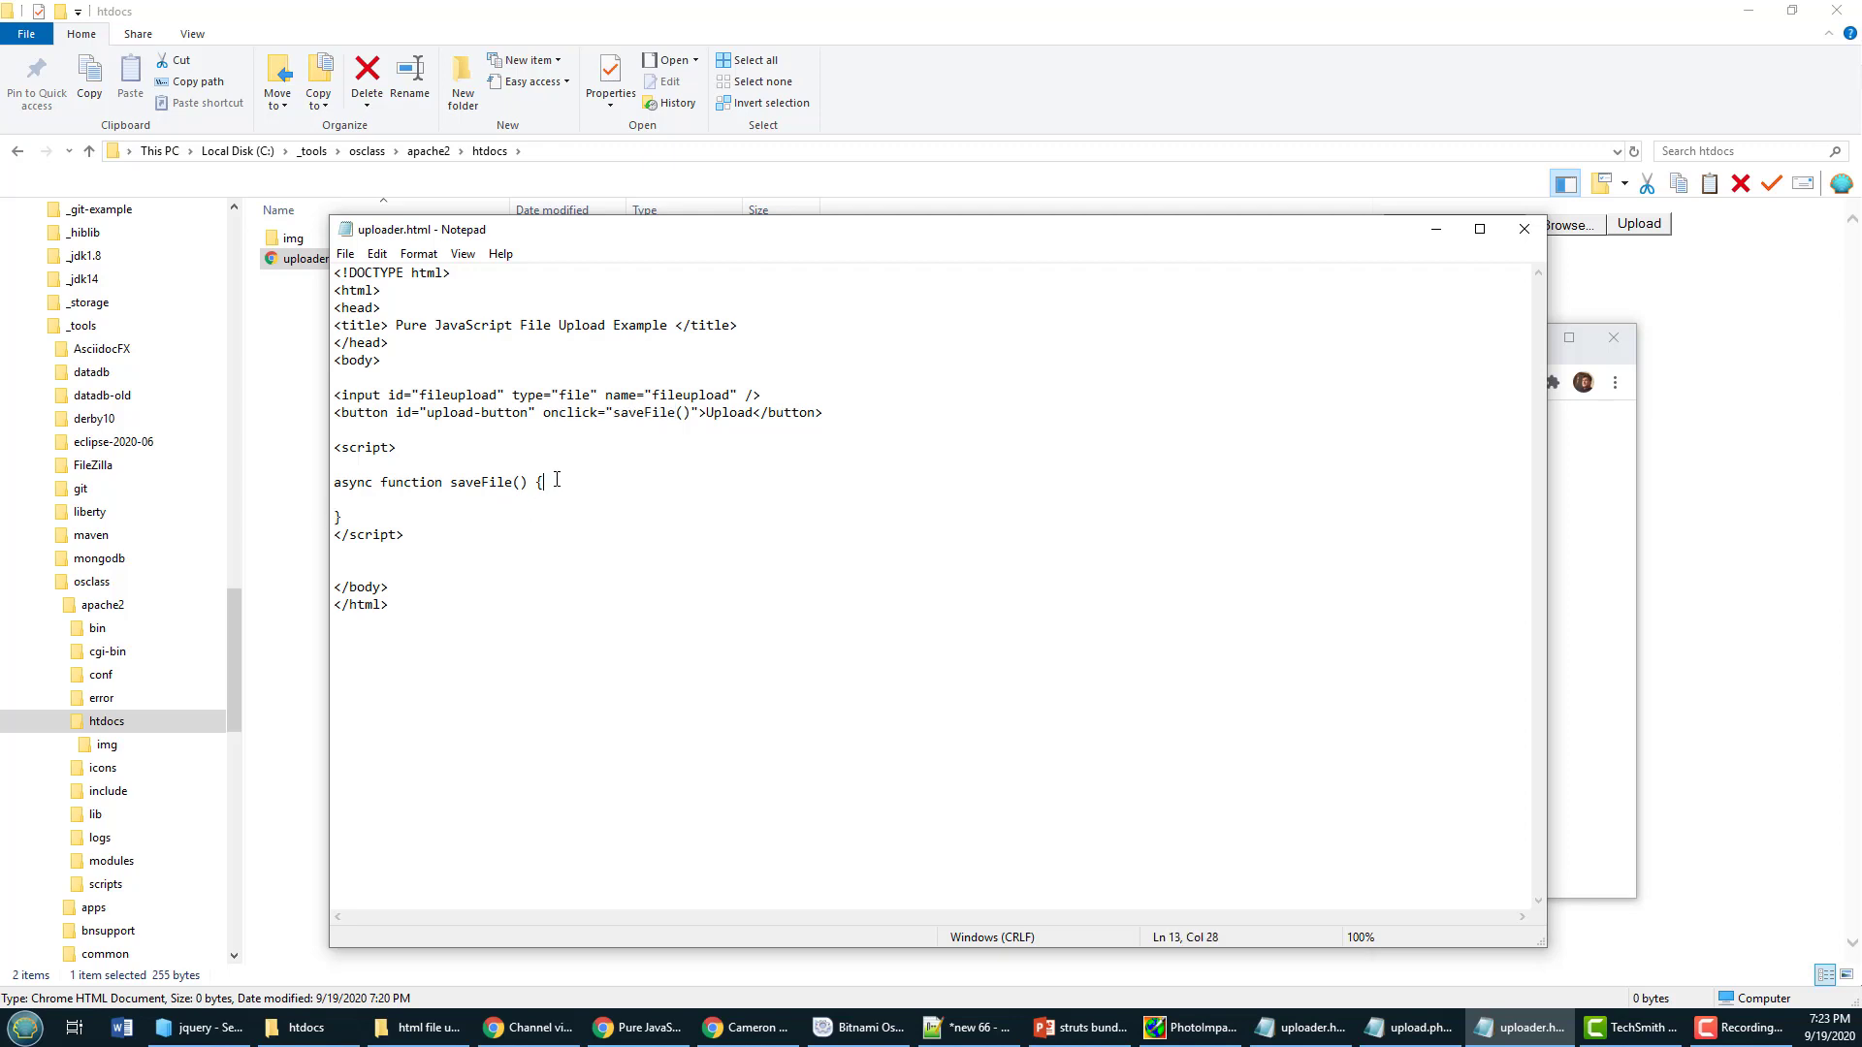
key(Enter)
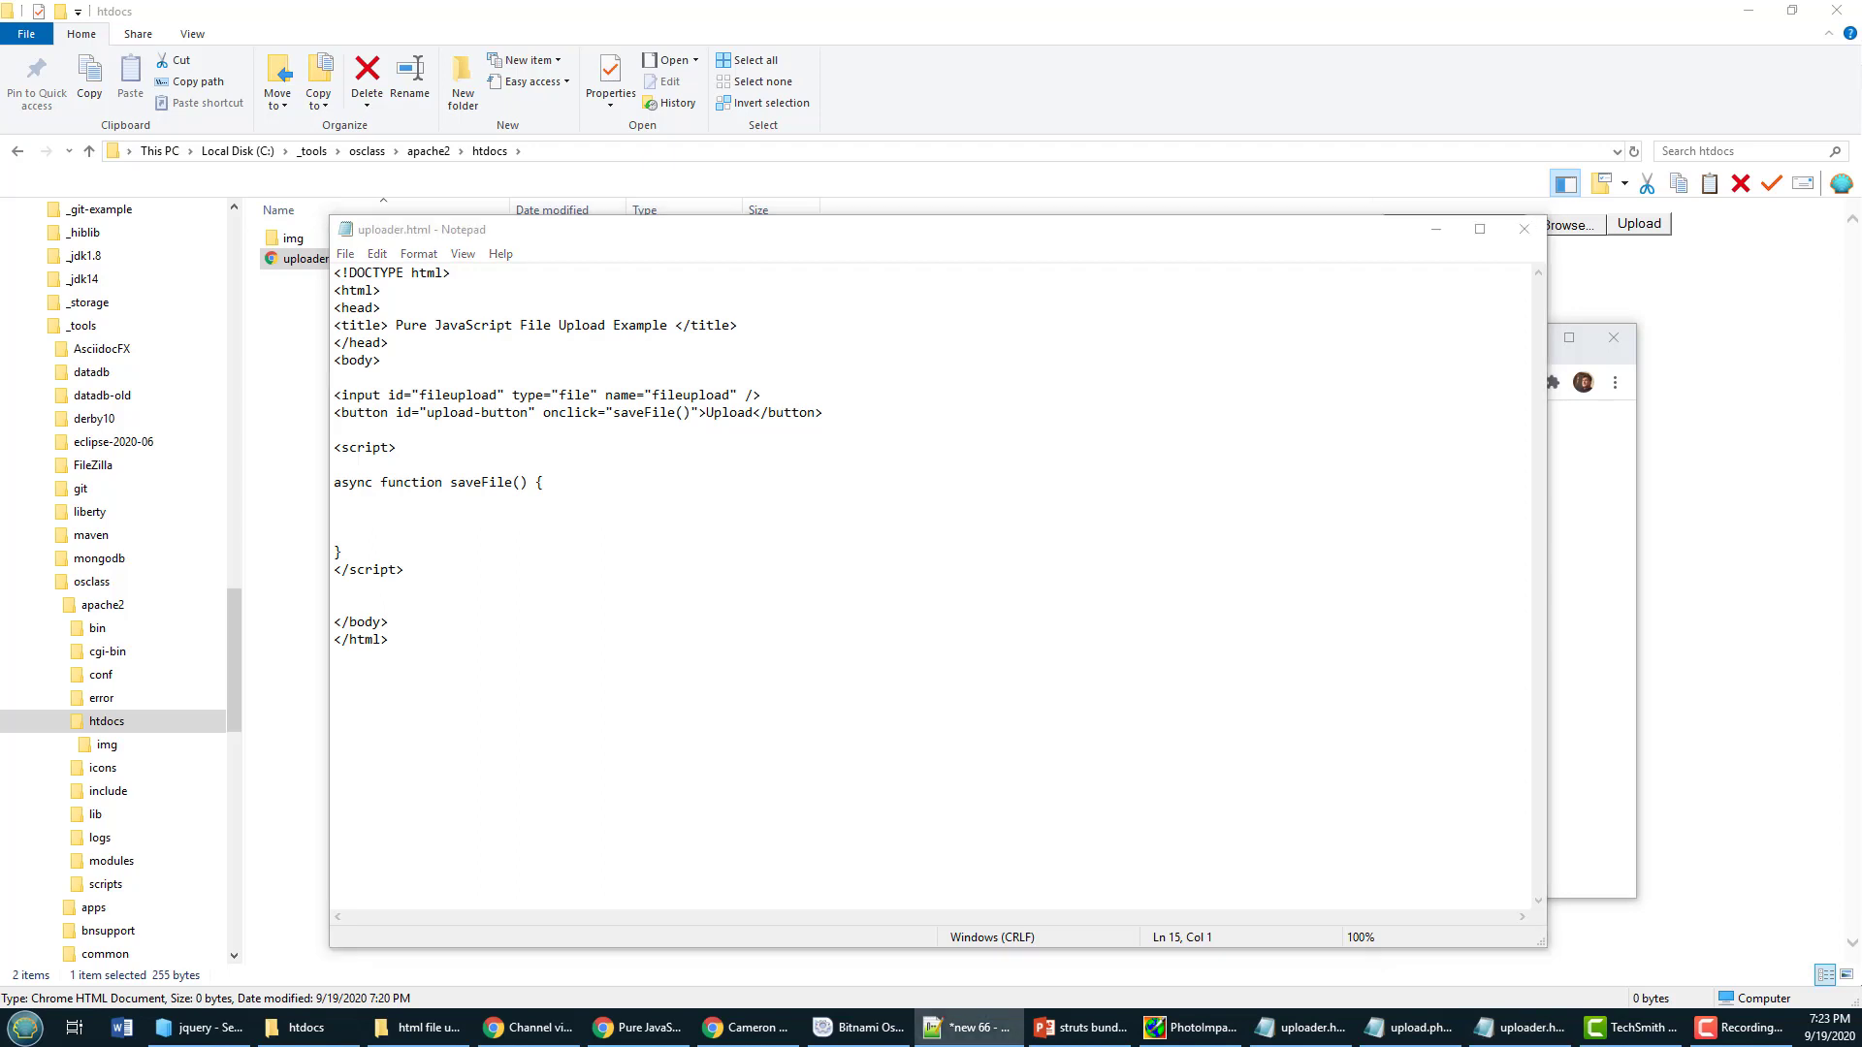
Step: Fill saveFile with FormData appending fileupload.files[0], sent by awaited POST fetch to /upload.php
text(let formData = new FormData();)
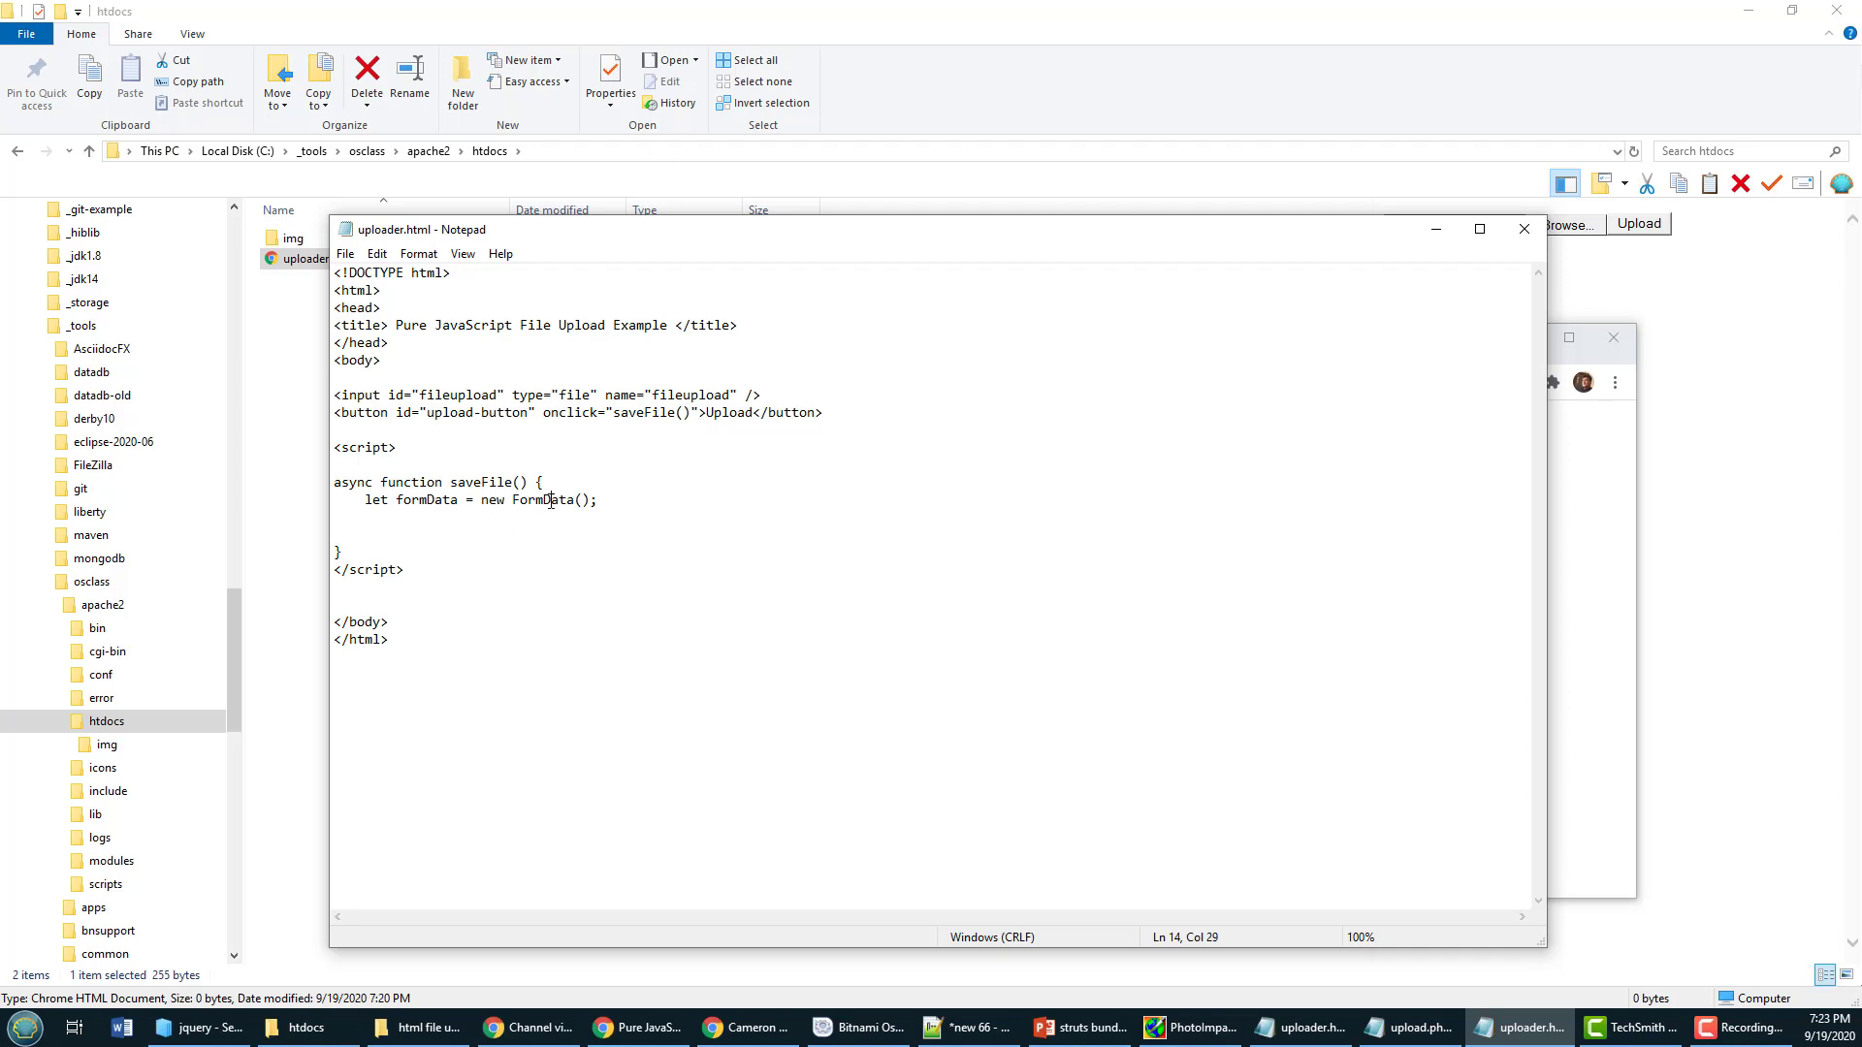
click(360, 394)
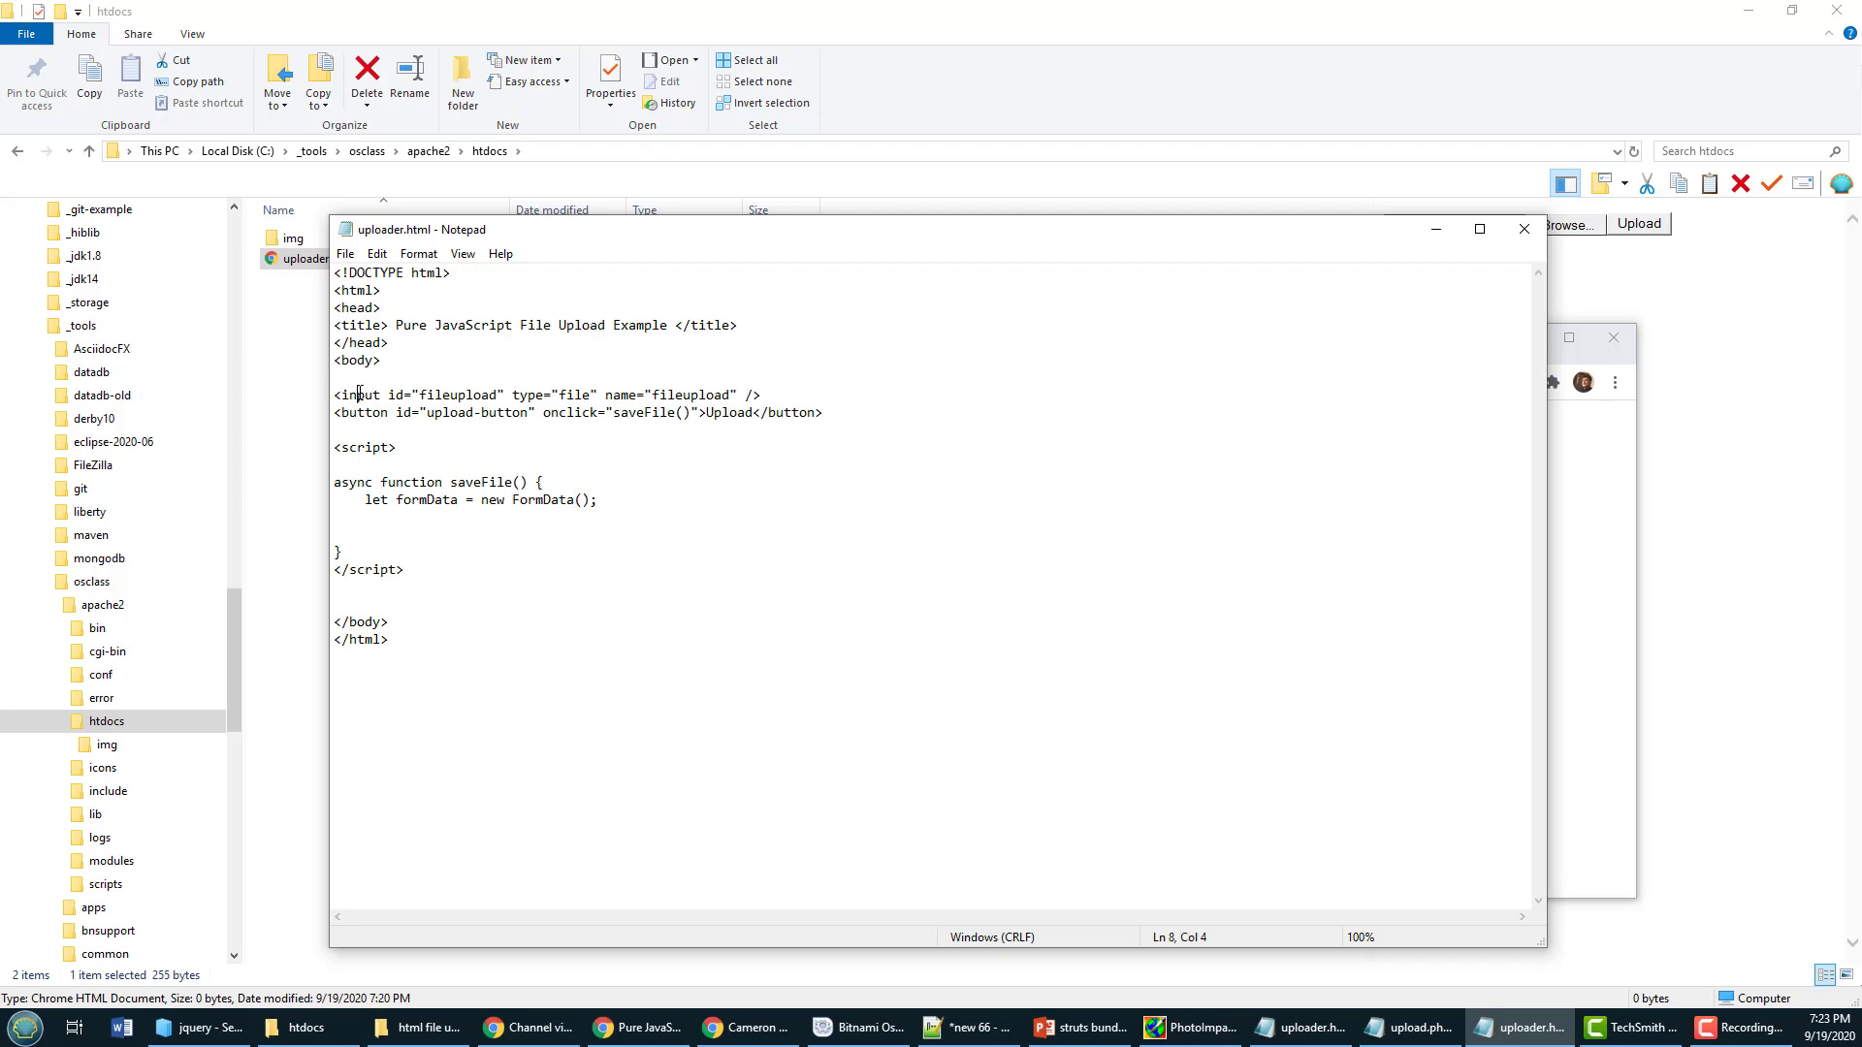
double_click(361, 412)
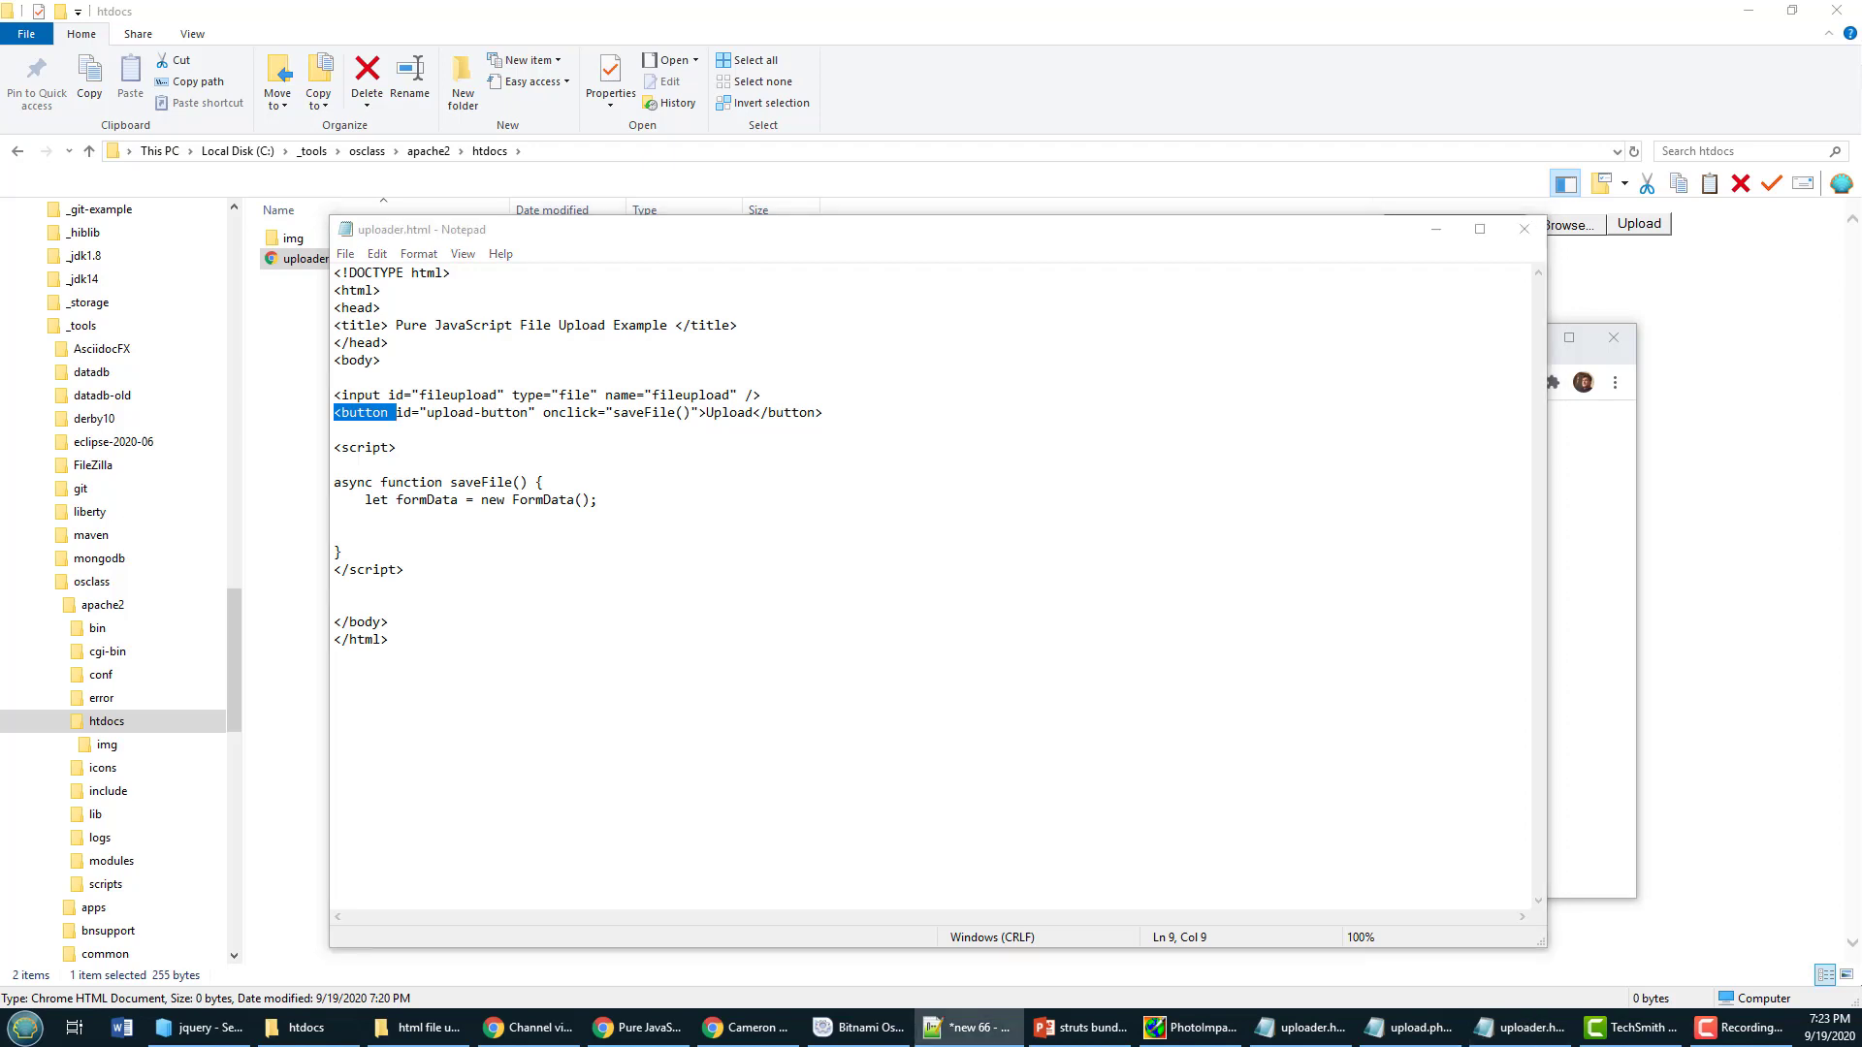
click(459, 394)
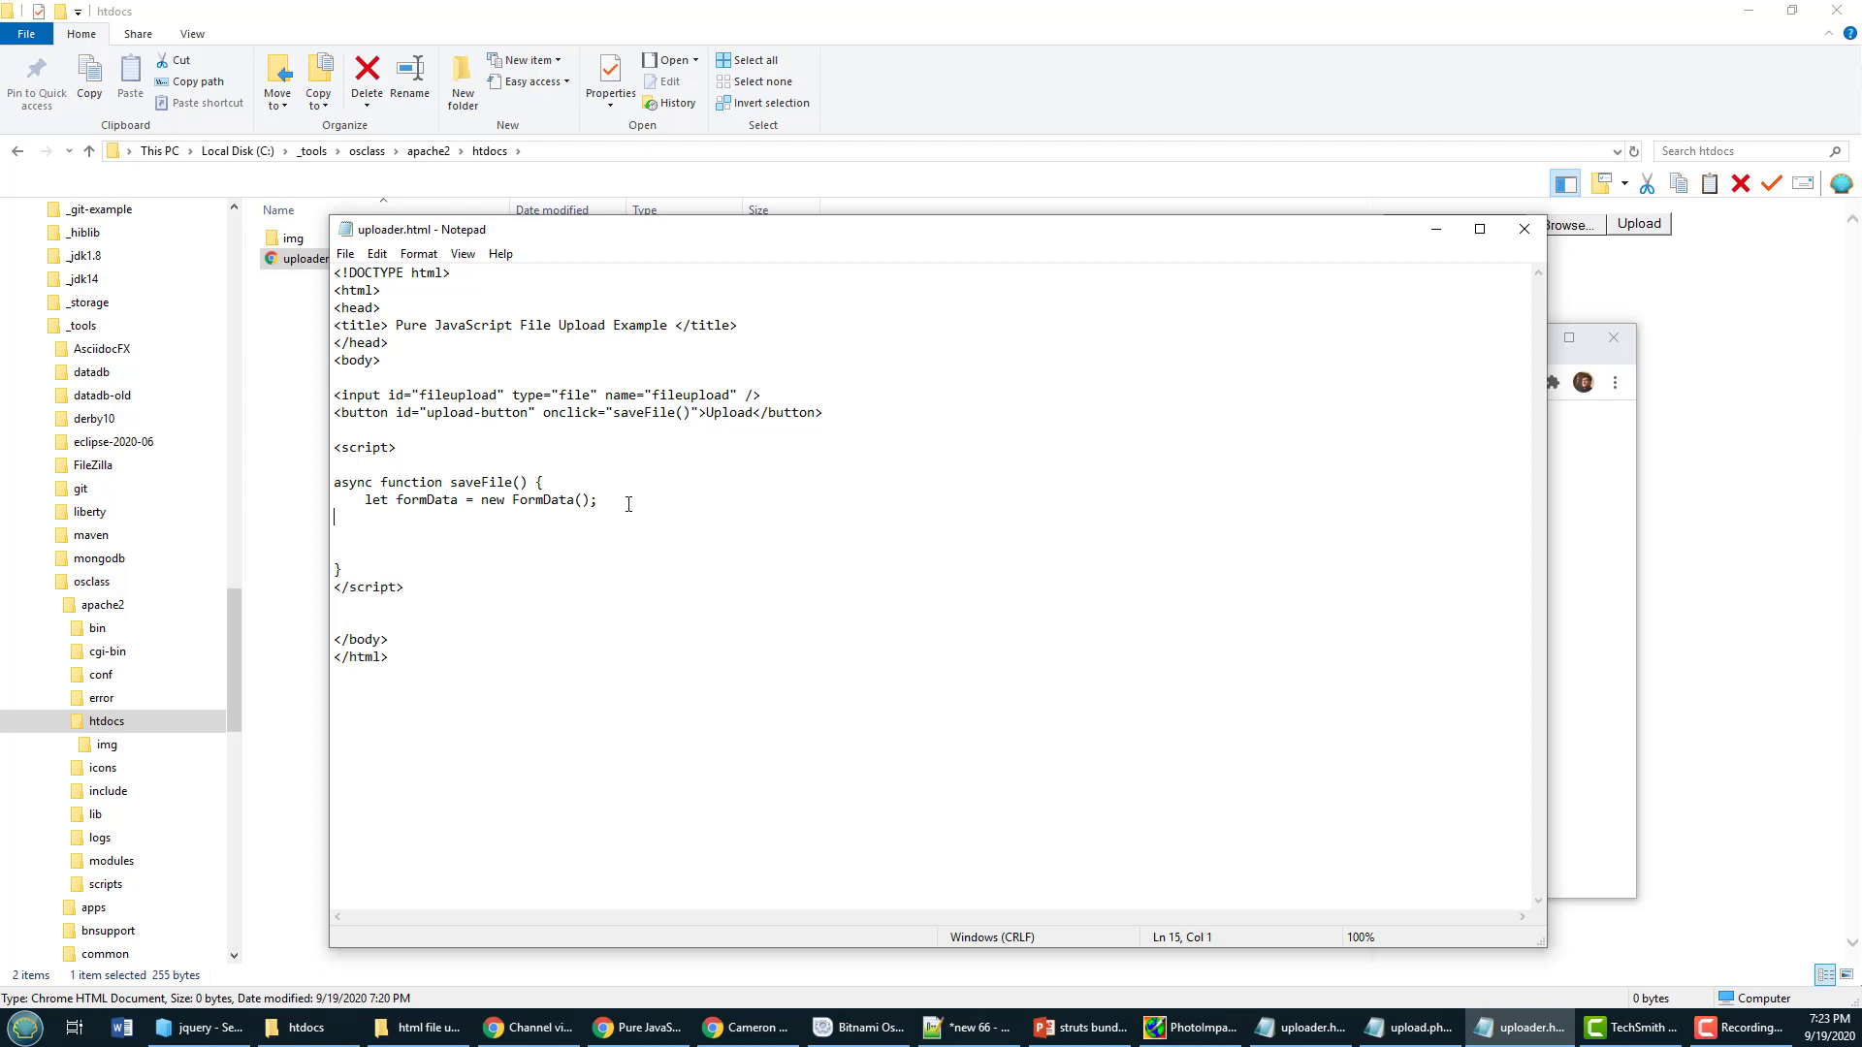
text(formData.append("file", fileupload.files[0]);)
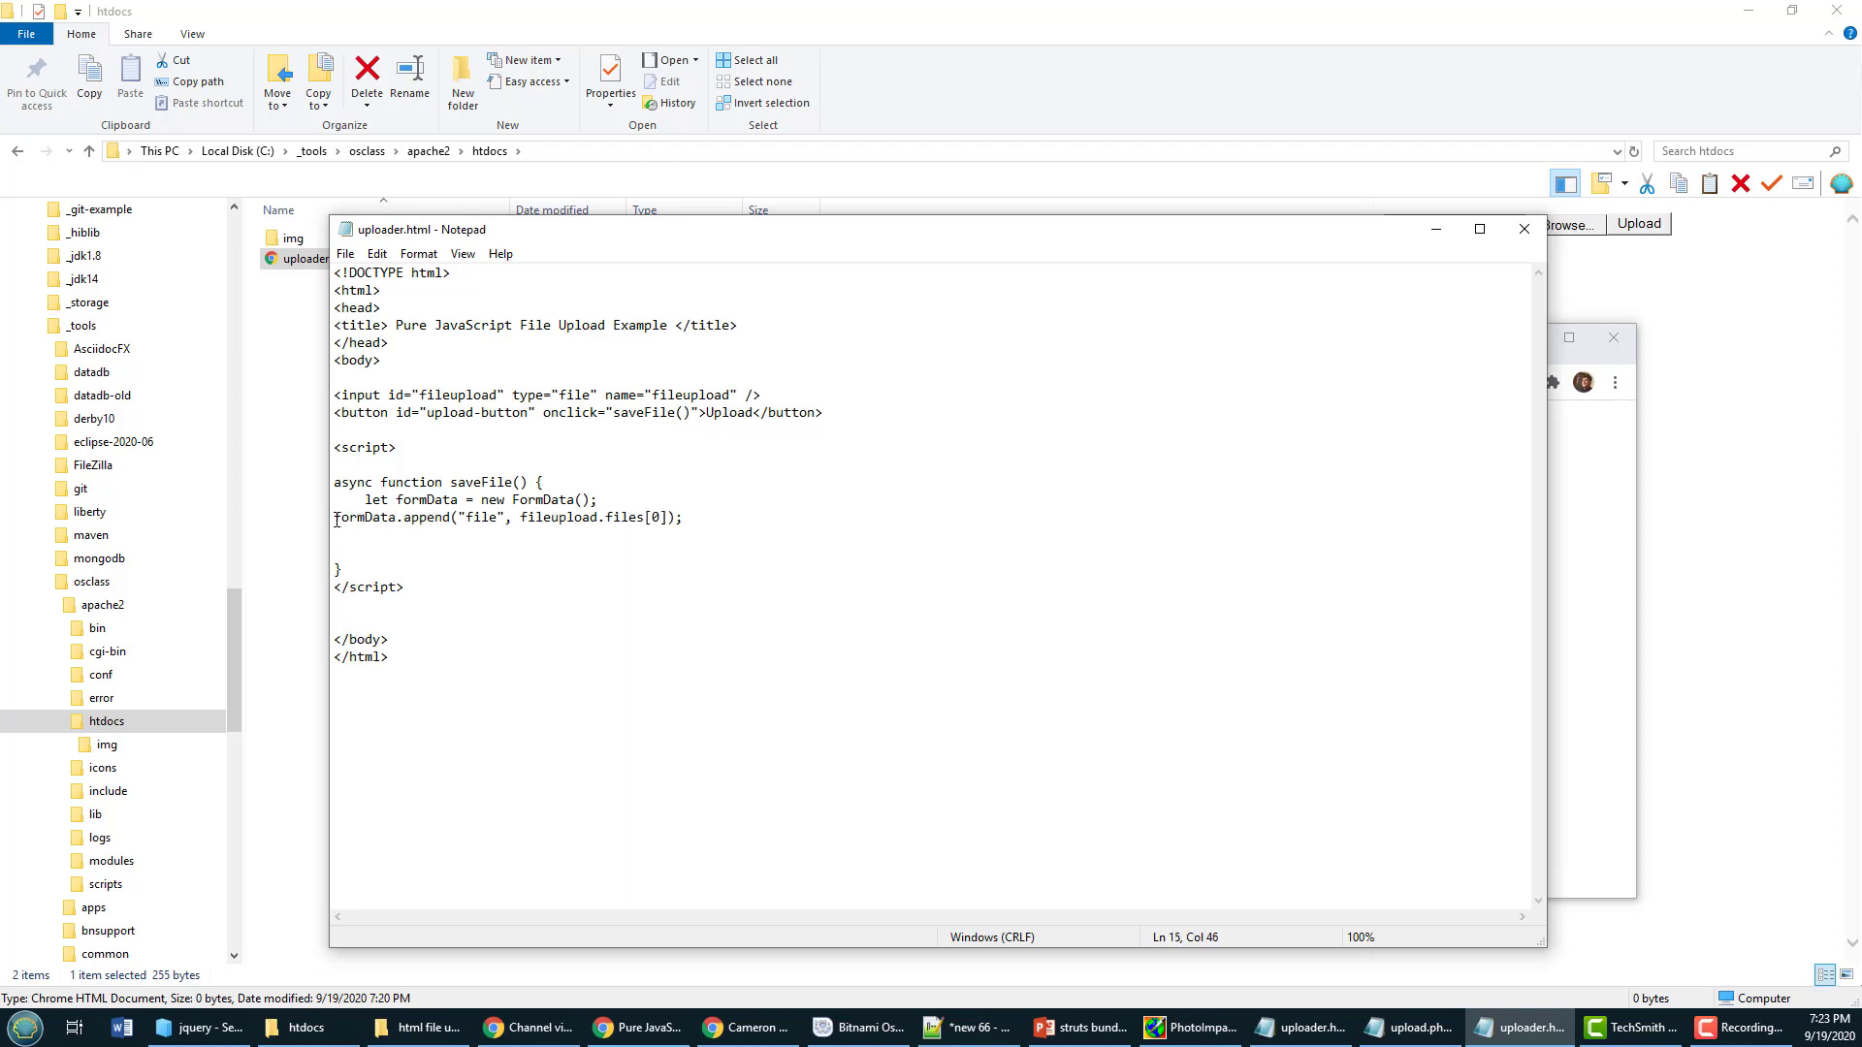
click(334, 517)
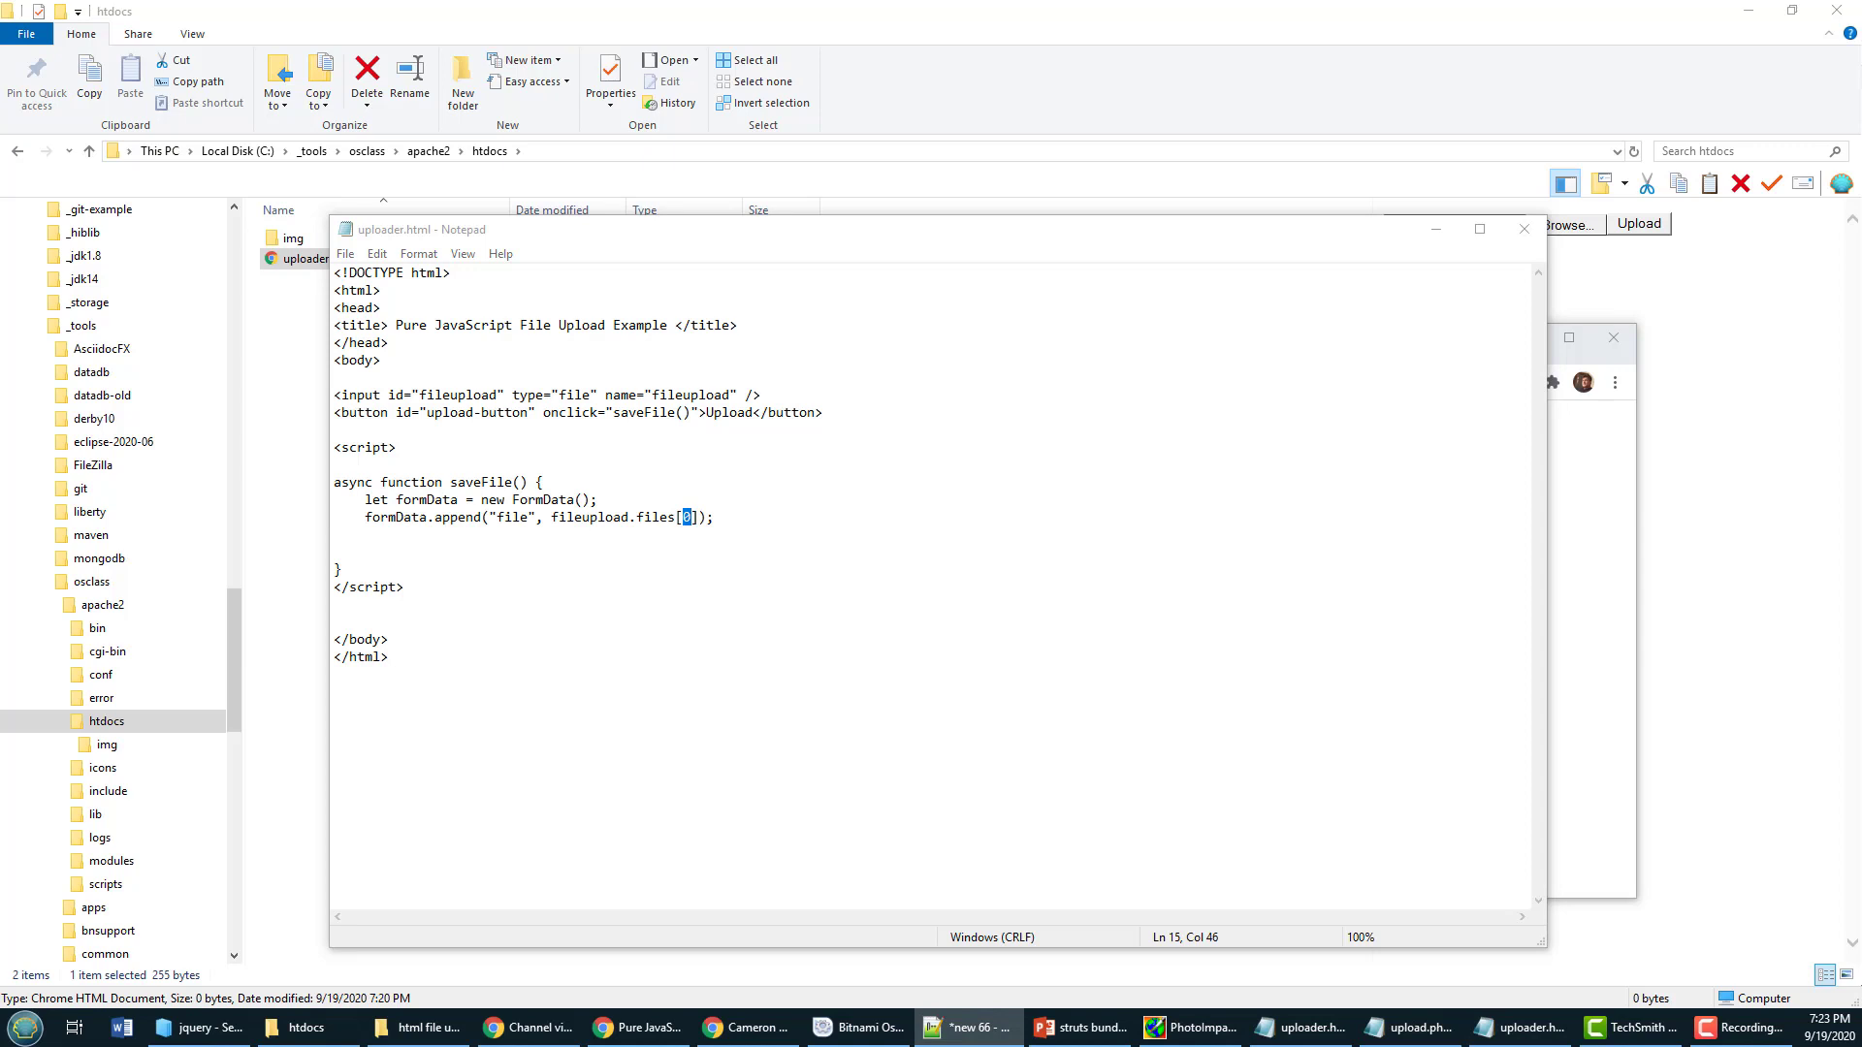
mouse_move(1535, 362)
text(await fetch('/upload.php', {method: "POST", body: formData});)
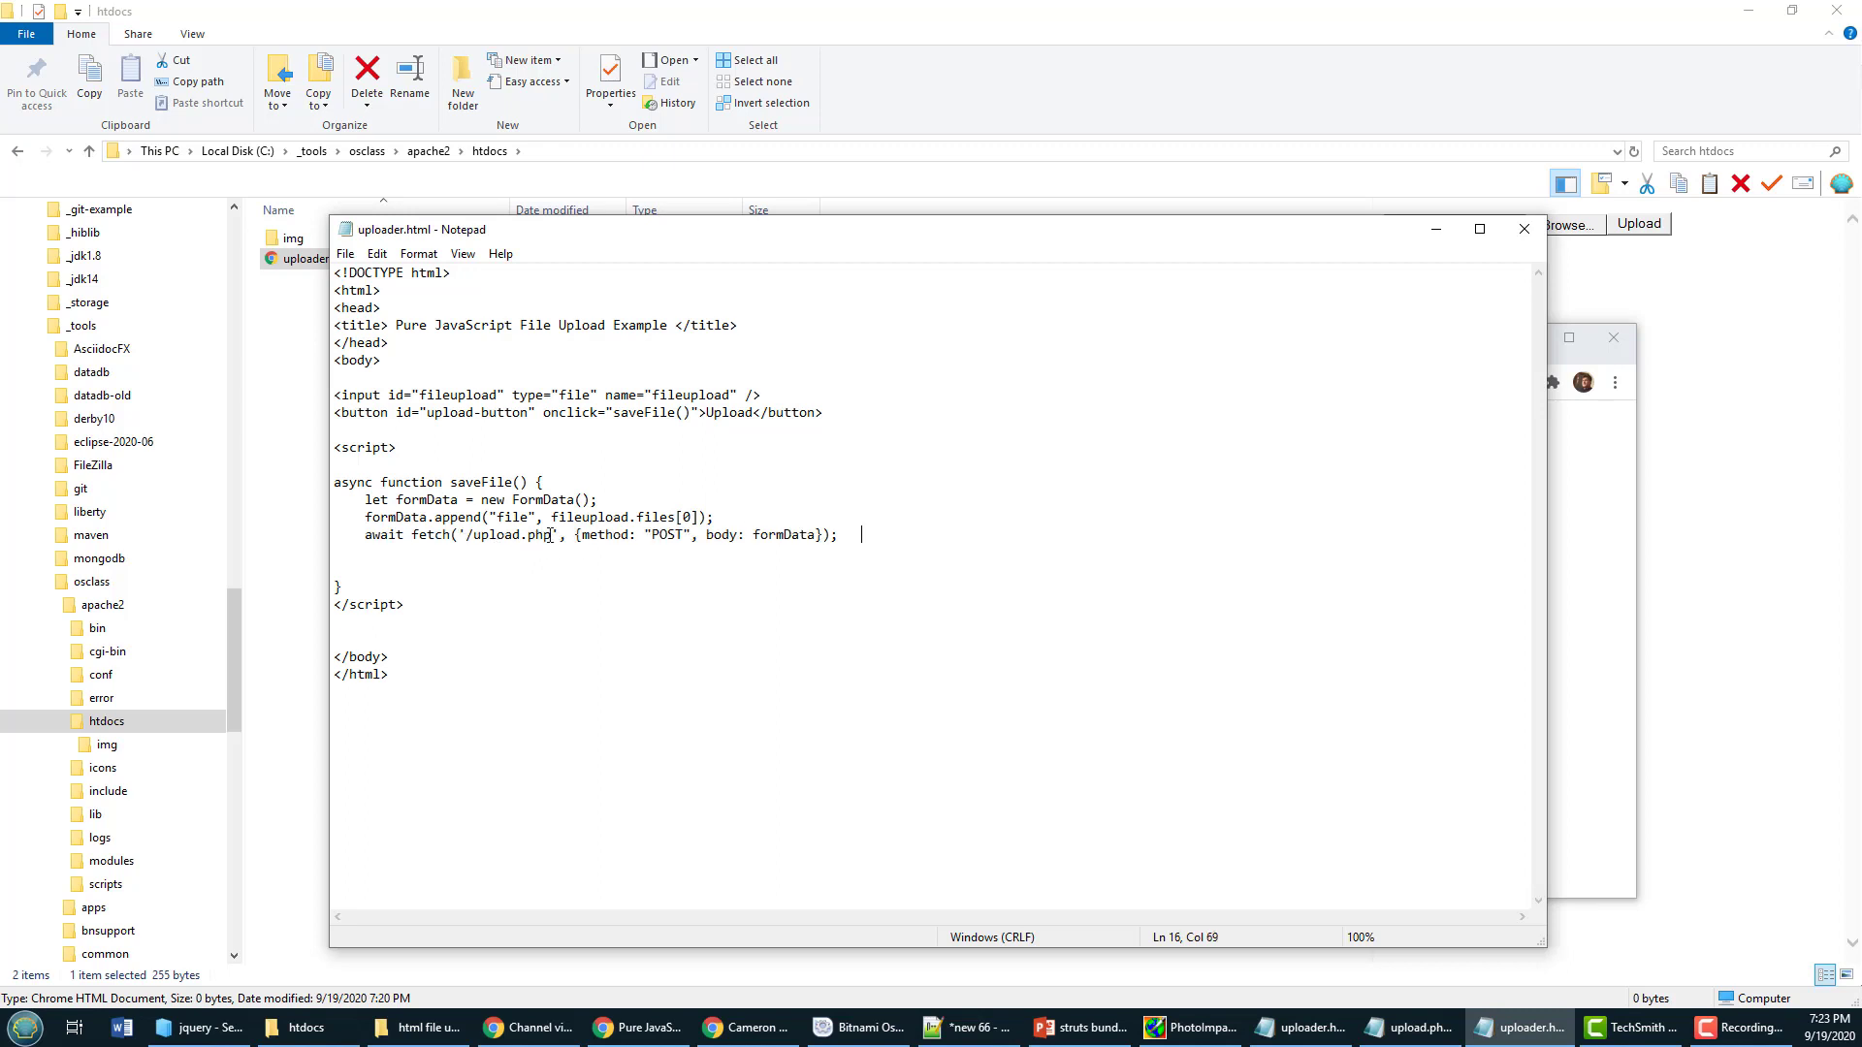
double_click(509, 535)
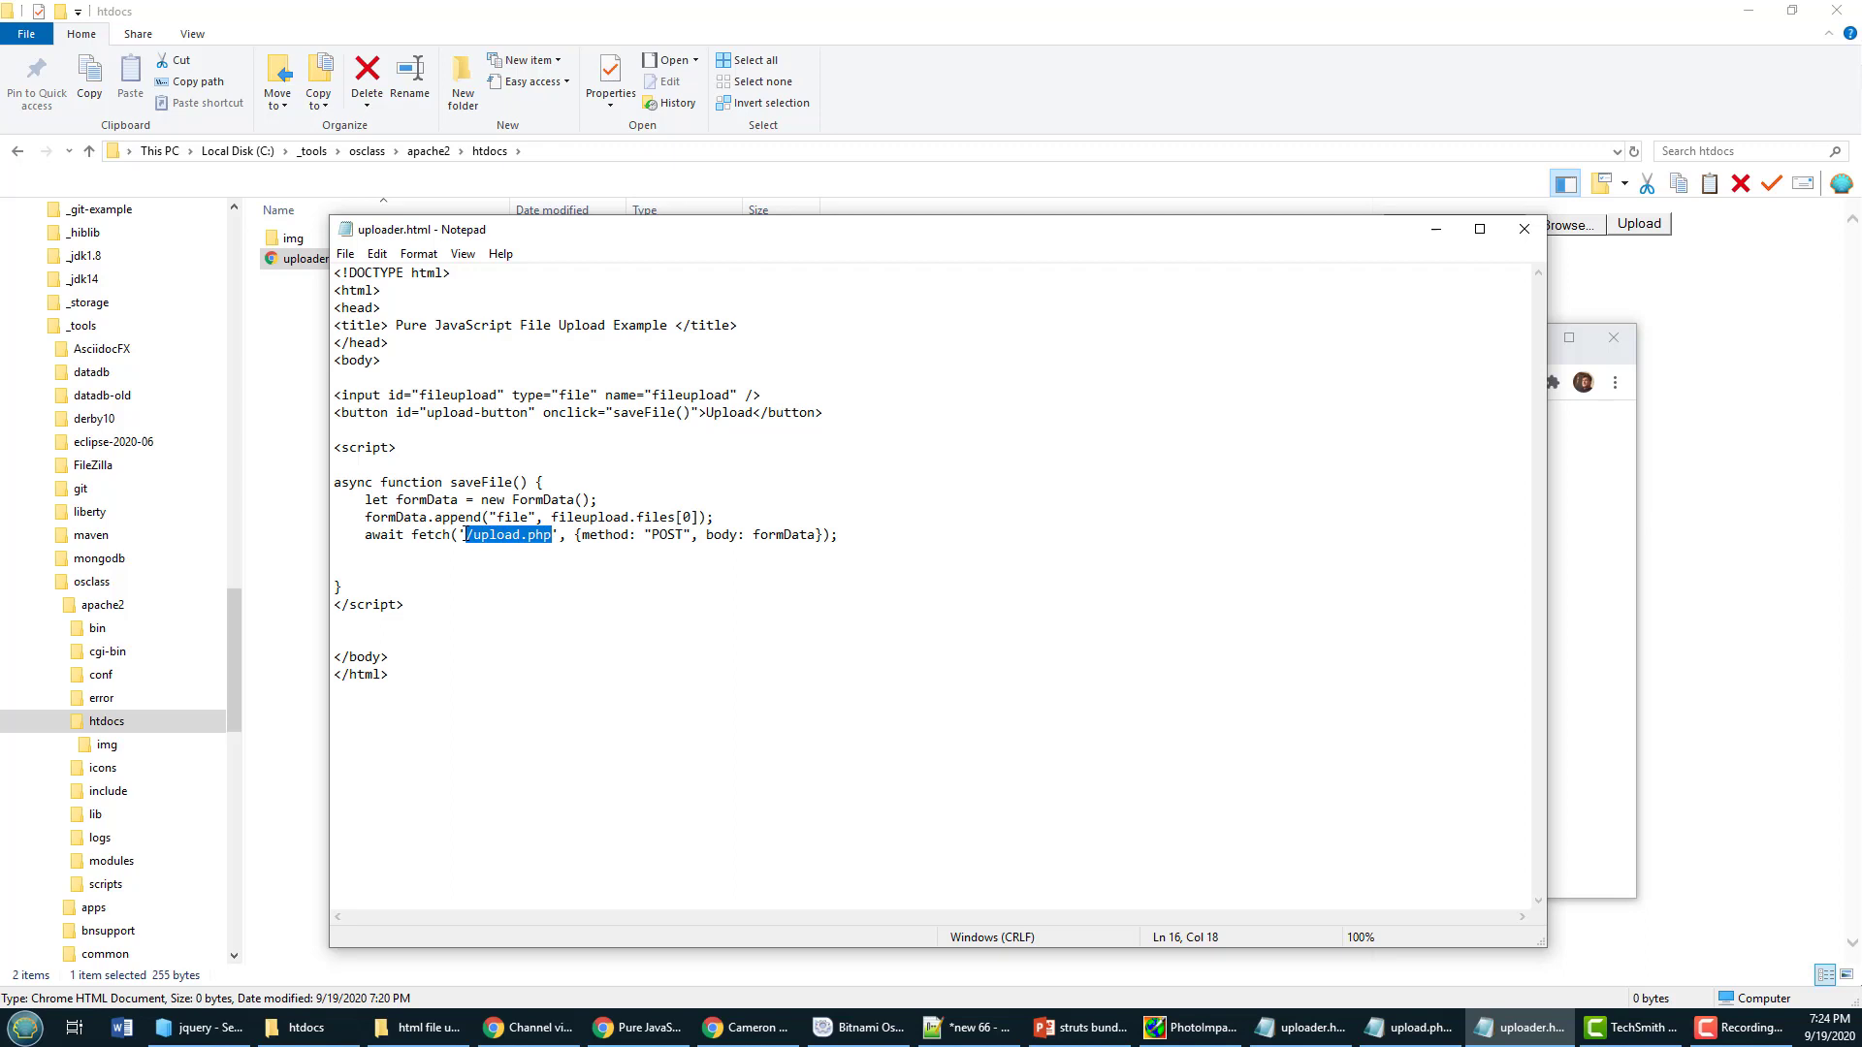
mouse_move(487, 547)
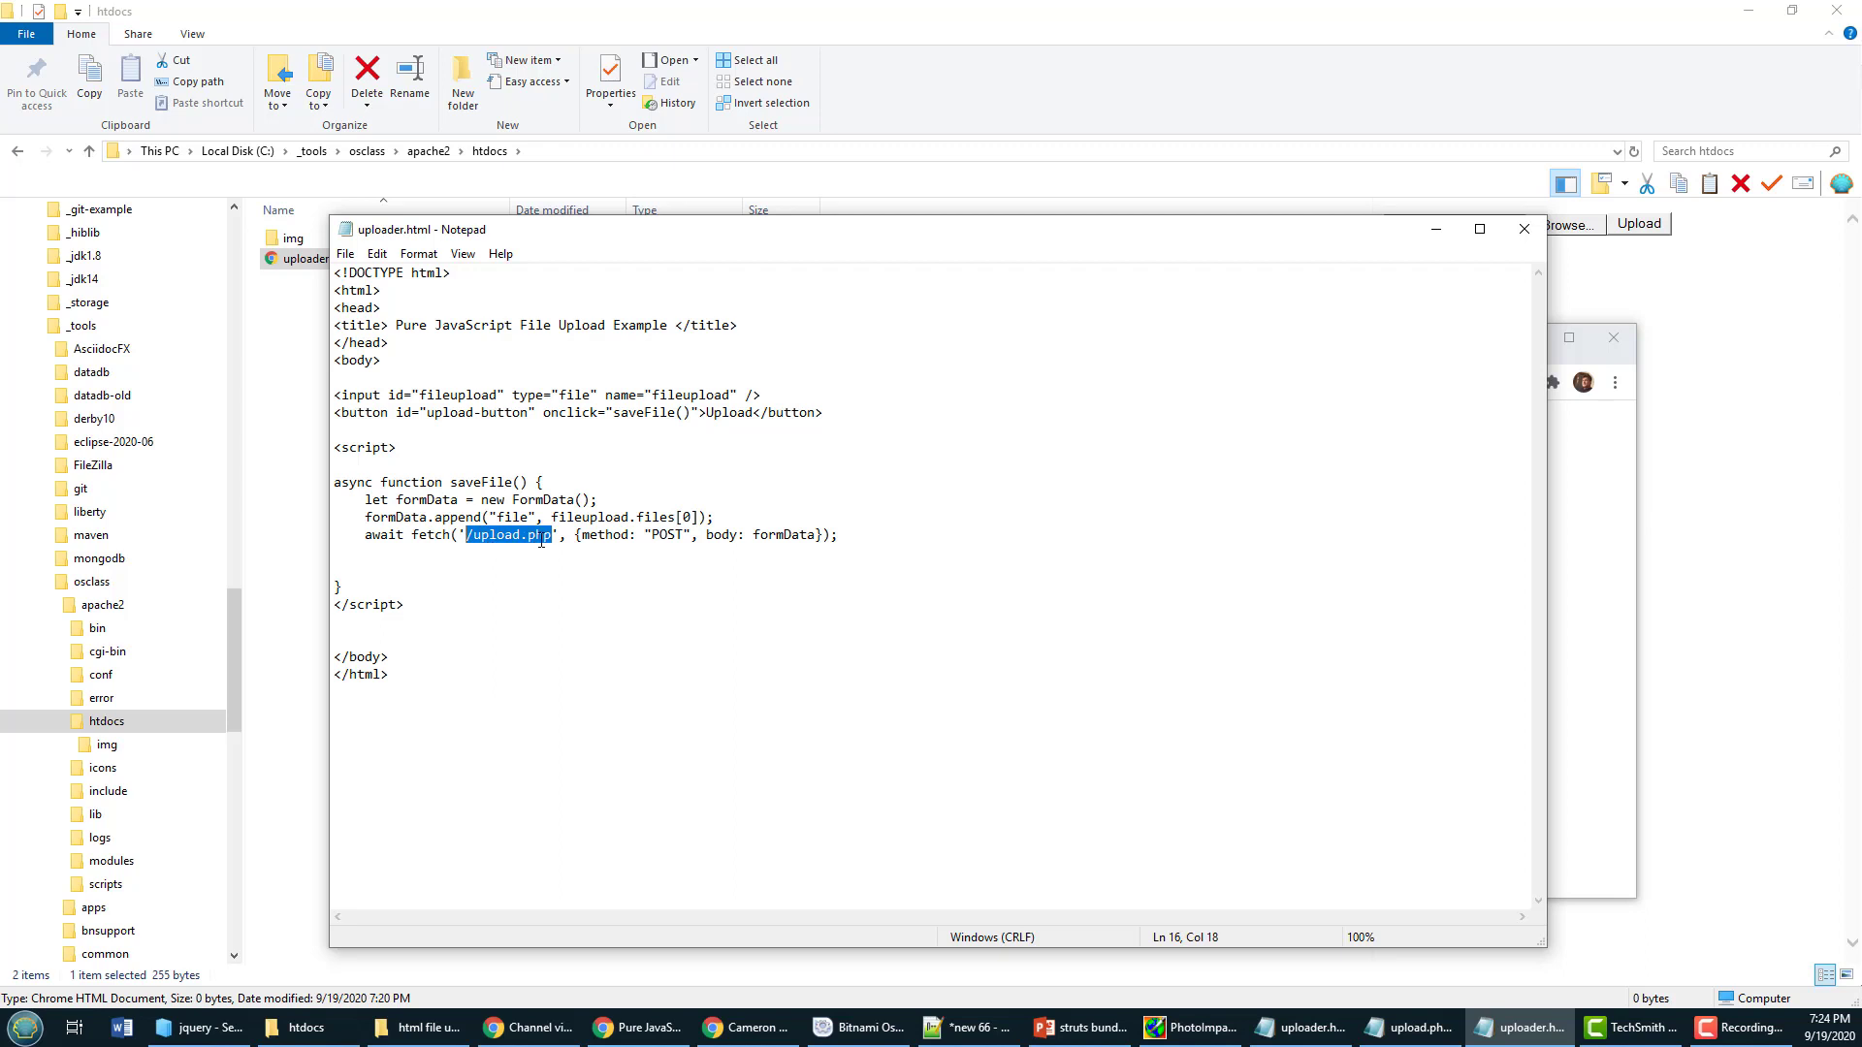
click(665, 534)
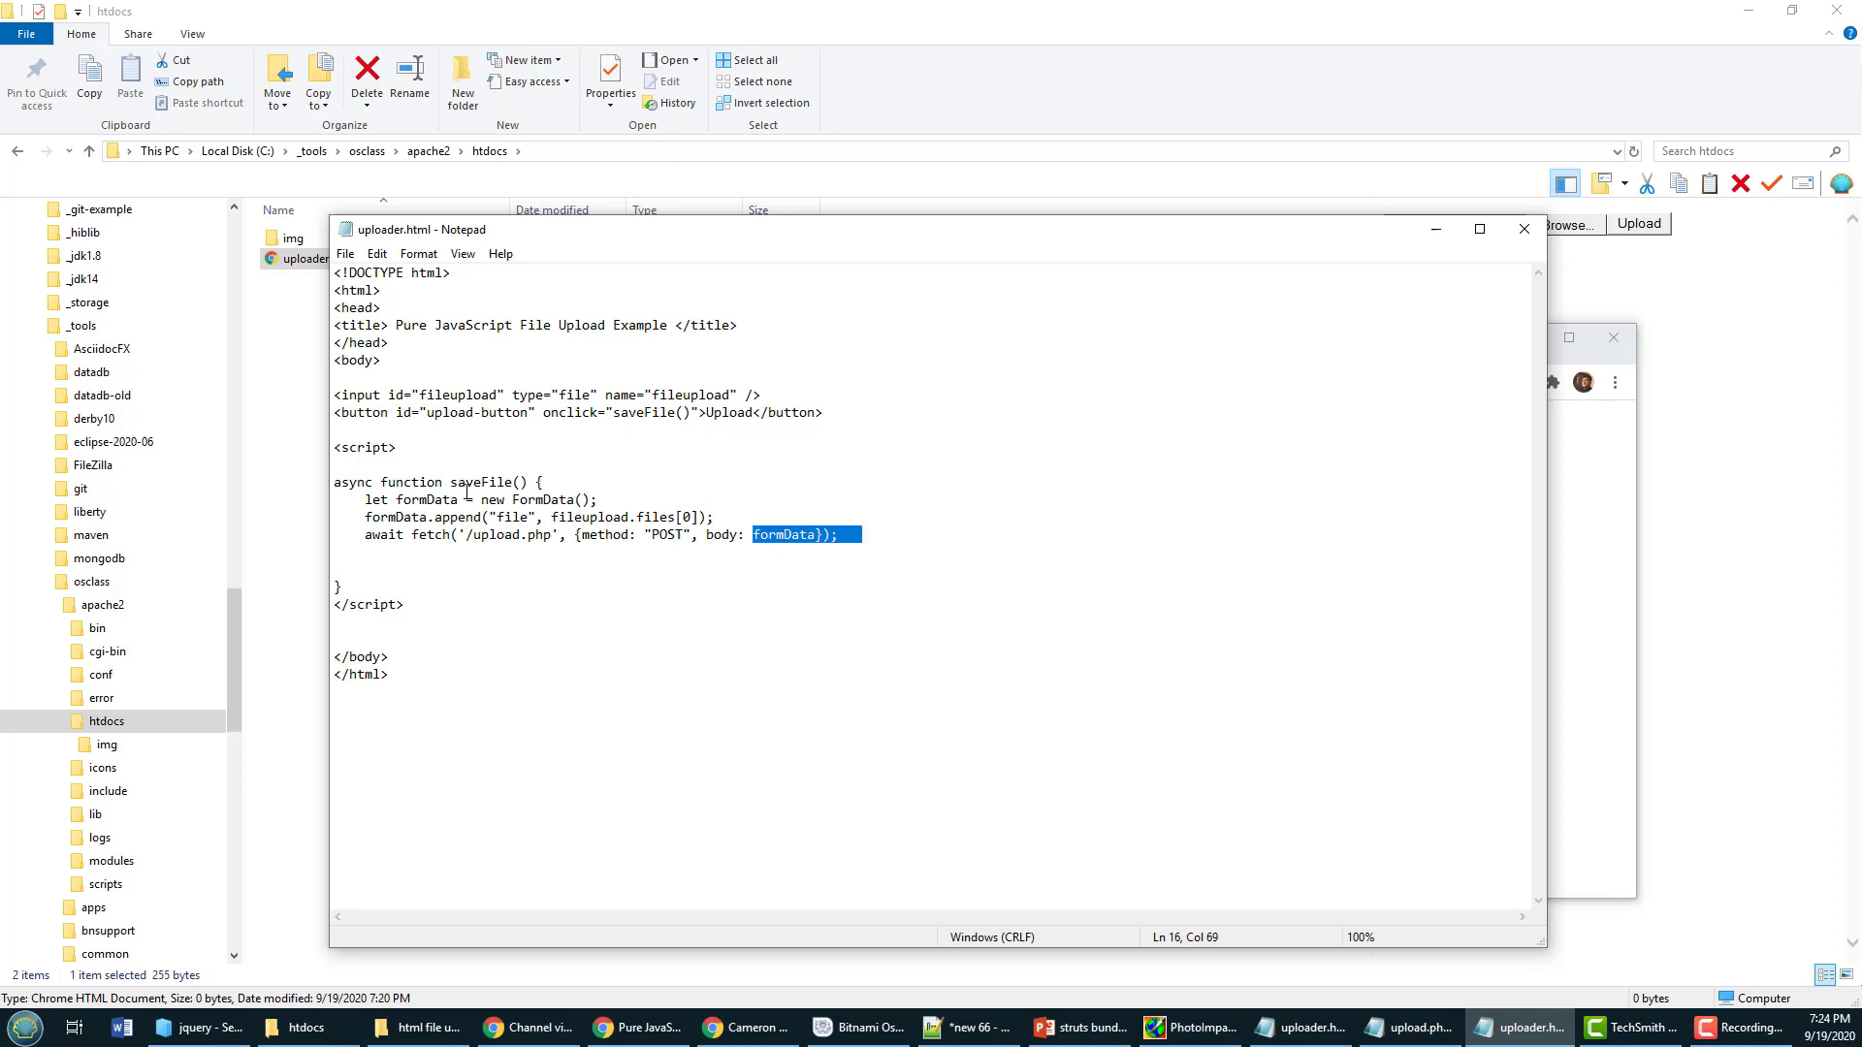
Step: Add alert('The file has been uploaded successfully.') after the fetch and save uploader.html
double_click(541, 498)
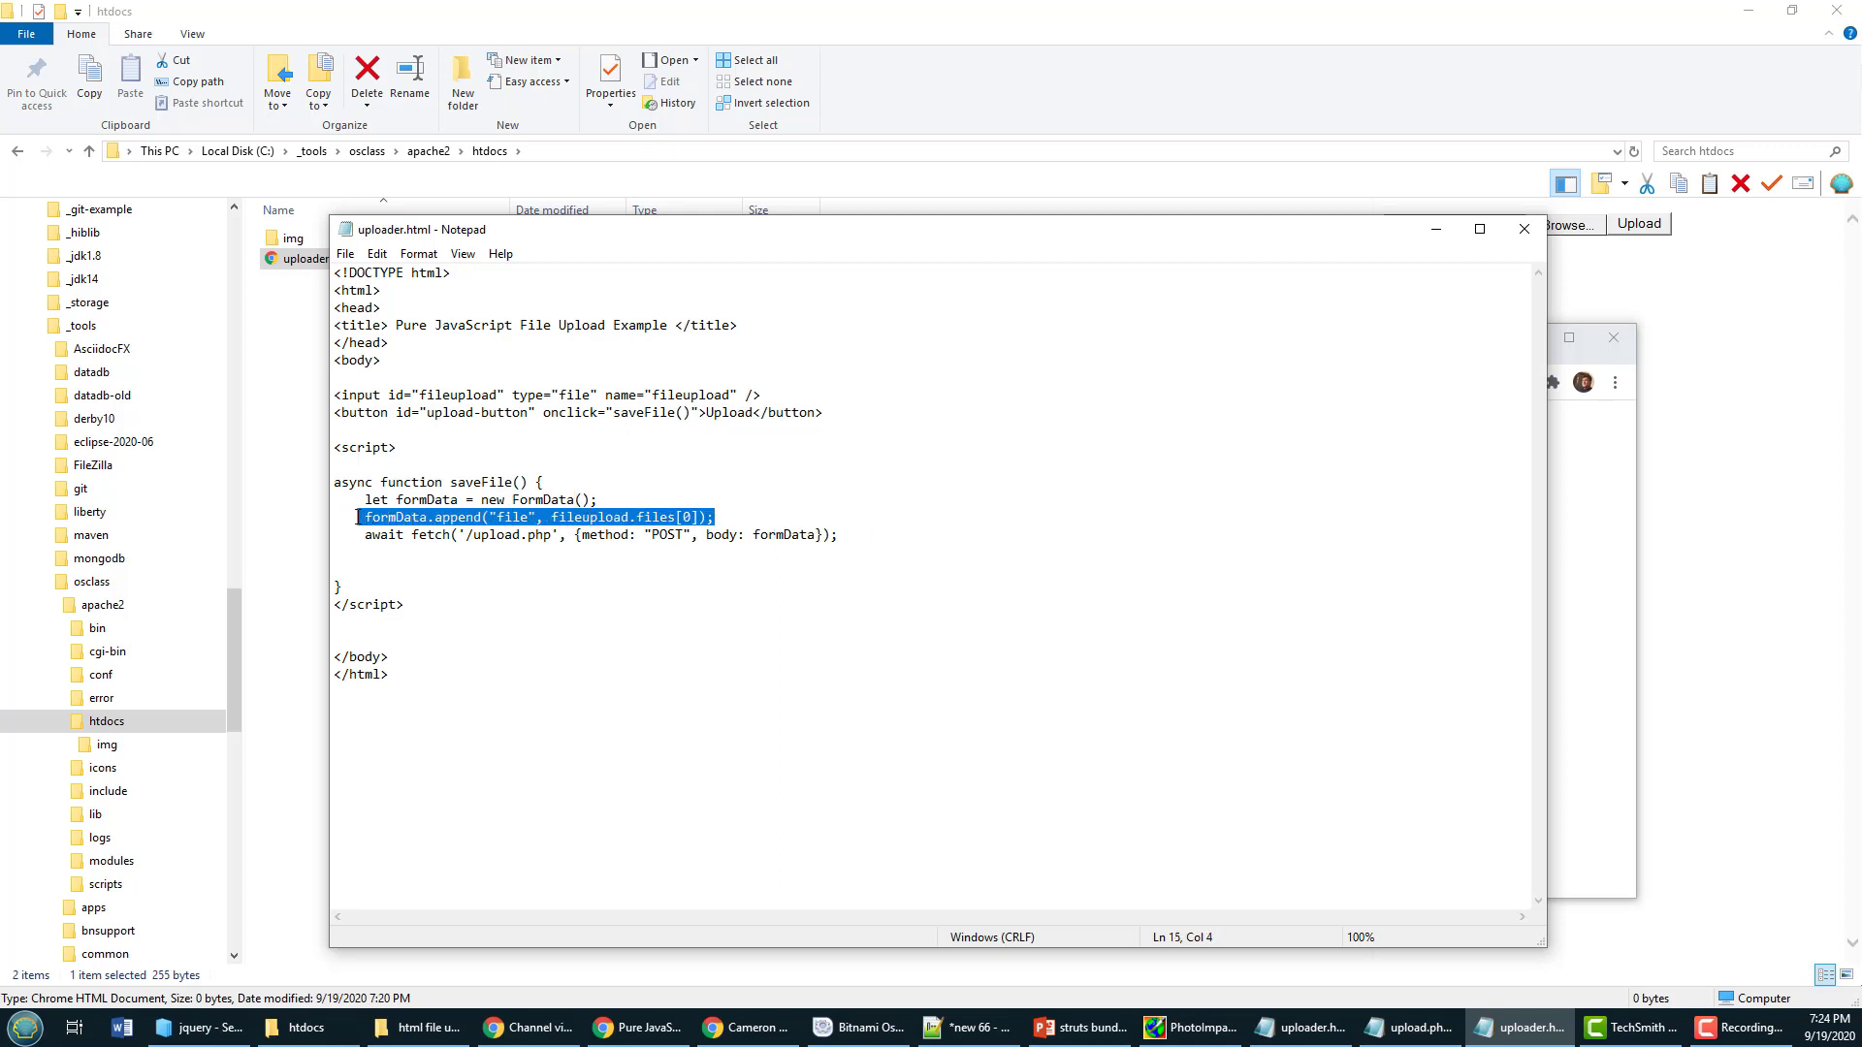
click(423, 535)
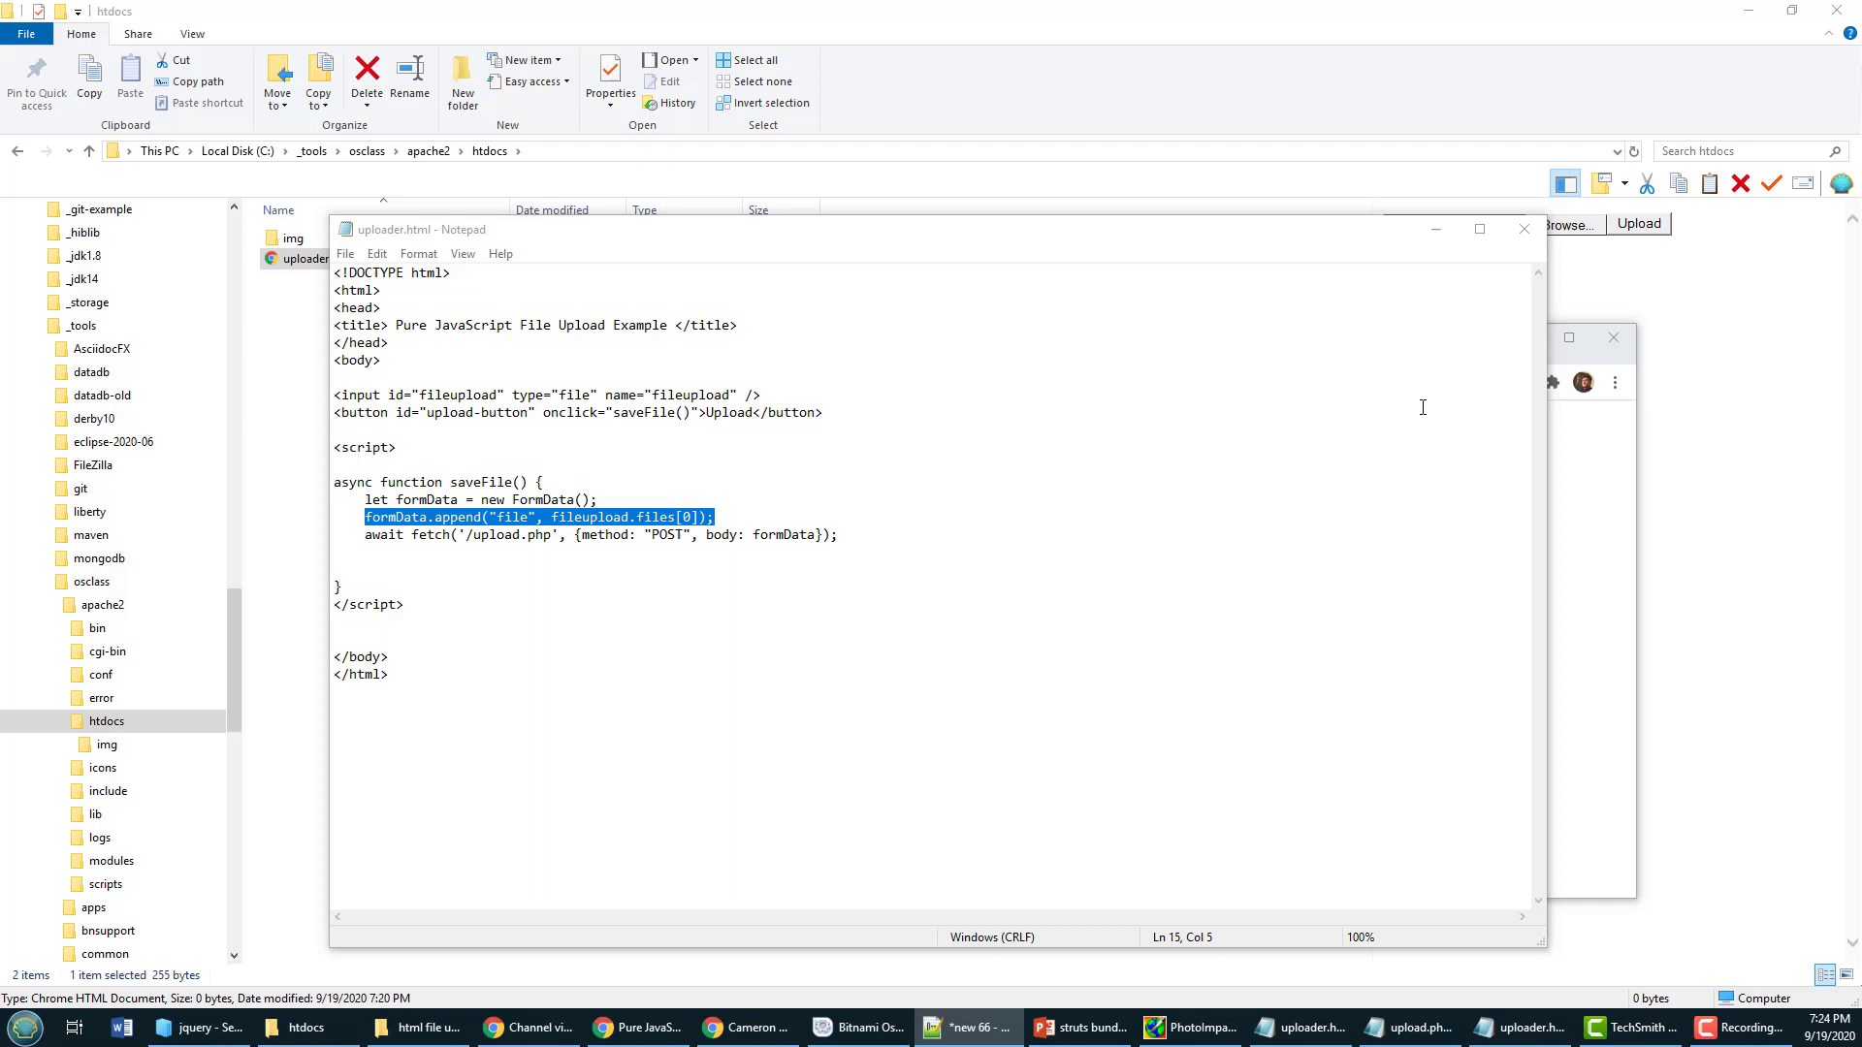
click(837, 534)
text(alert('The file has been uploaded successfully.');)
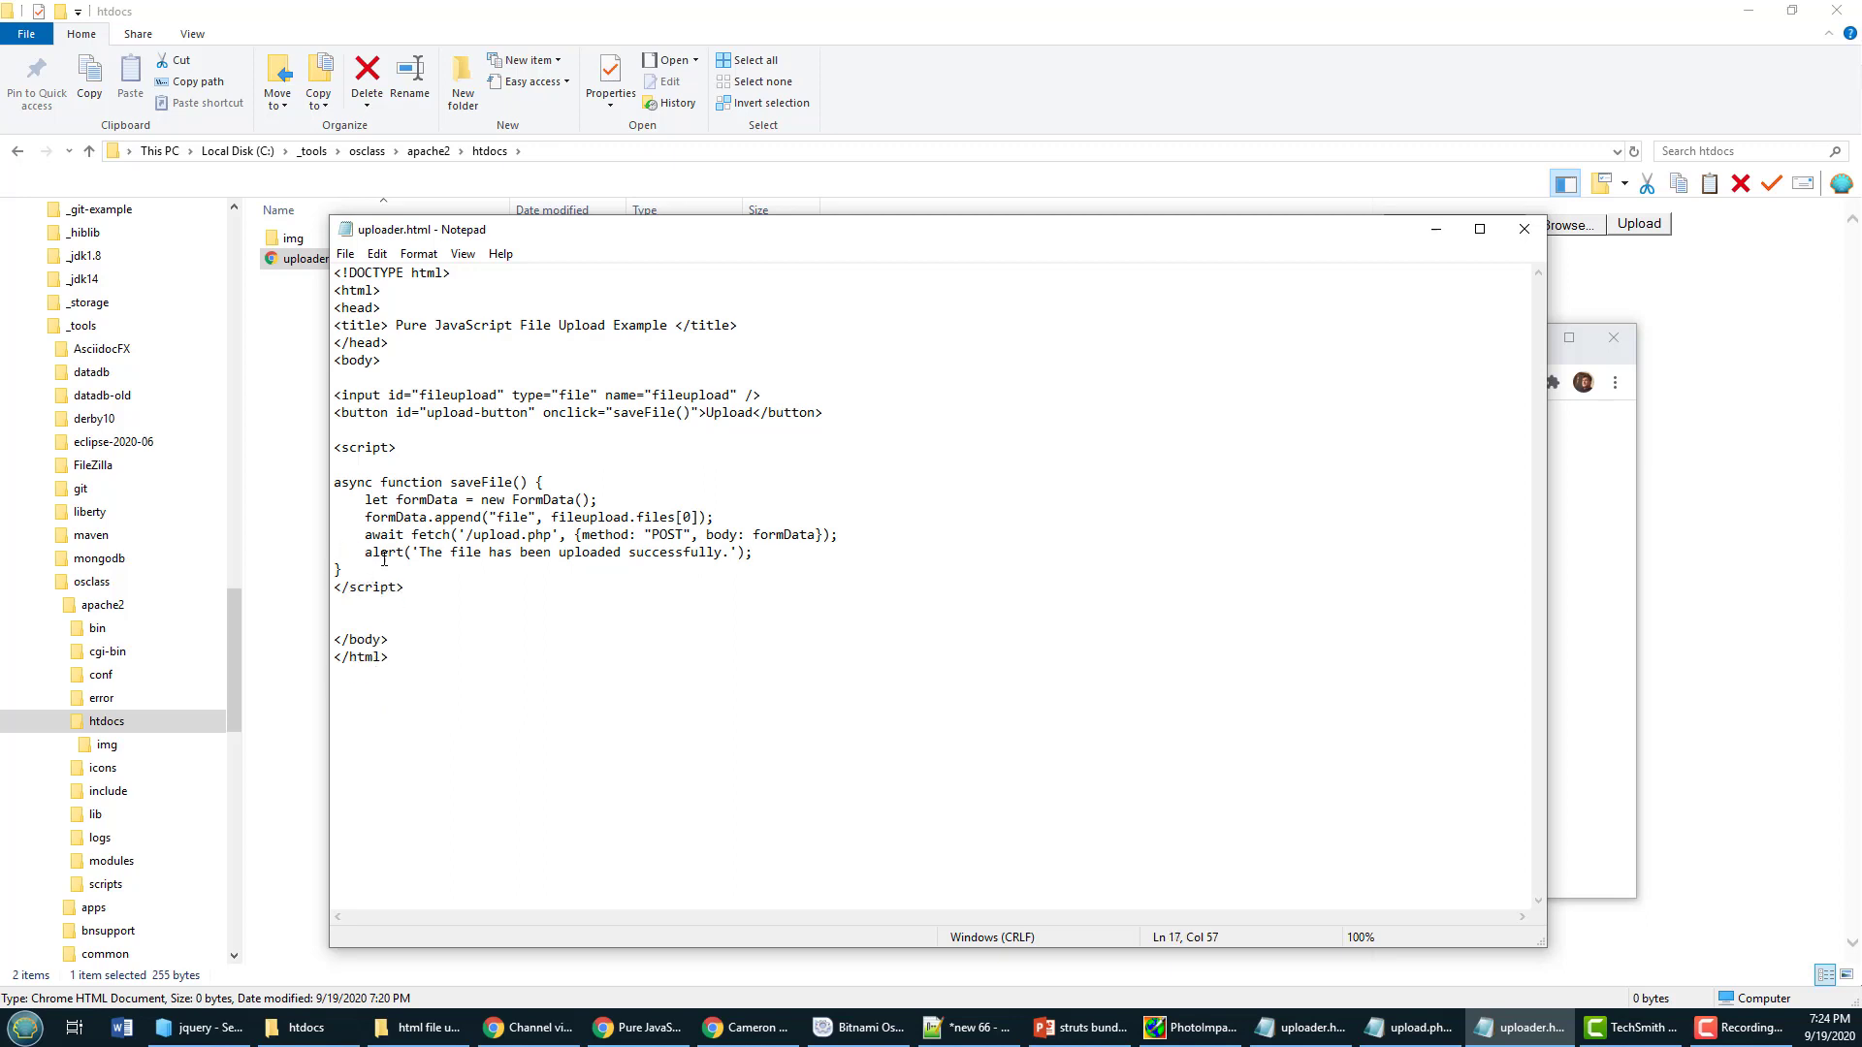
double_click(381, 552)
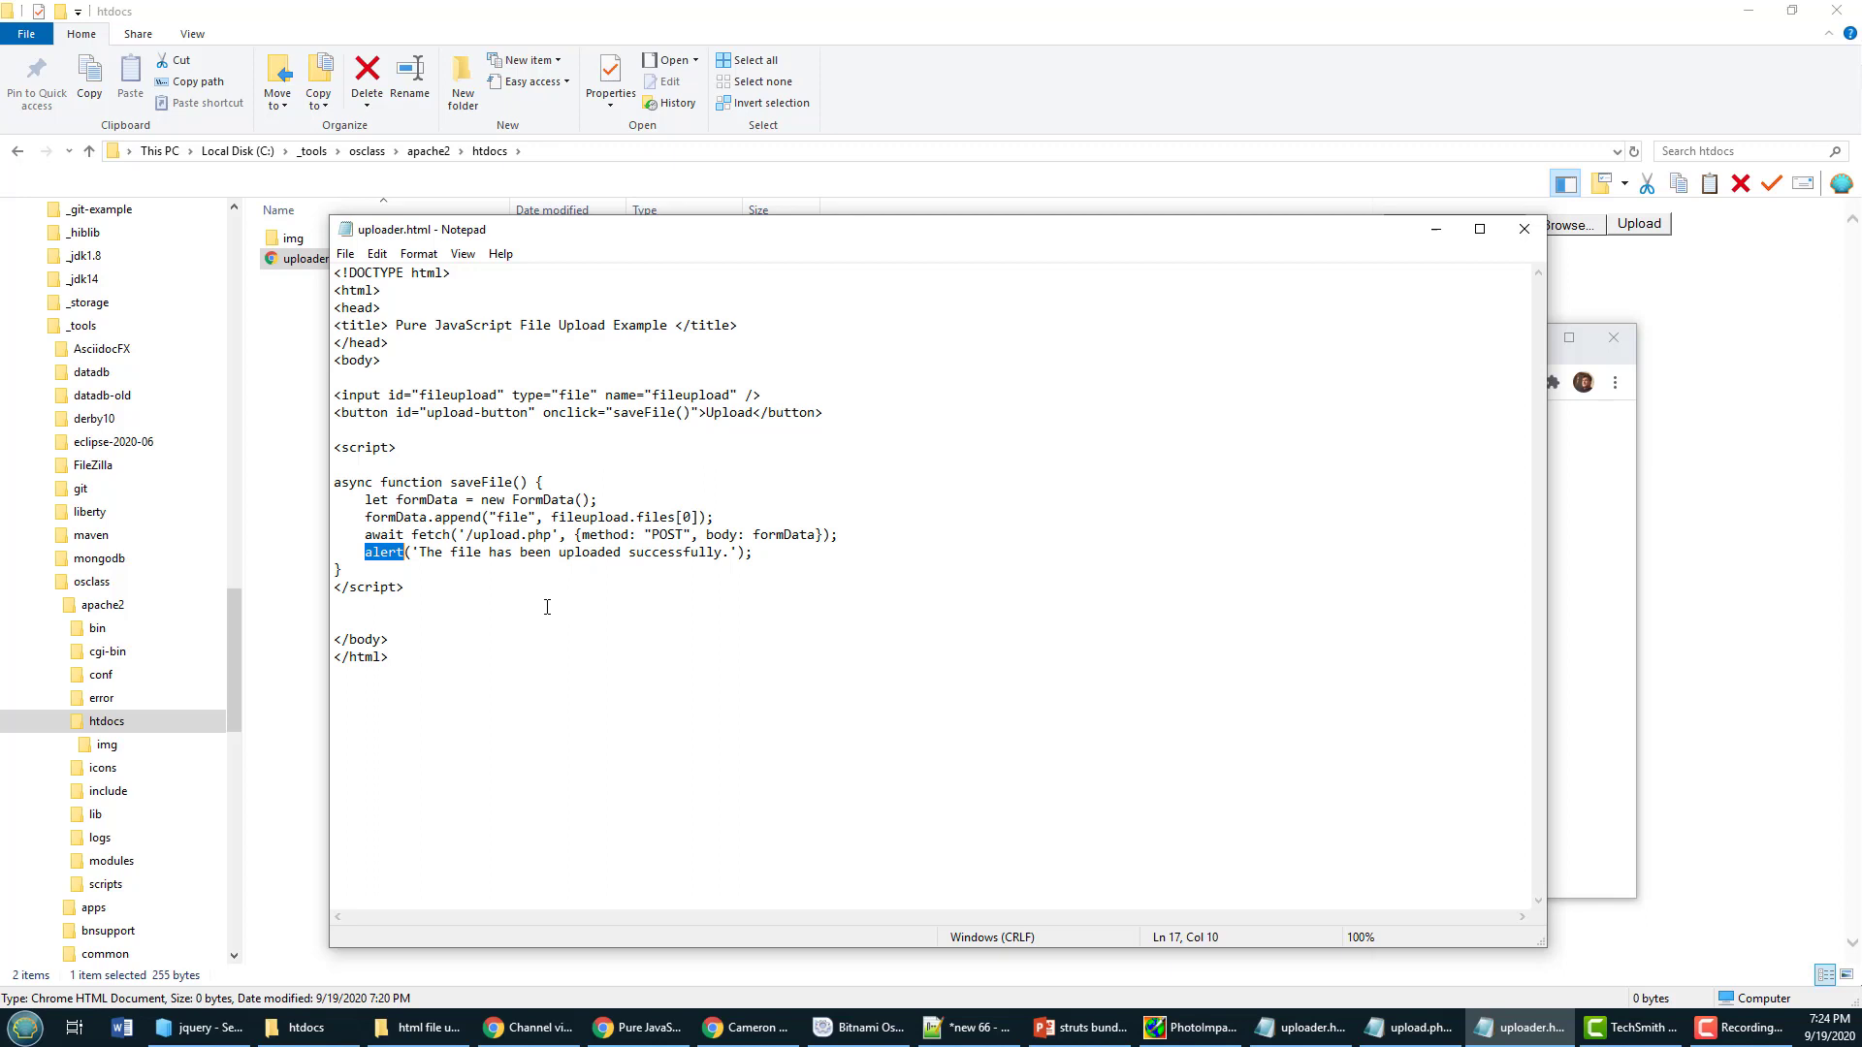
click(336, 605)
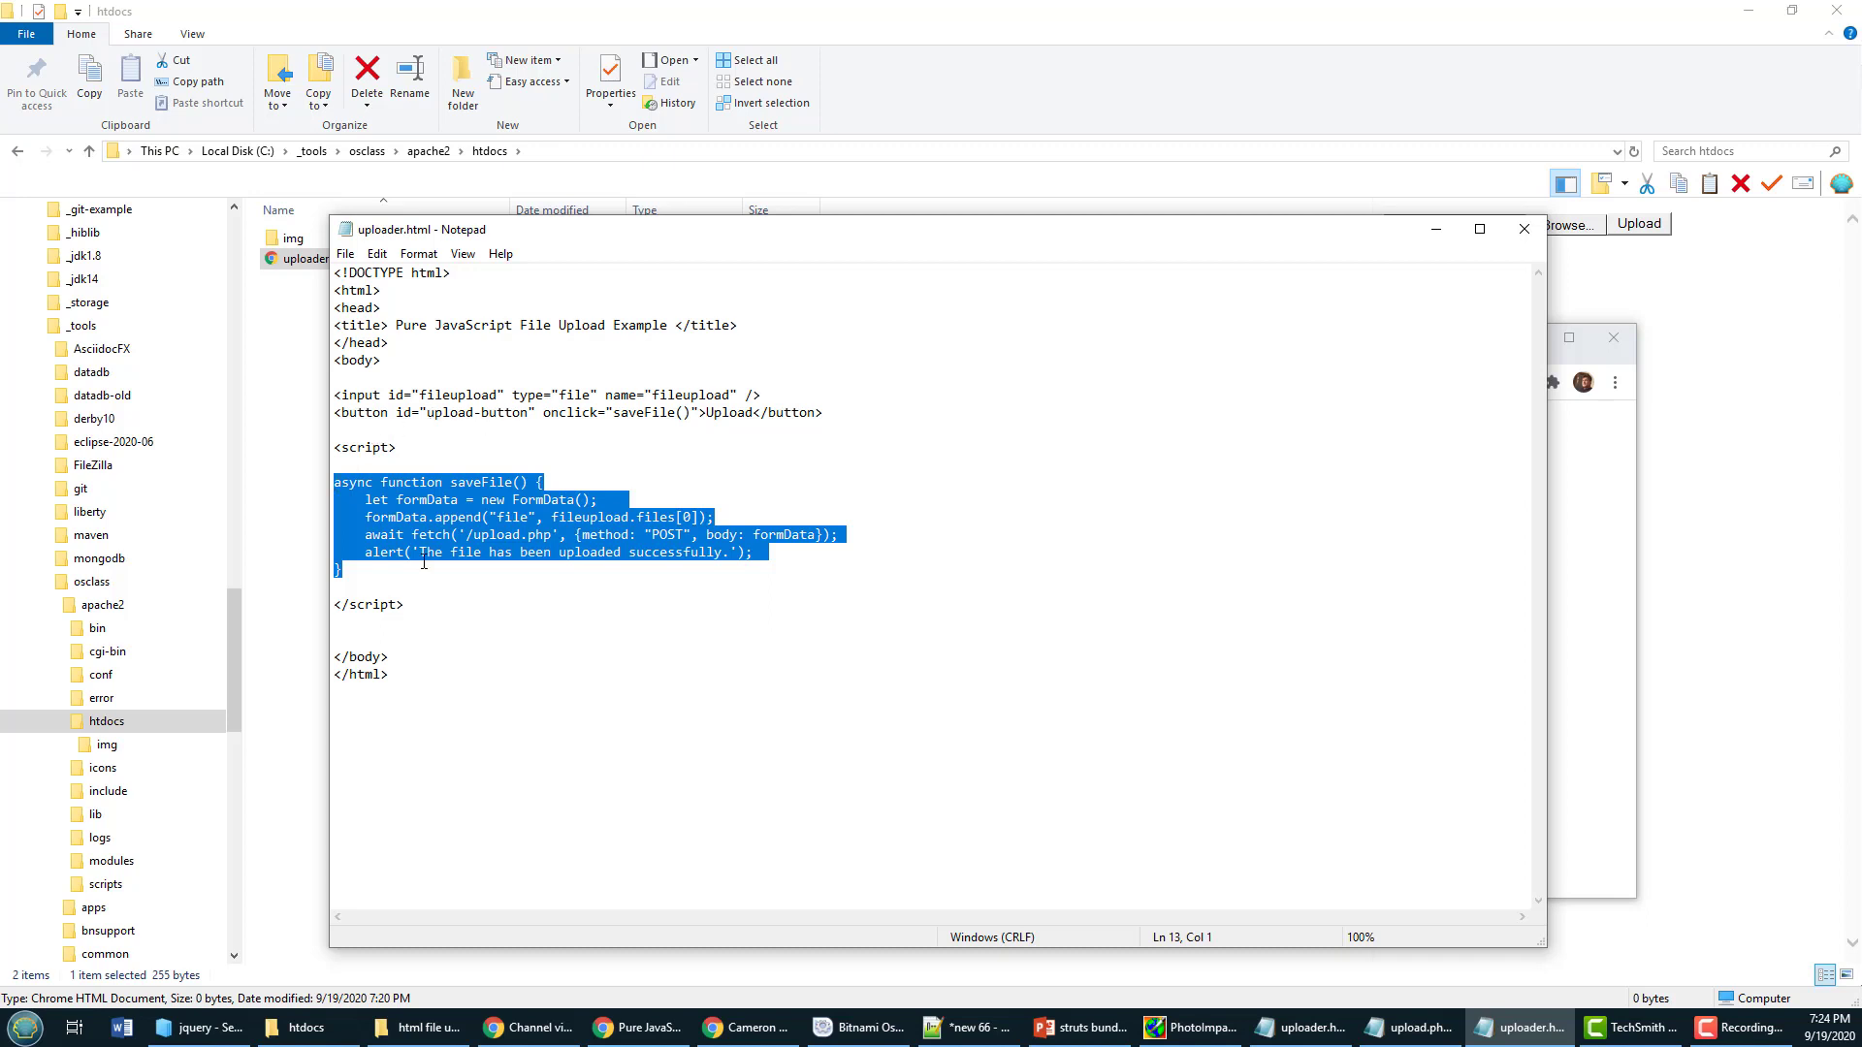
mouse_move(487, 567)
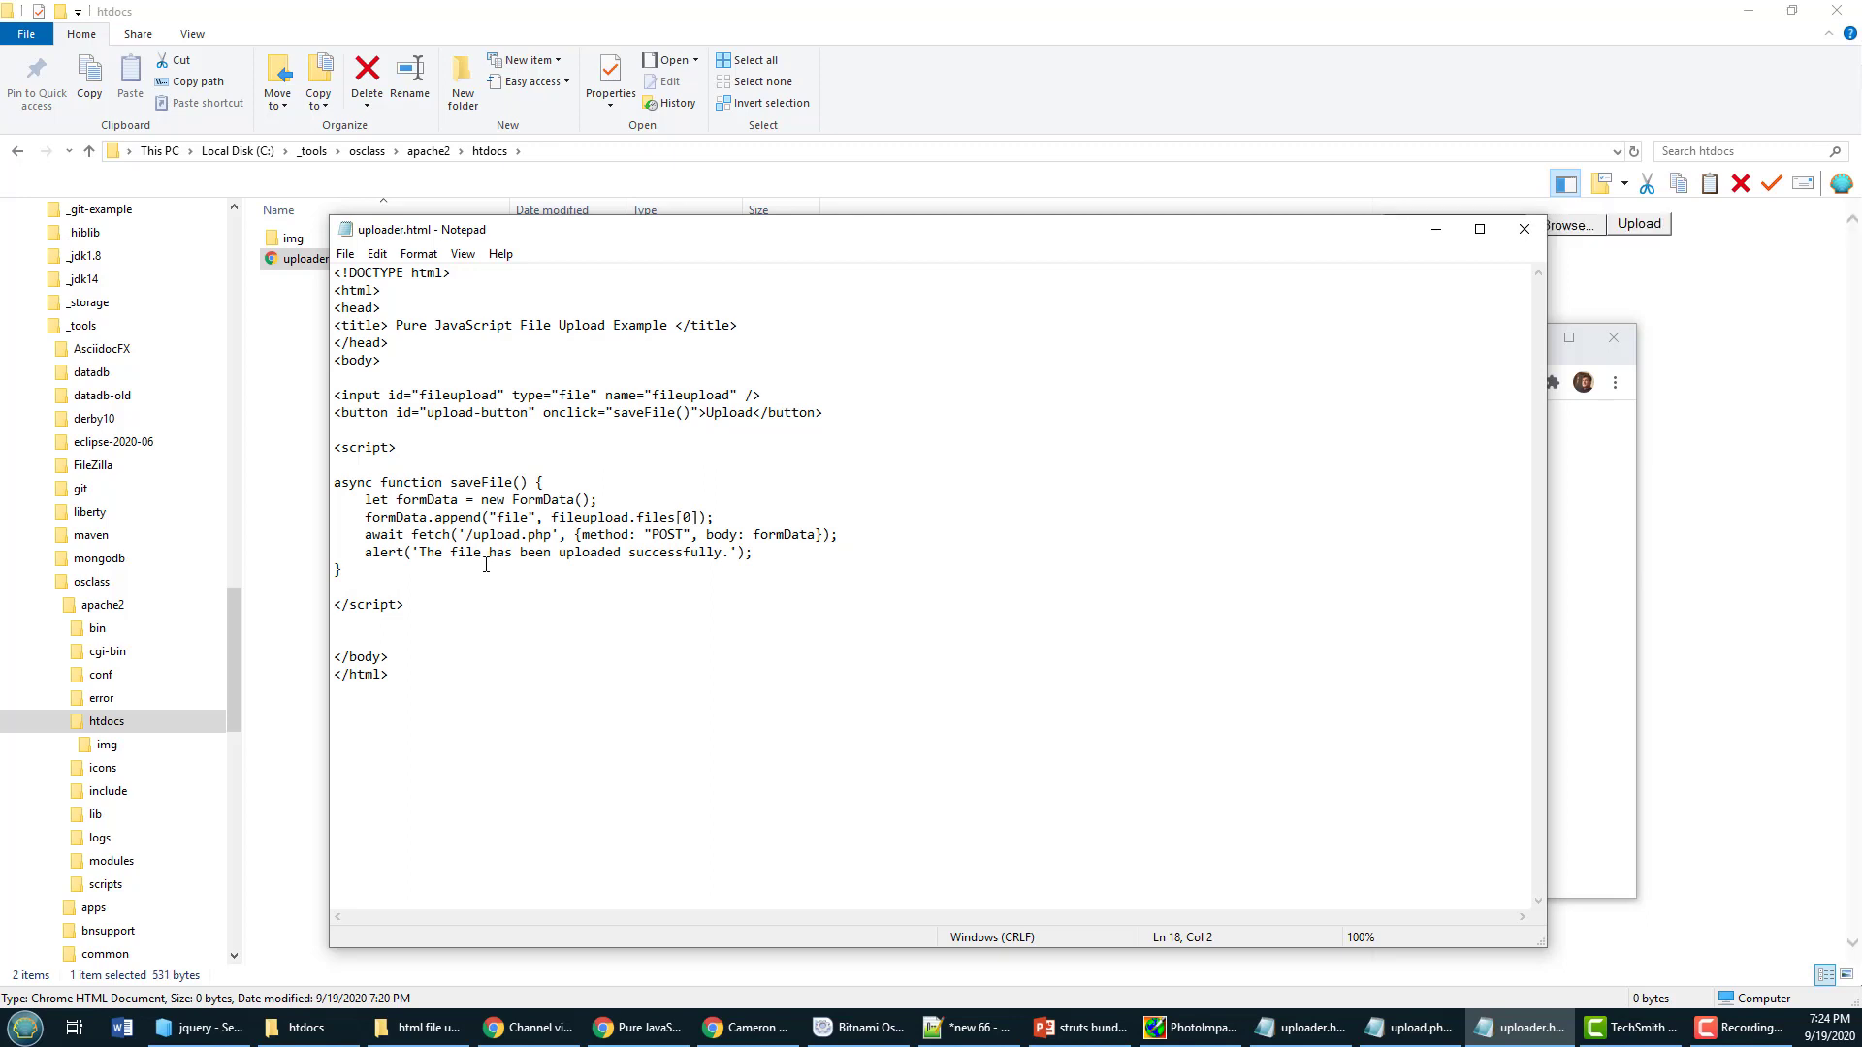
mouse_move(313, 280)
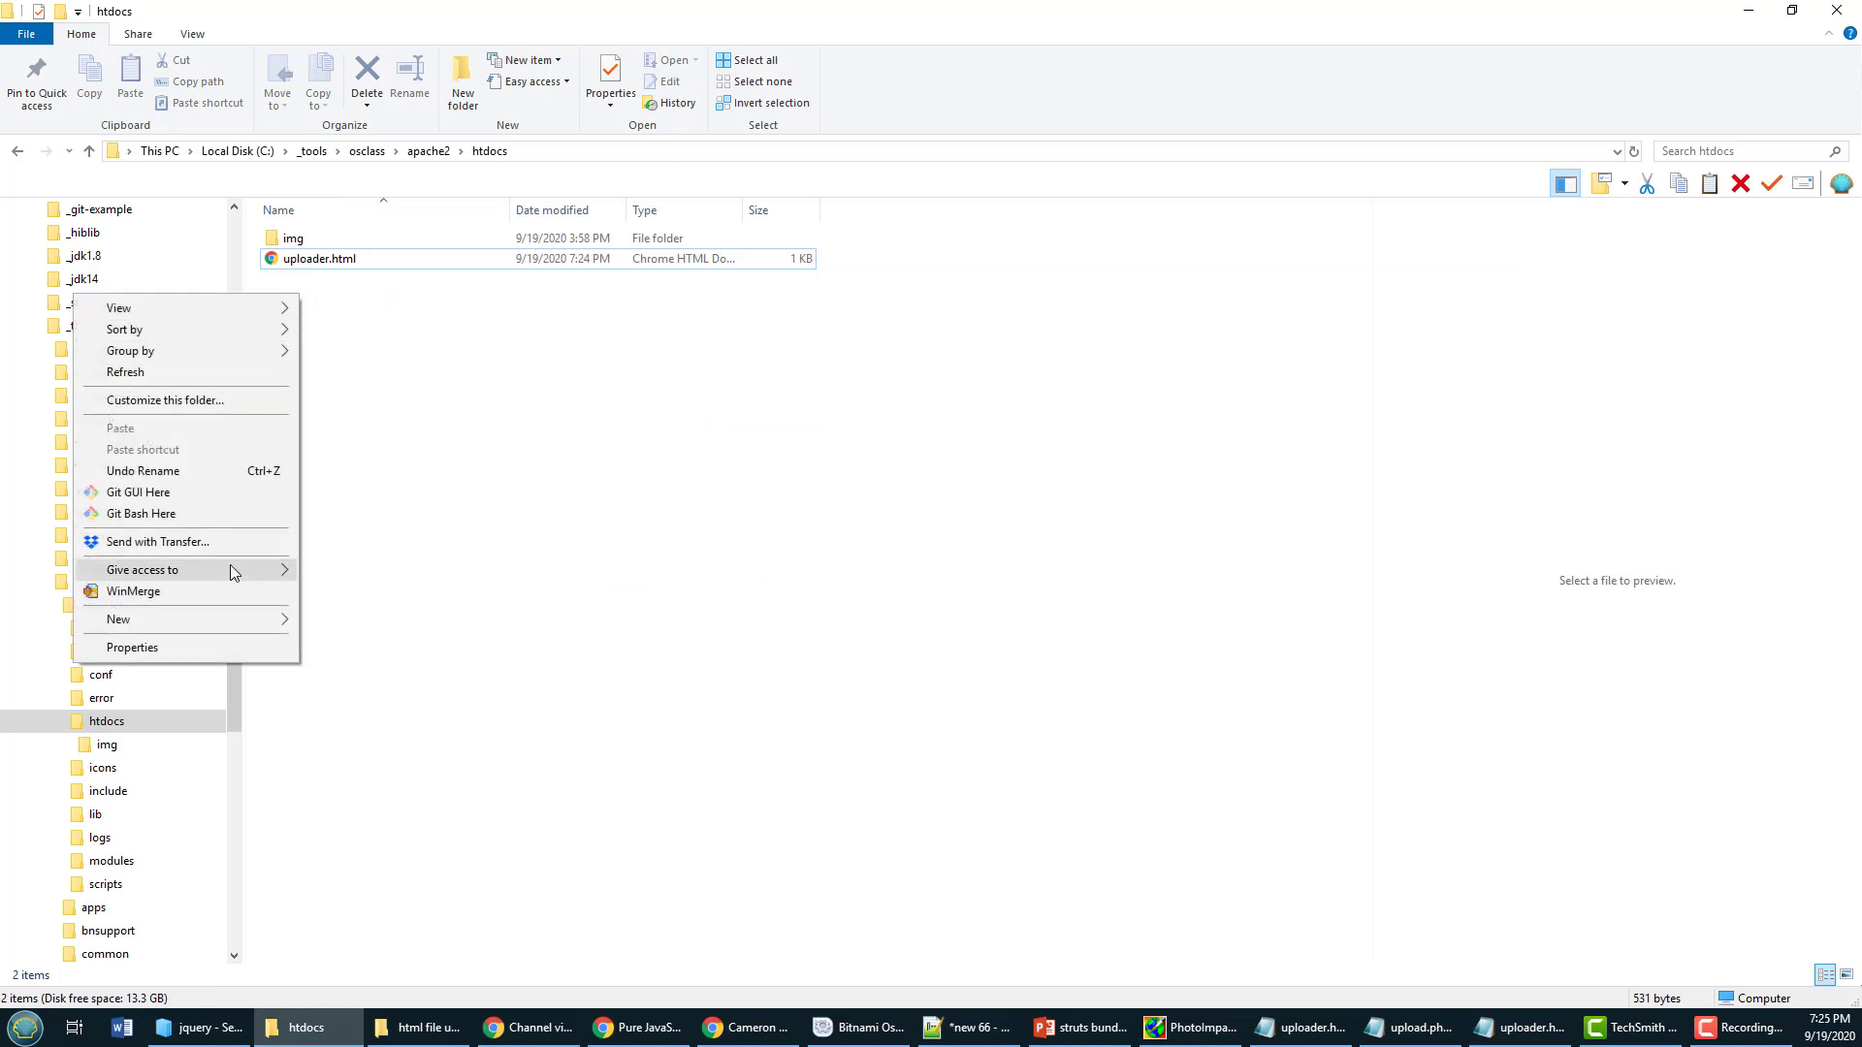
Step: Create an 'upload' folder and an empty upload.php file in htdocs
click(117, 619)
text(upload)
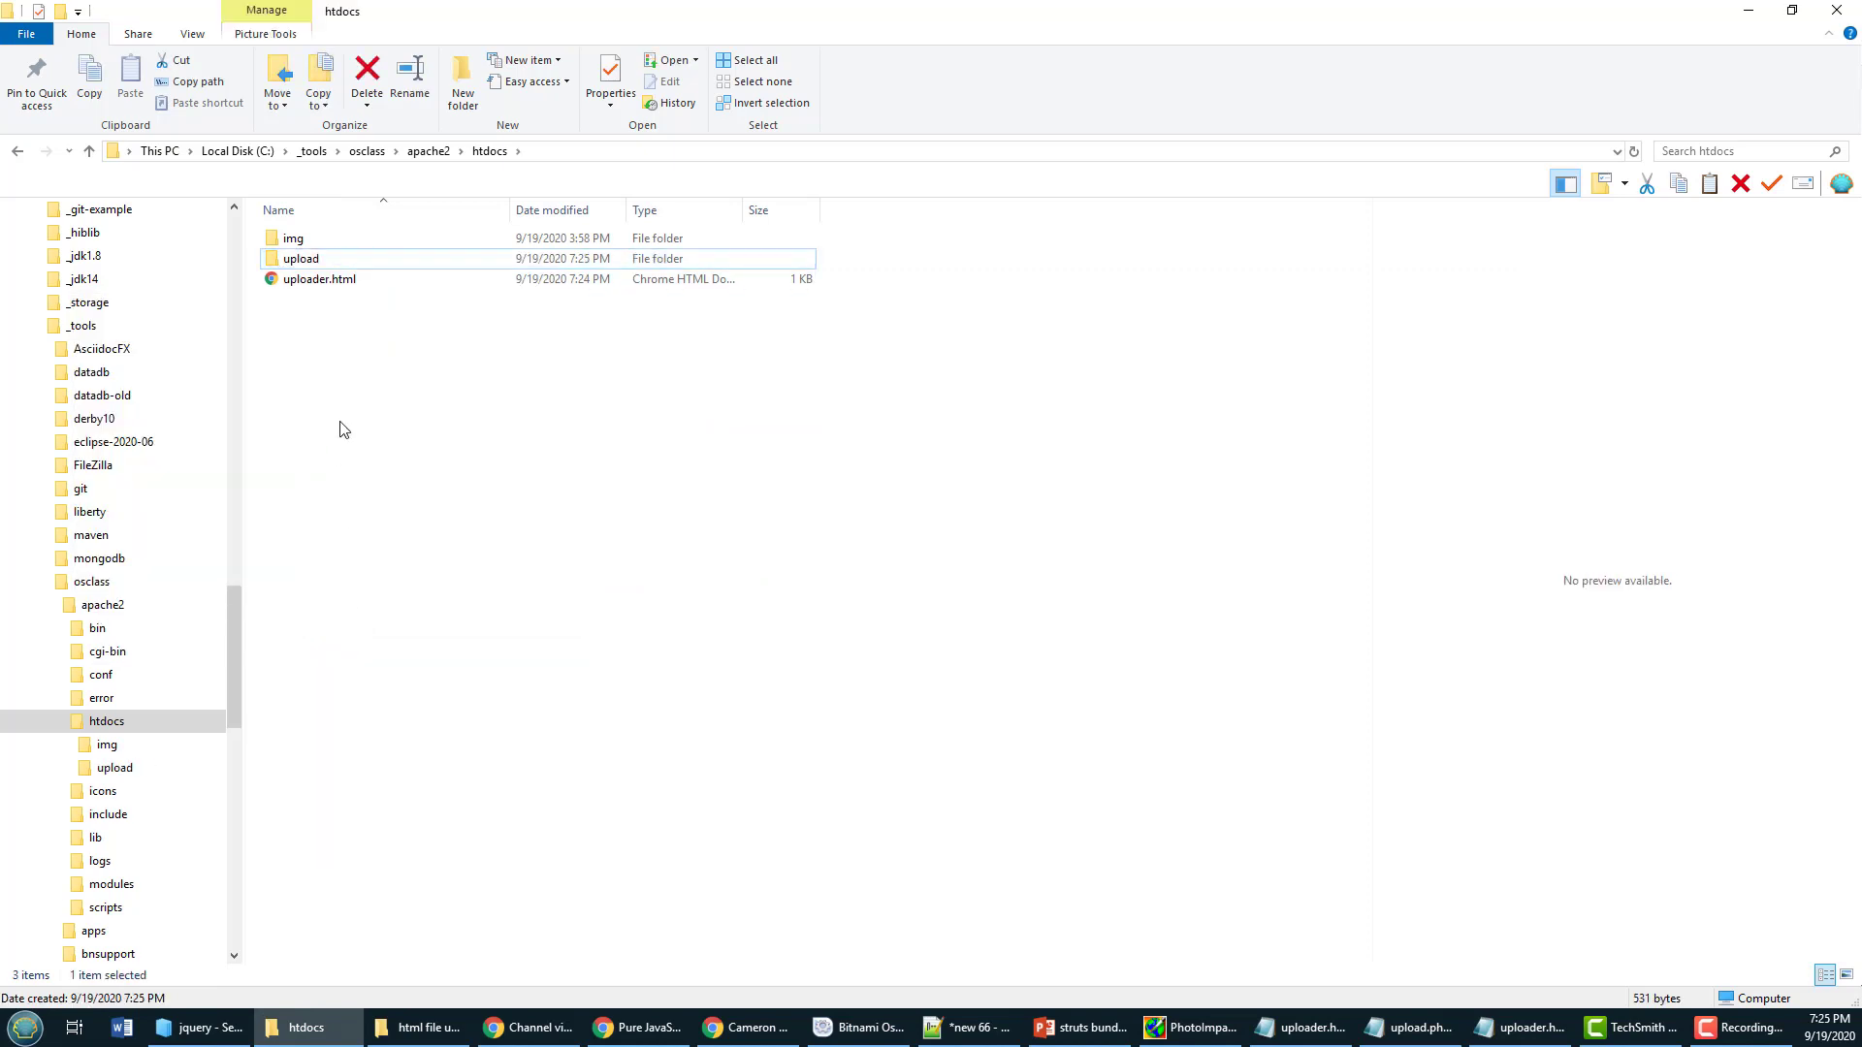
click(915, 467)
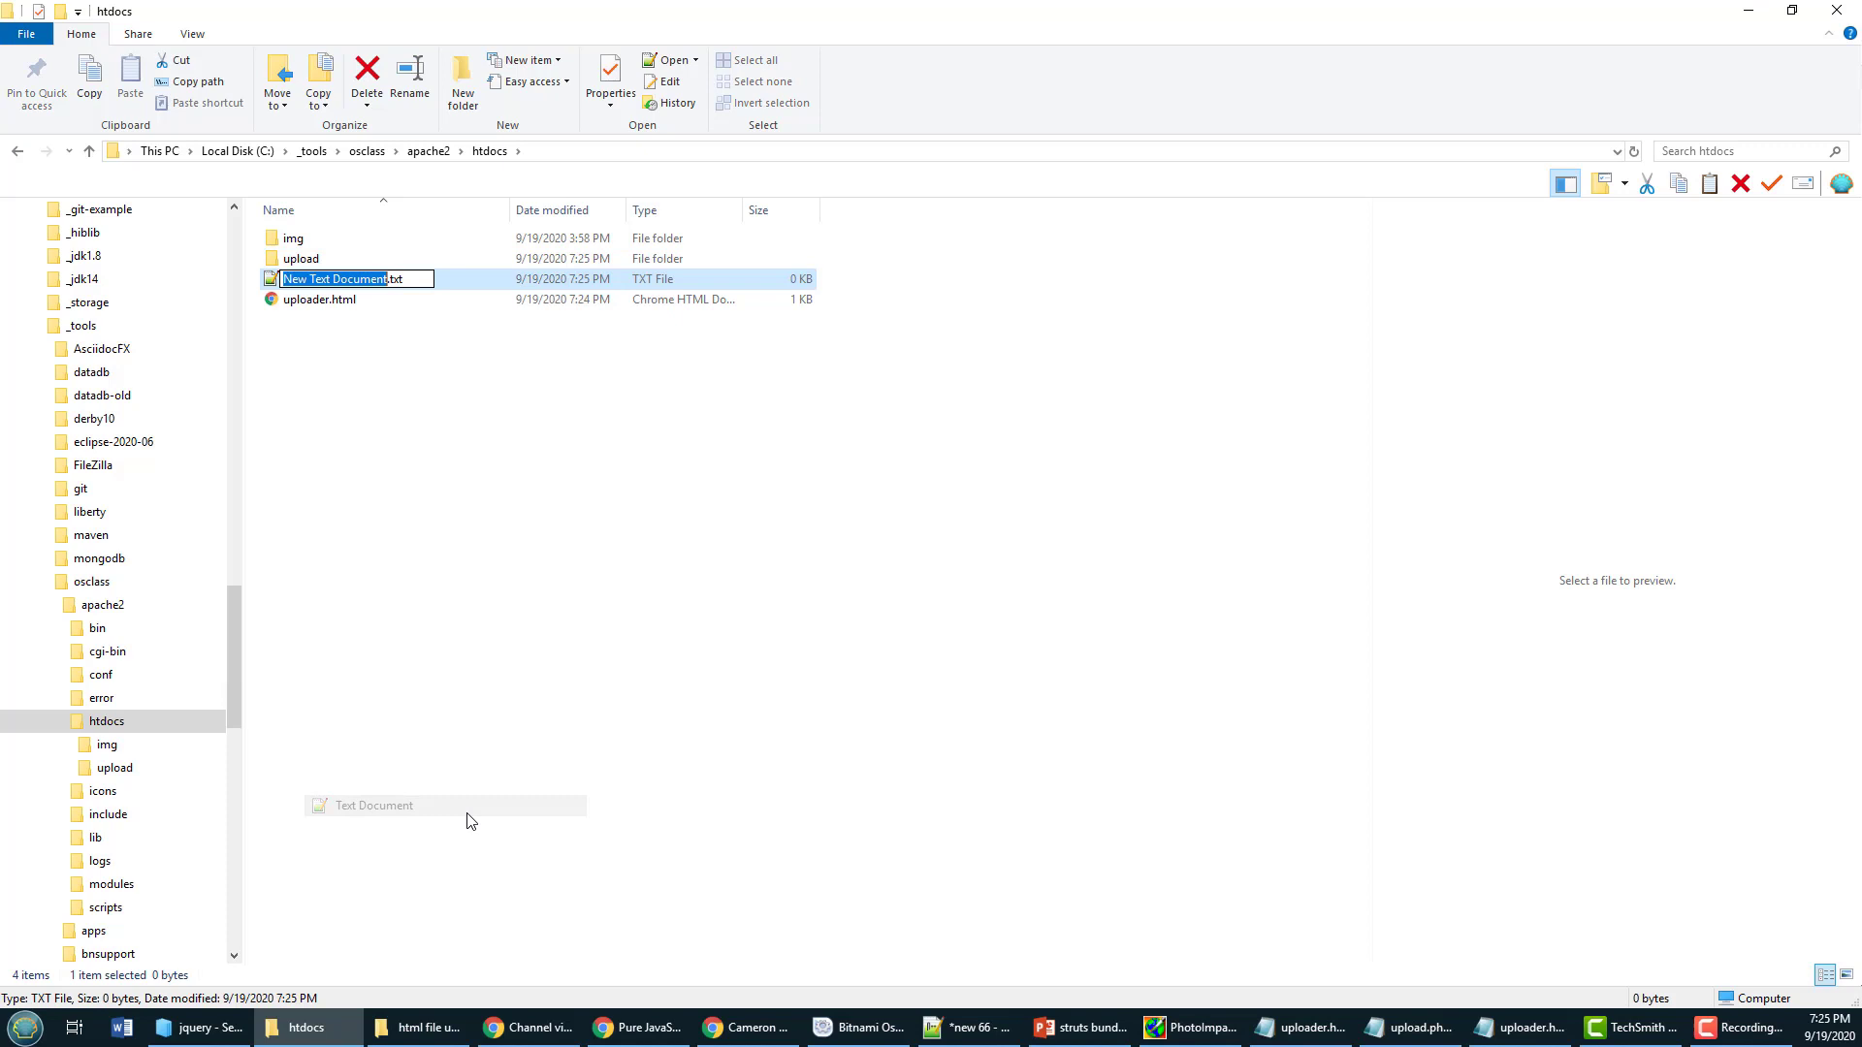
text(upload.php)
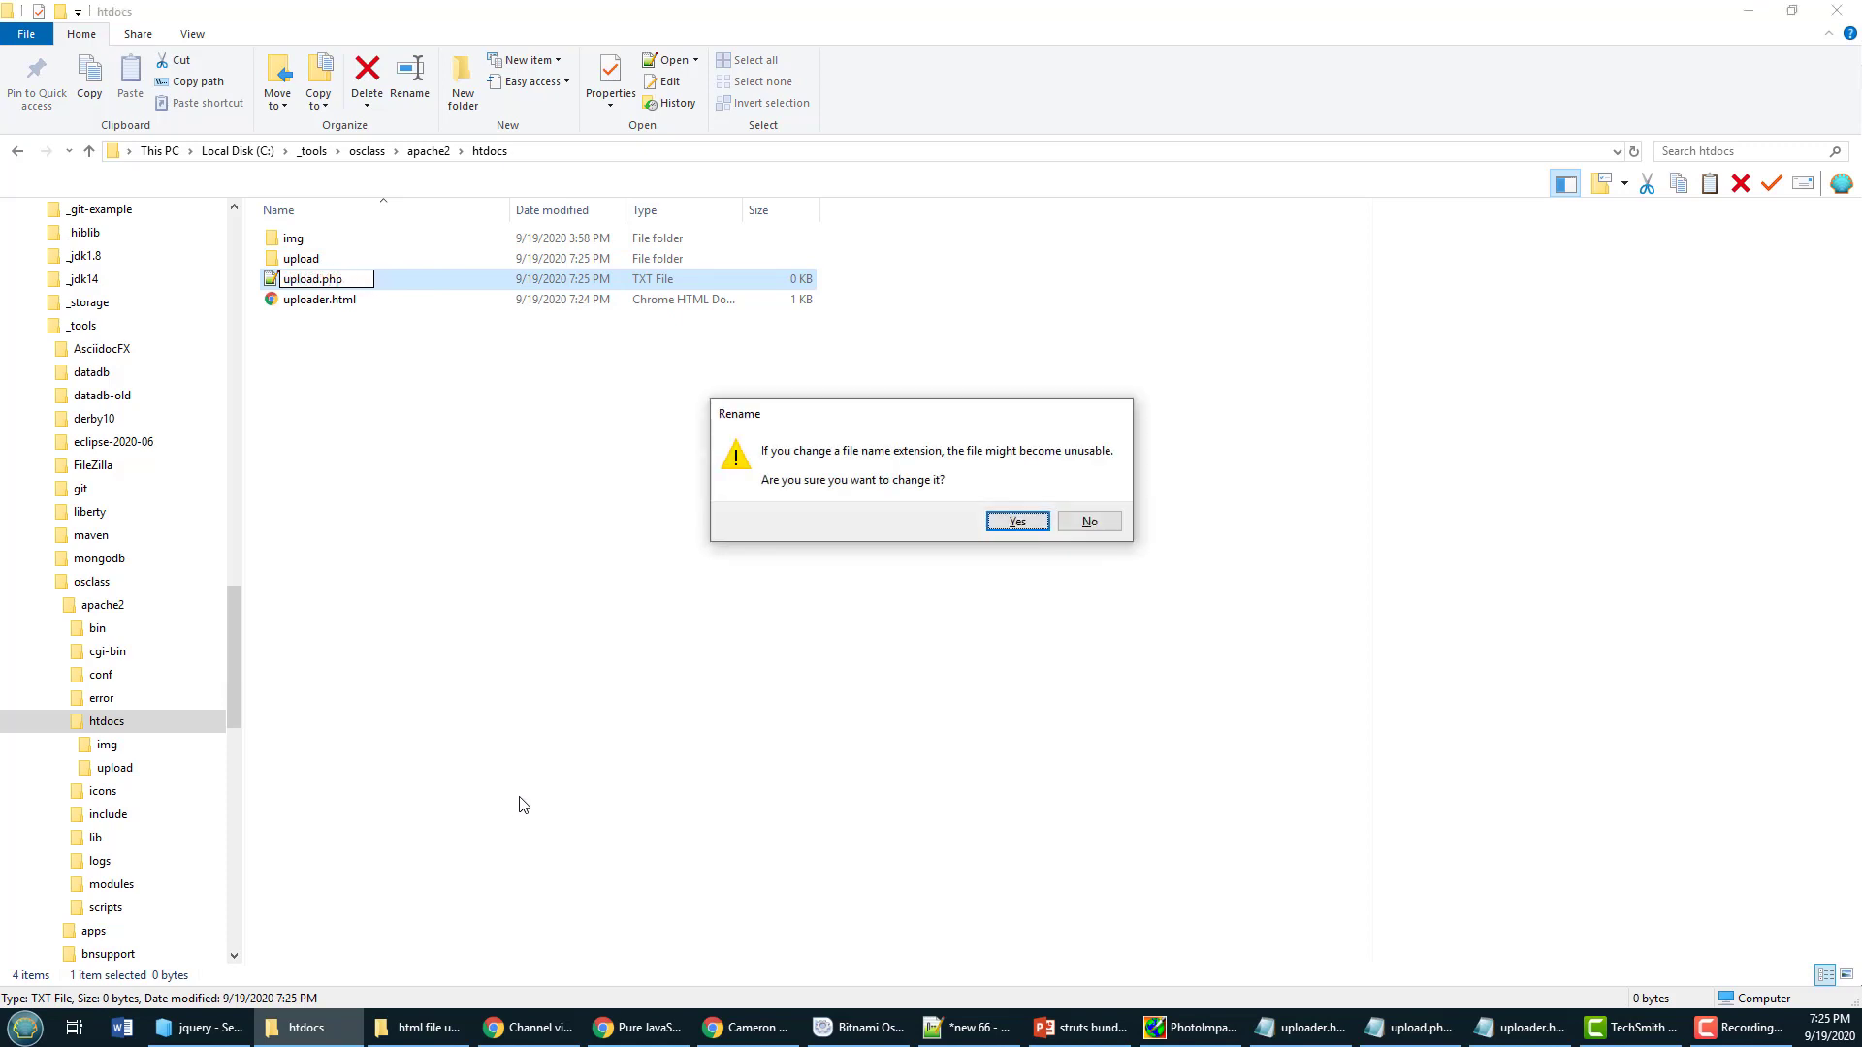
click(1016, 522)
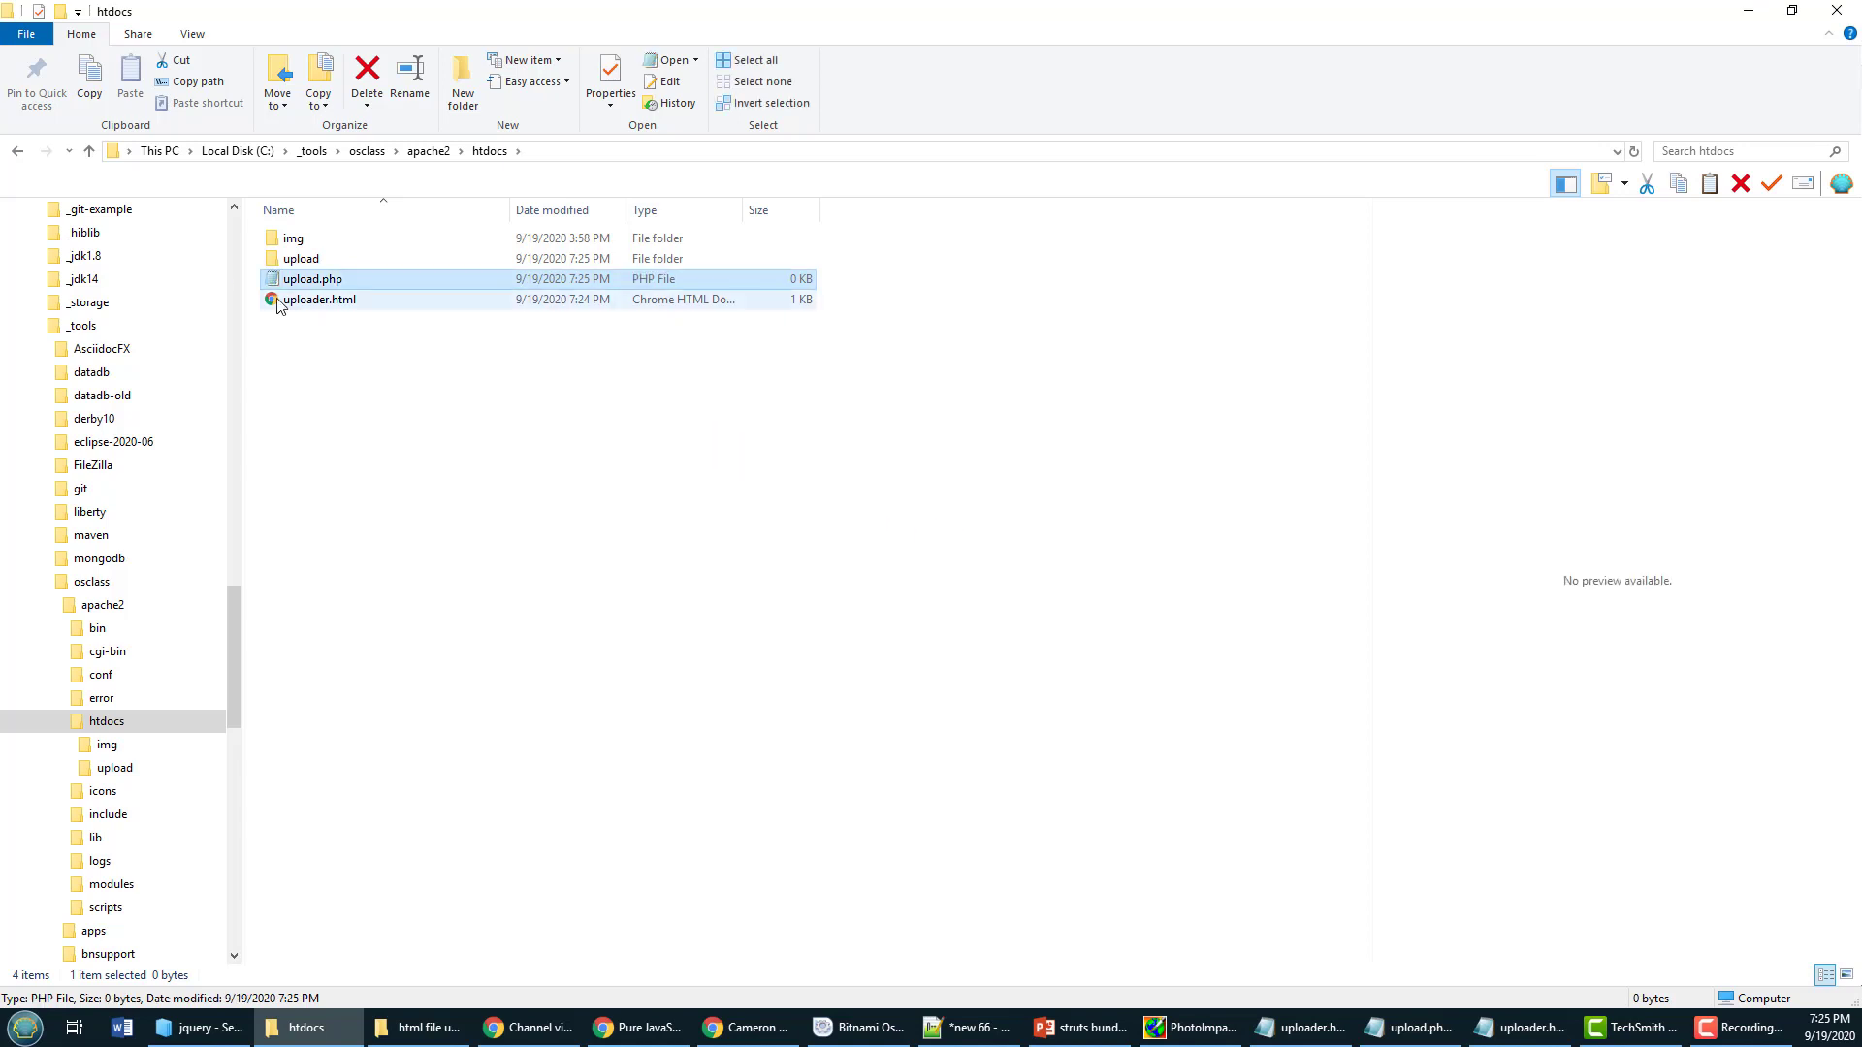
right_click(318, 299)
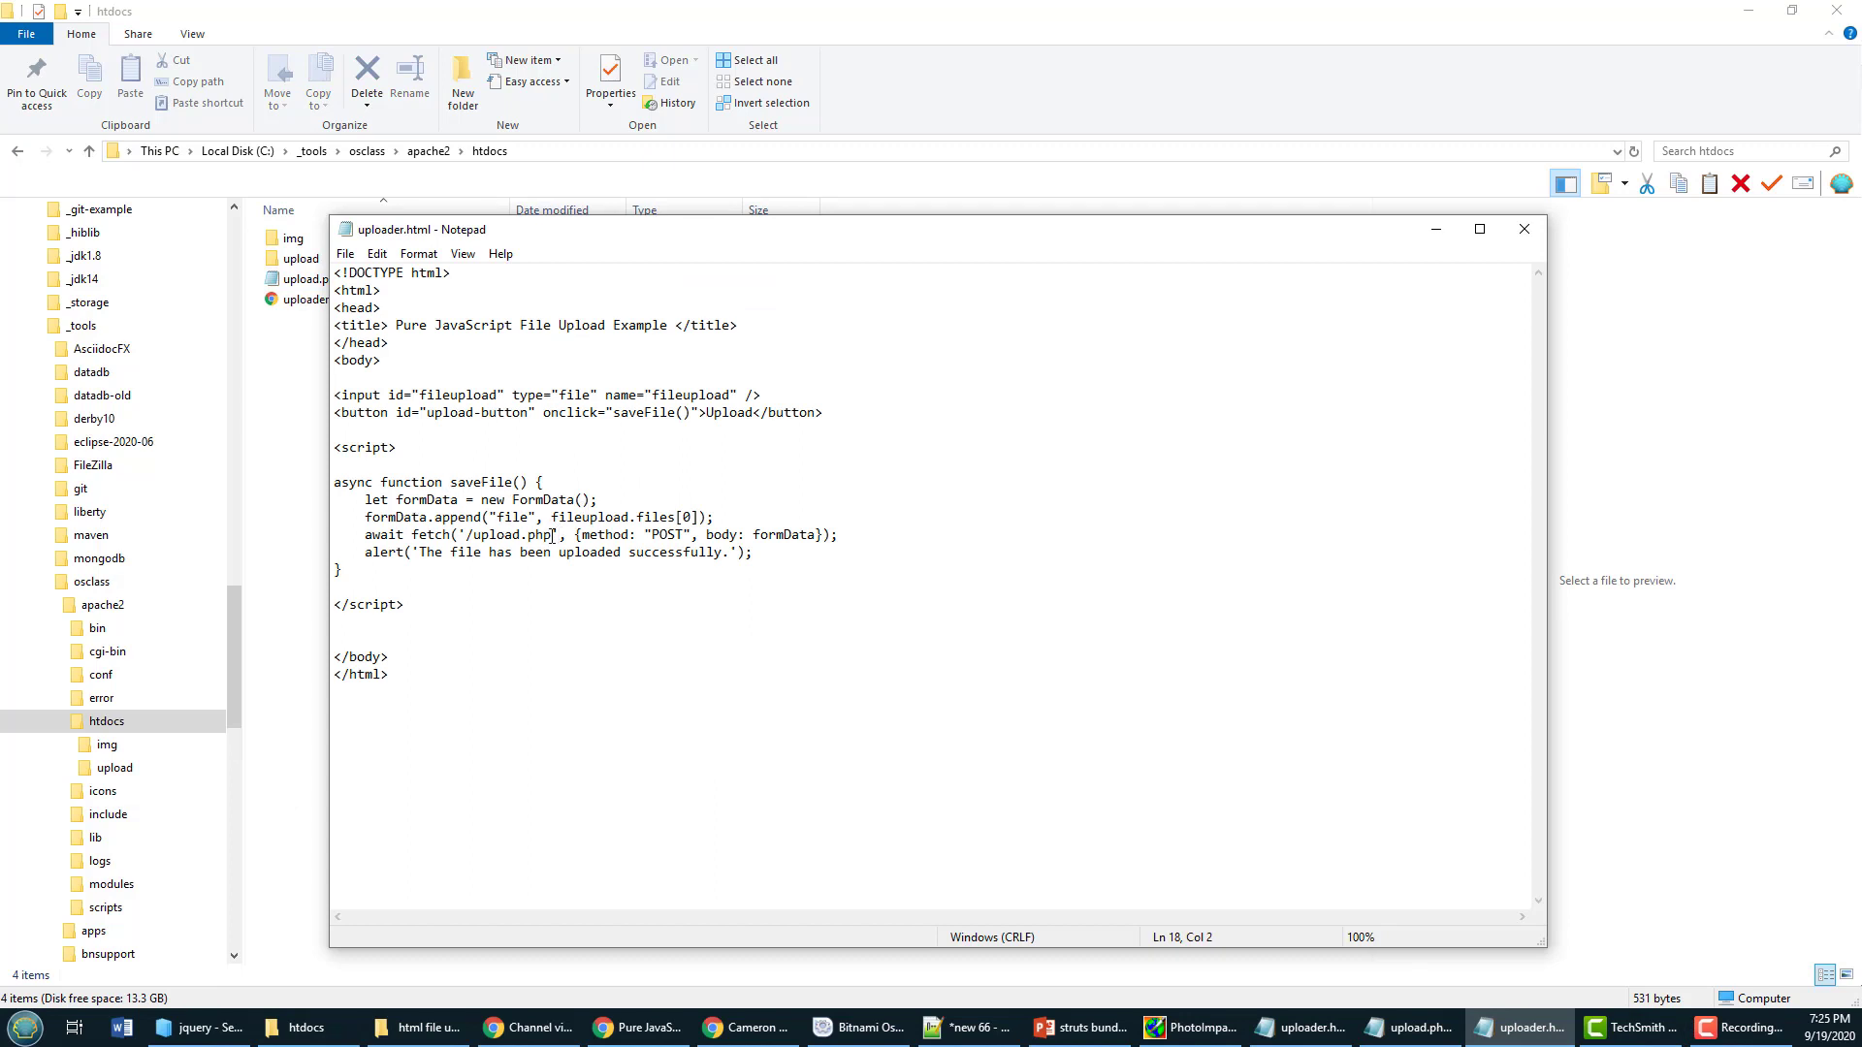
Step: Open upload.php from htdocs in Notepad
double_click(511, 534)
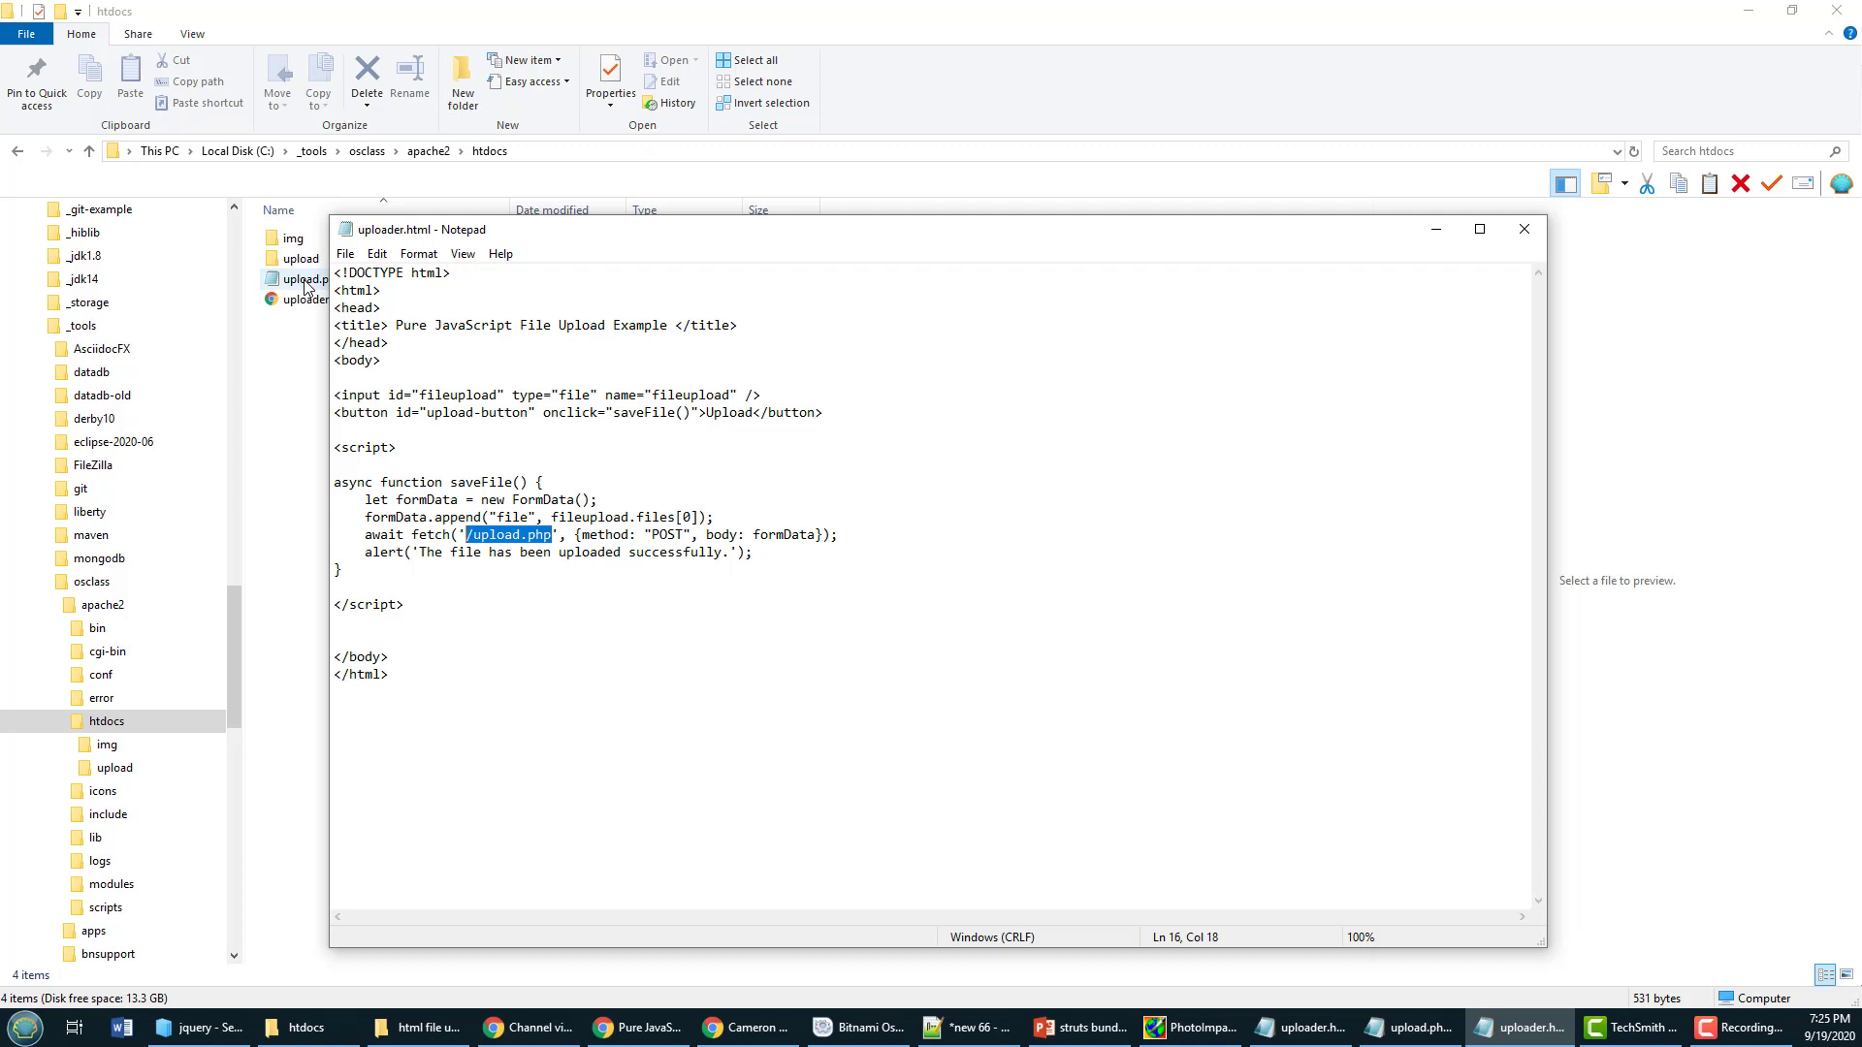
double_click(307, 279)
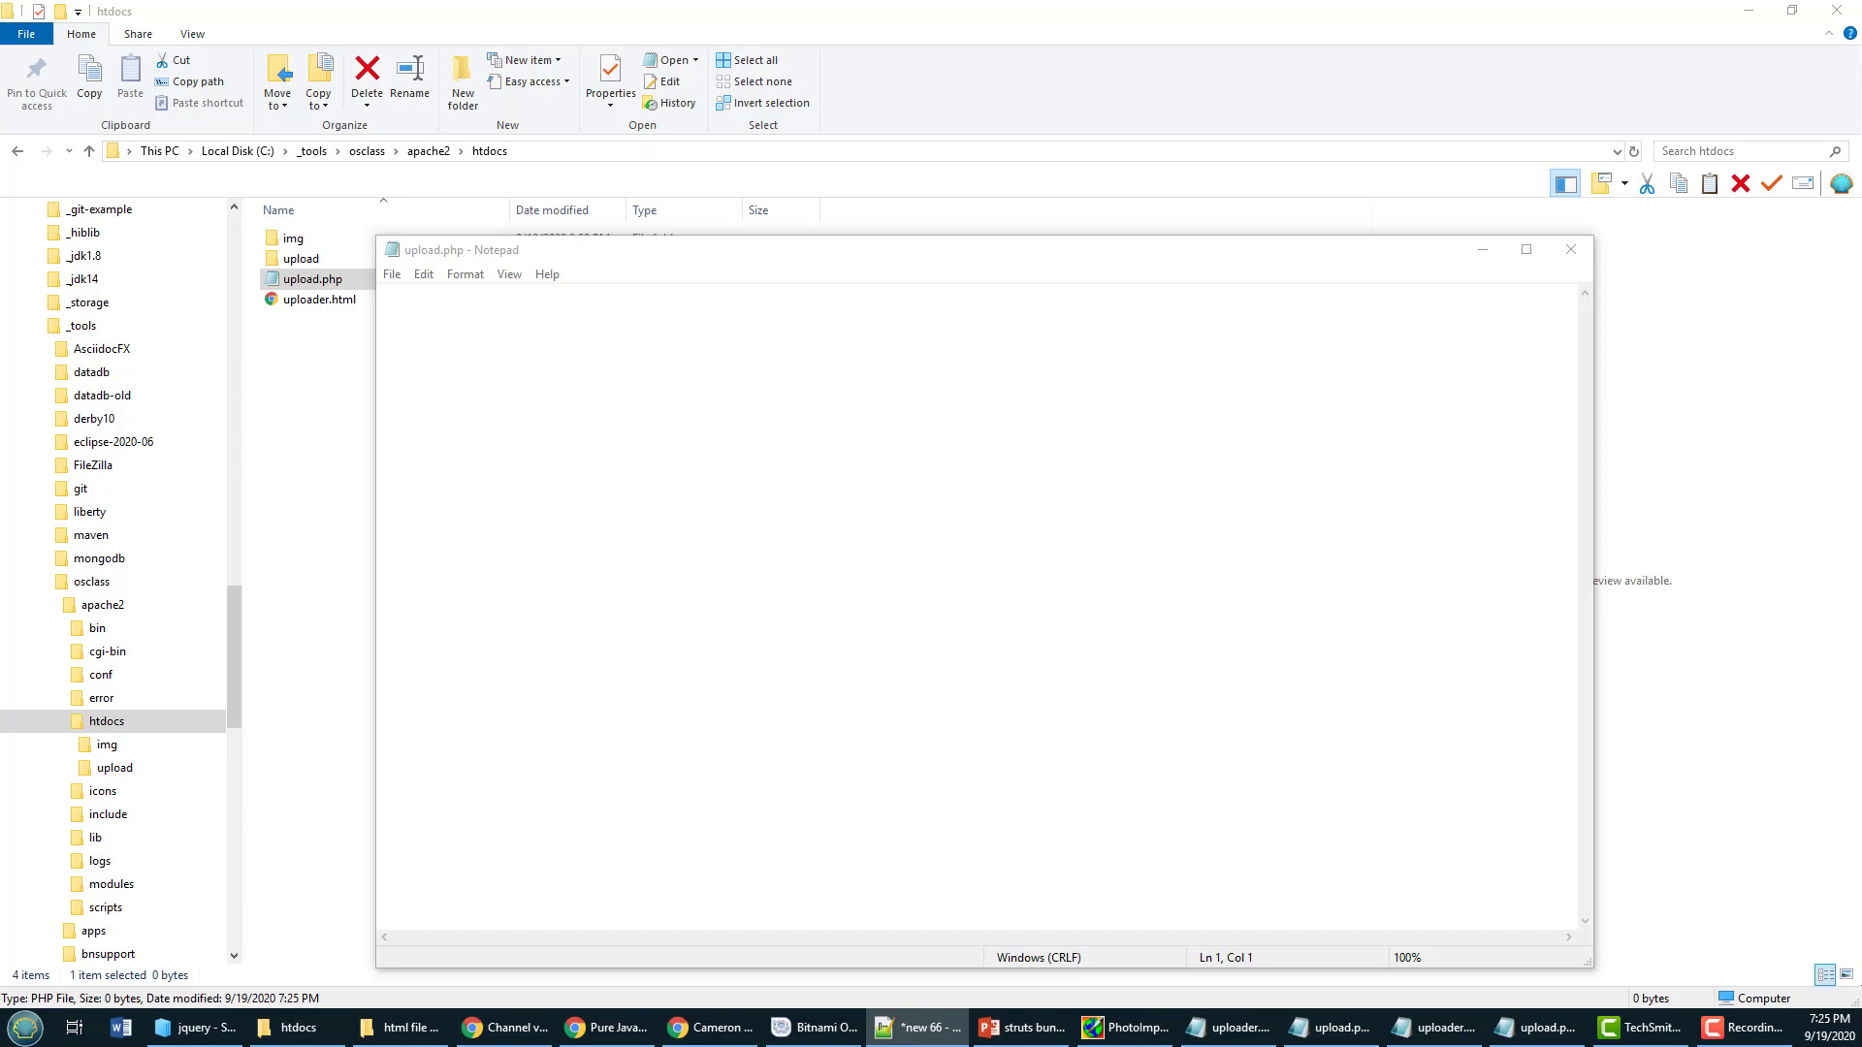
Step: Write <?php and ?> tags with $filename = $_FILES['file']['name'] between them
text(<?php)
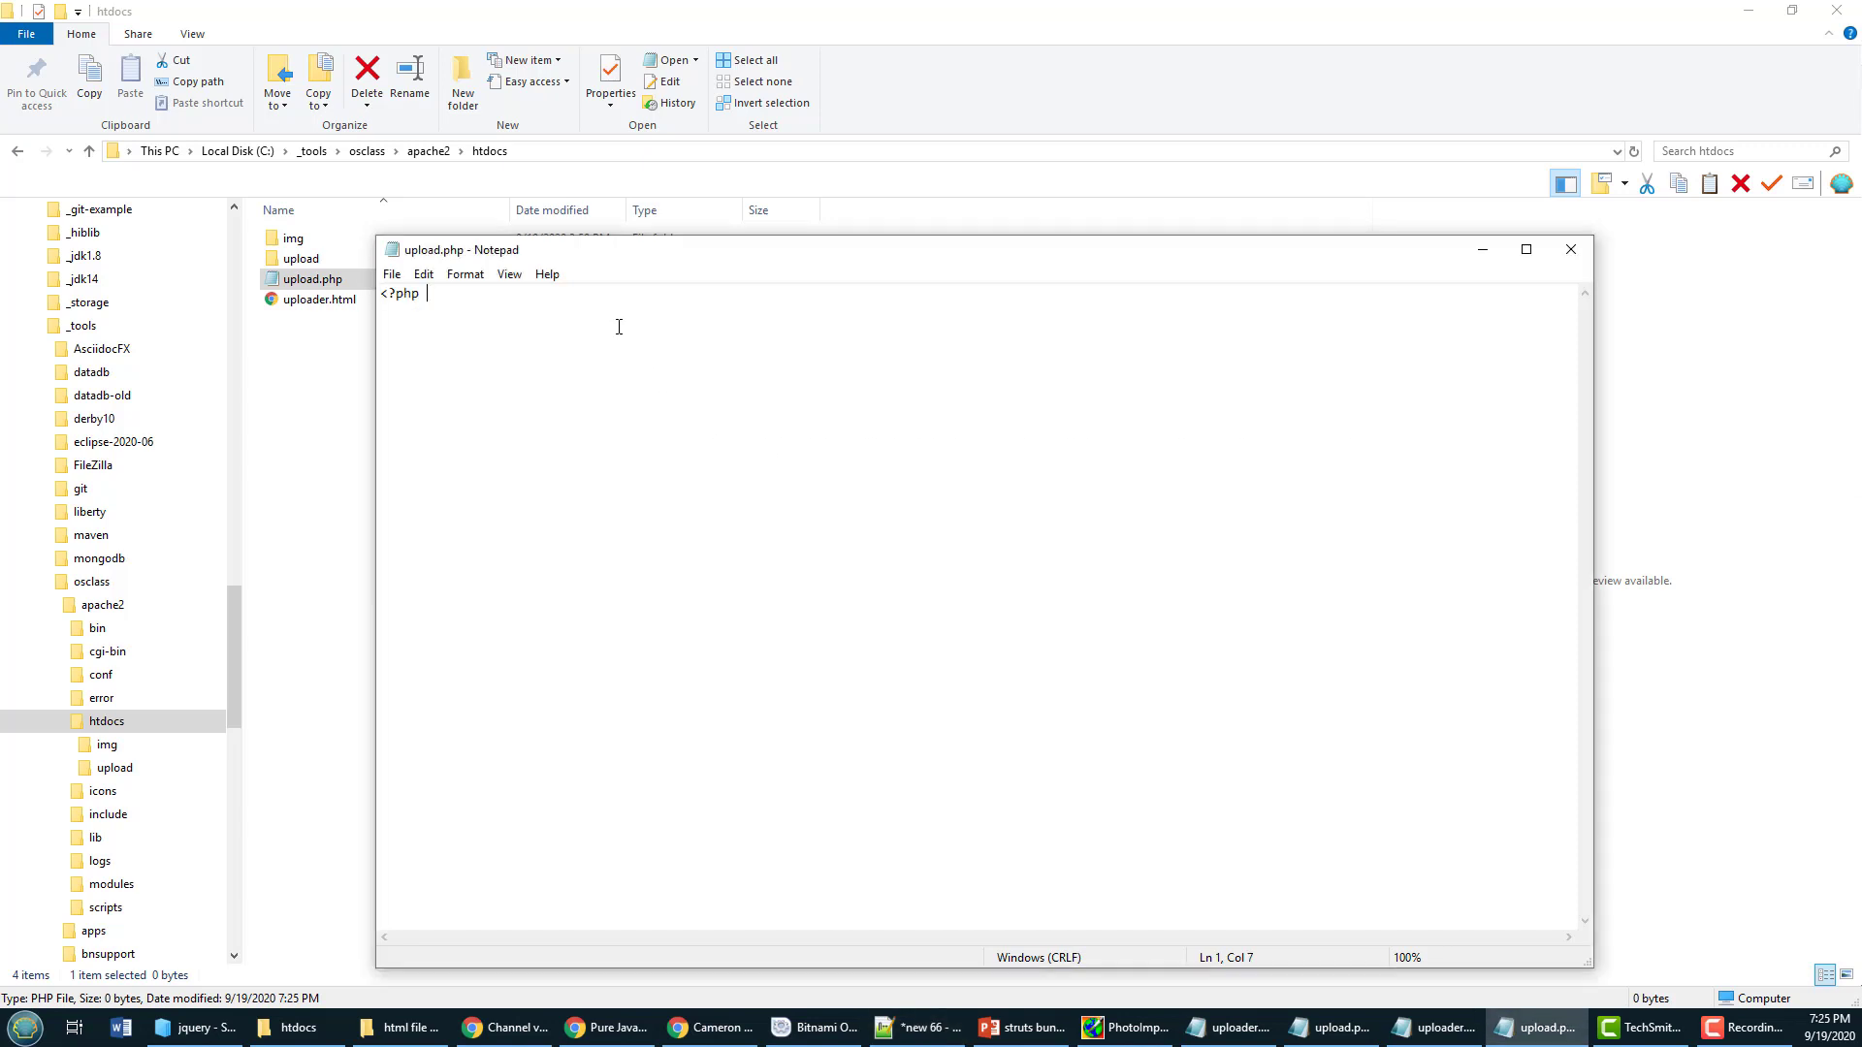
key(Enter)
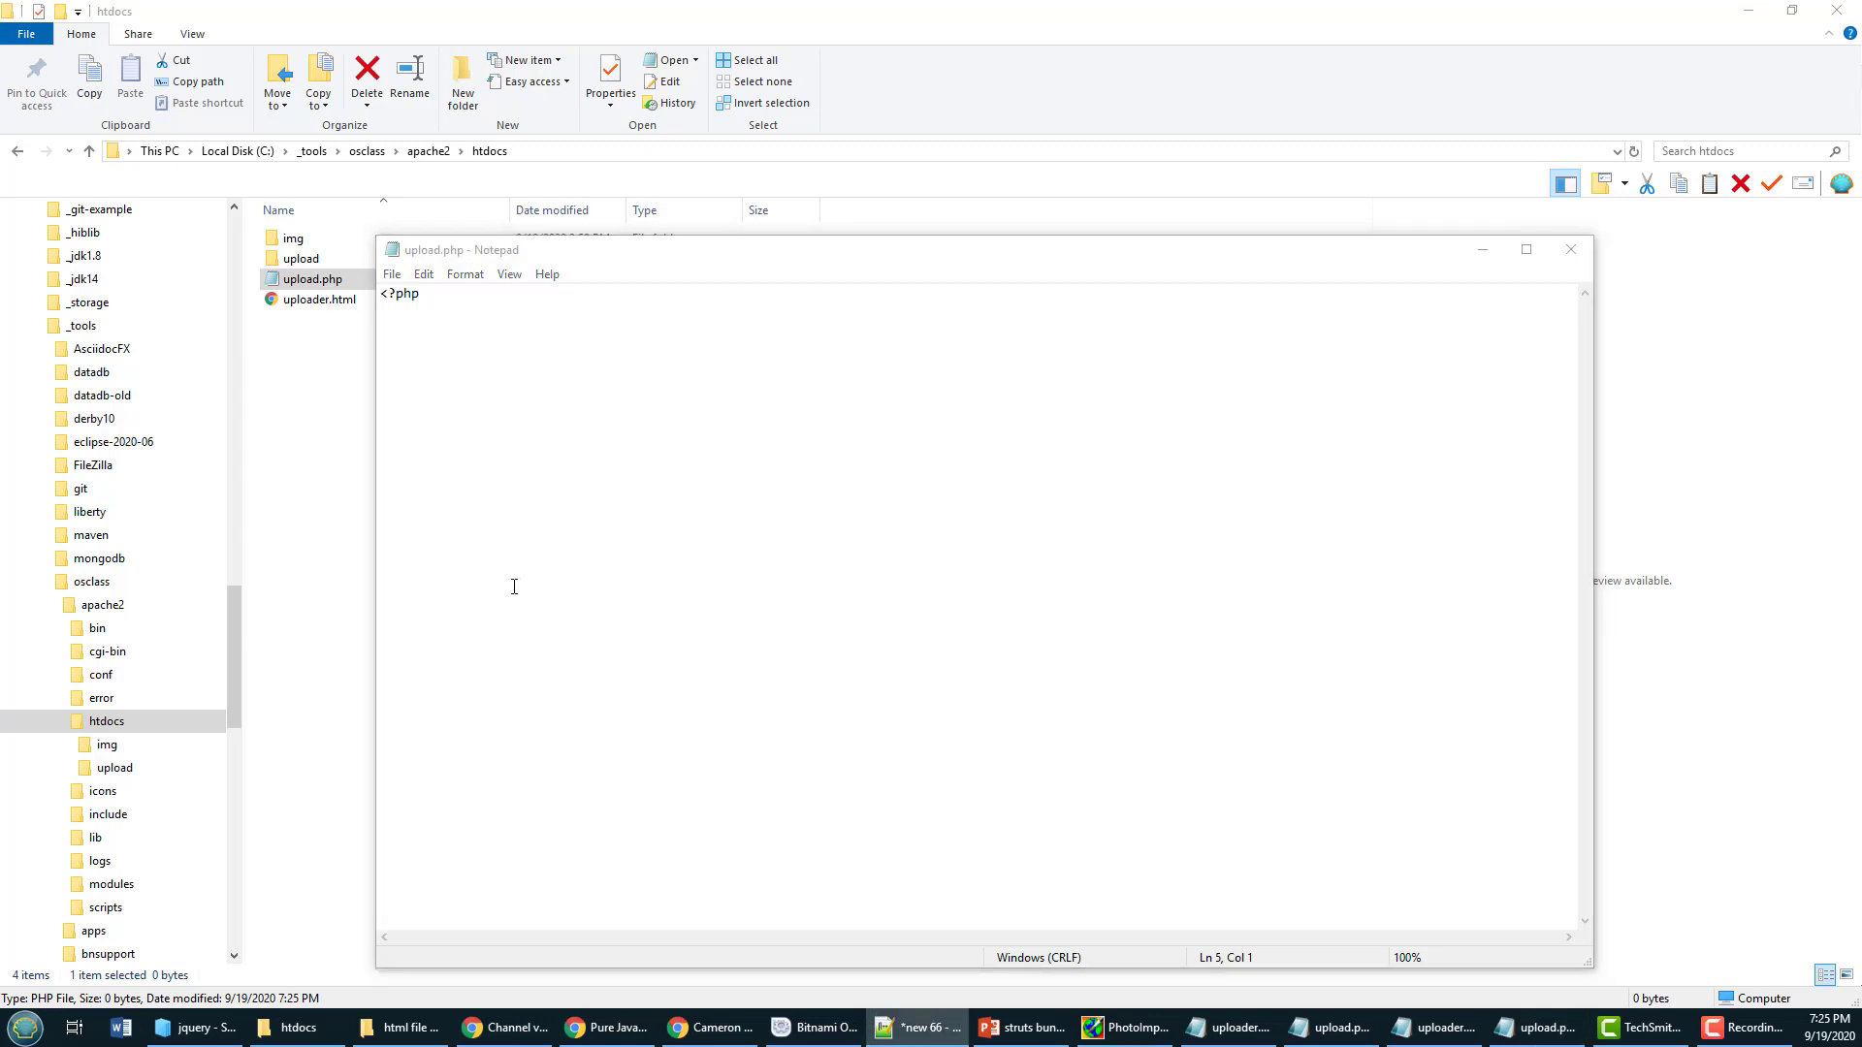
text(?>)
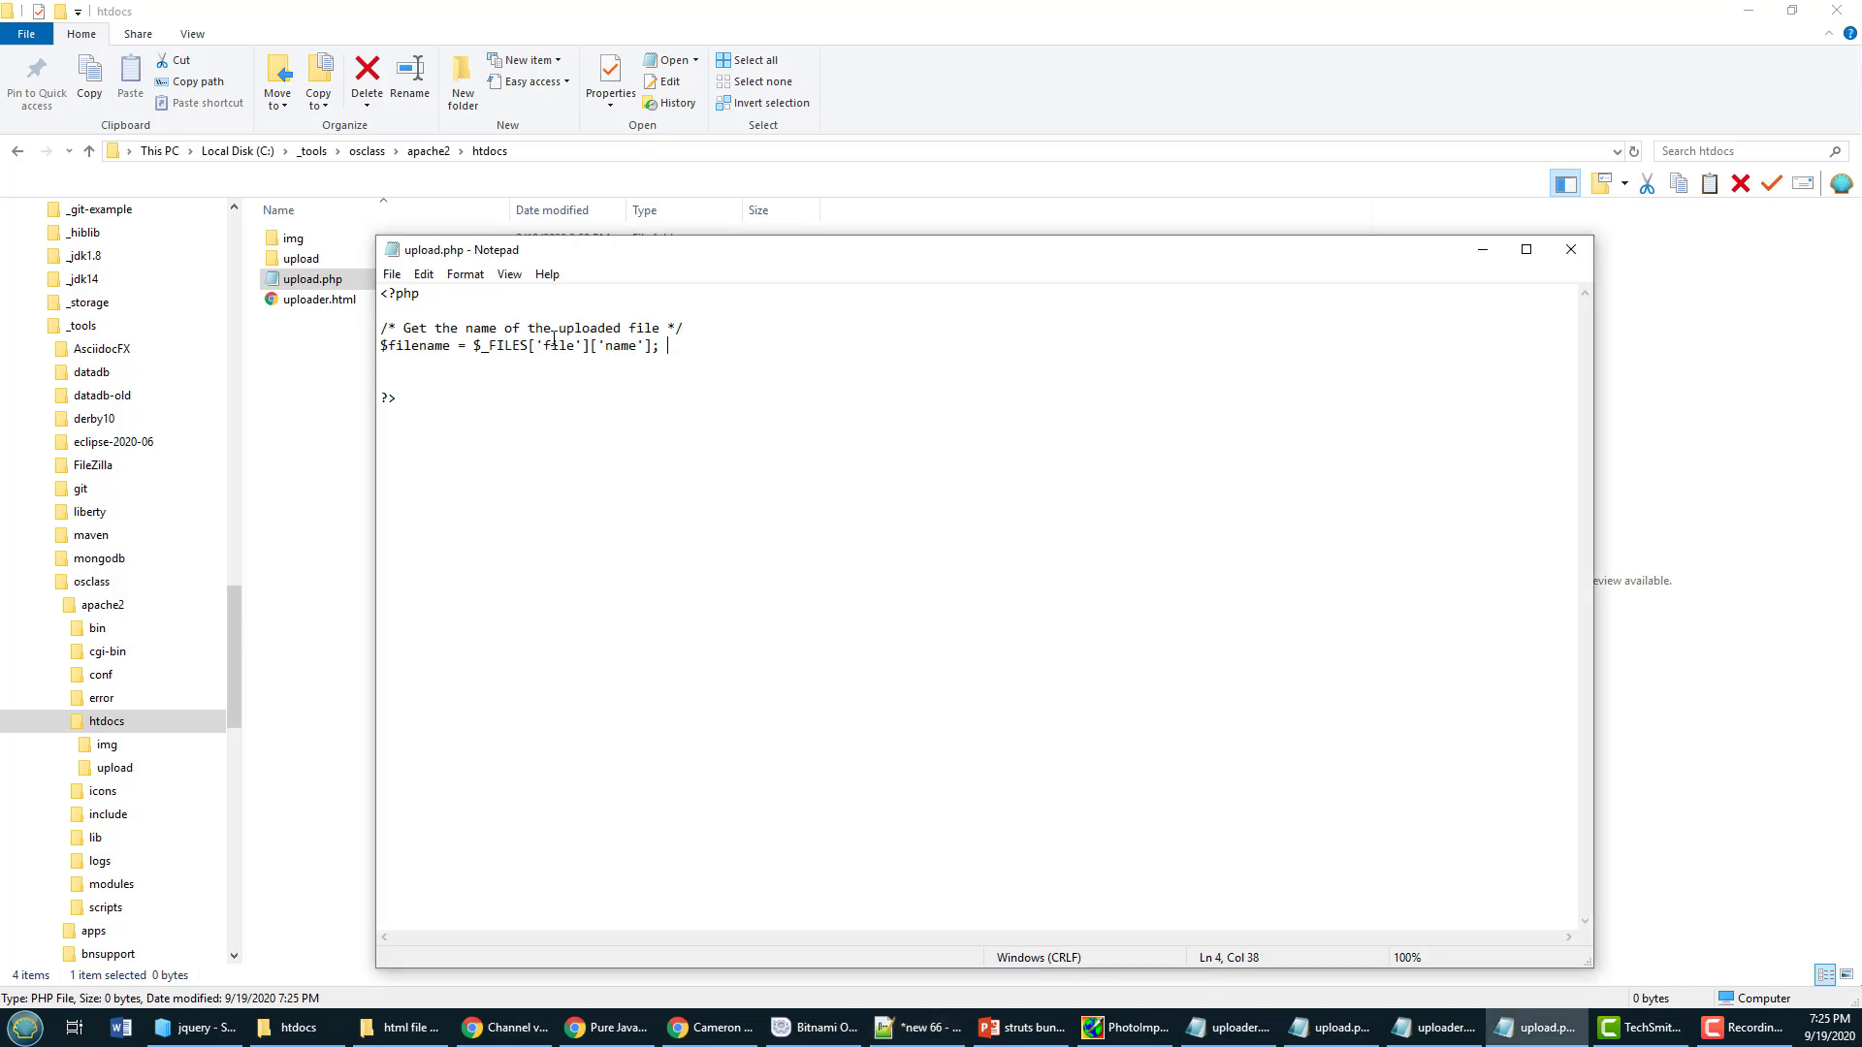
double_click(434, 346)
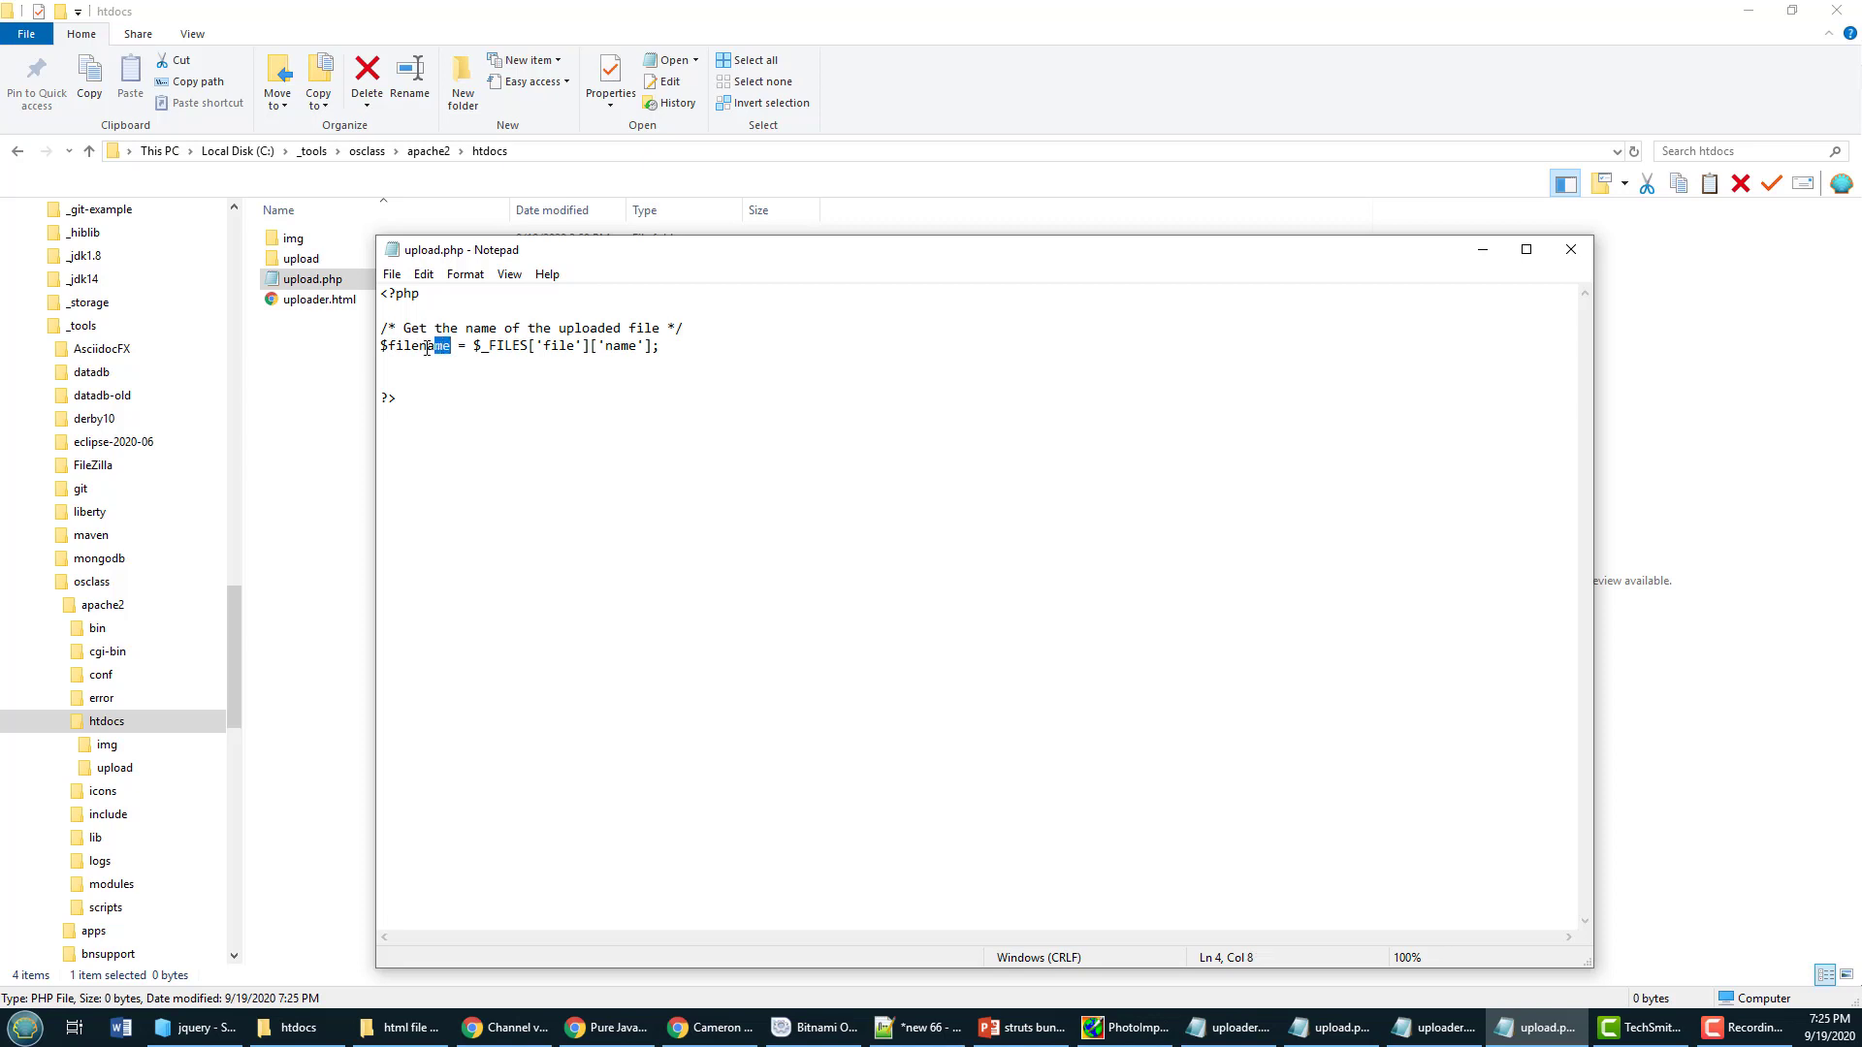
drag(460, 345, 568, 346)
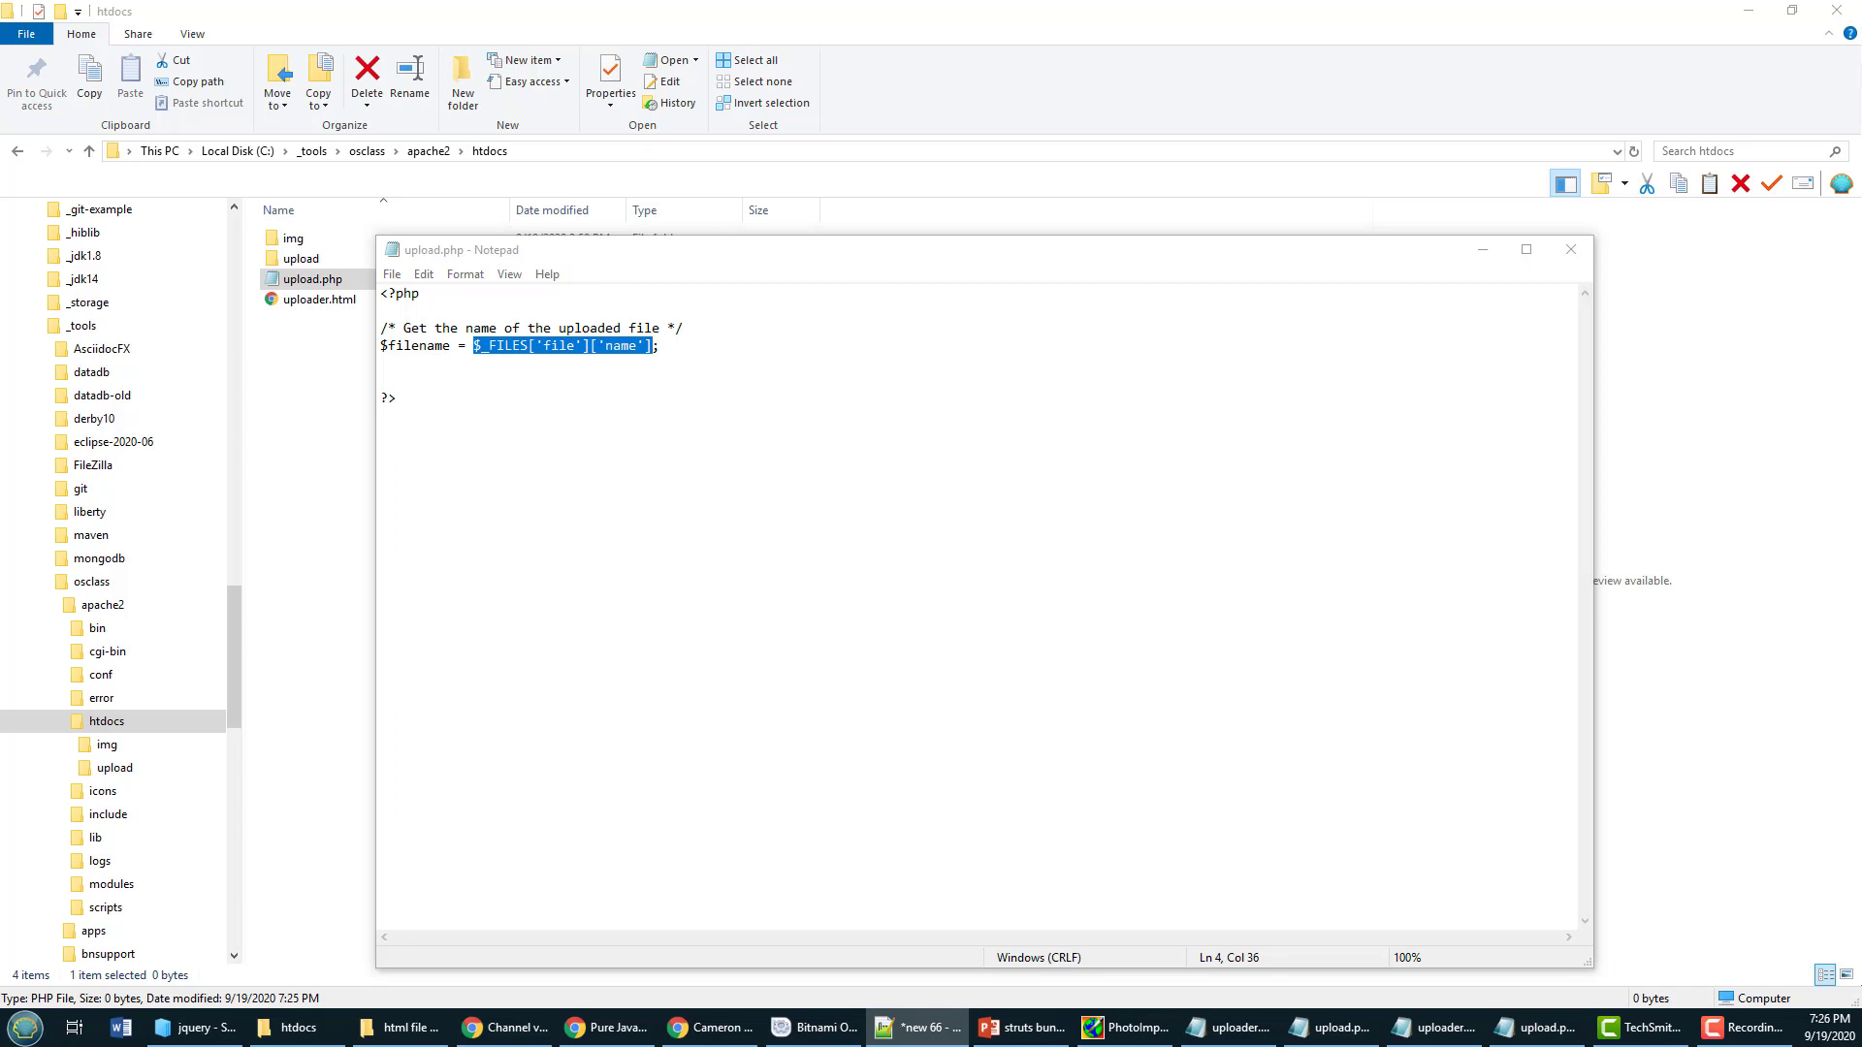
mouse_move(301, 258)
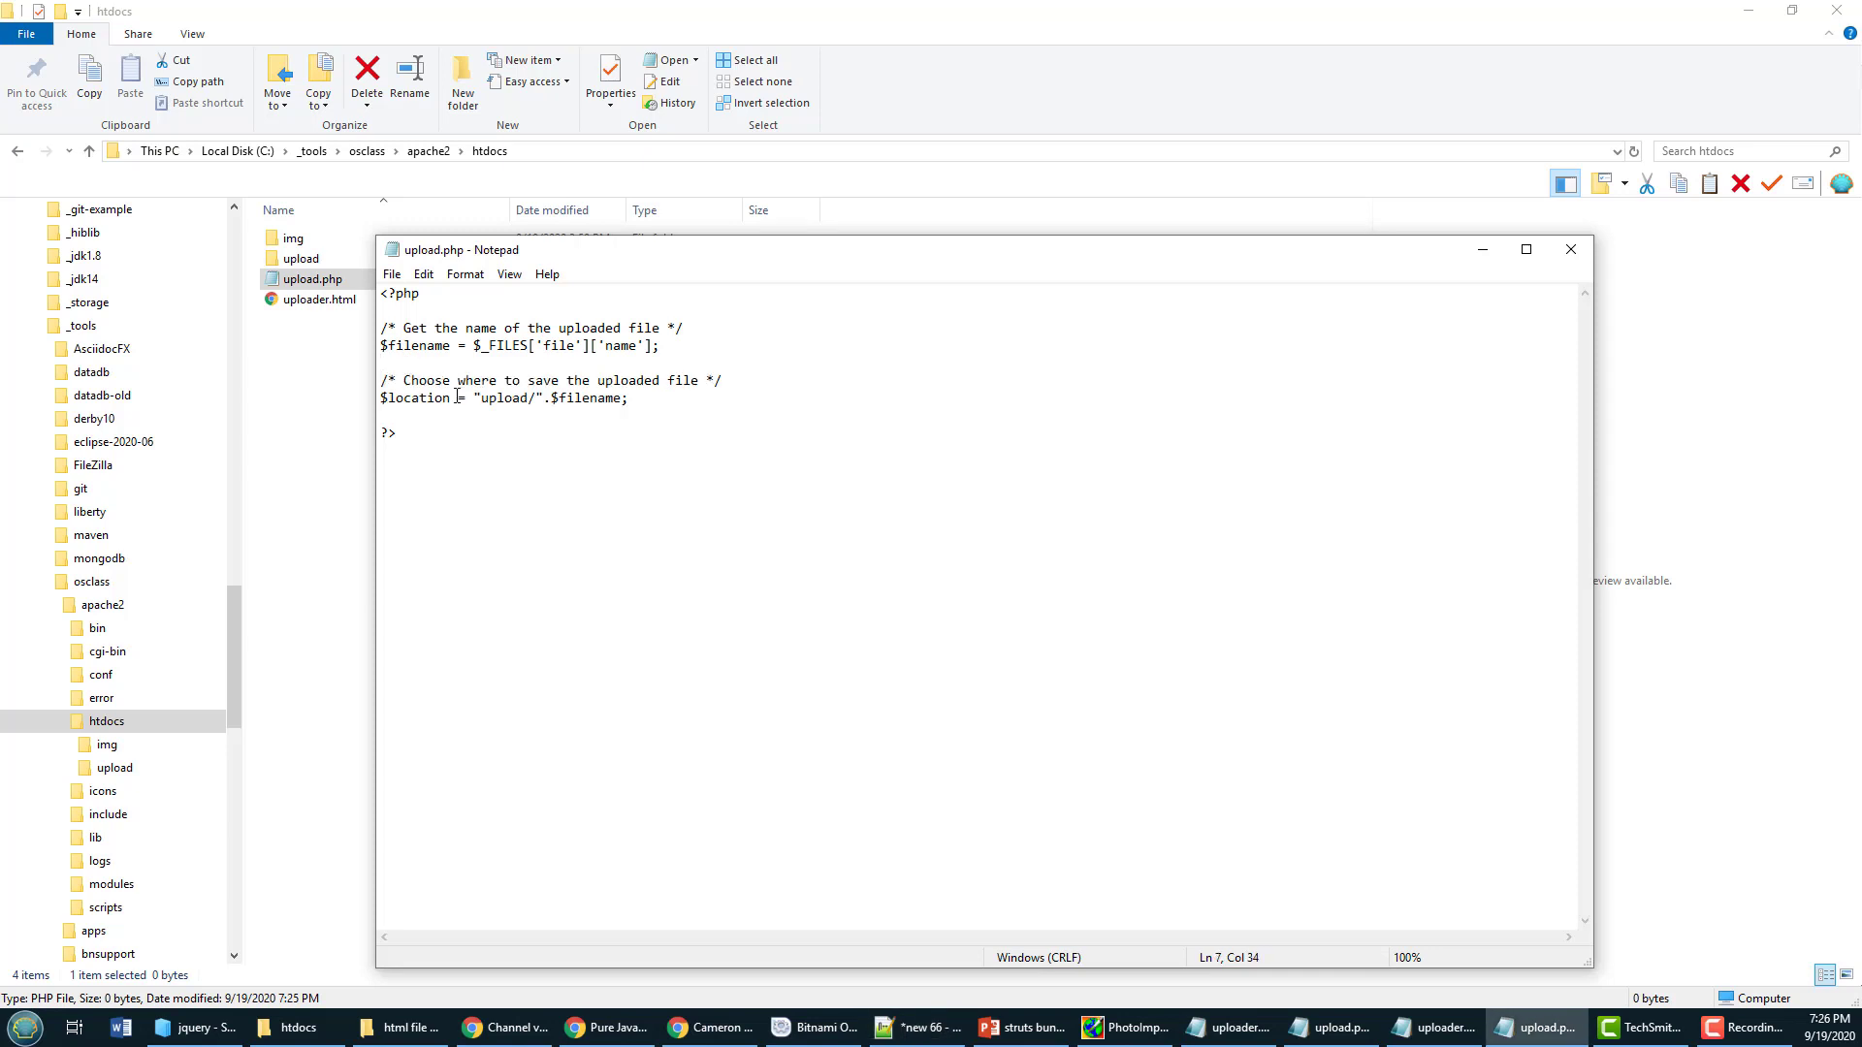
double_click(416, 398)
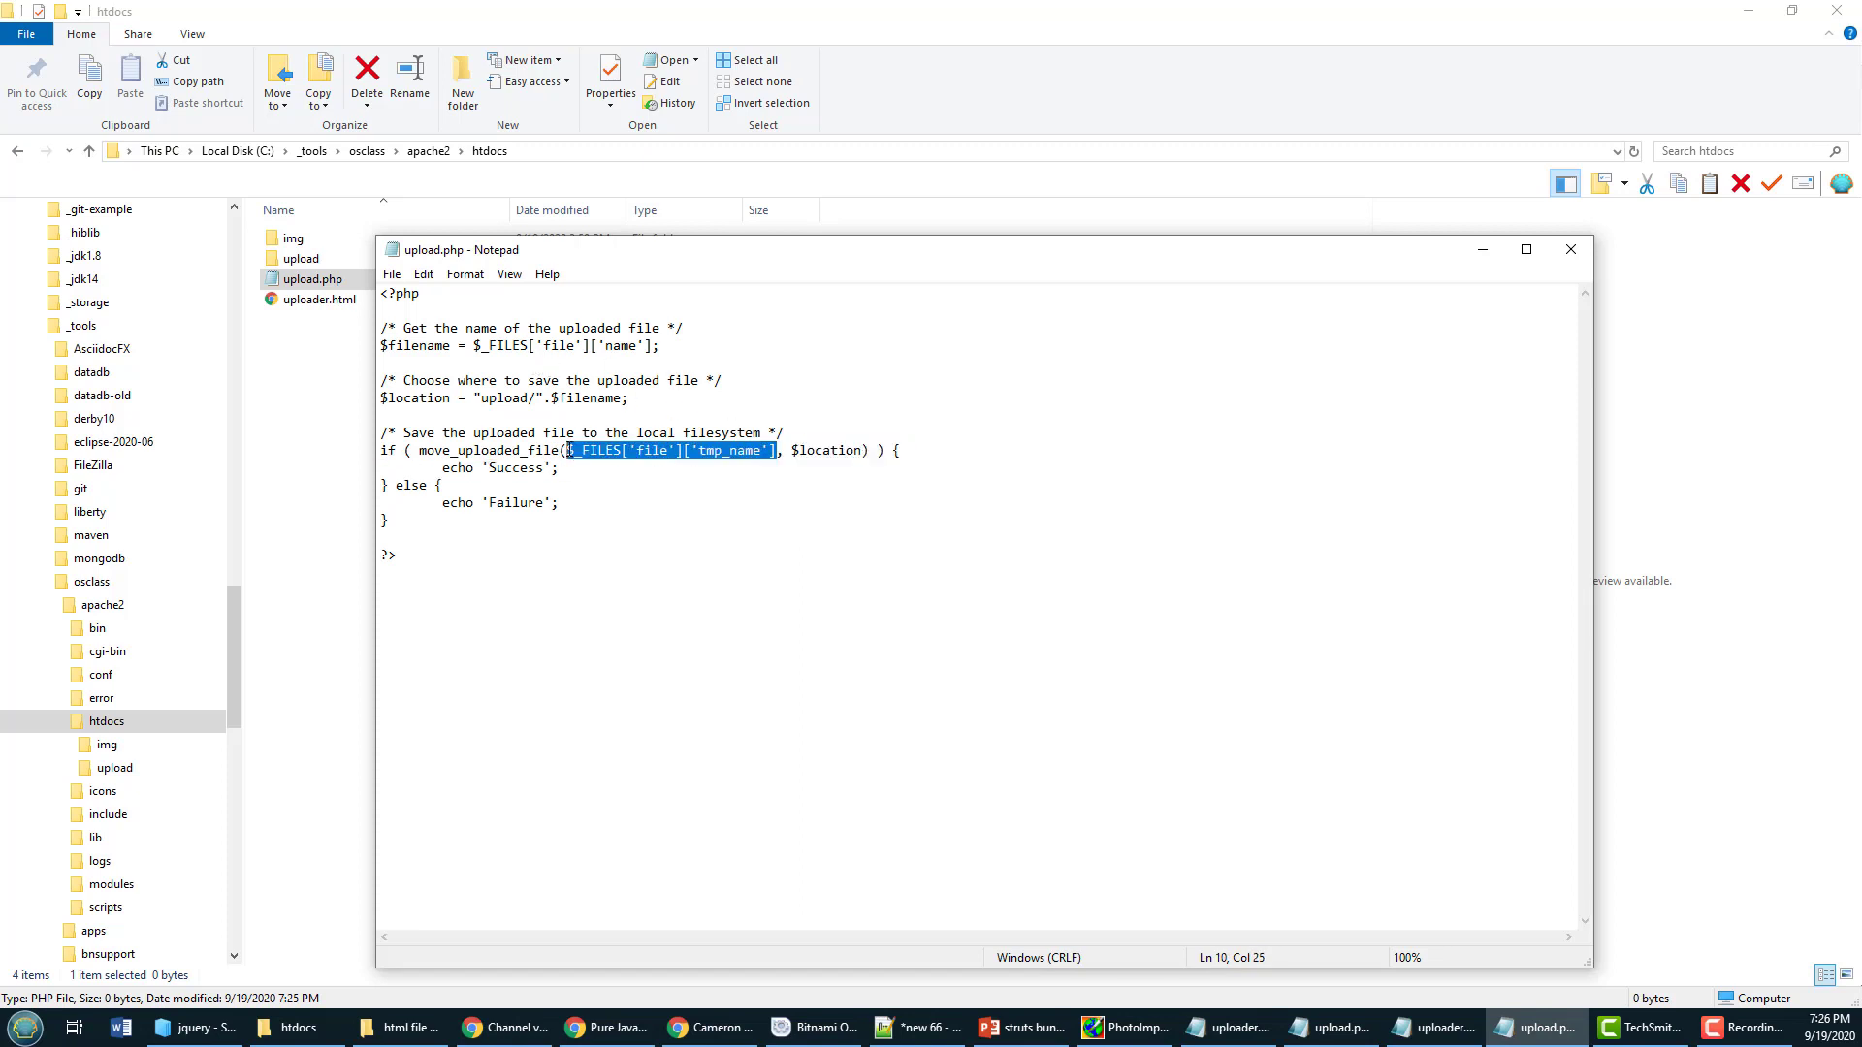
double_click(413, 397)
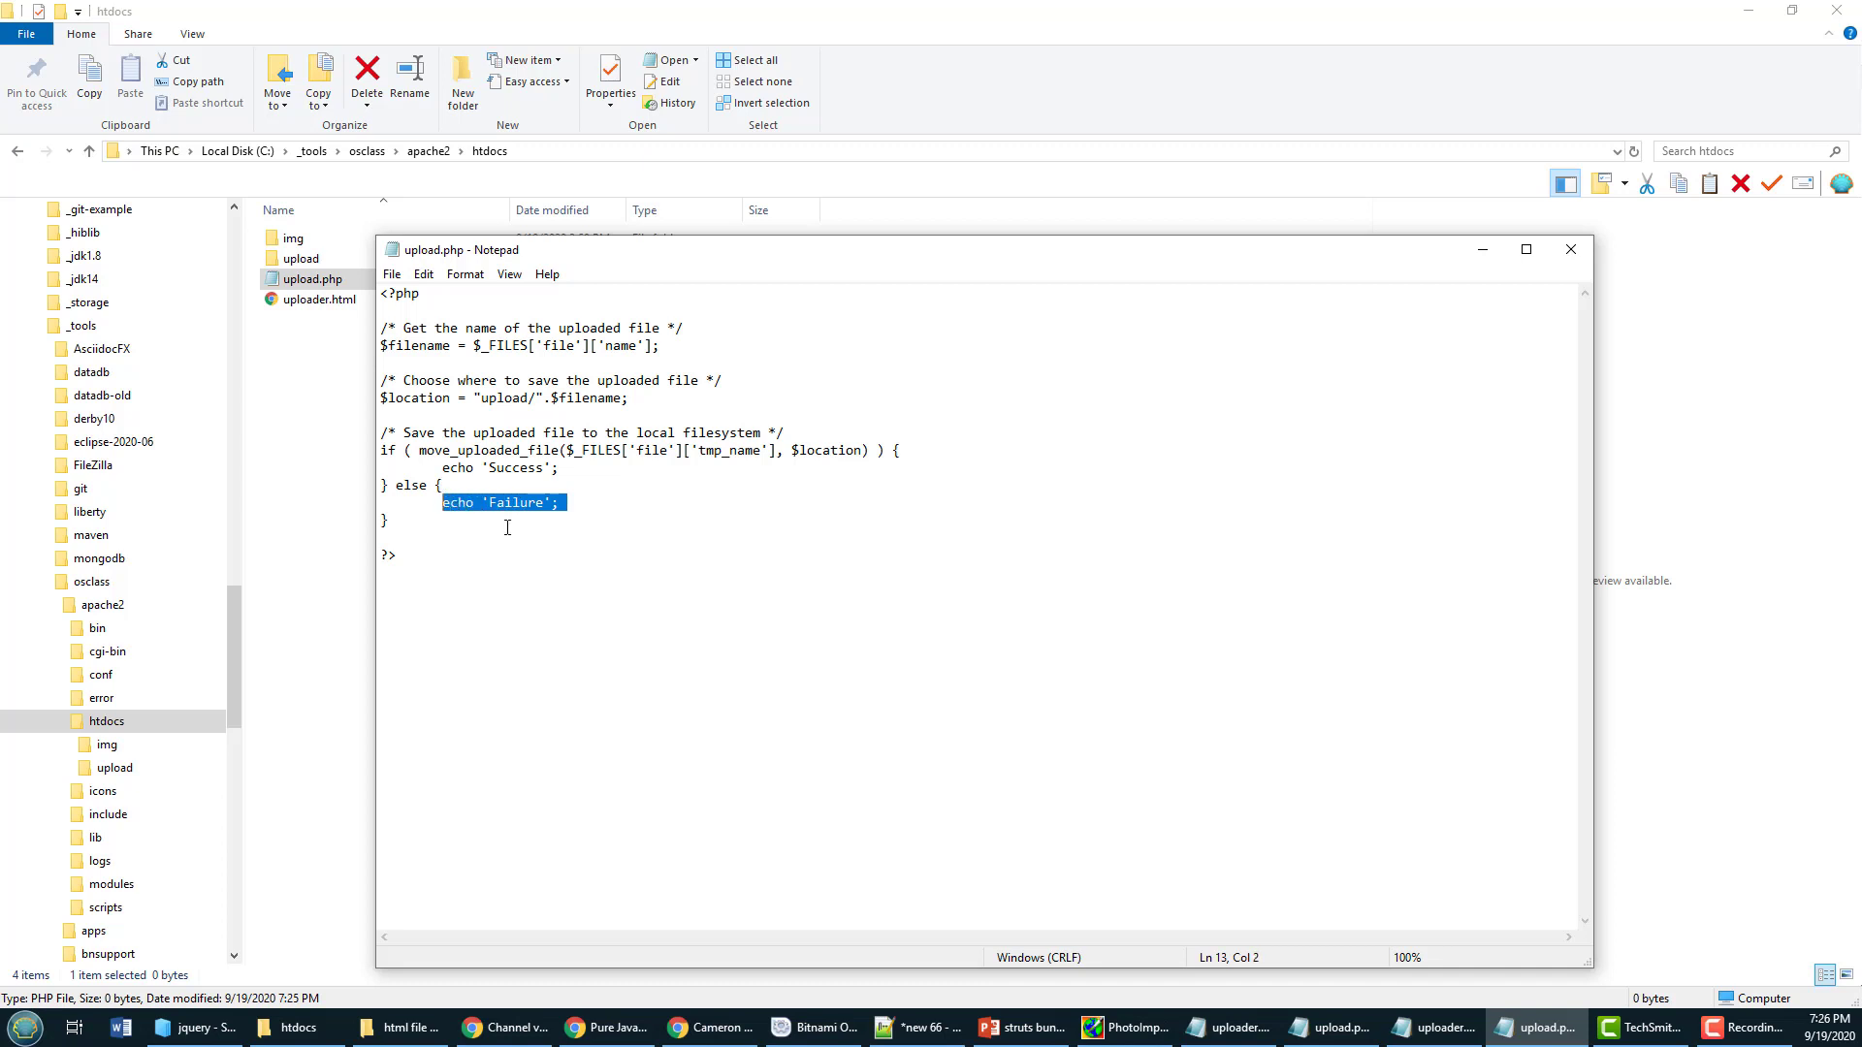
mouse_move(487, 539)
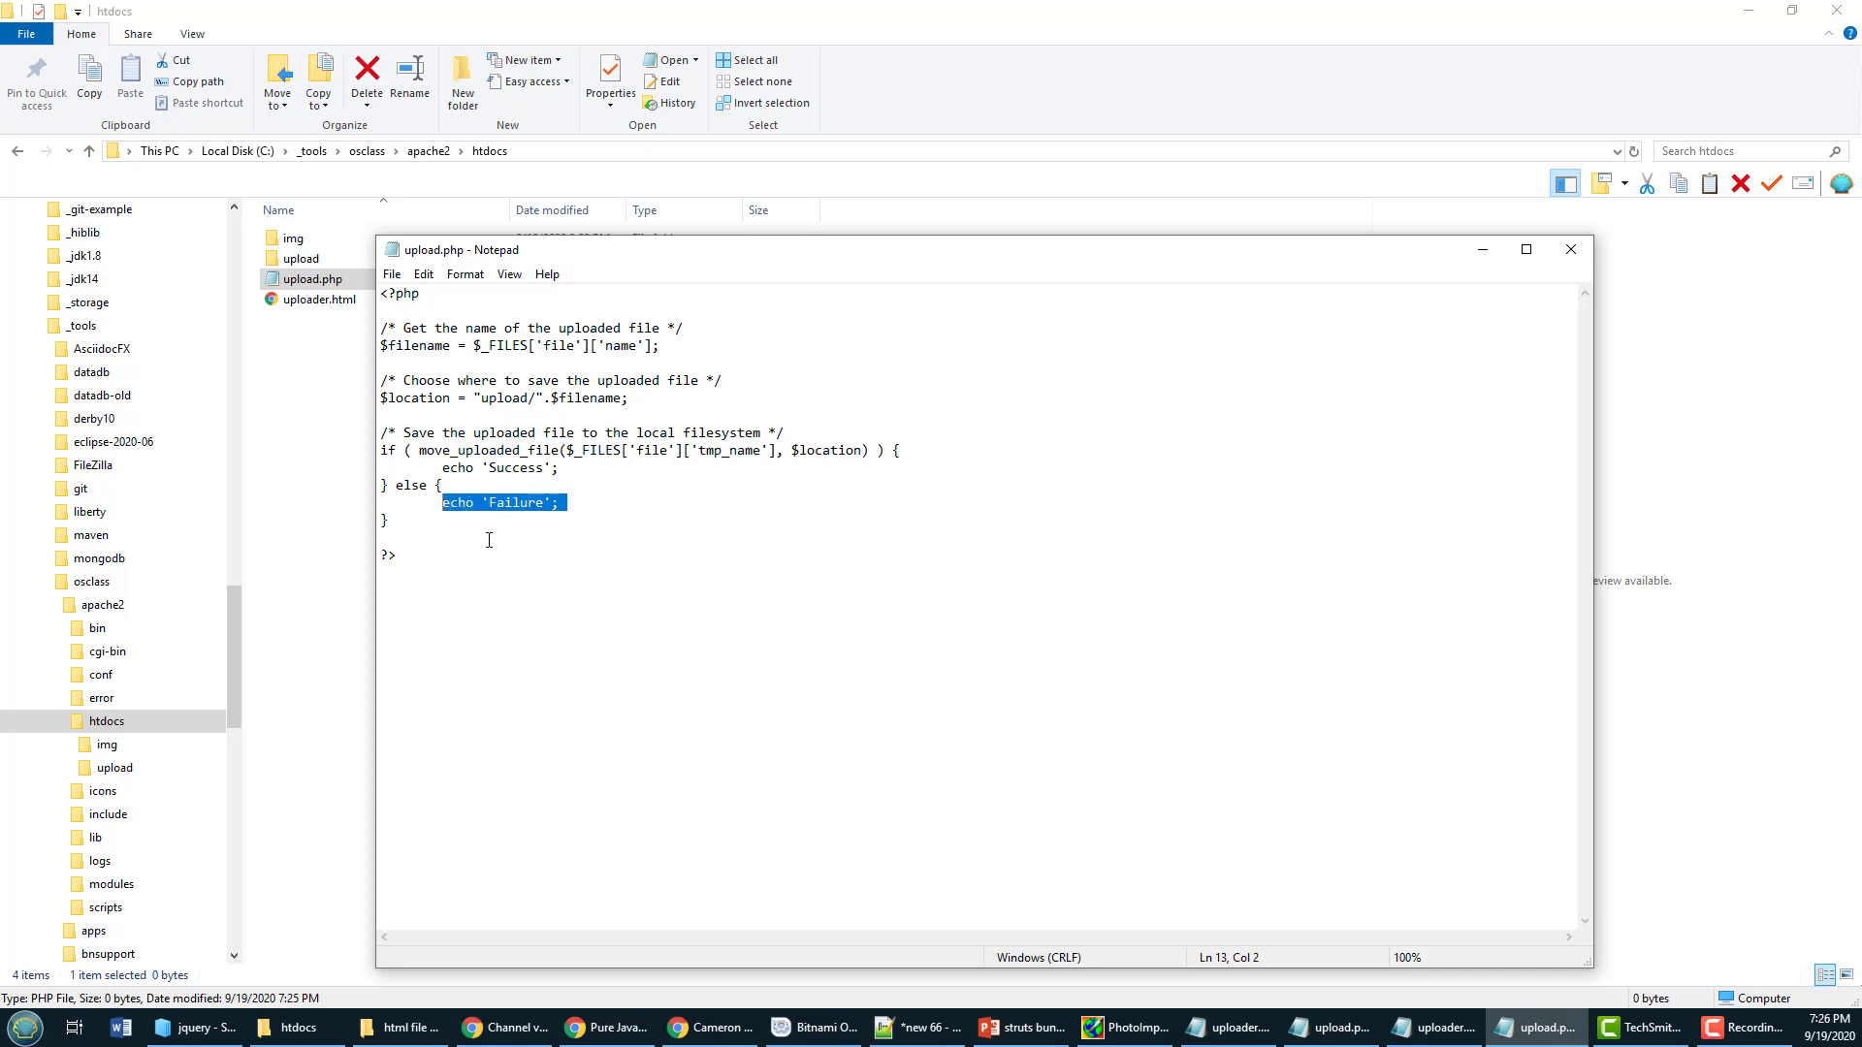
click(488, 536)
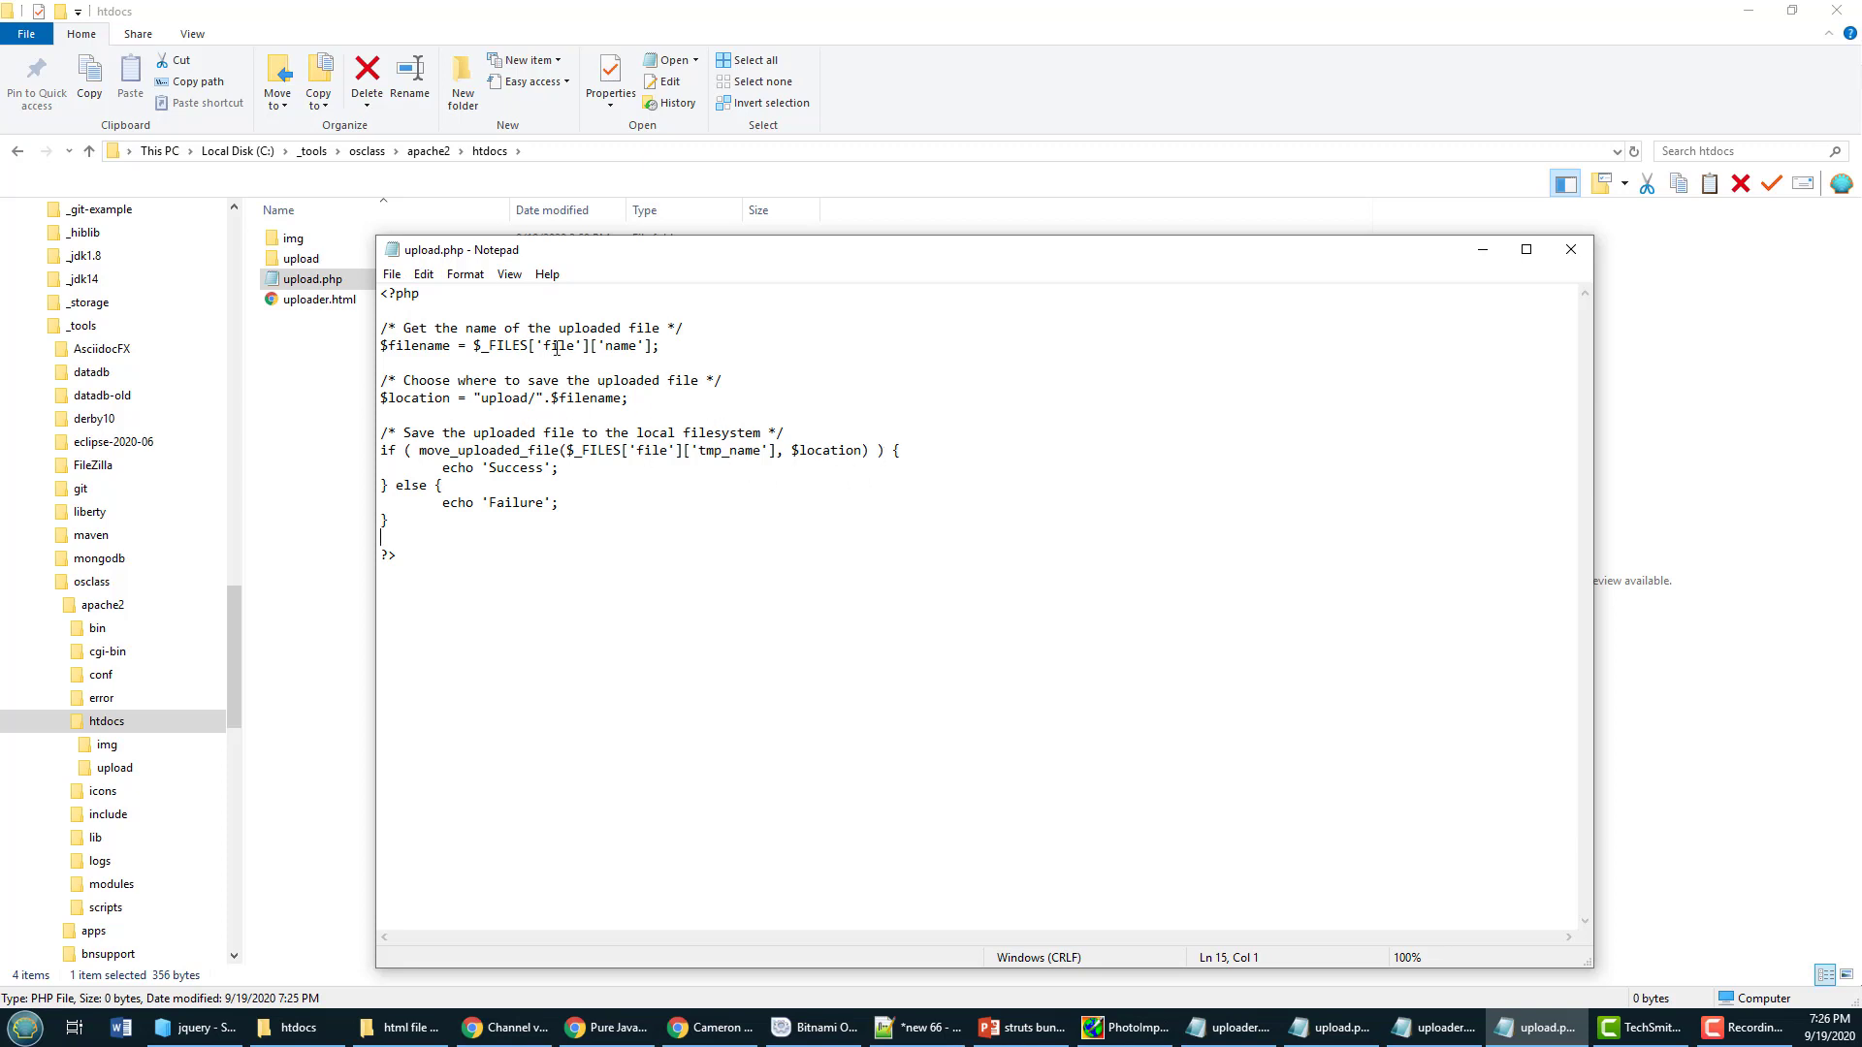
click(497, 397)
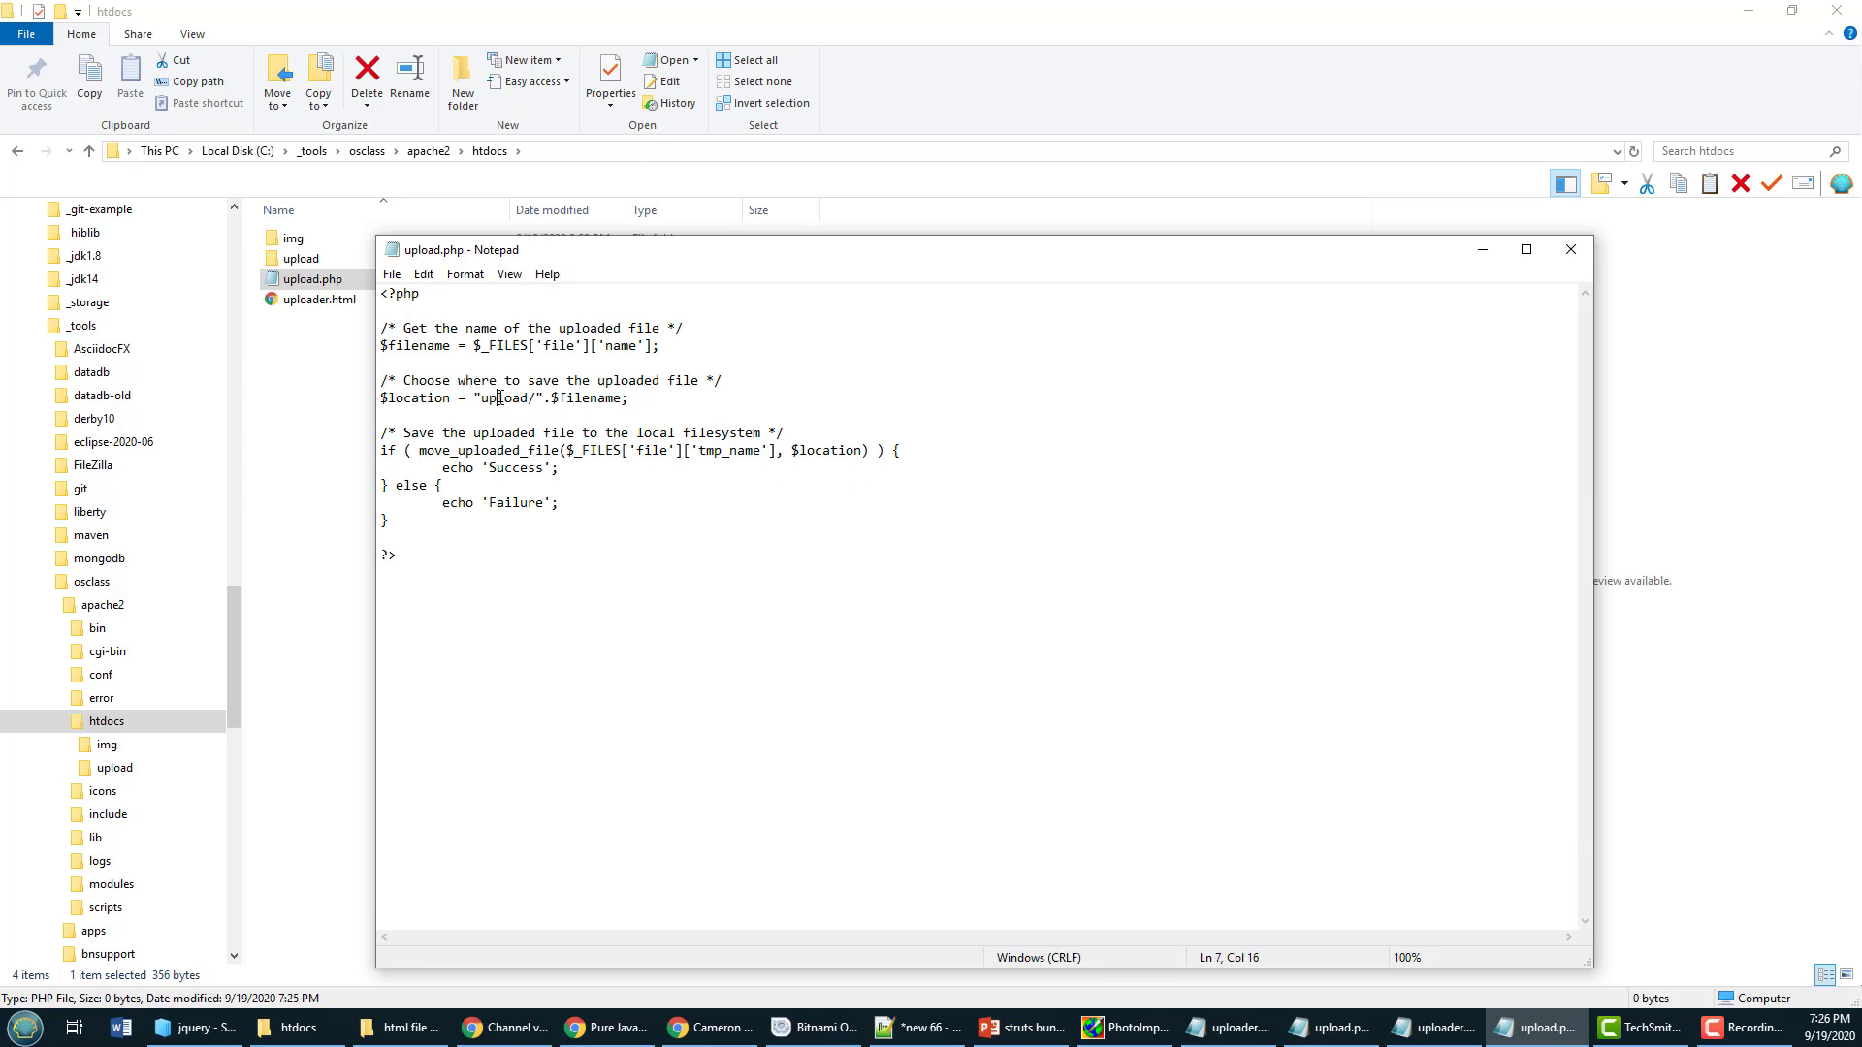
double_click(502, 398)
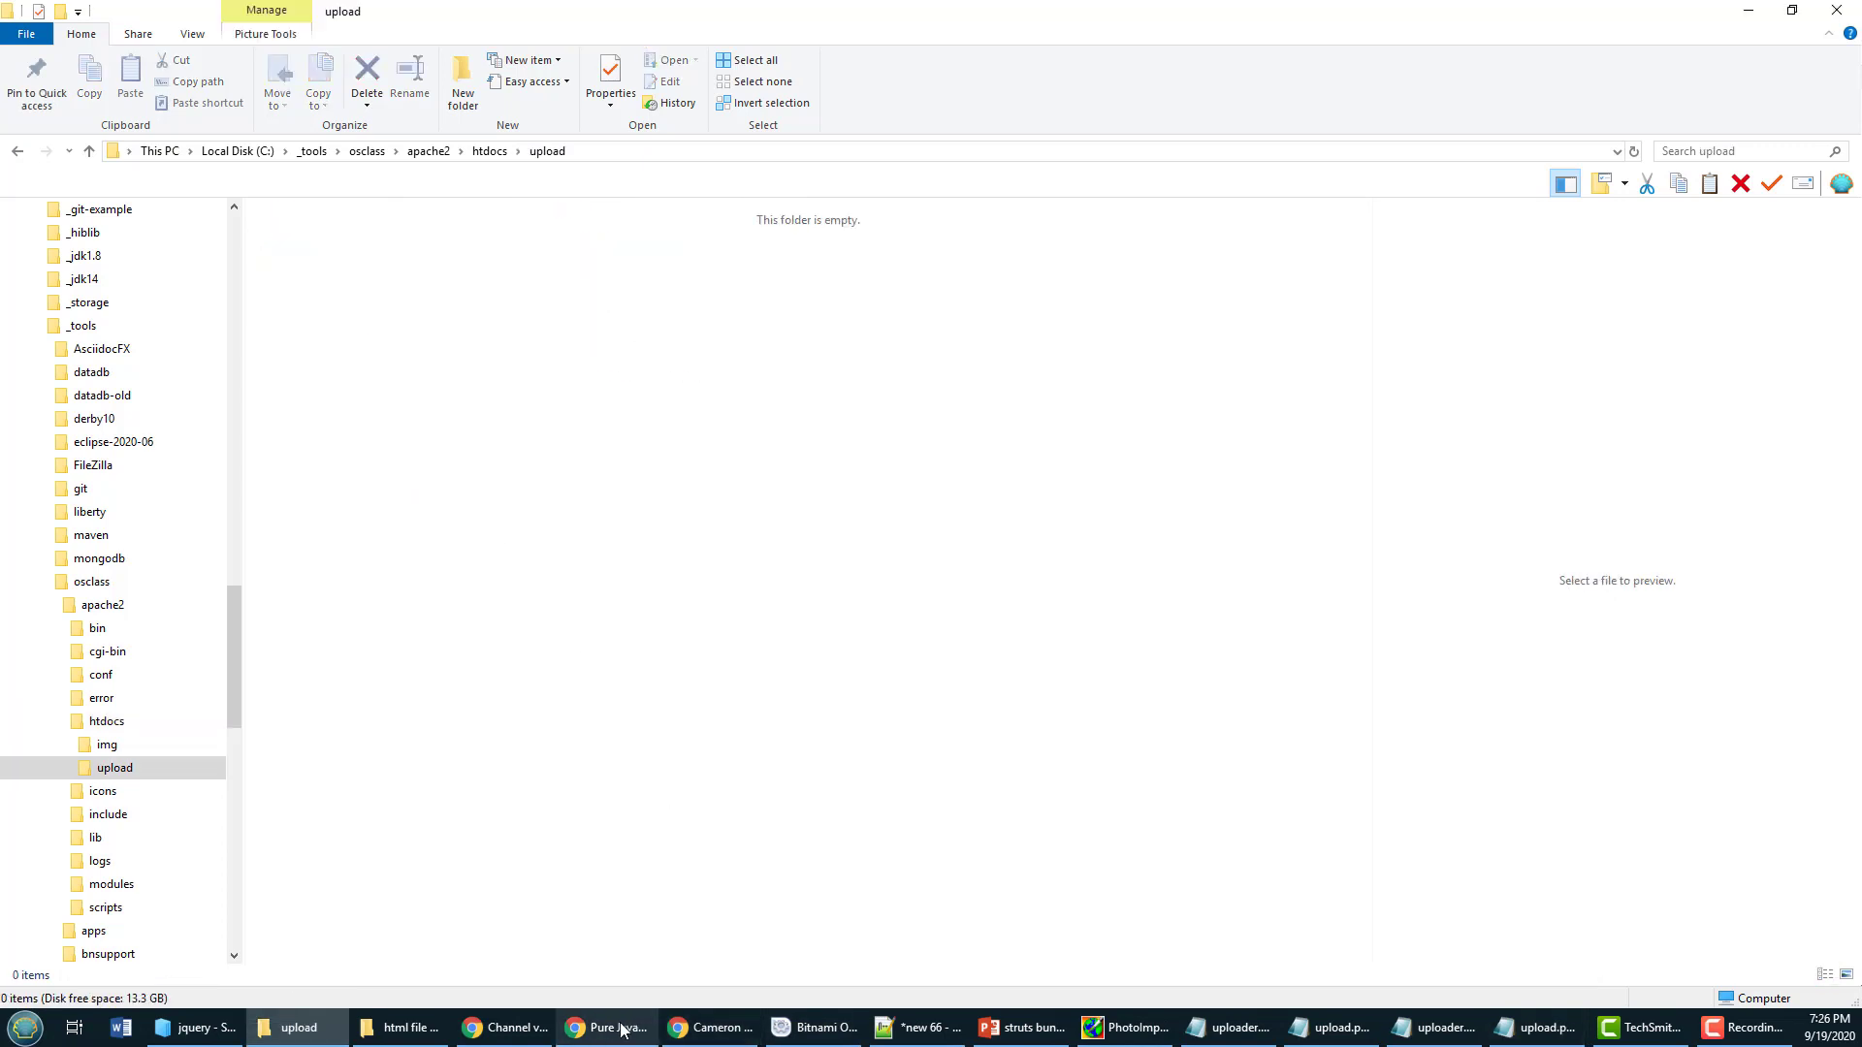
Step: Choose callie-selfie.jpg on localhost/uploader.html and upload it
click(605, 1027)
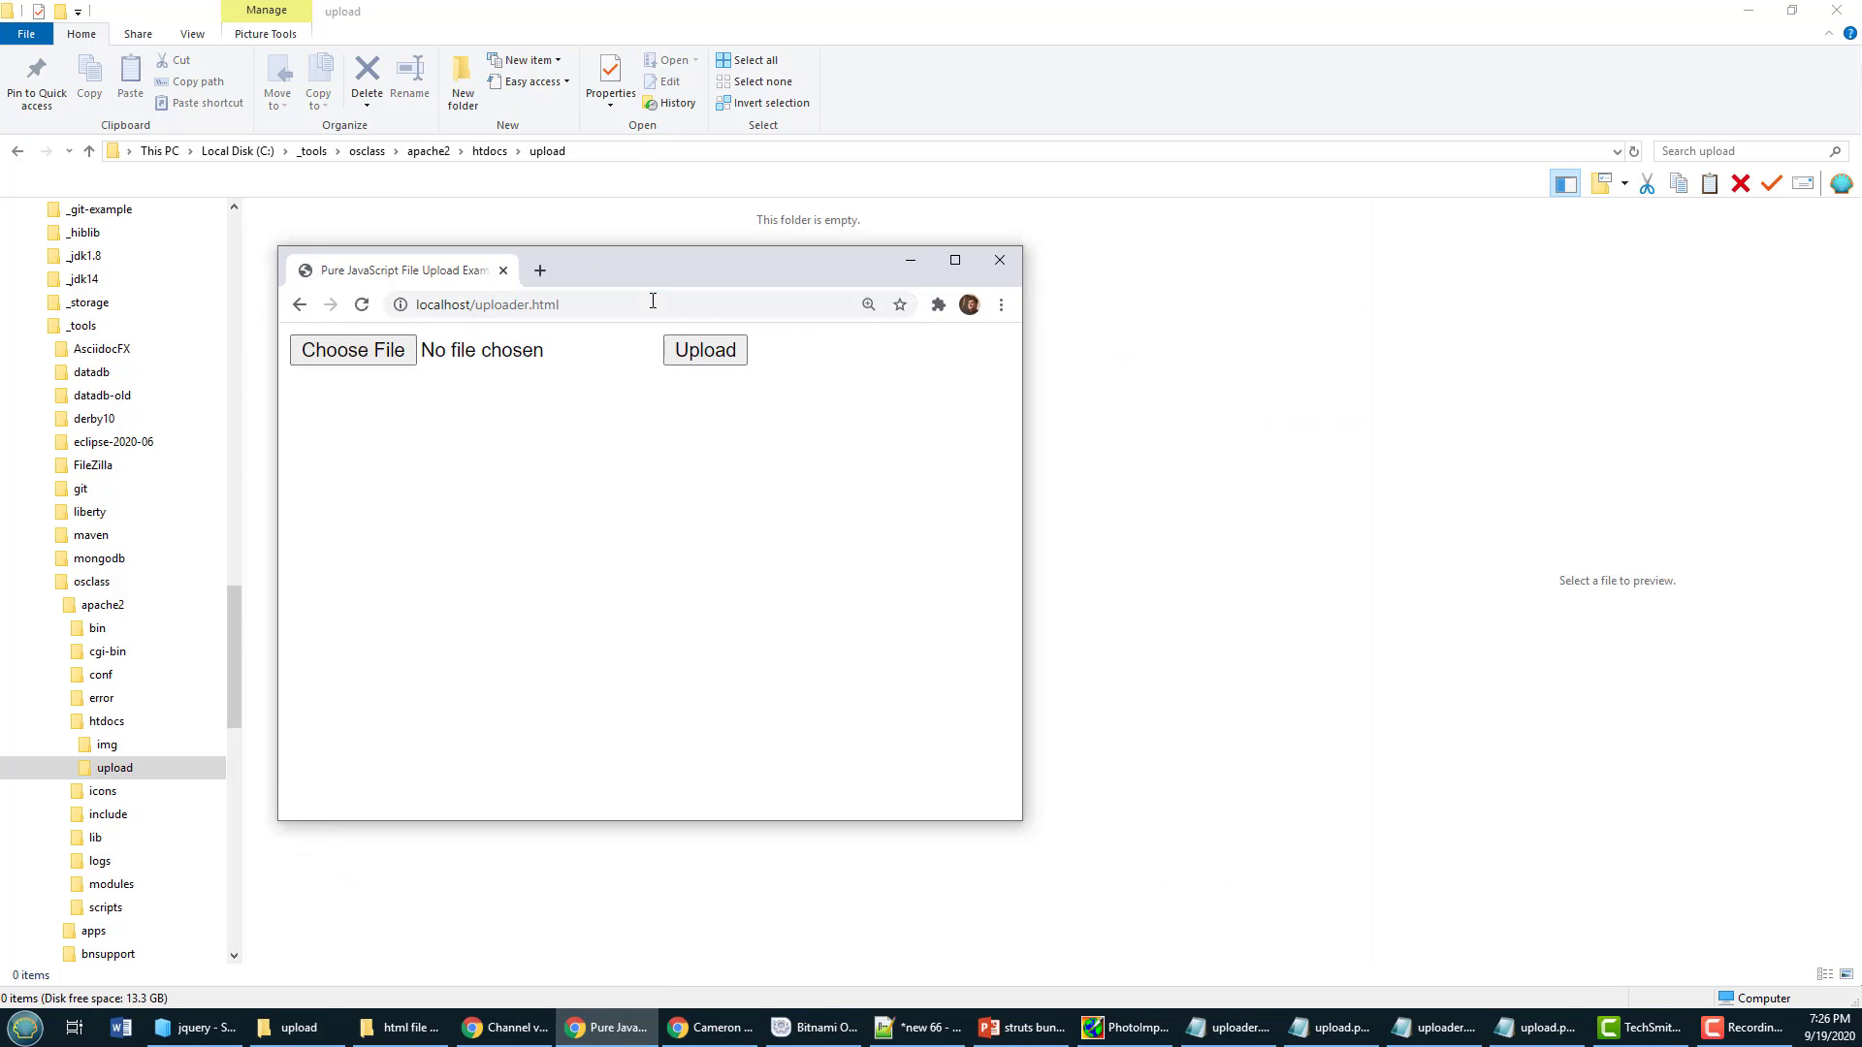
click(353, 349)
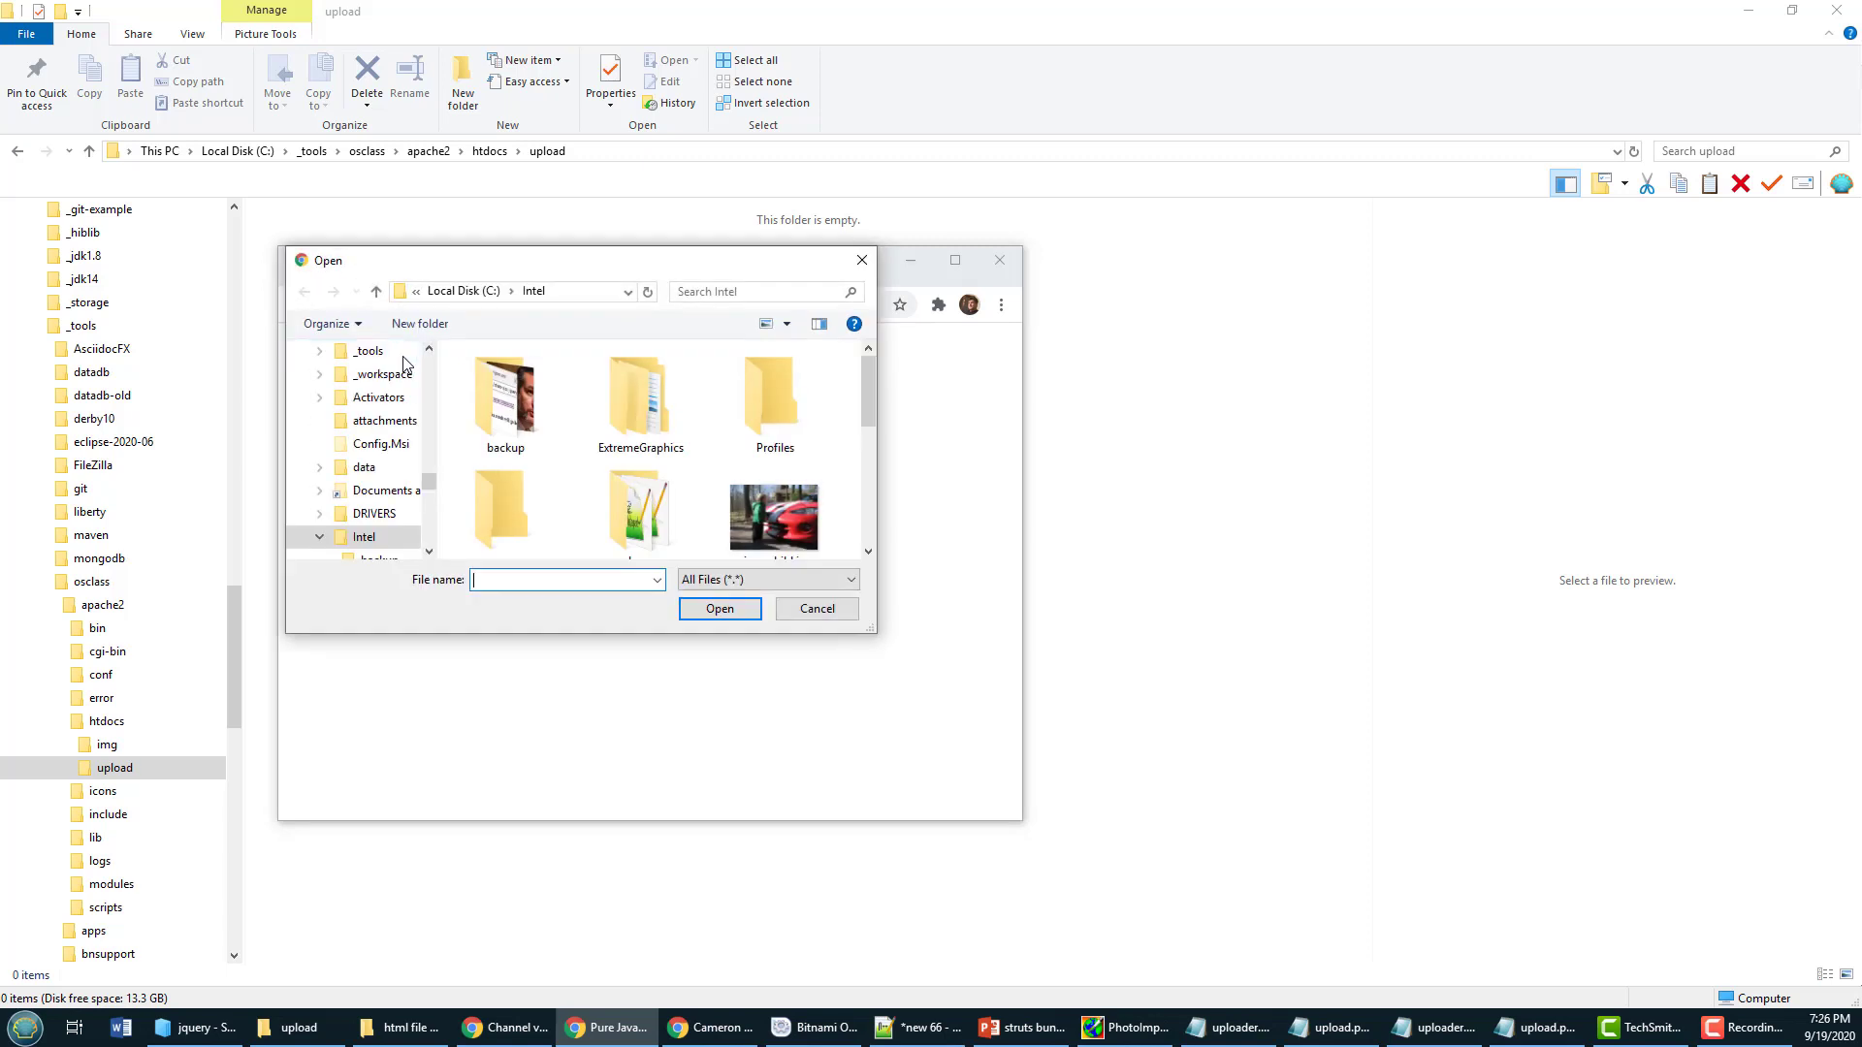
scroll(down, 3)
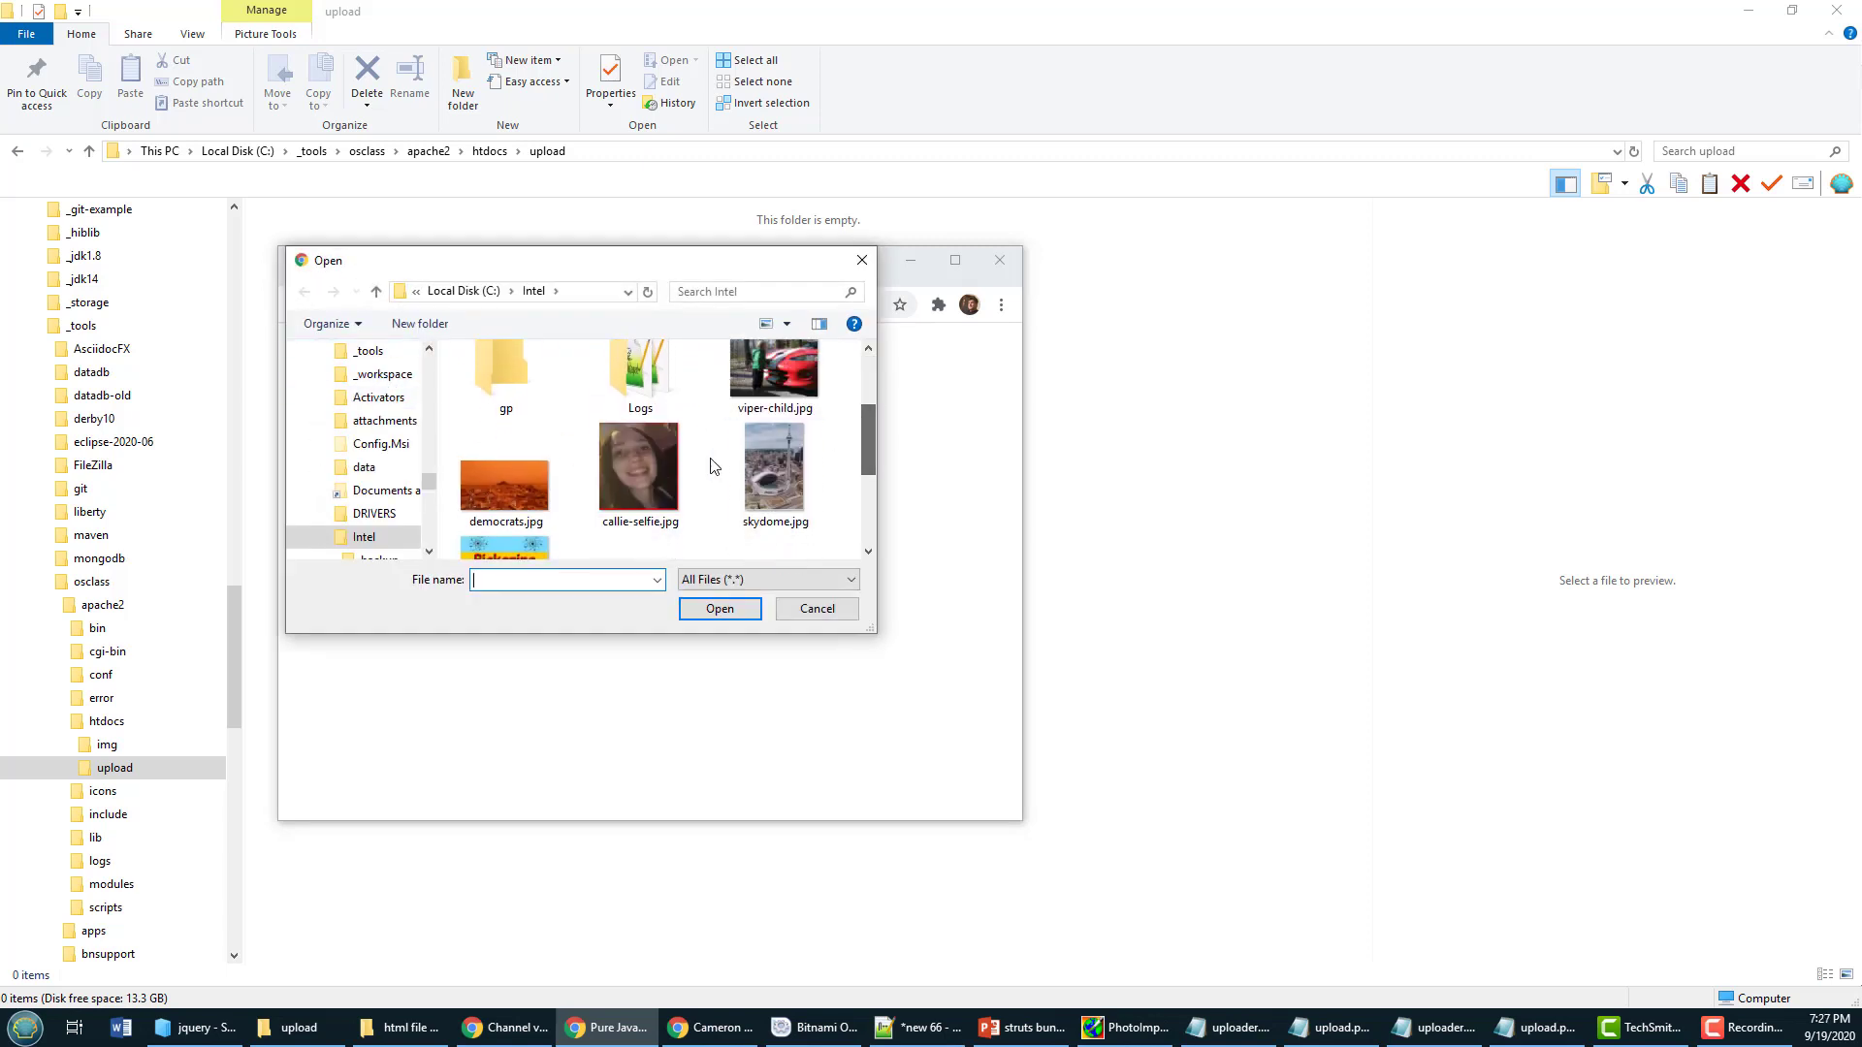
click(720, 608)
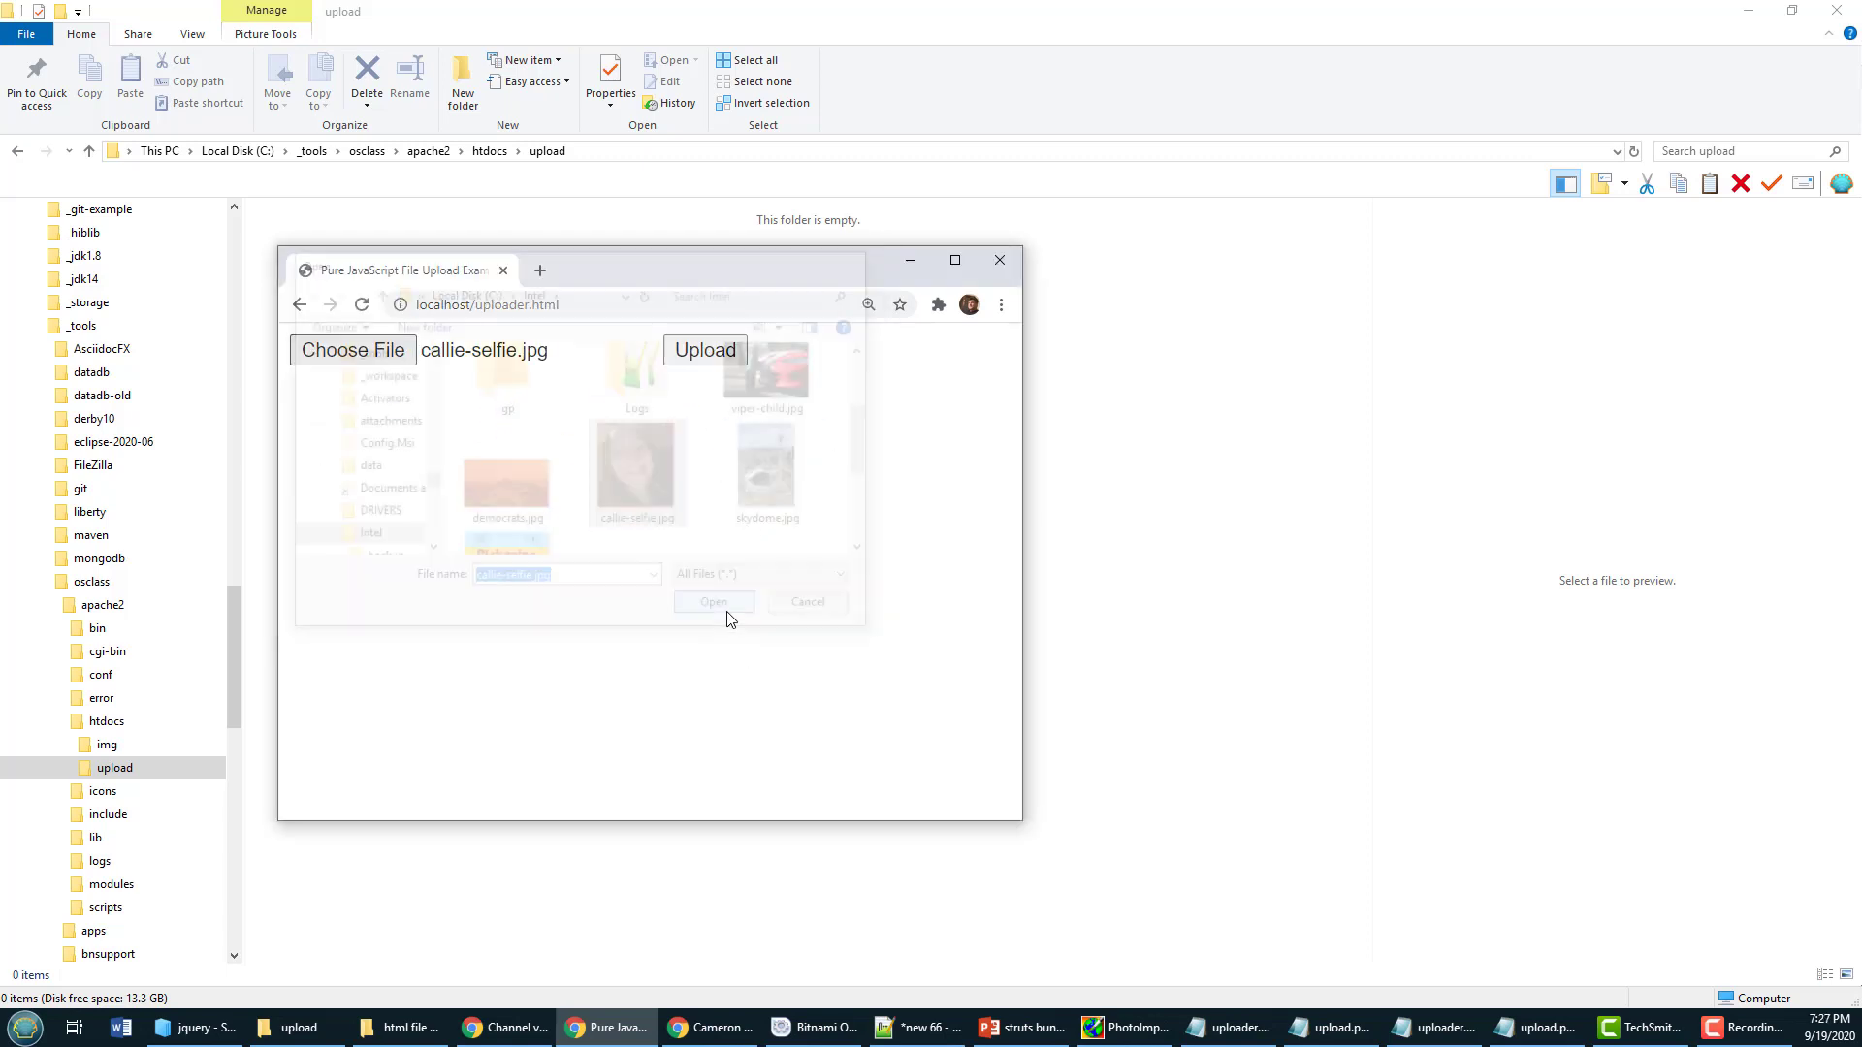
click(713, 603)
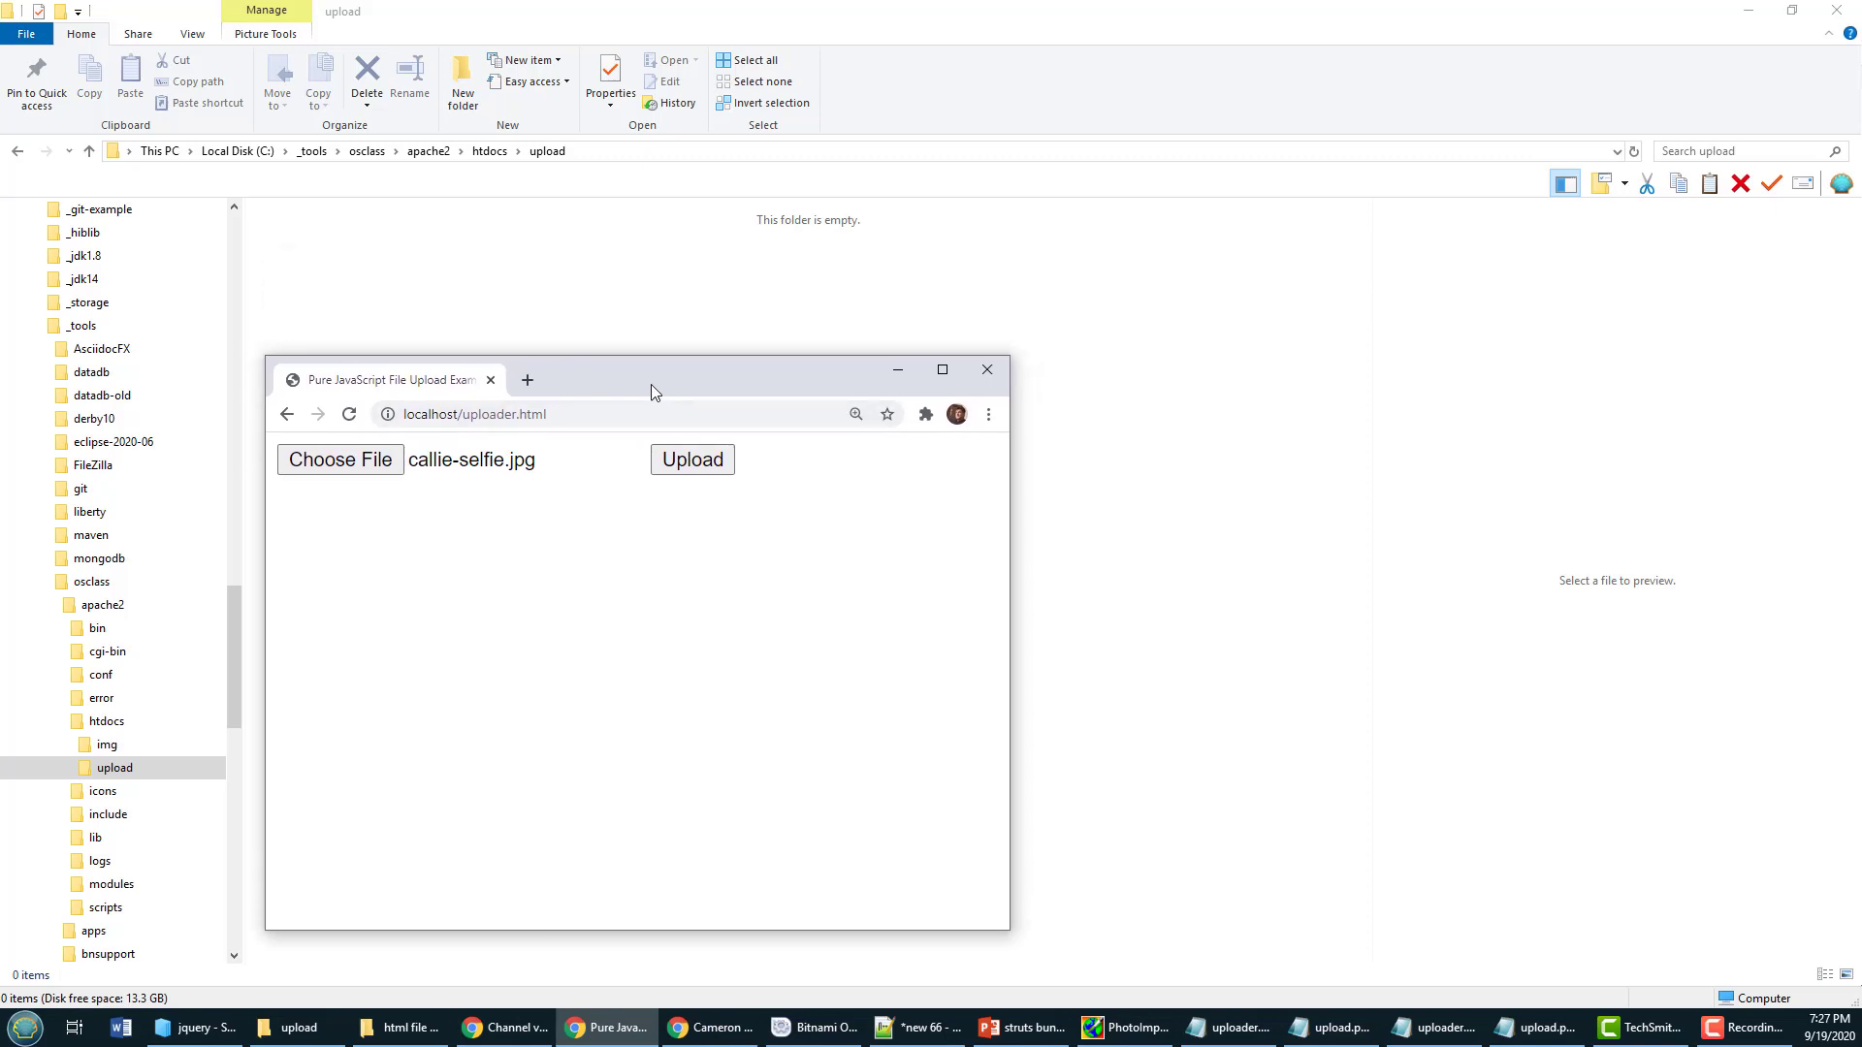
click(691, 459)
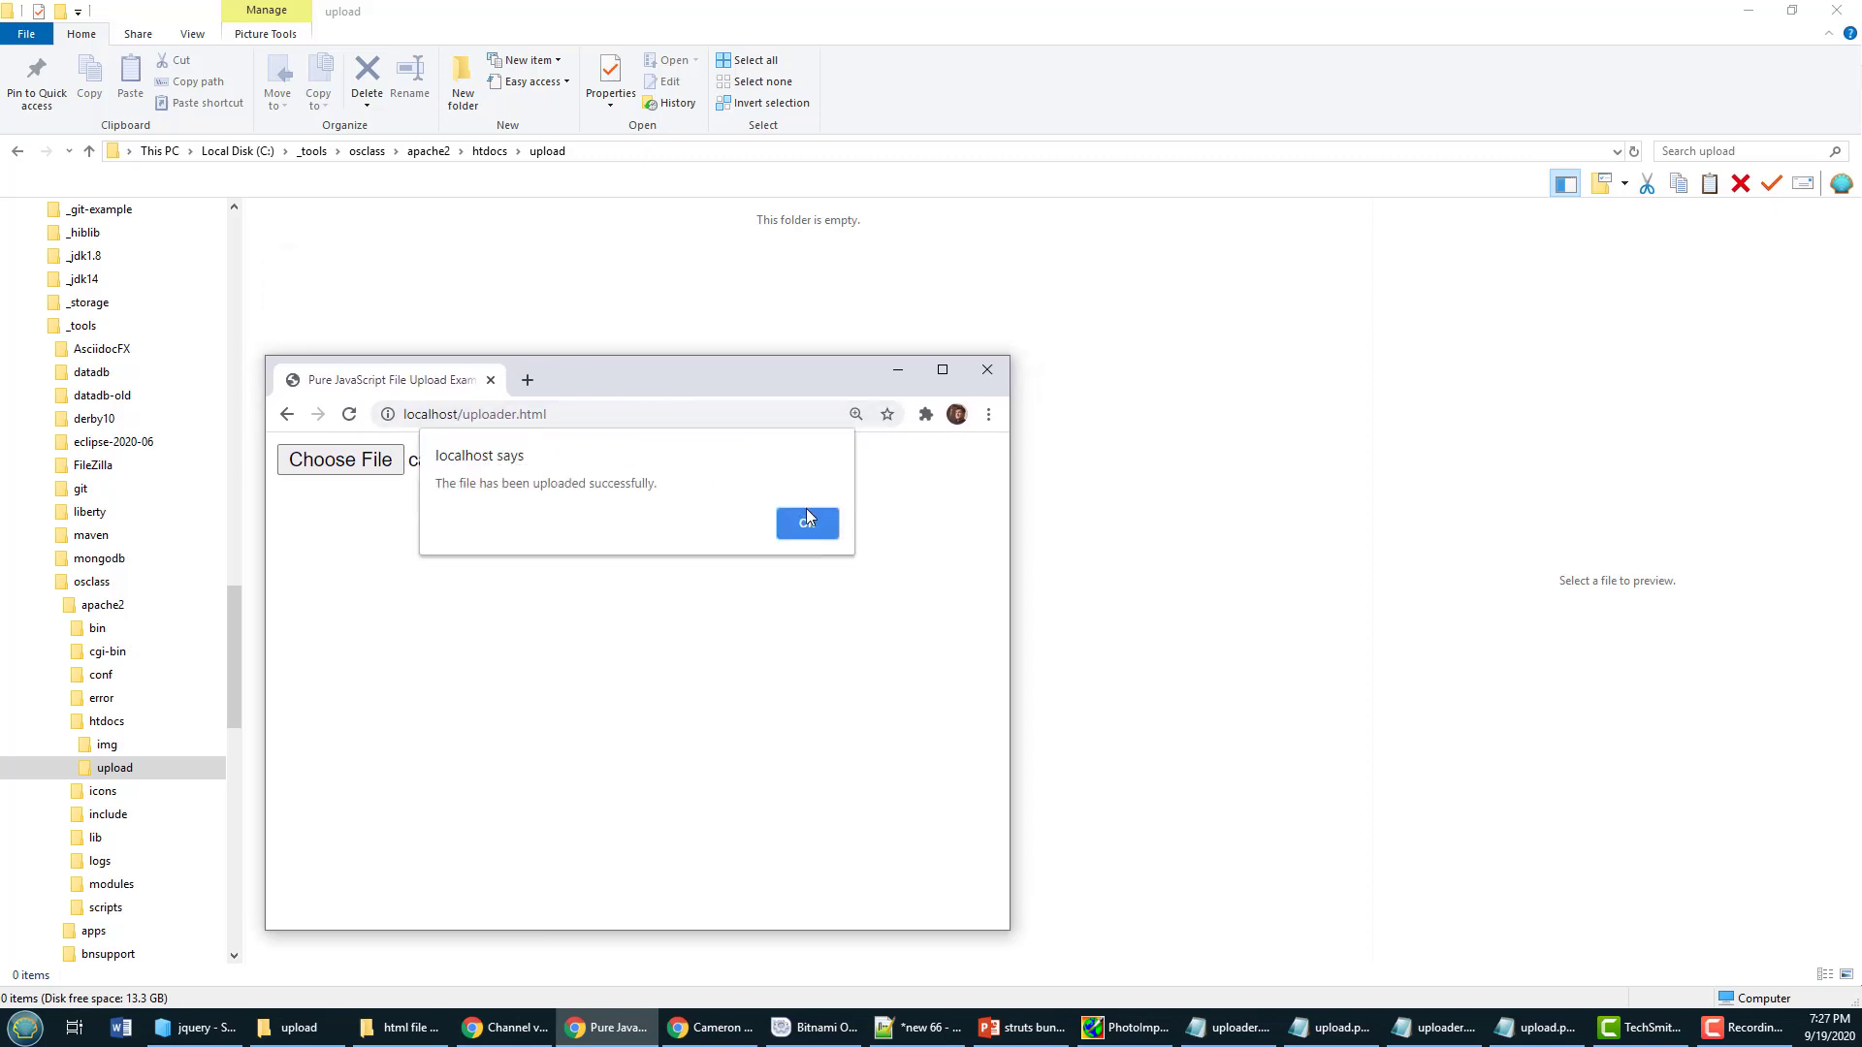
Step: Upload viper-child.jpg and dismiss its success alert
click(806, 523)
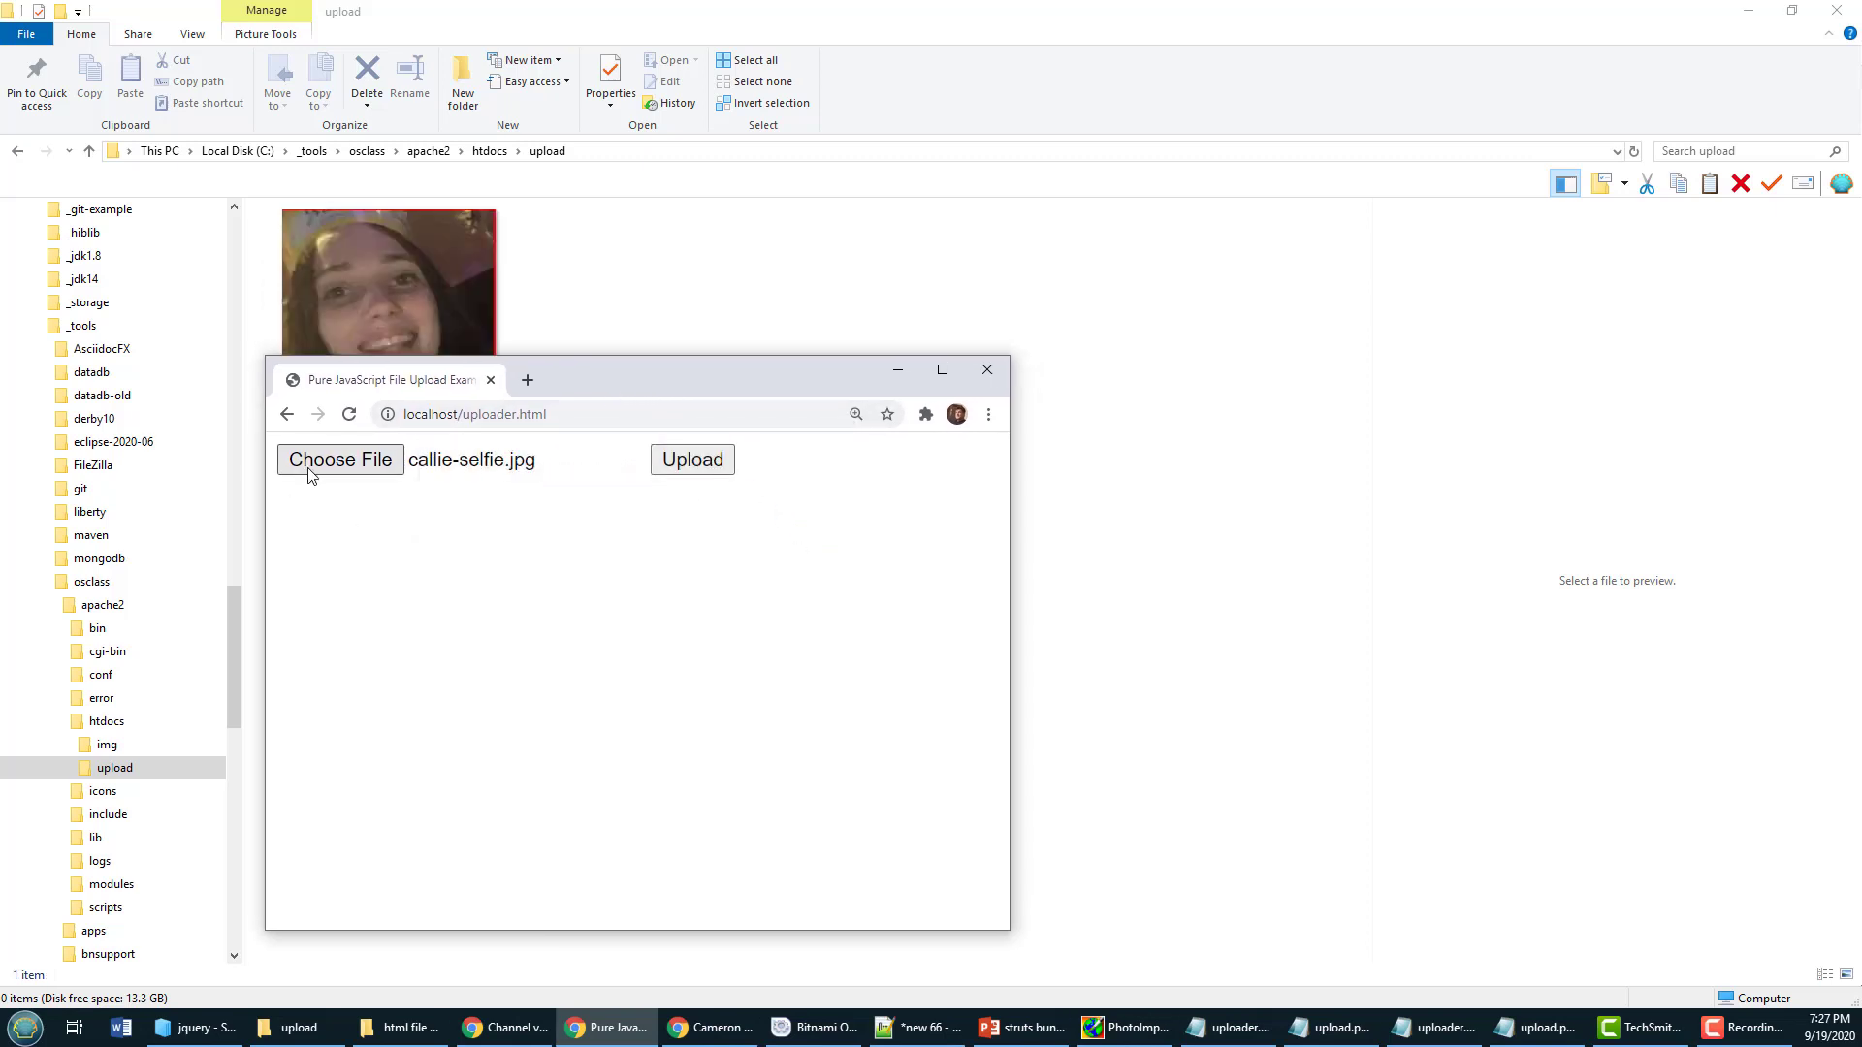
click(339, 460)
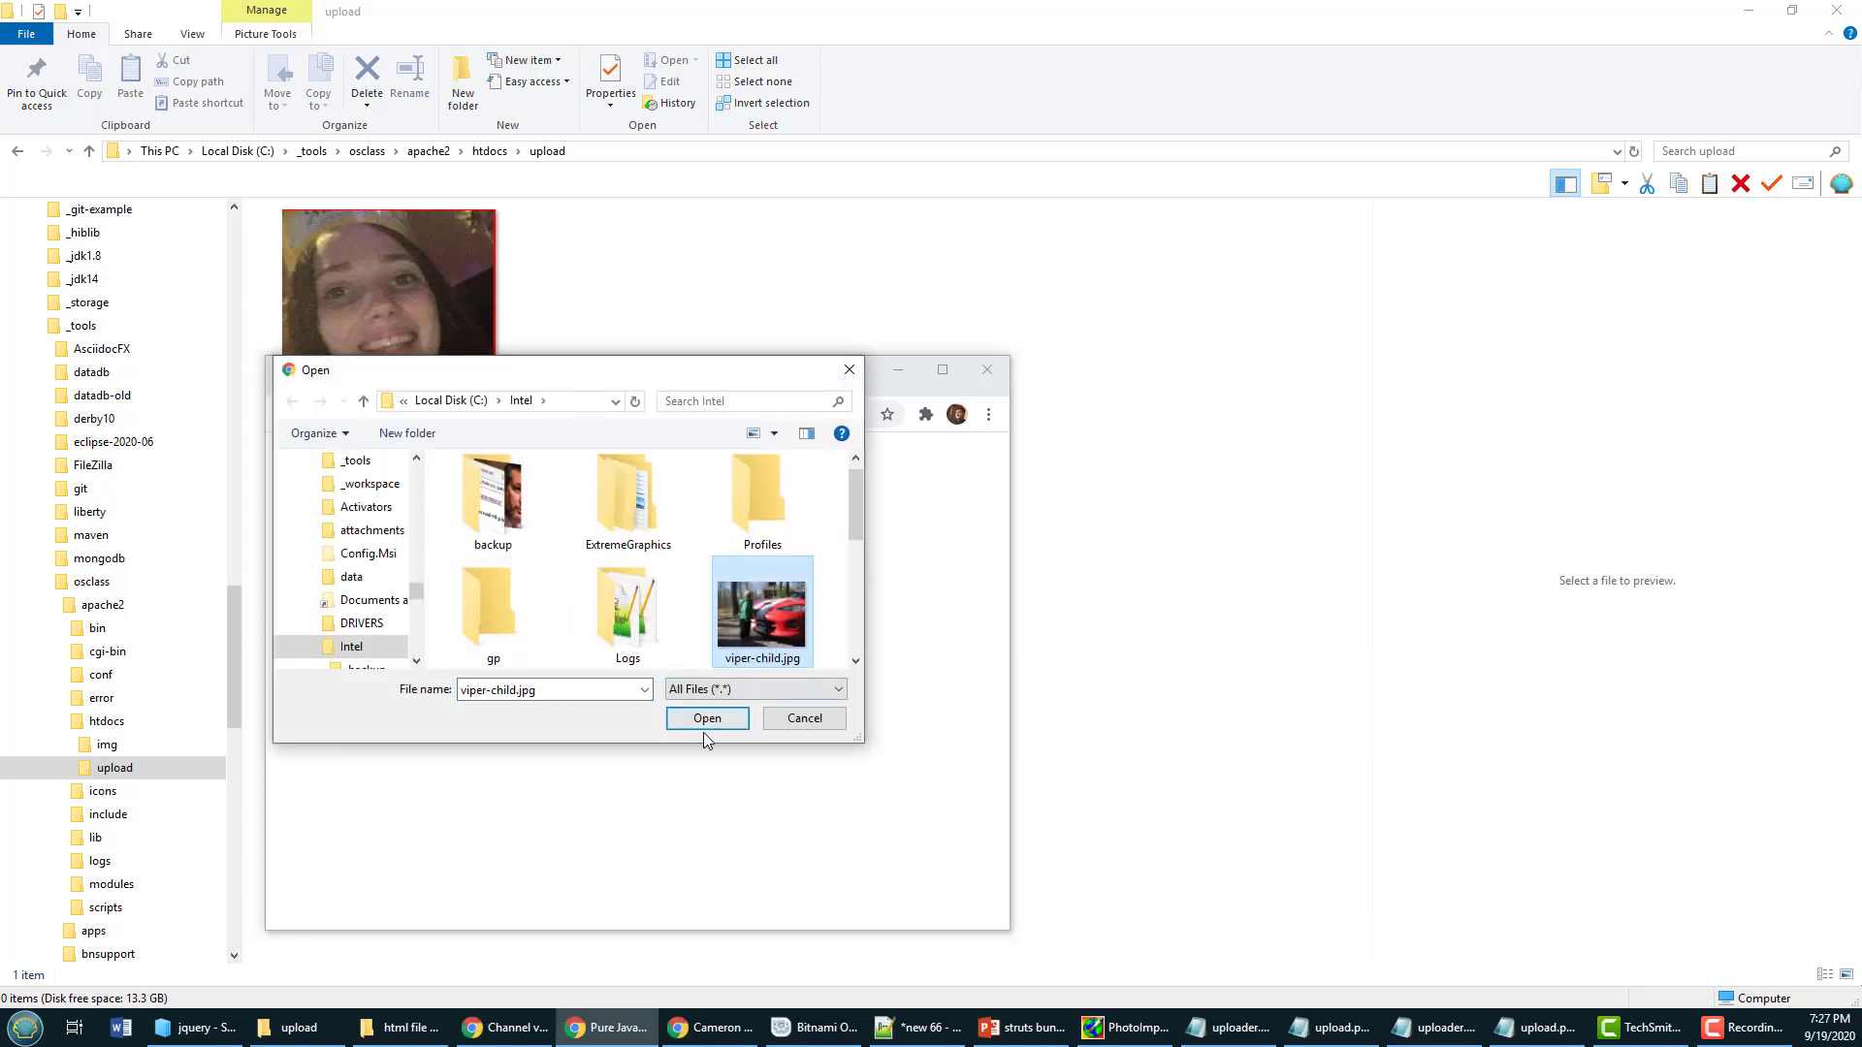
click(707, 717)
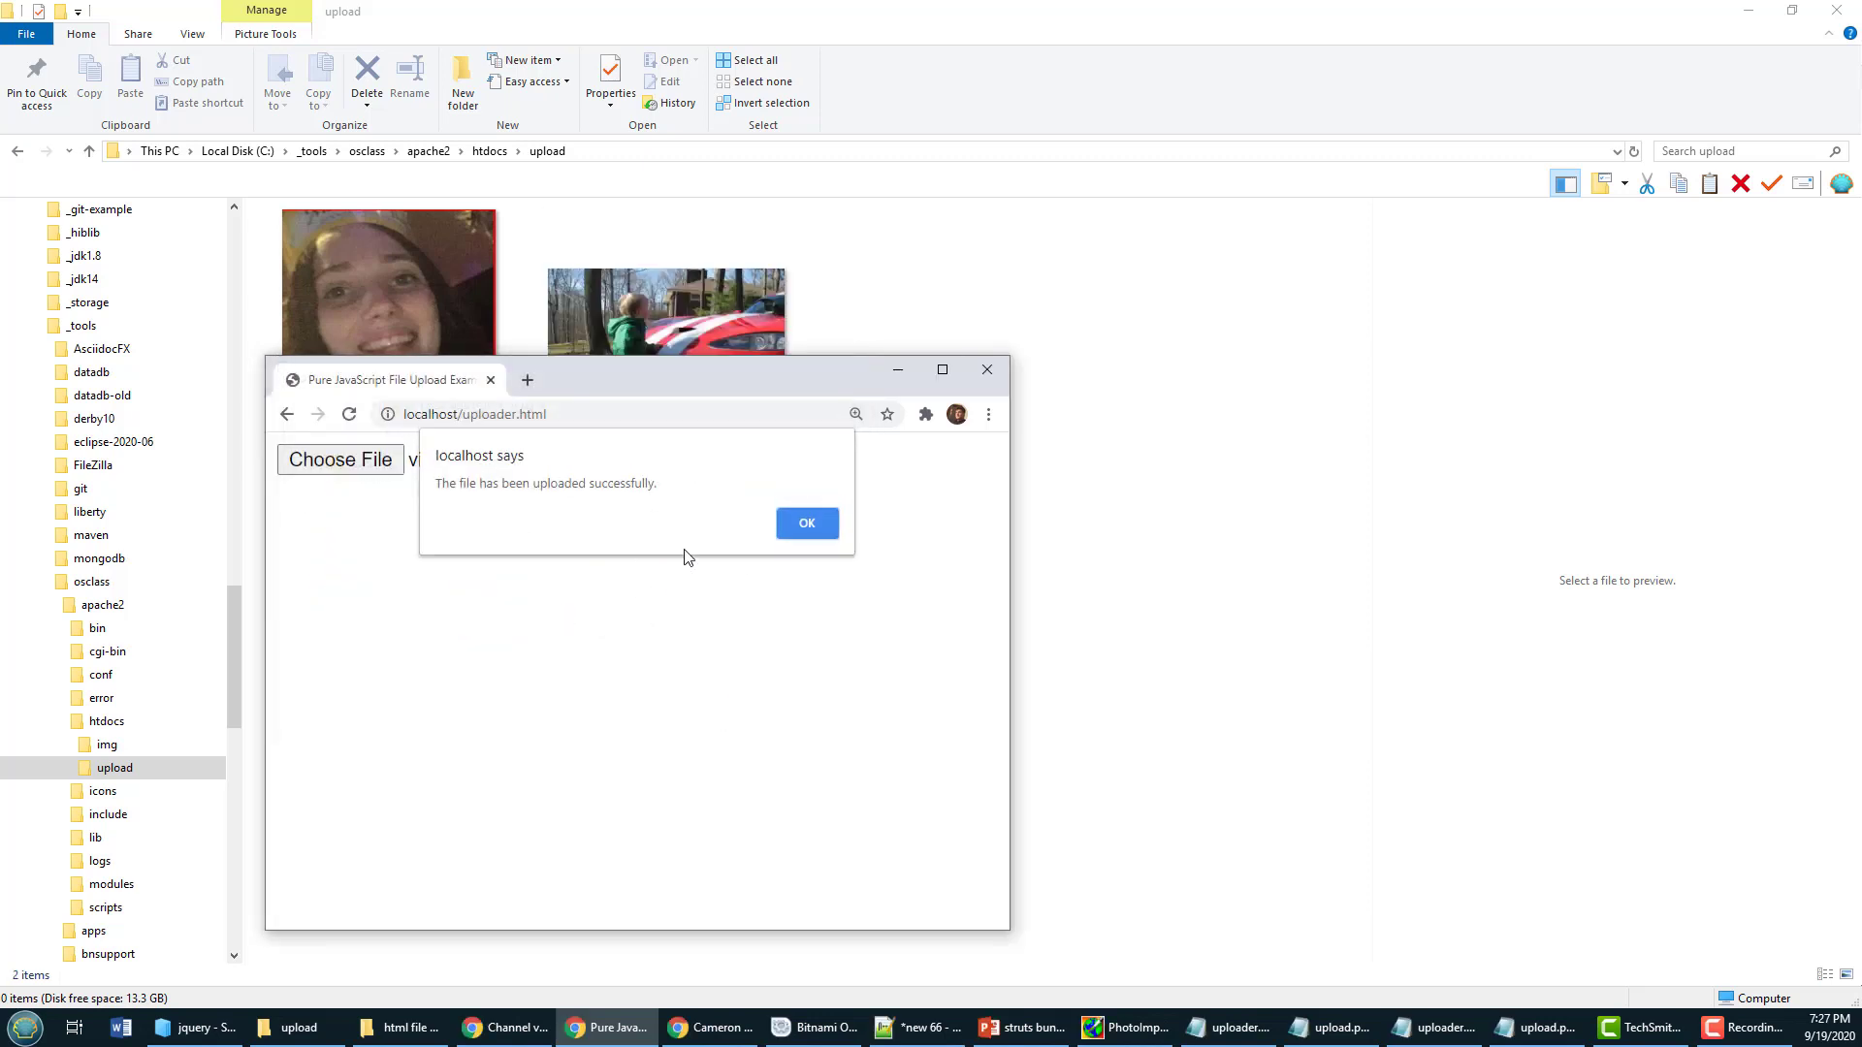
click(806, 522)
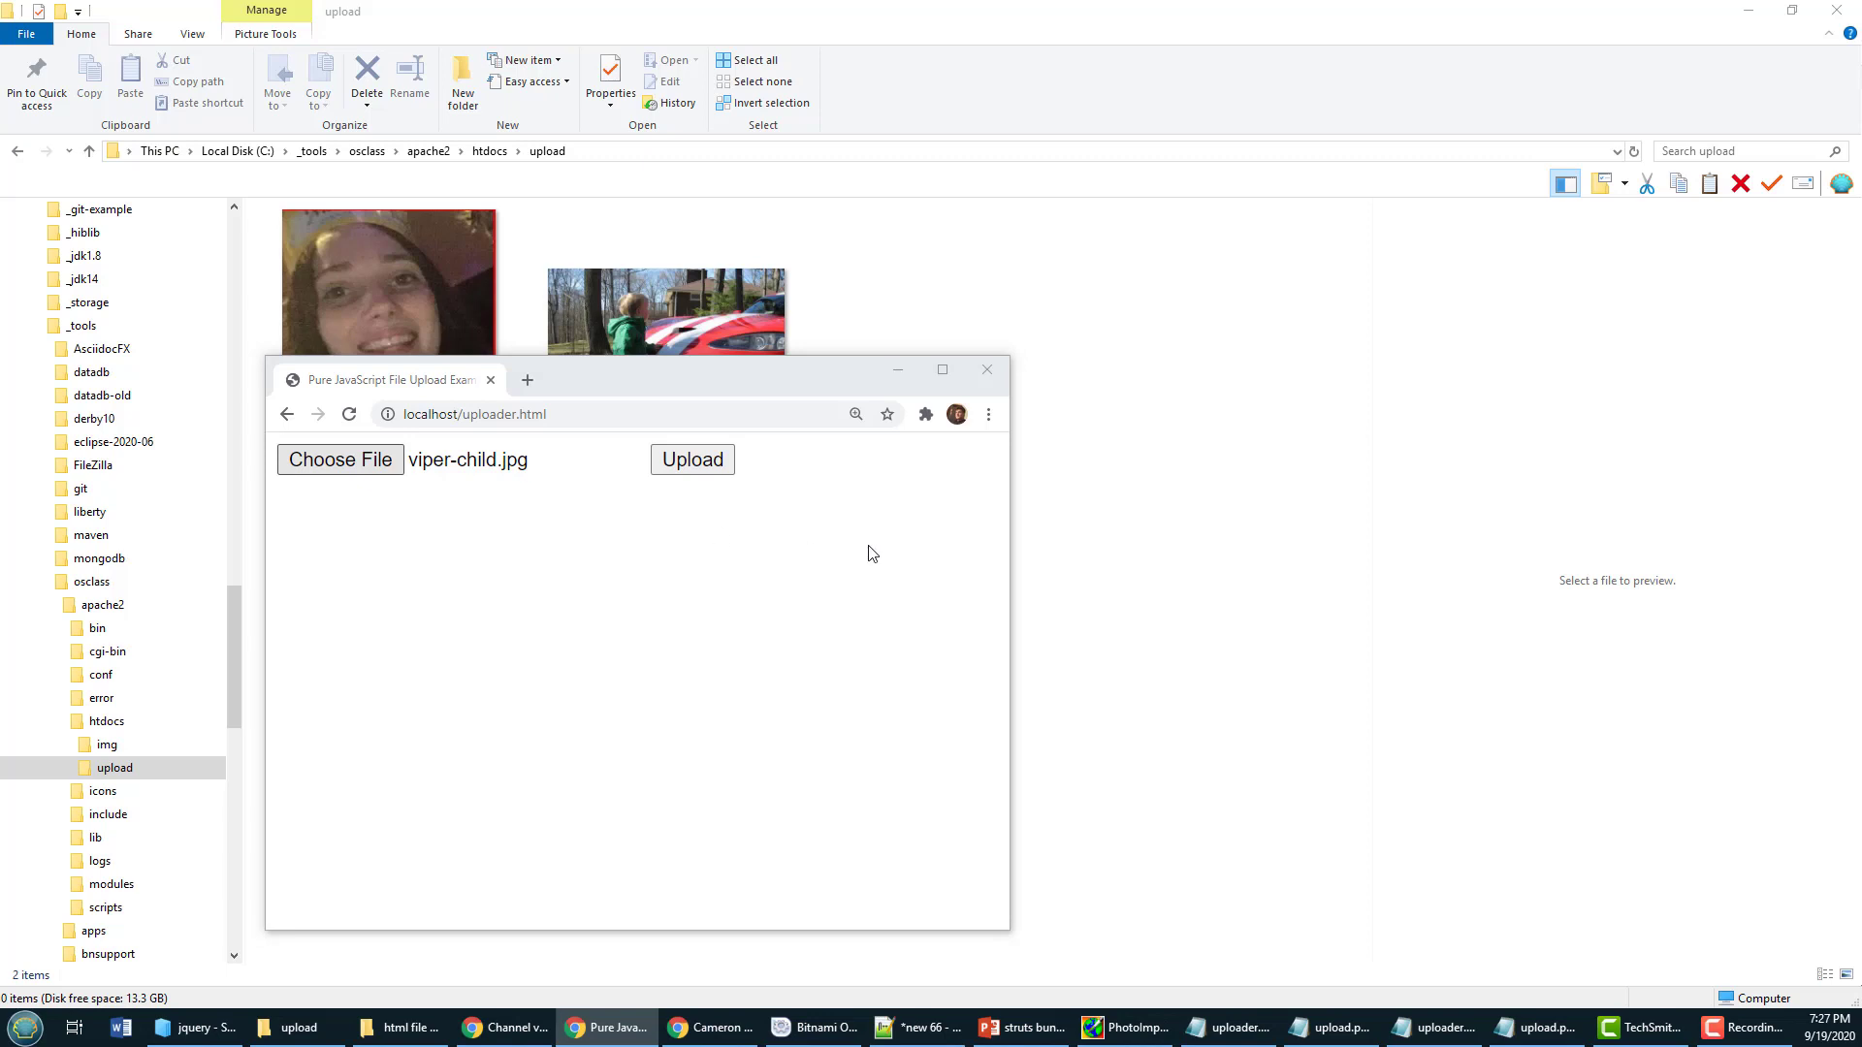
Step: Upload the Pickering is Springfield image and dismiss its success alert
click(340, 460)
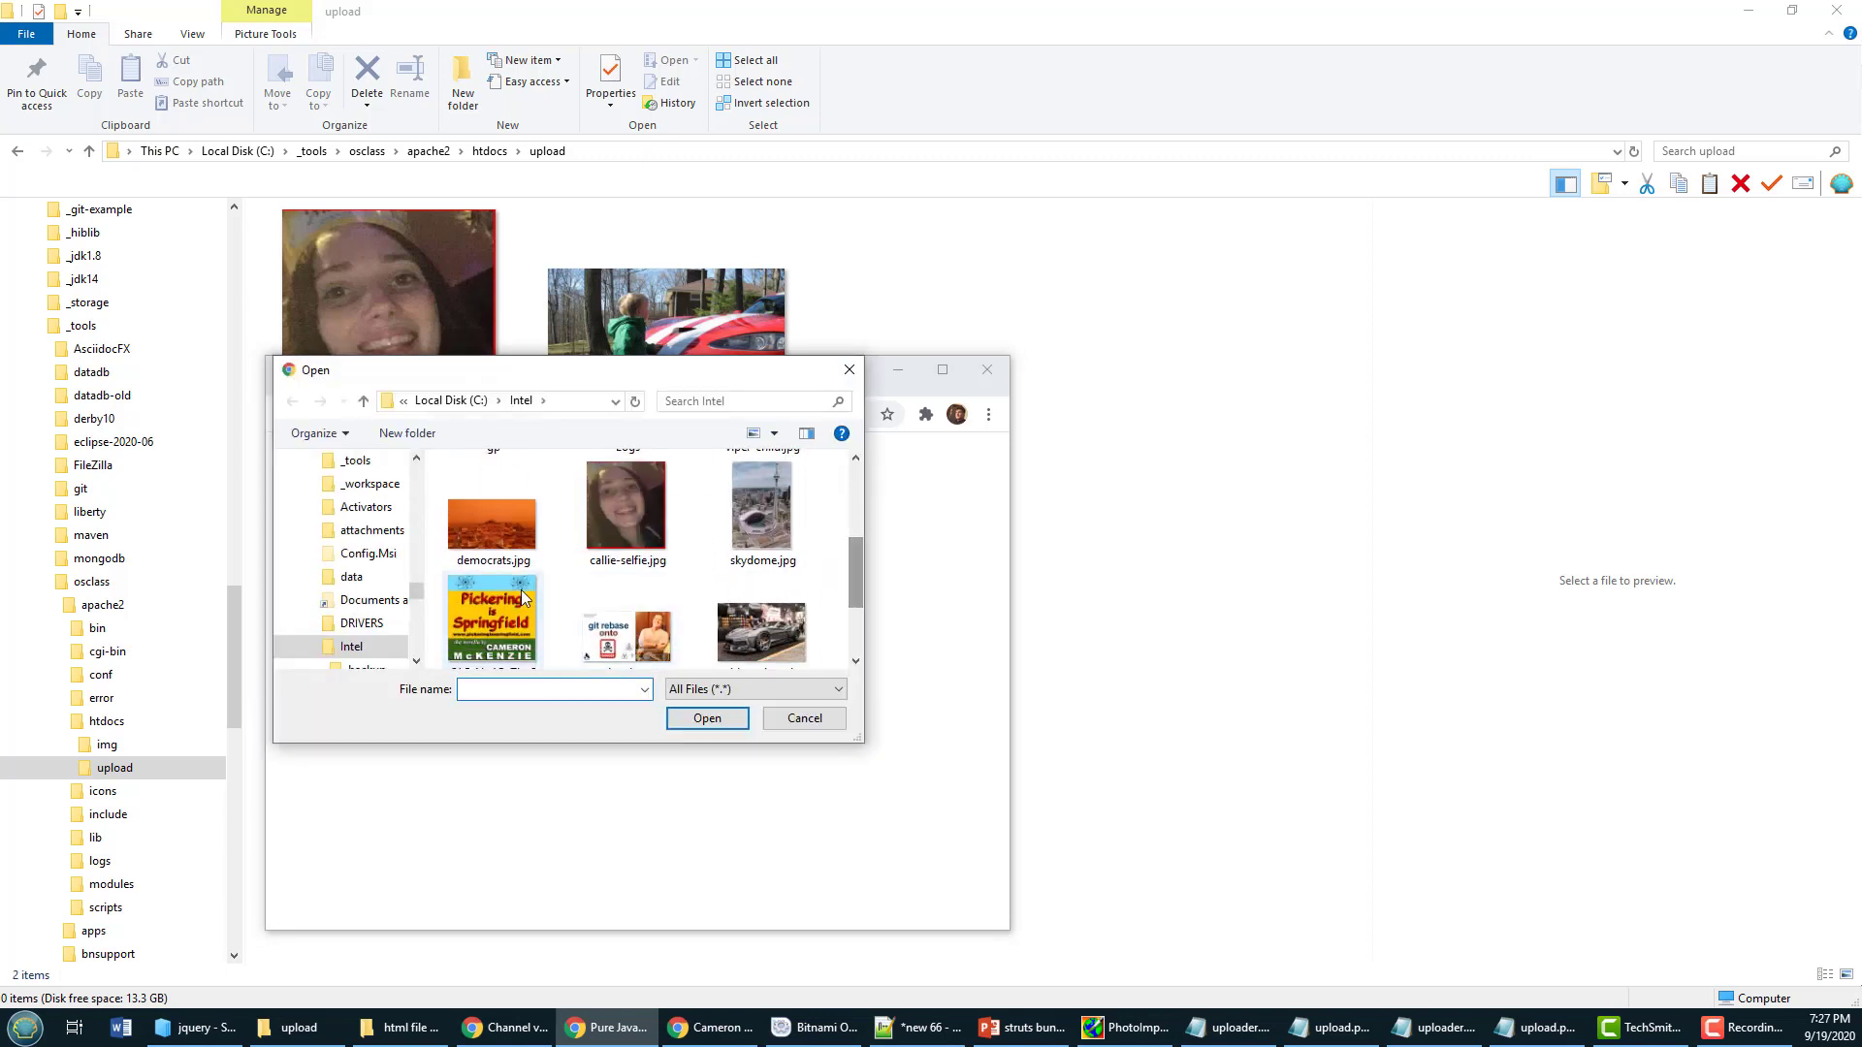
click(705, 718)
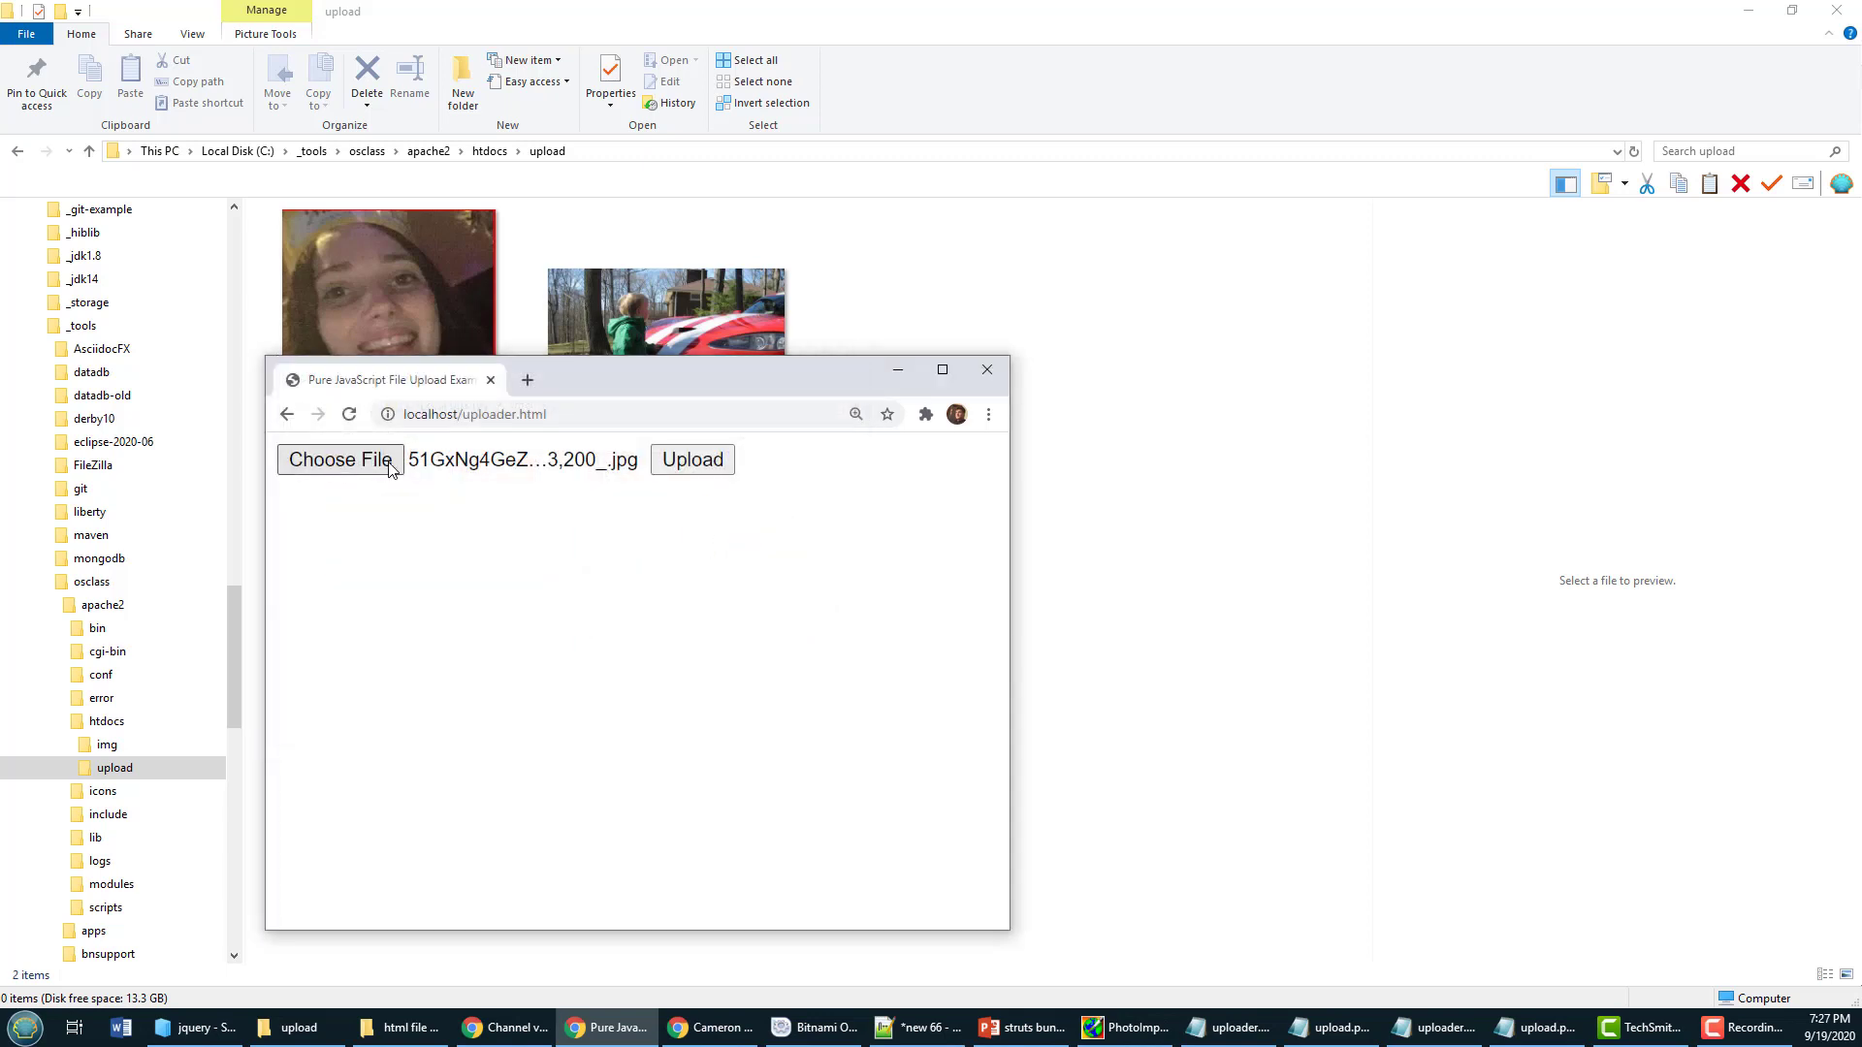
click(691, 460)
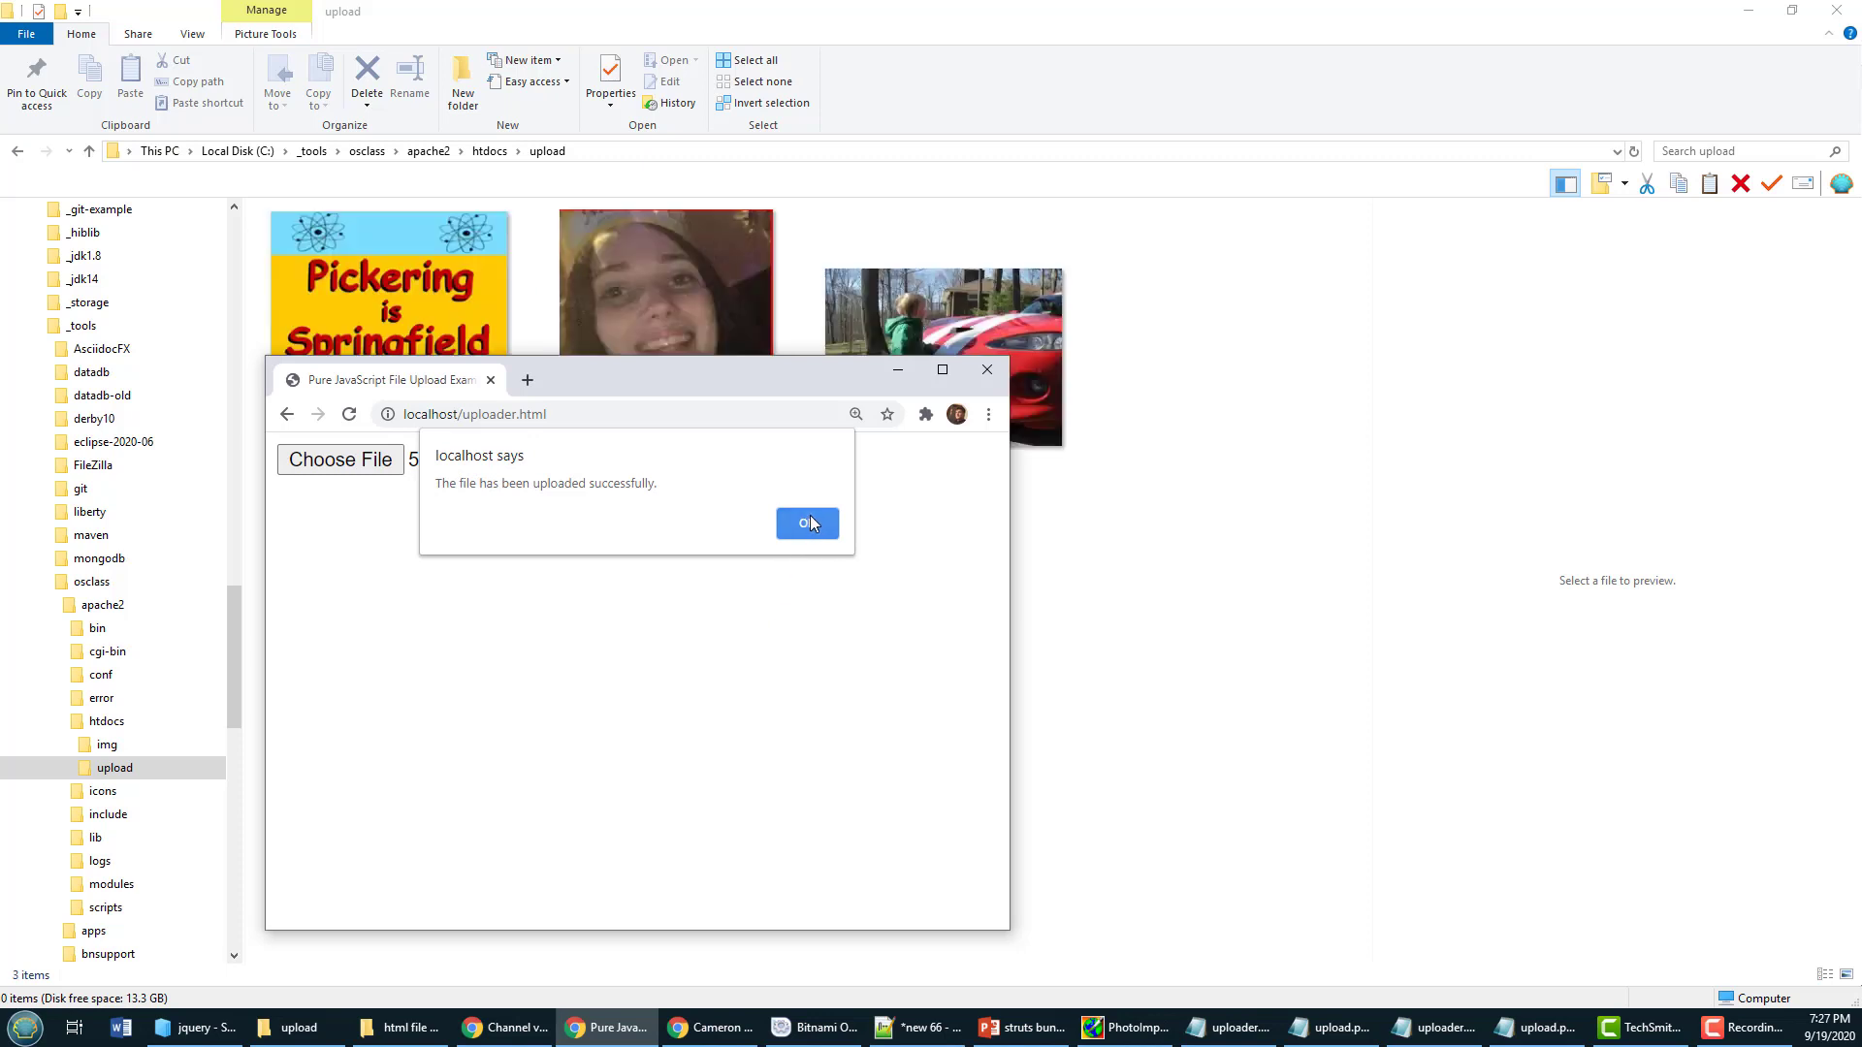
click(808, 523)
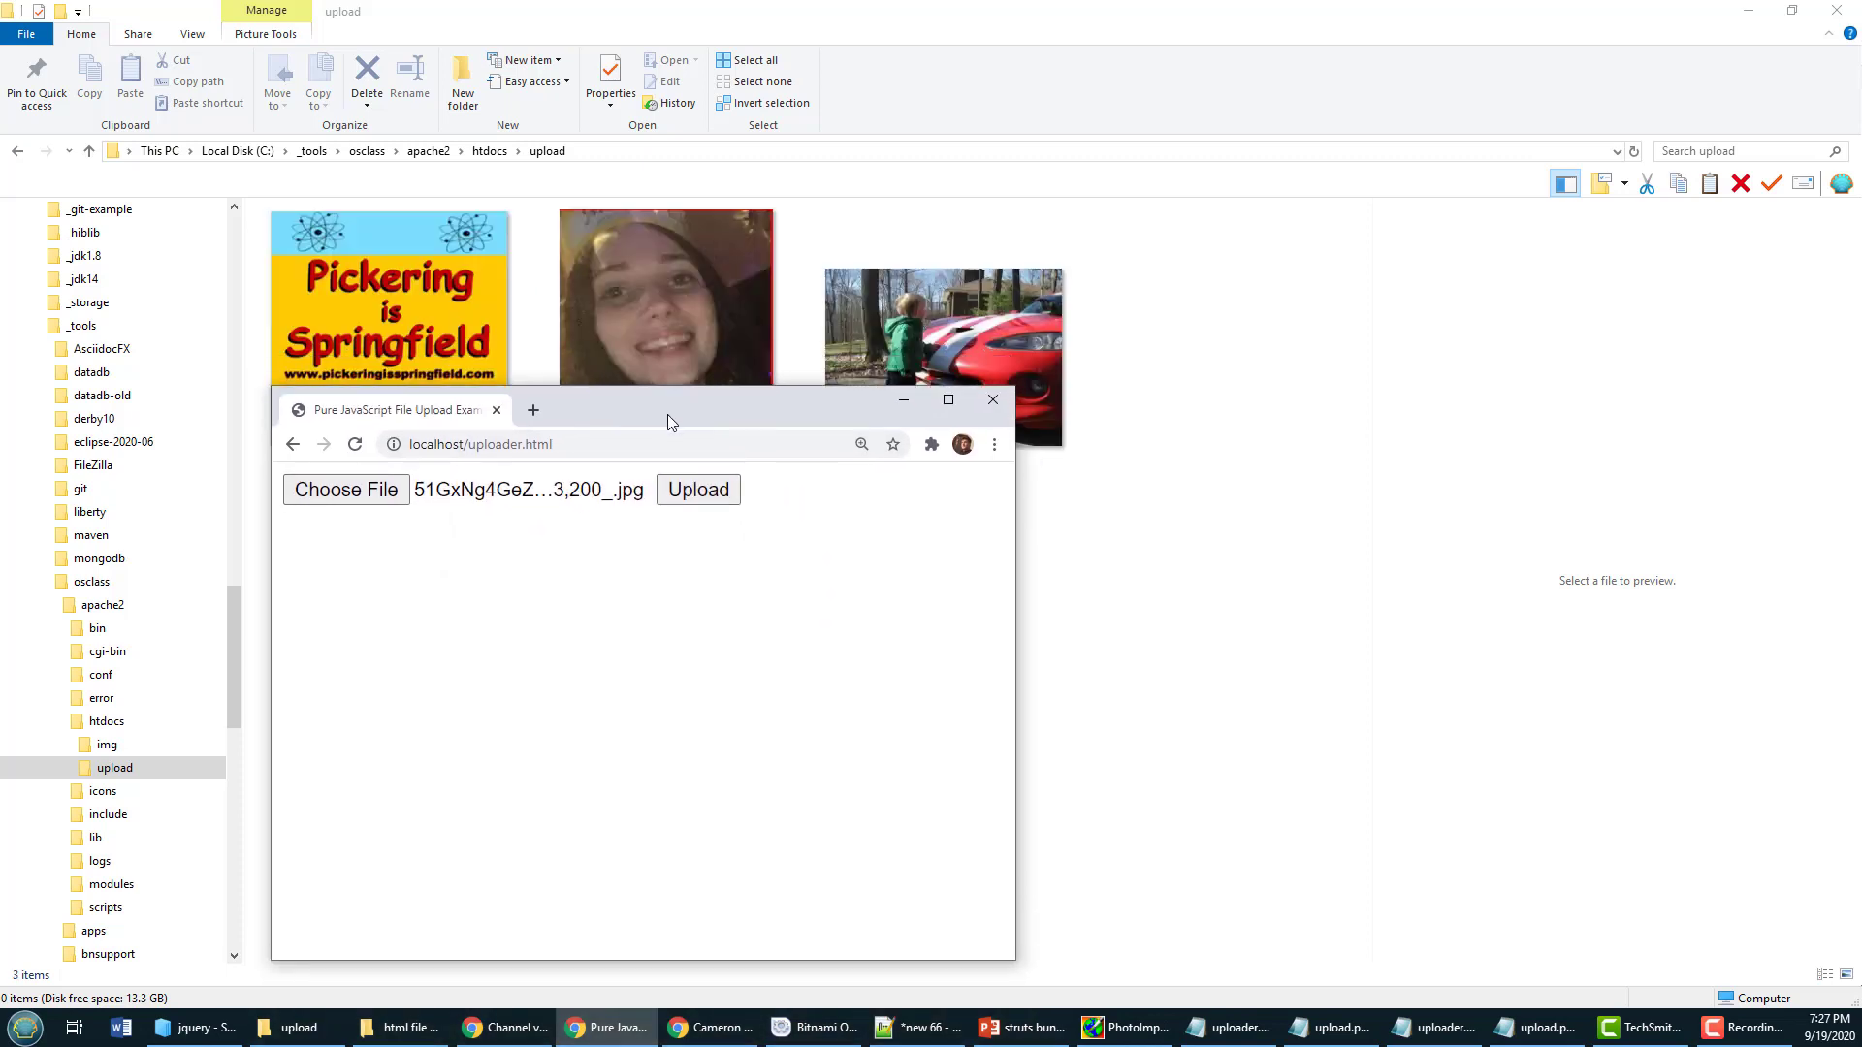
Step: Select uploader.html in htdocs and switch to its Notepad window to review the code
click(105, 721)
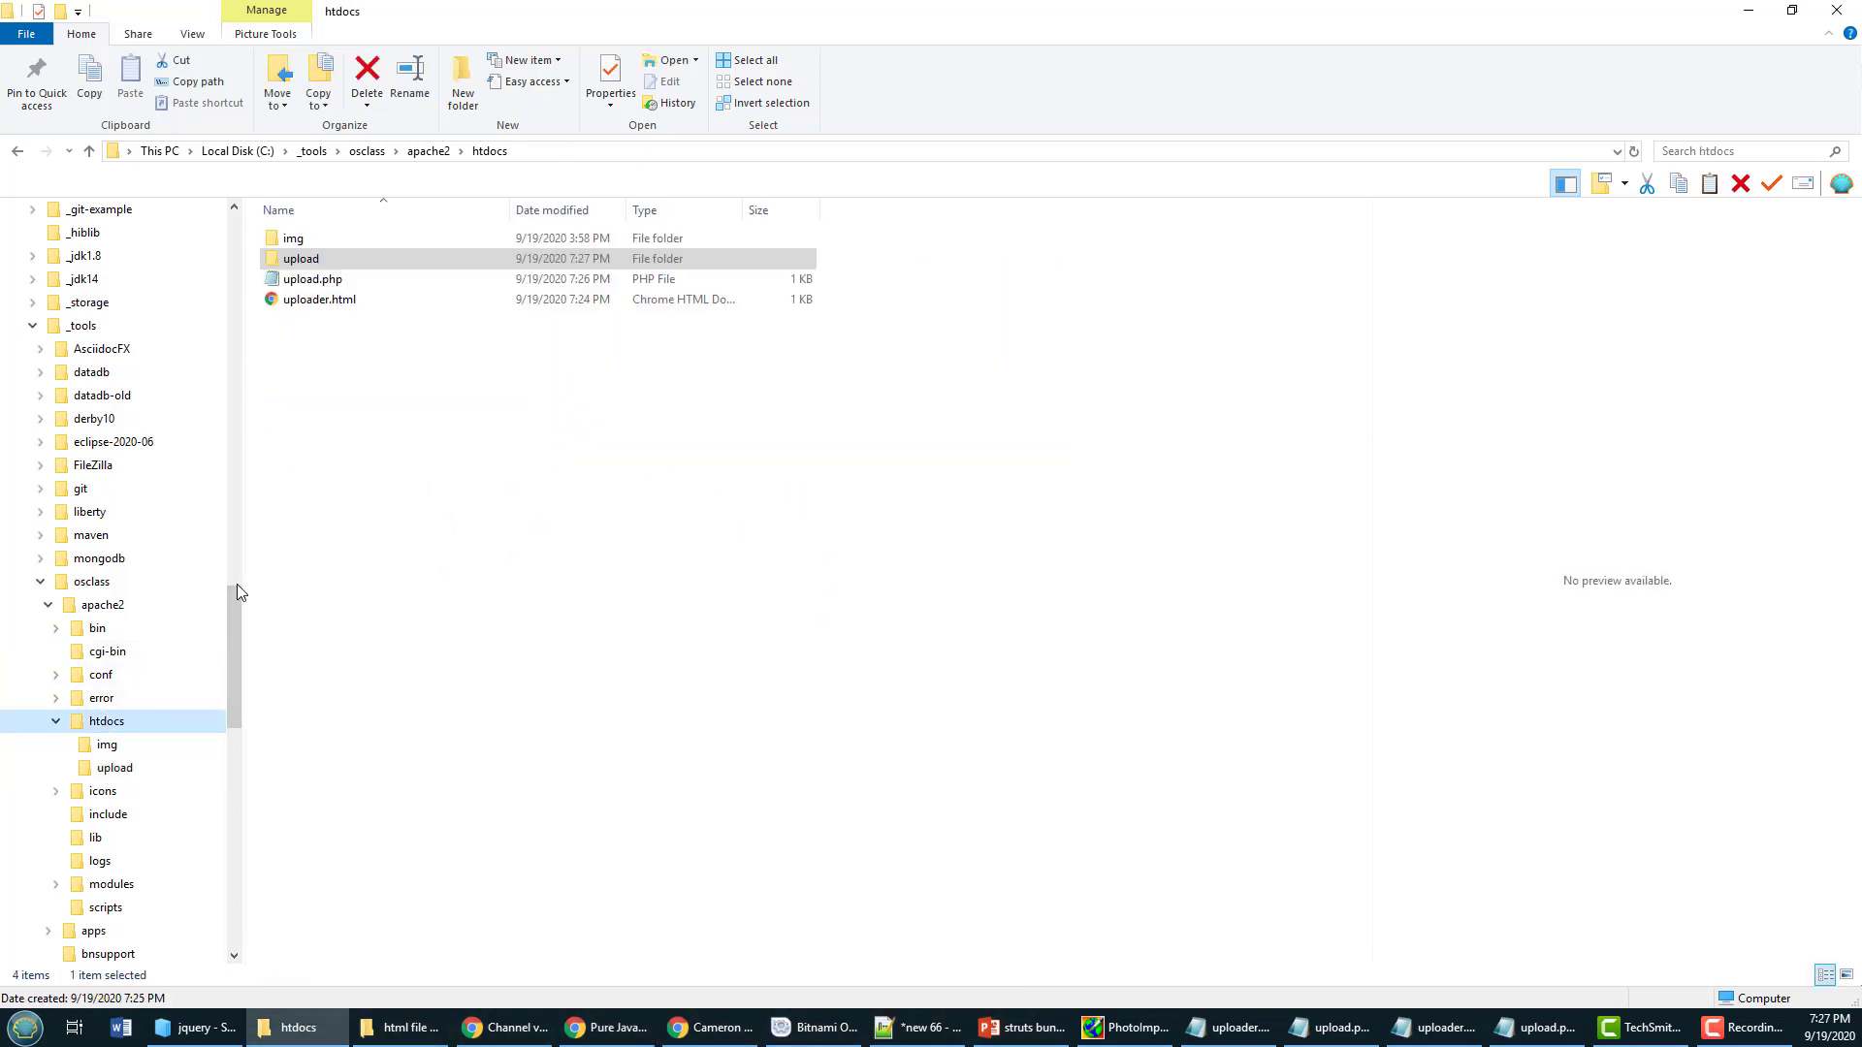
click(317, 300)
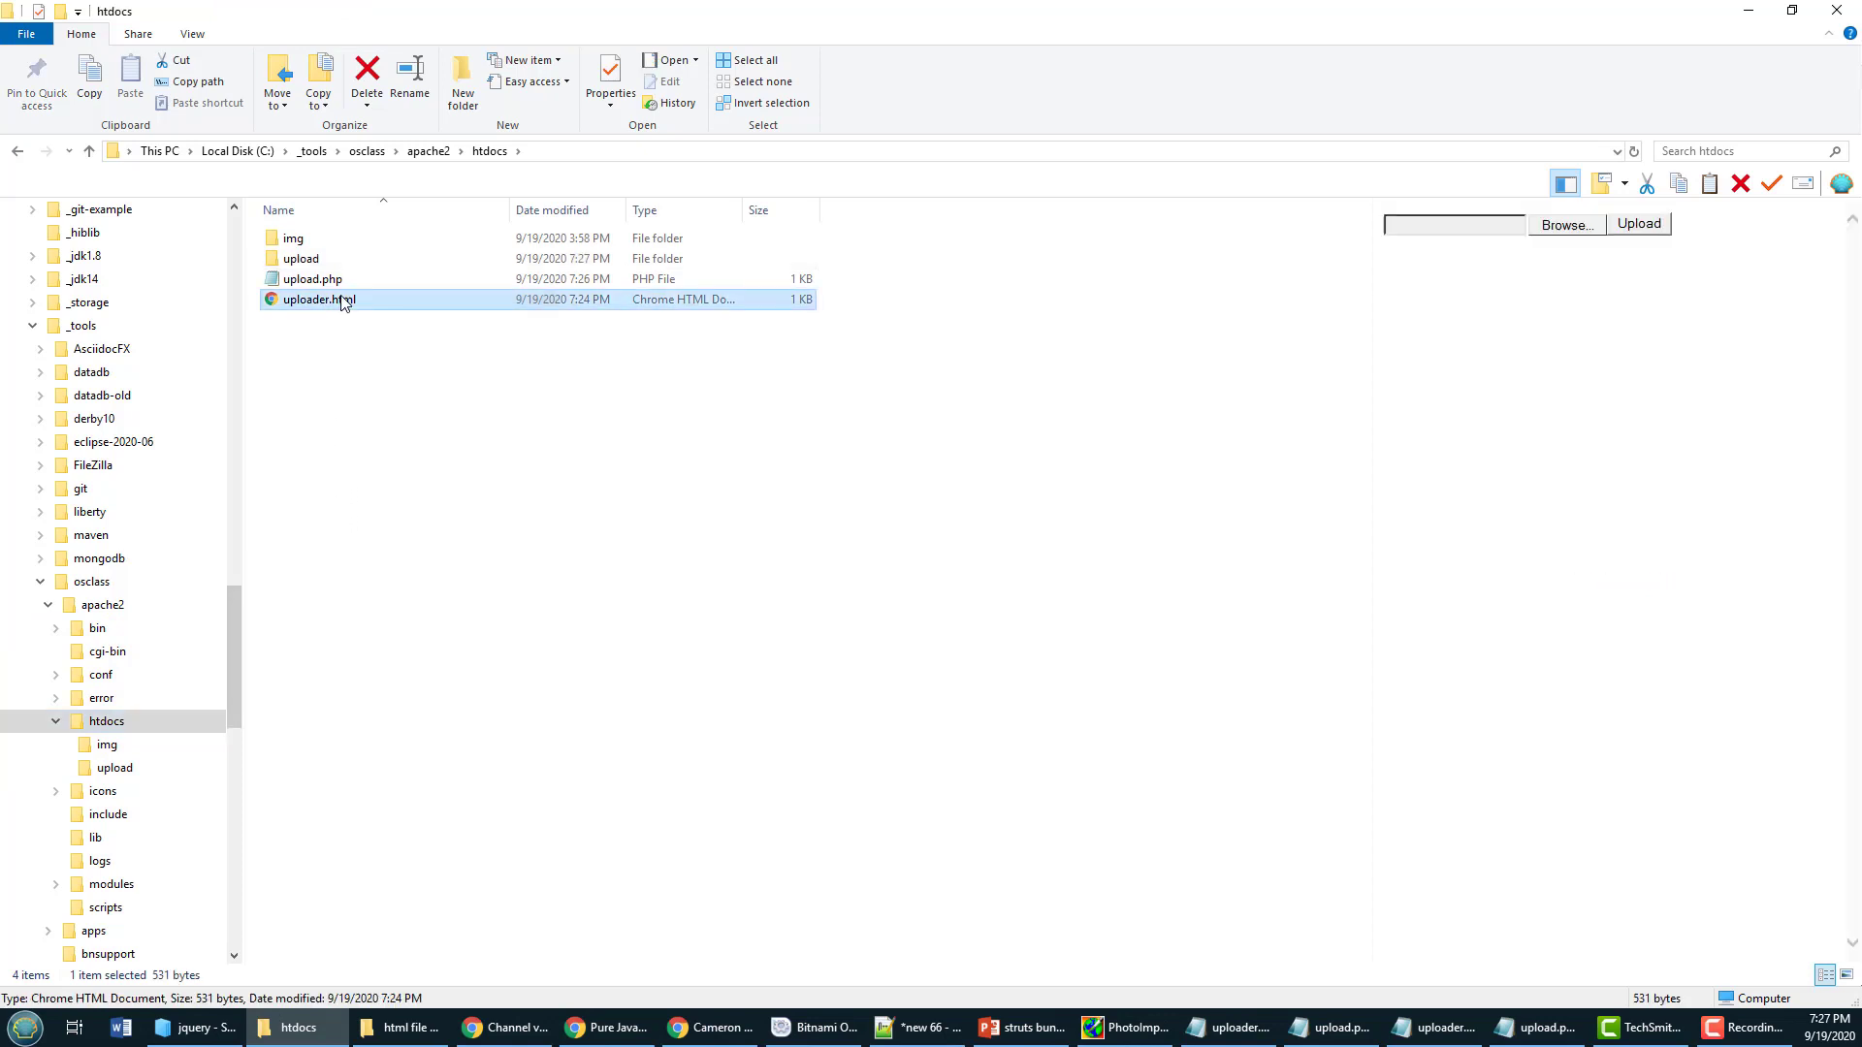
right_click(317, 299)
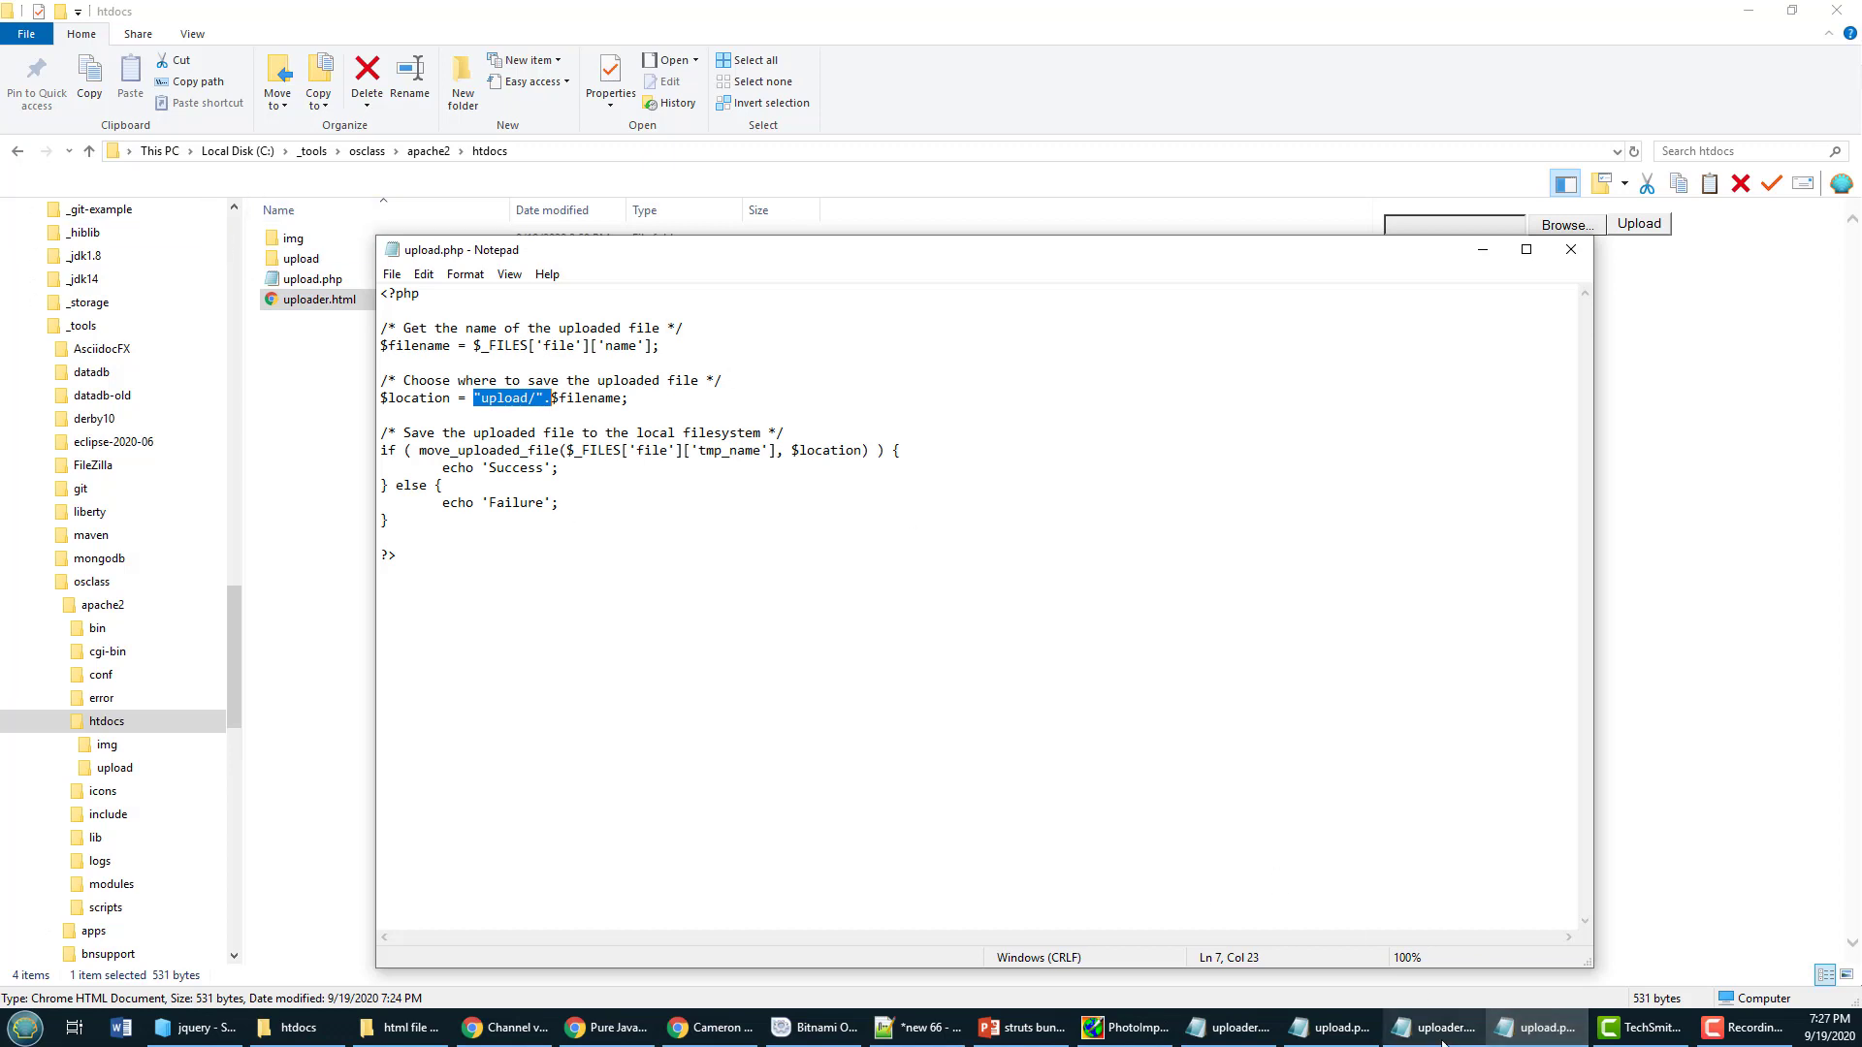
click(1434, 1027)
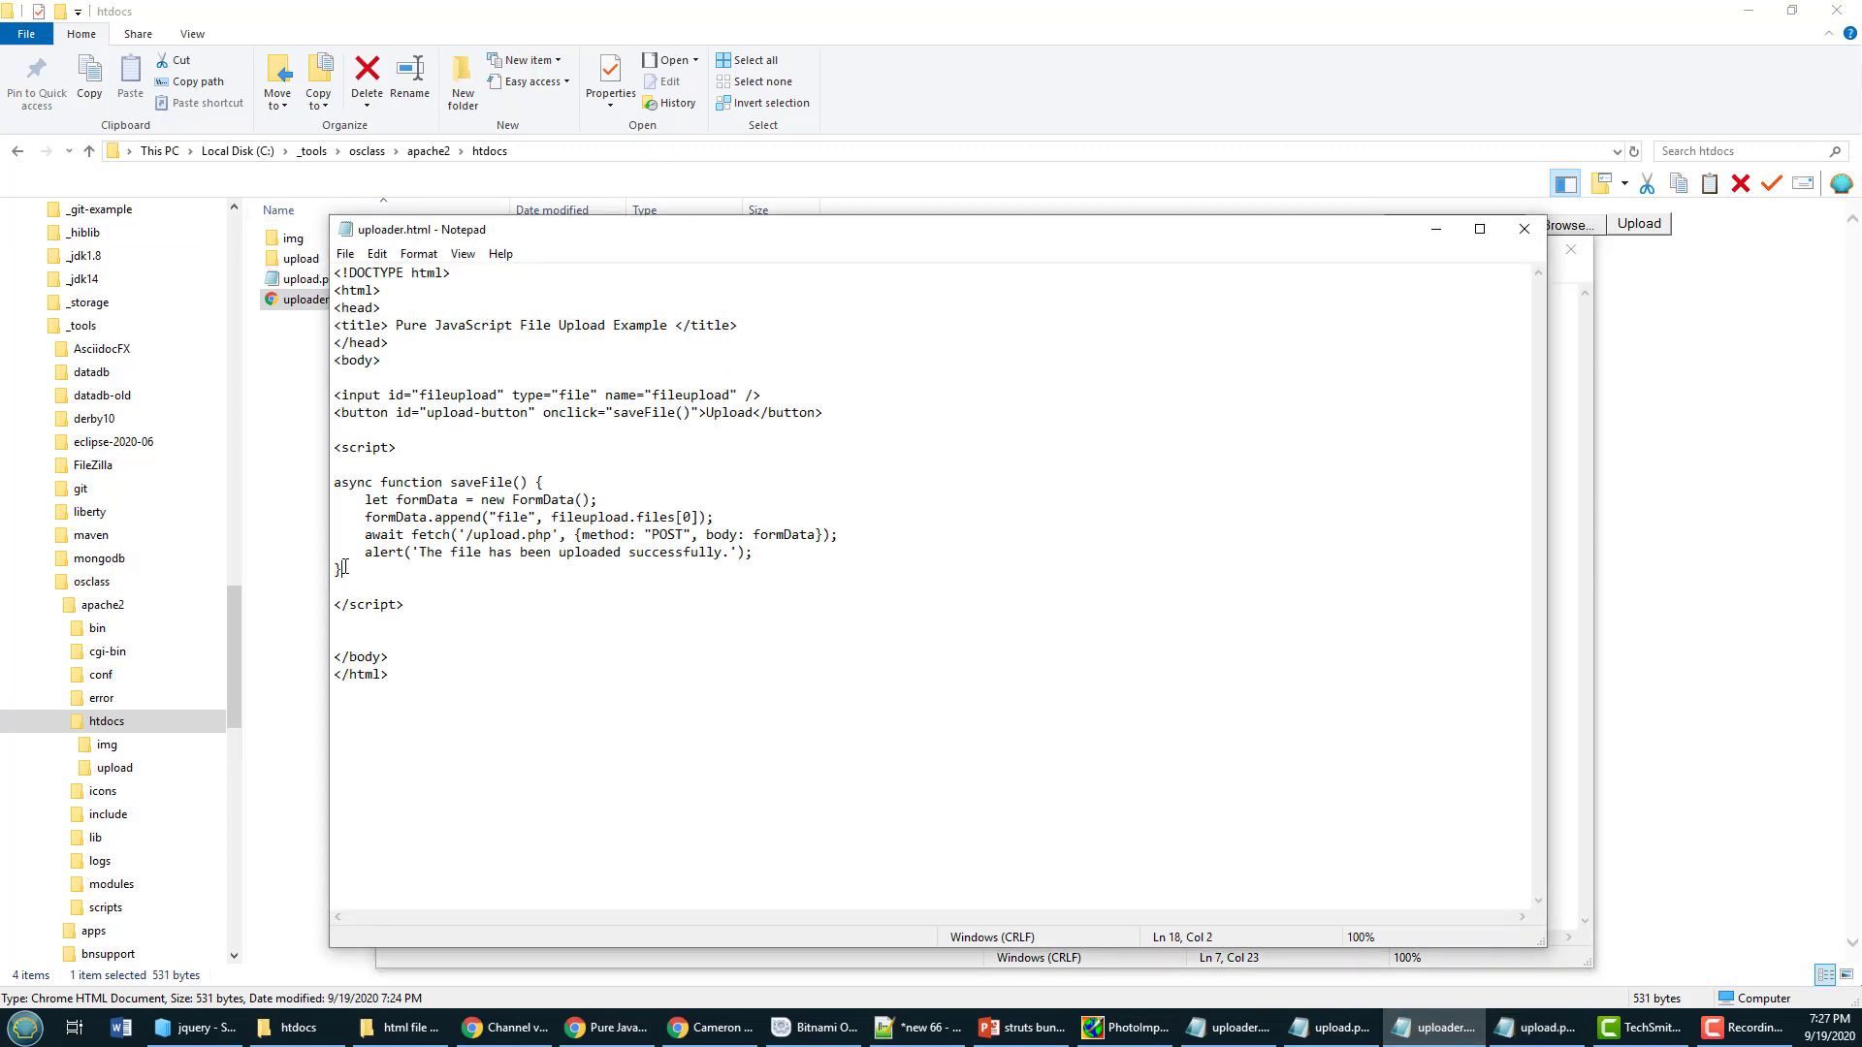